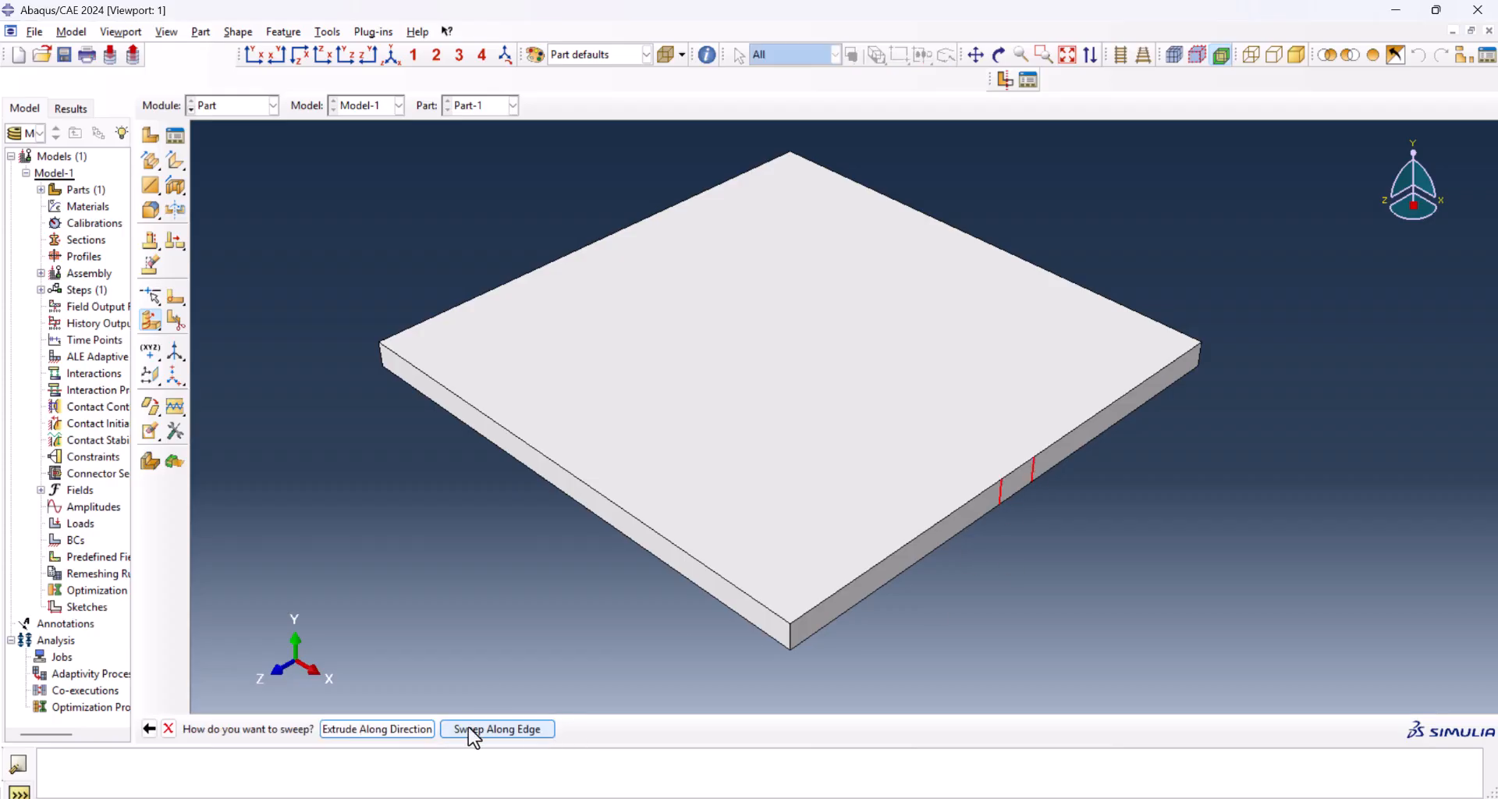
- Choose Sweep Along Edge to sweep the two marked side-face lines along the plate
{"action": "left_click", "coordinate": [497, 729]}
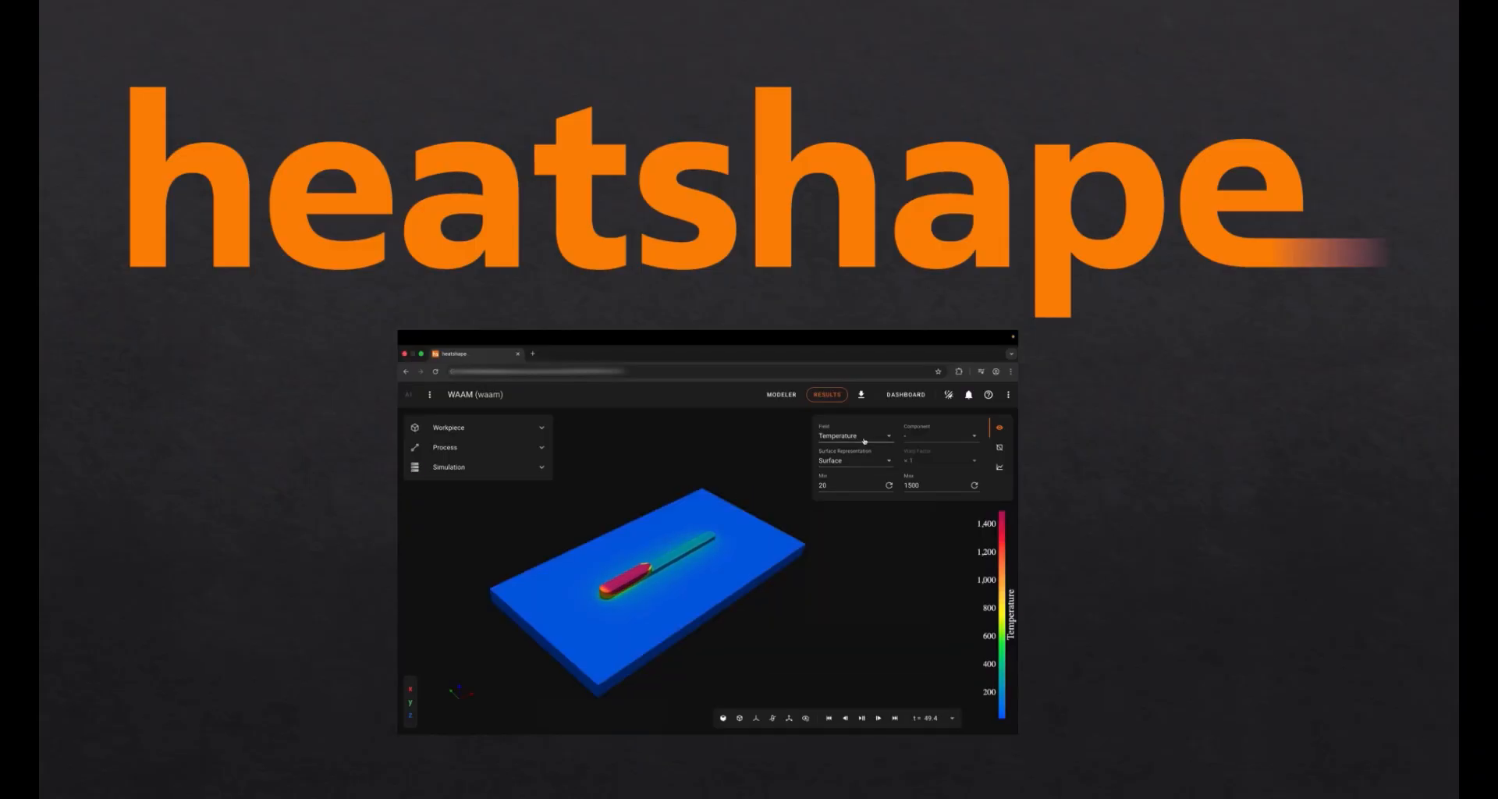
- Switch Heatshape's Results field from Temperature to Displacement with component Z
{"action": "scroll", "scroll_direction": "down", "scroll_amount": 3}
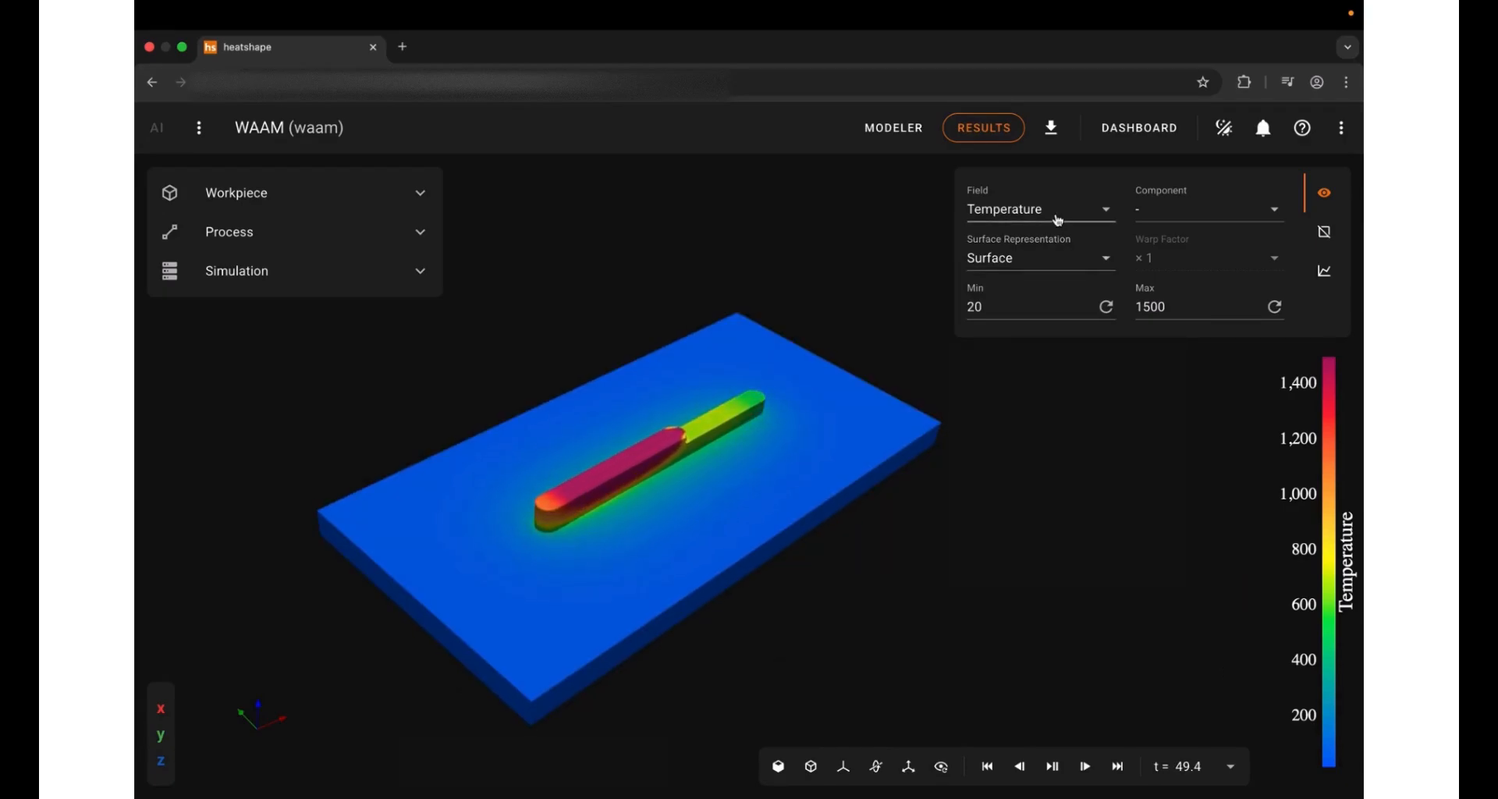
{"action": "left_click", "coordinate": [1040, 209]}
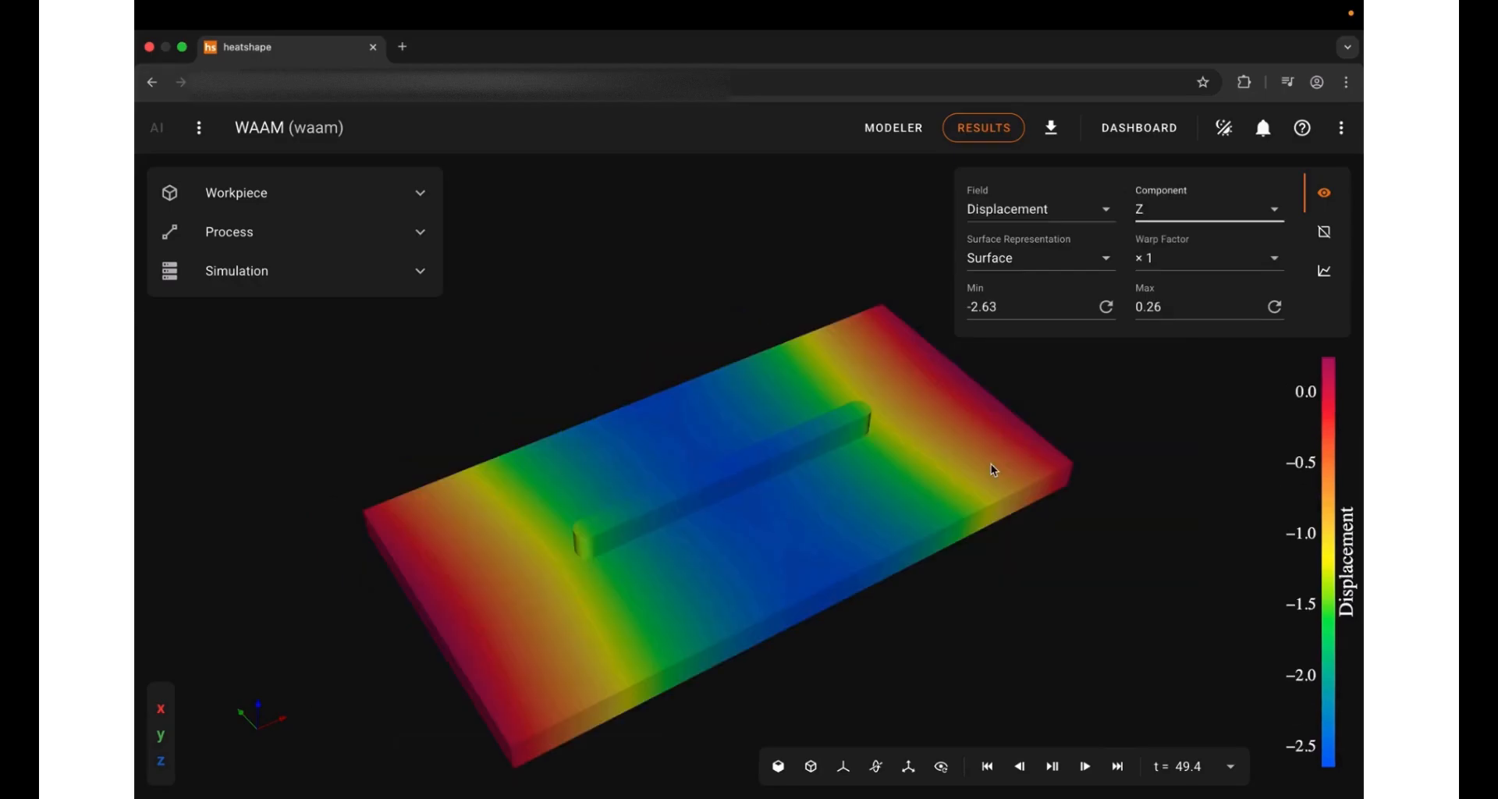
{"action": "left_click", "coordinate": [1209, 257]}
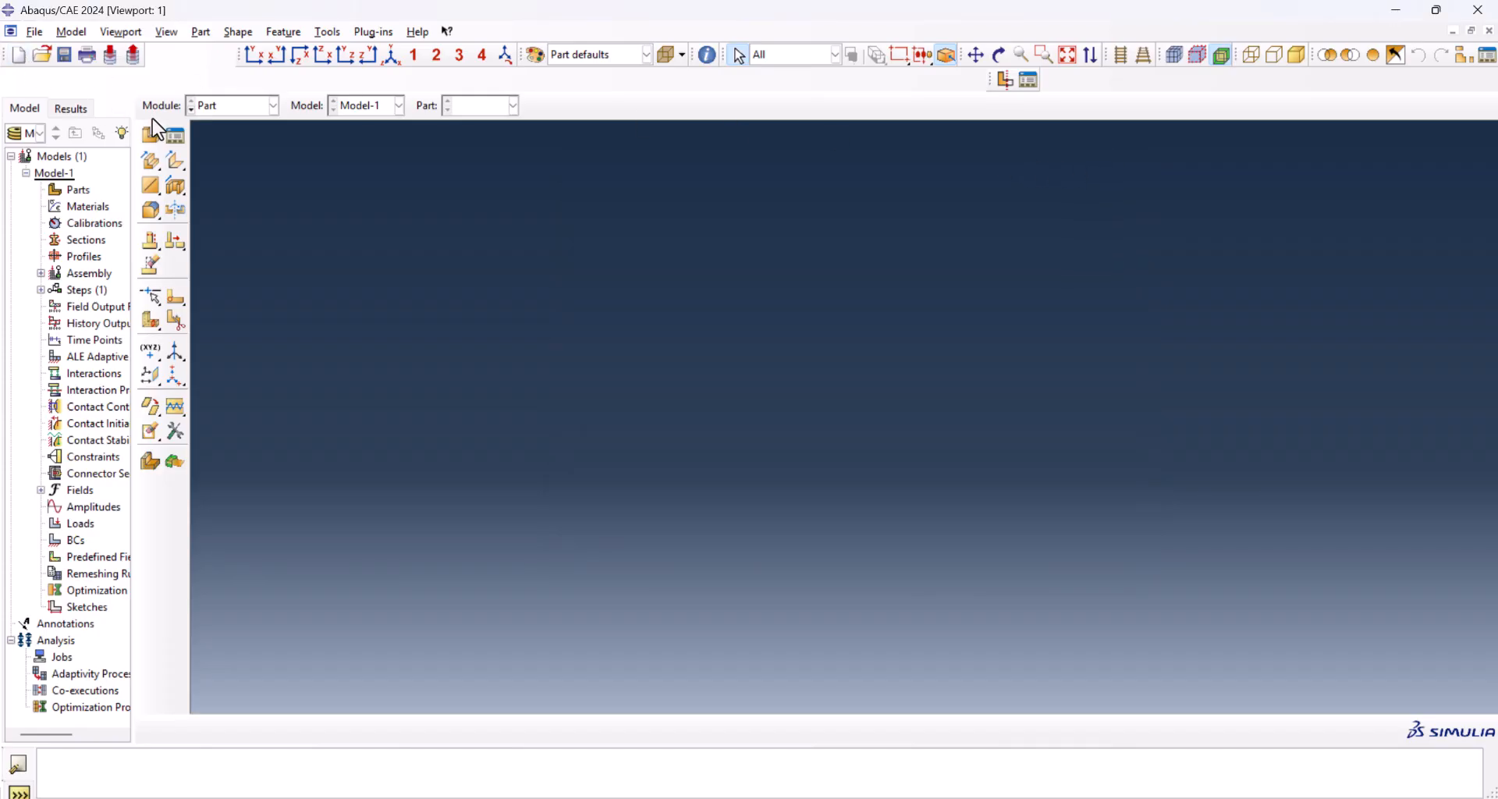
- Start a 3D deformable solid extrusion part with approximate size 0.2
{"action": "left_click", "coordinate": [150, 134]}
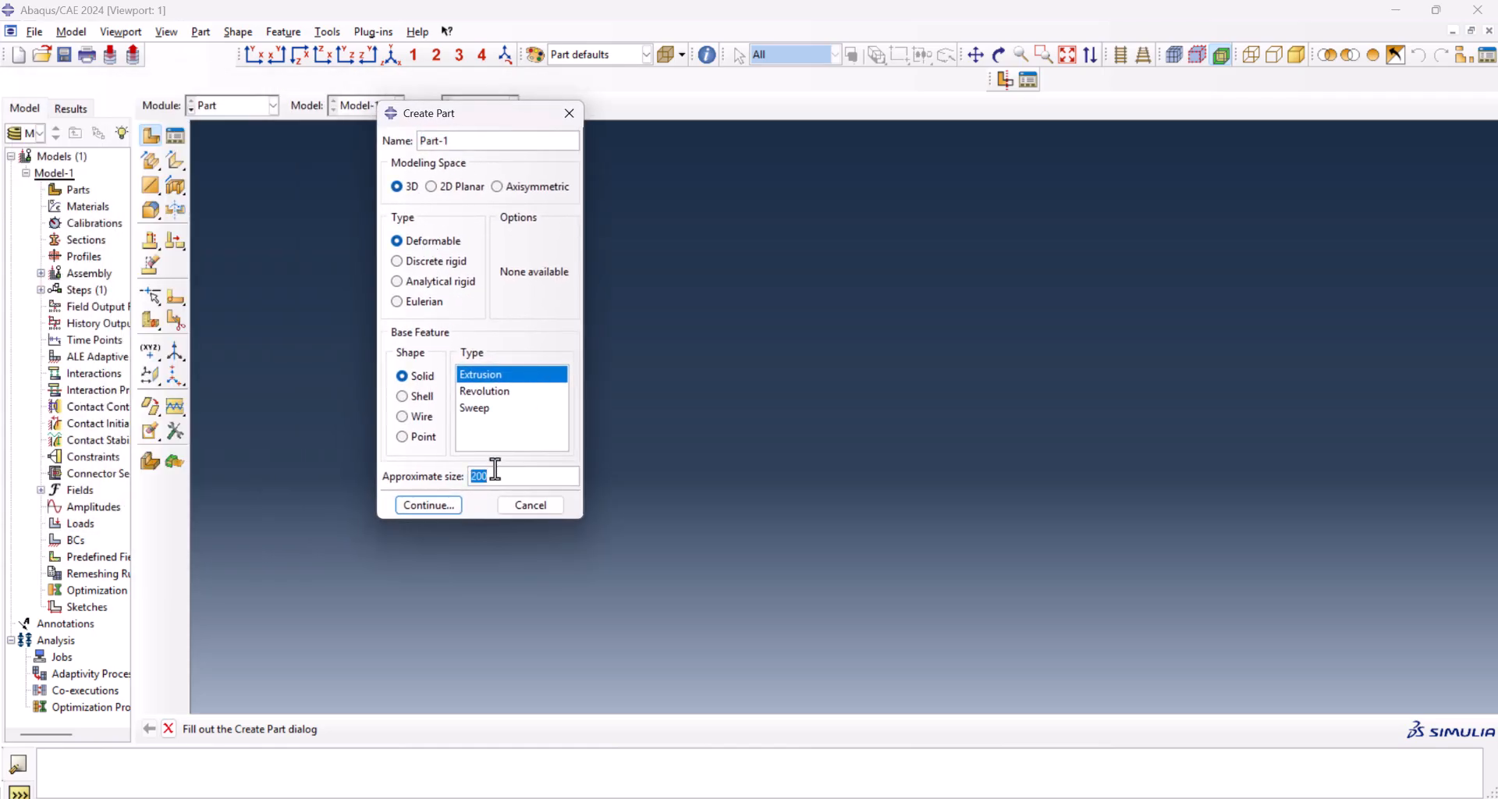
{"action": "type", "text": ".2"}
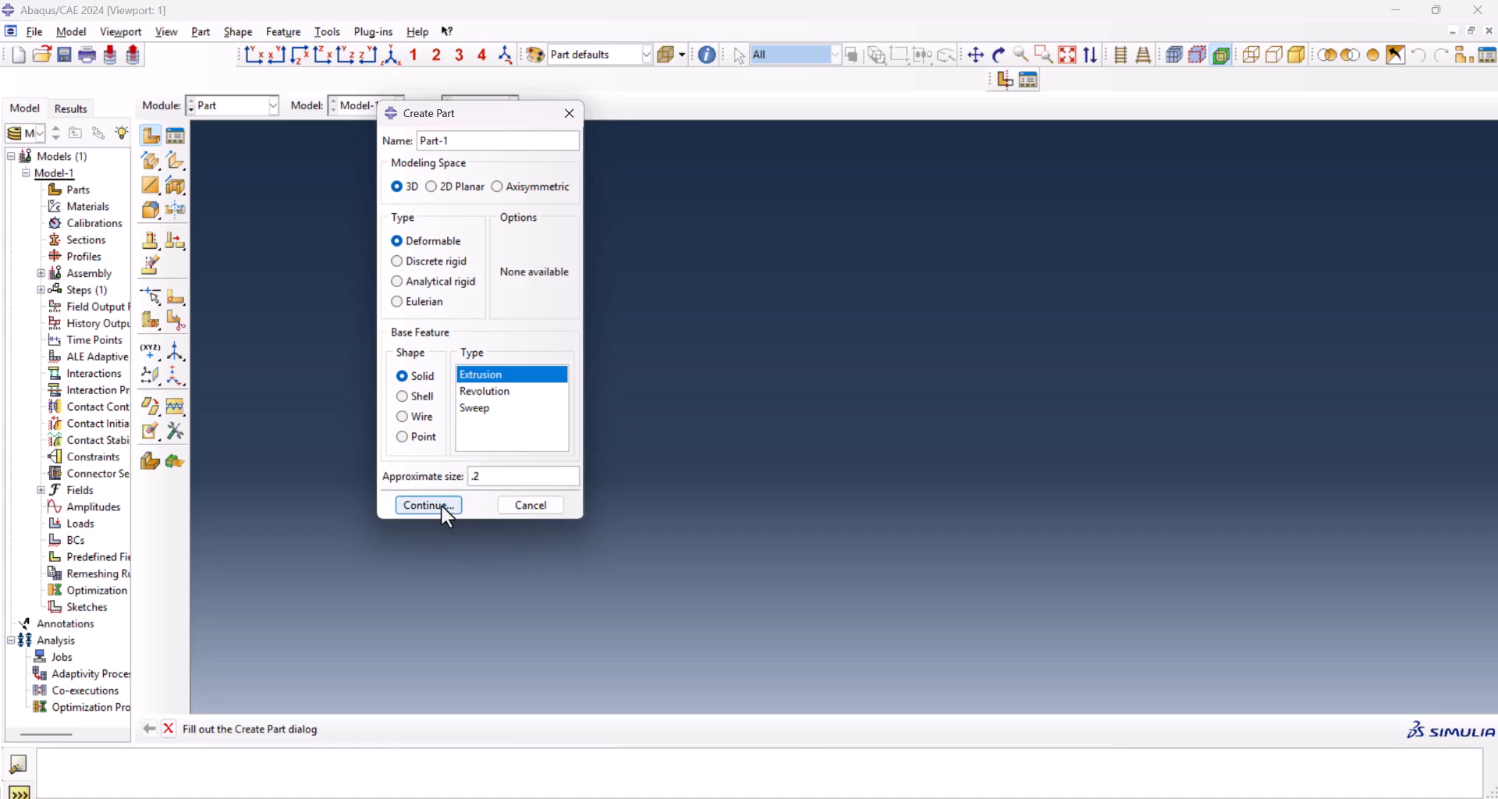
{"action": "left_click", "coordinate": [427, 505]}
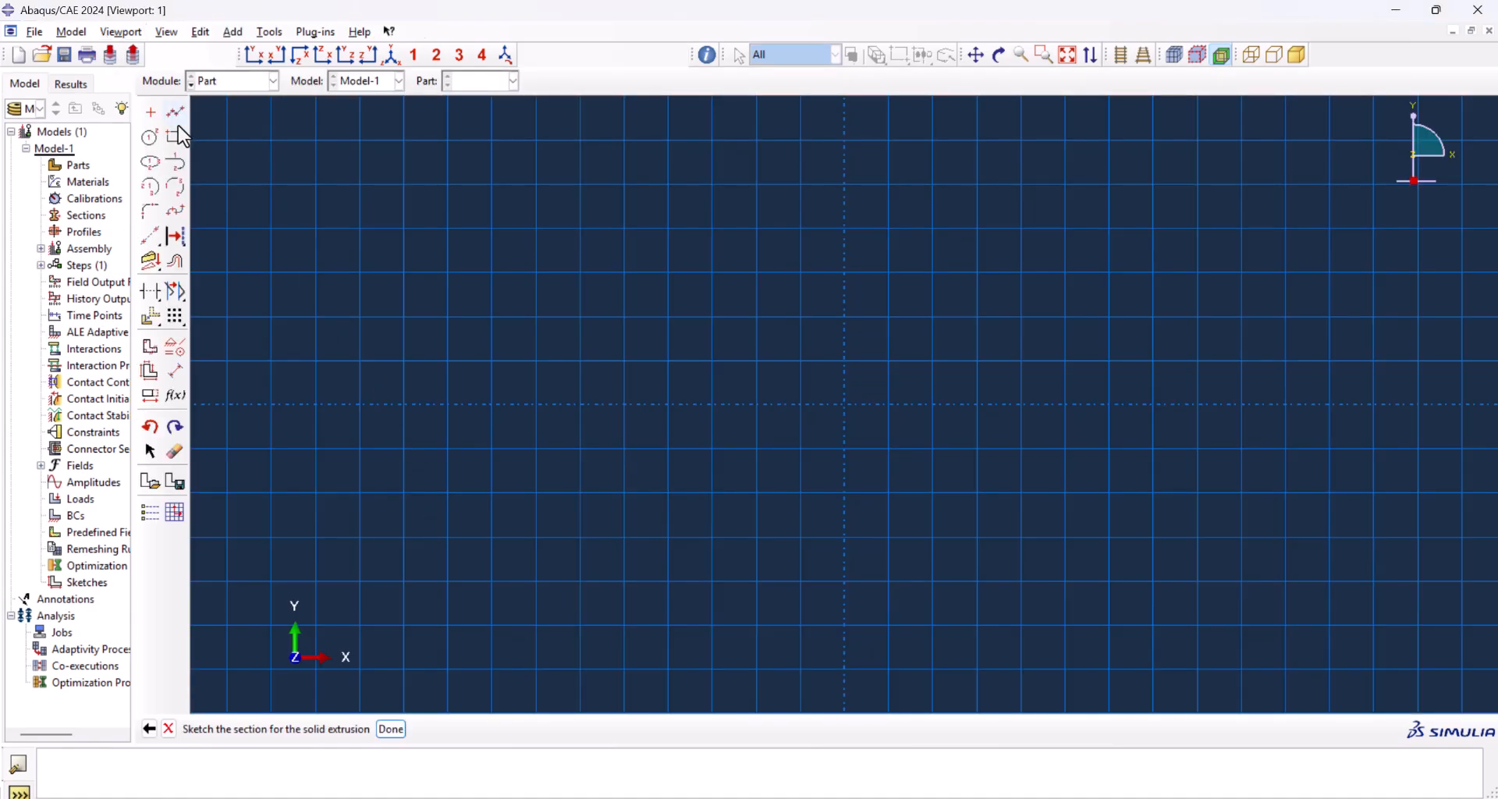
- Sketch a 0.05 × 0.003 rectangle and extrude it 0.050 deep
{"action": "left_click", "coordinate": [175, 139]}
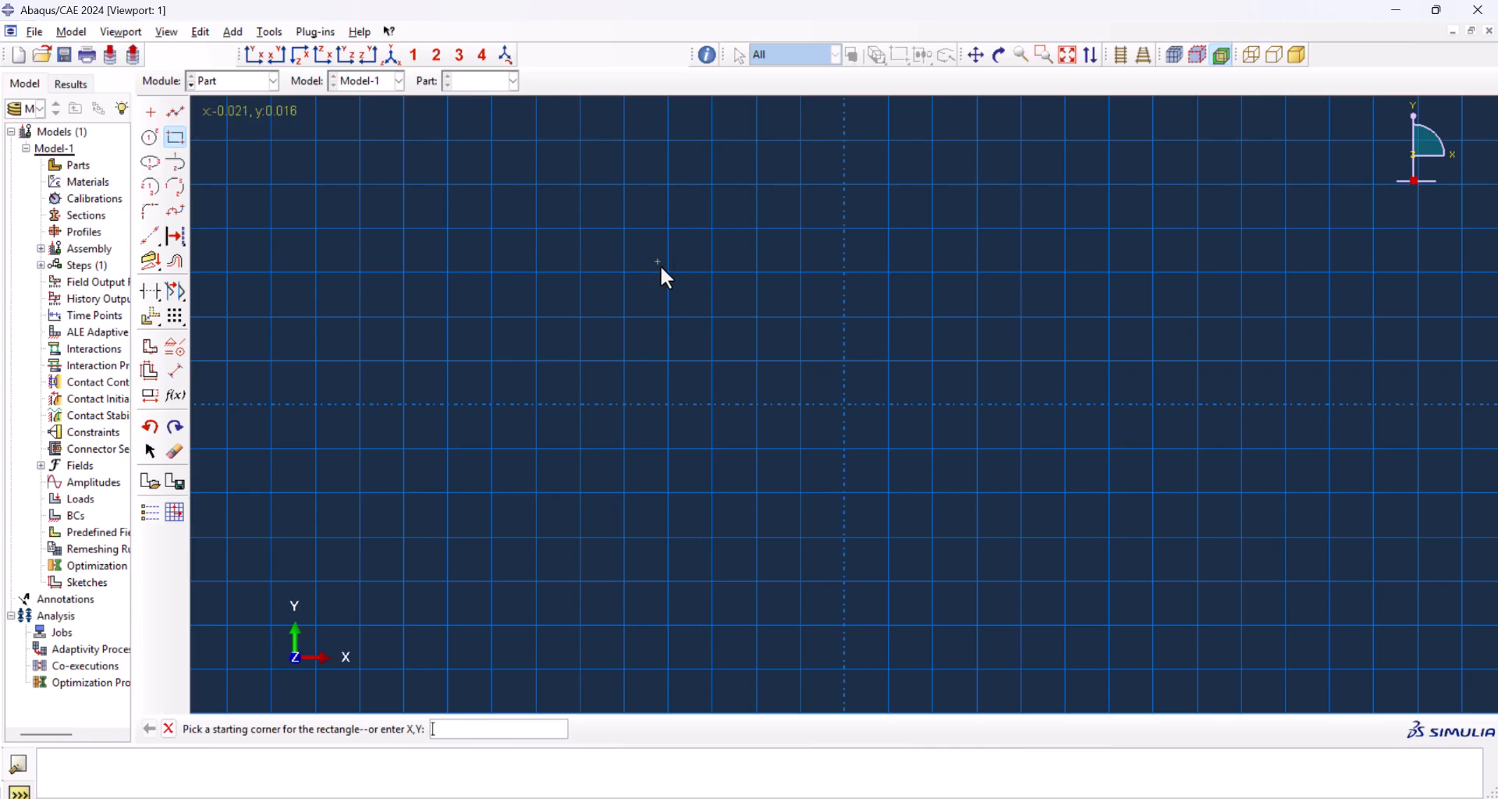
{"action": "left_click_drag", "start_coordinate": [668, 276], "coordinate": [1106, 357]}
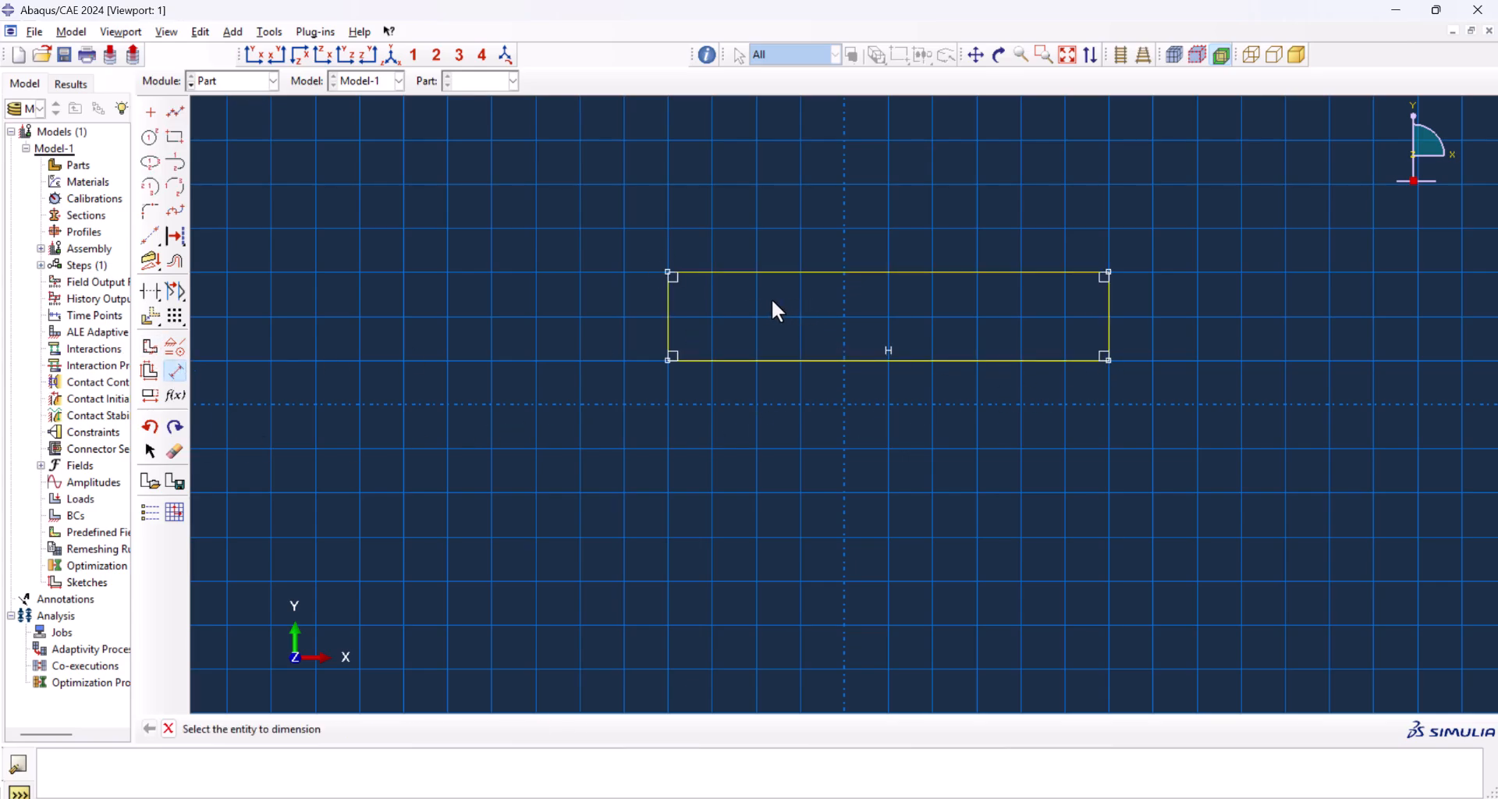
{"action": "left_click", "coordinate": [670, 316]}
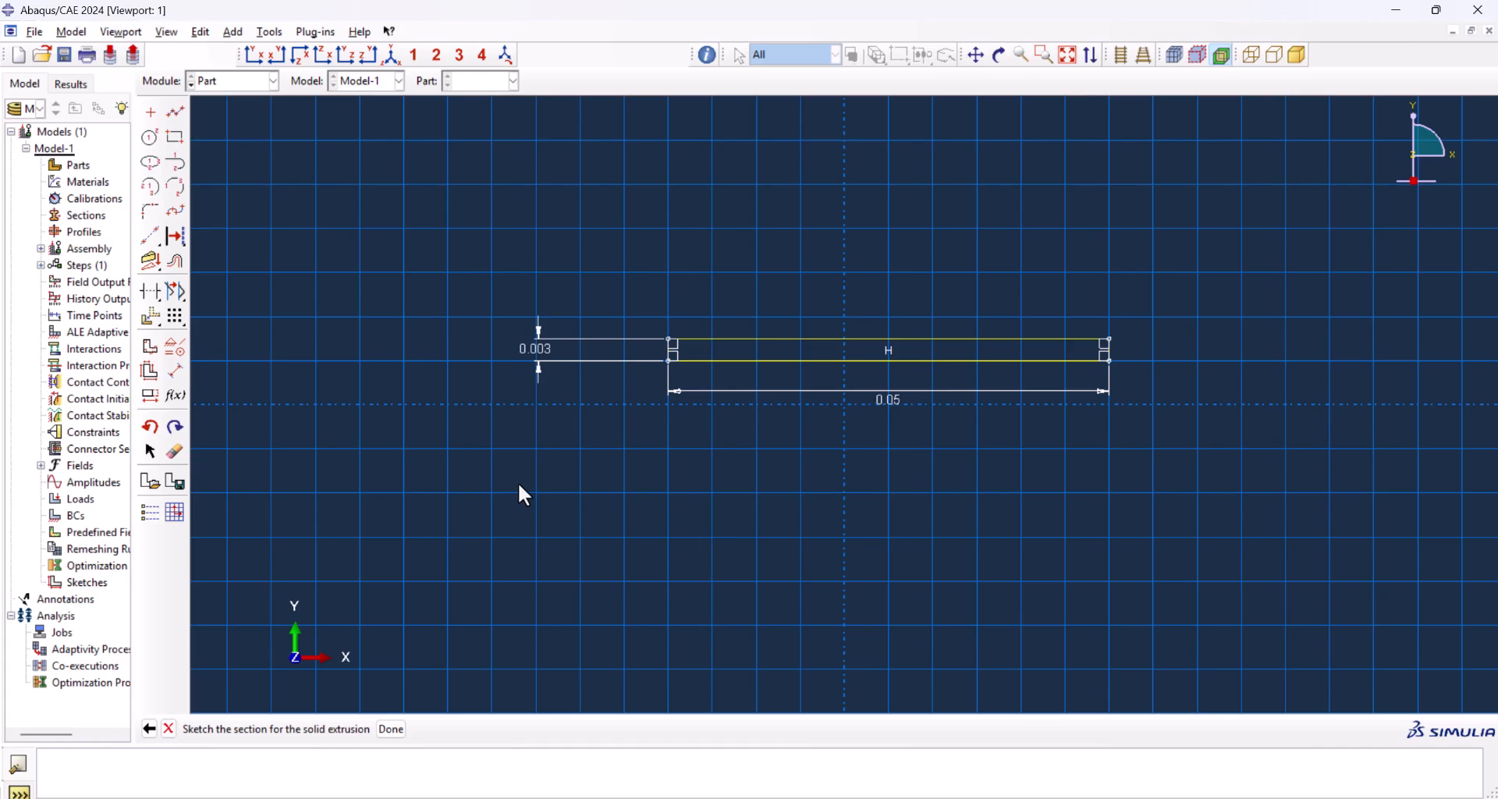
{"action": "left_click", "coordinate": [390, 729]}
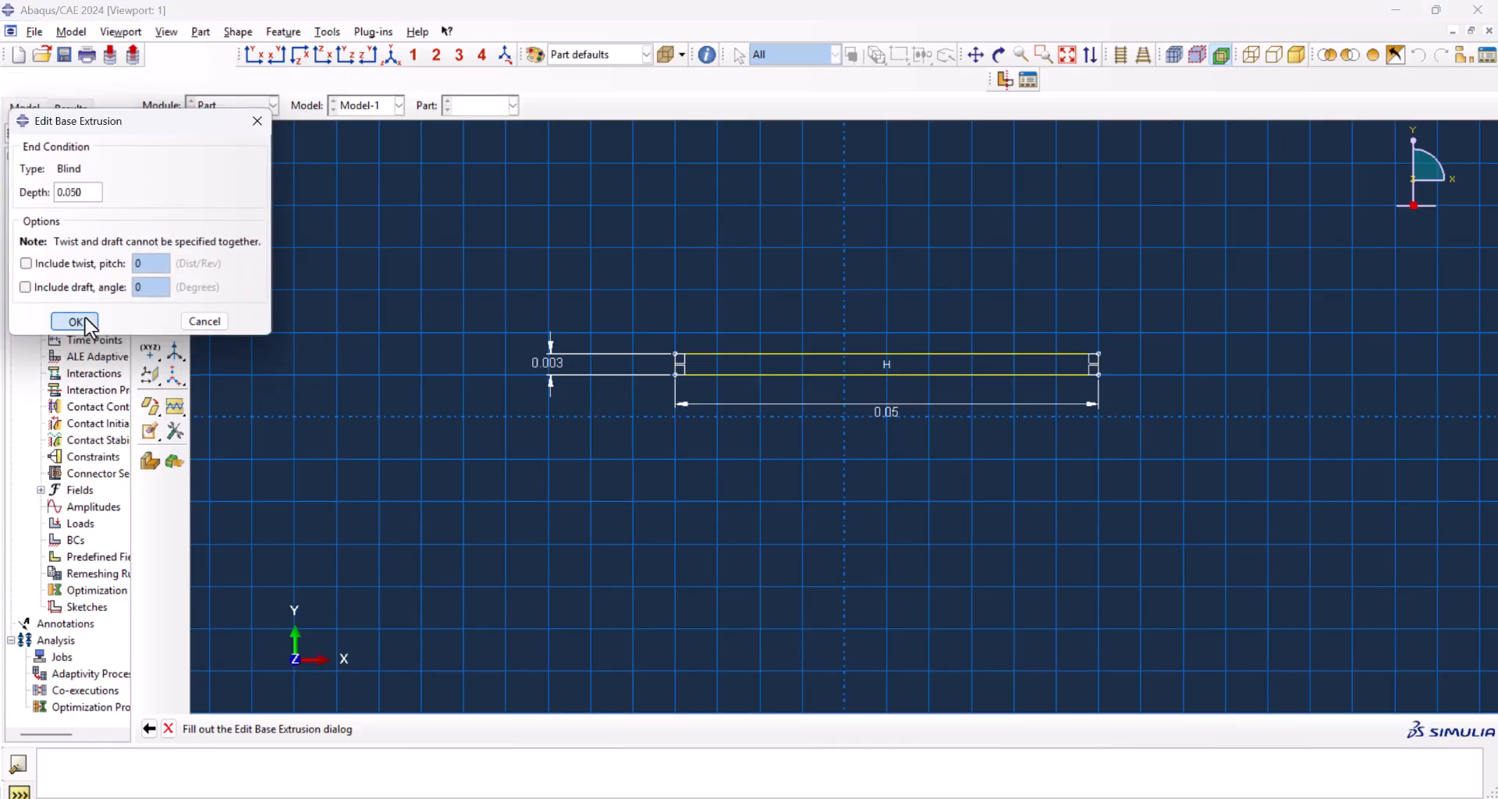
{"action": "left_click", "coordinate": [75, 322]}
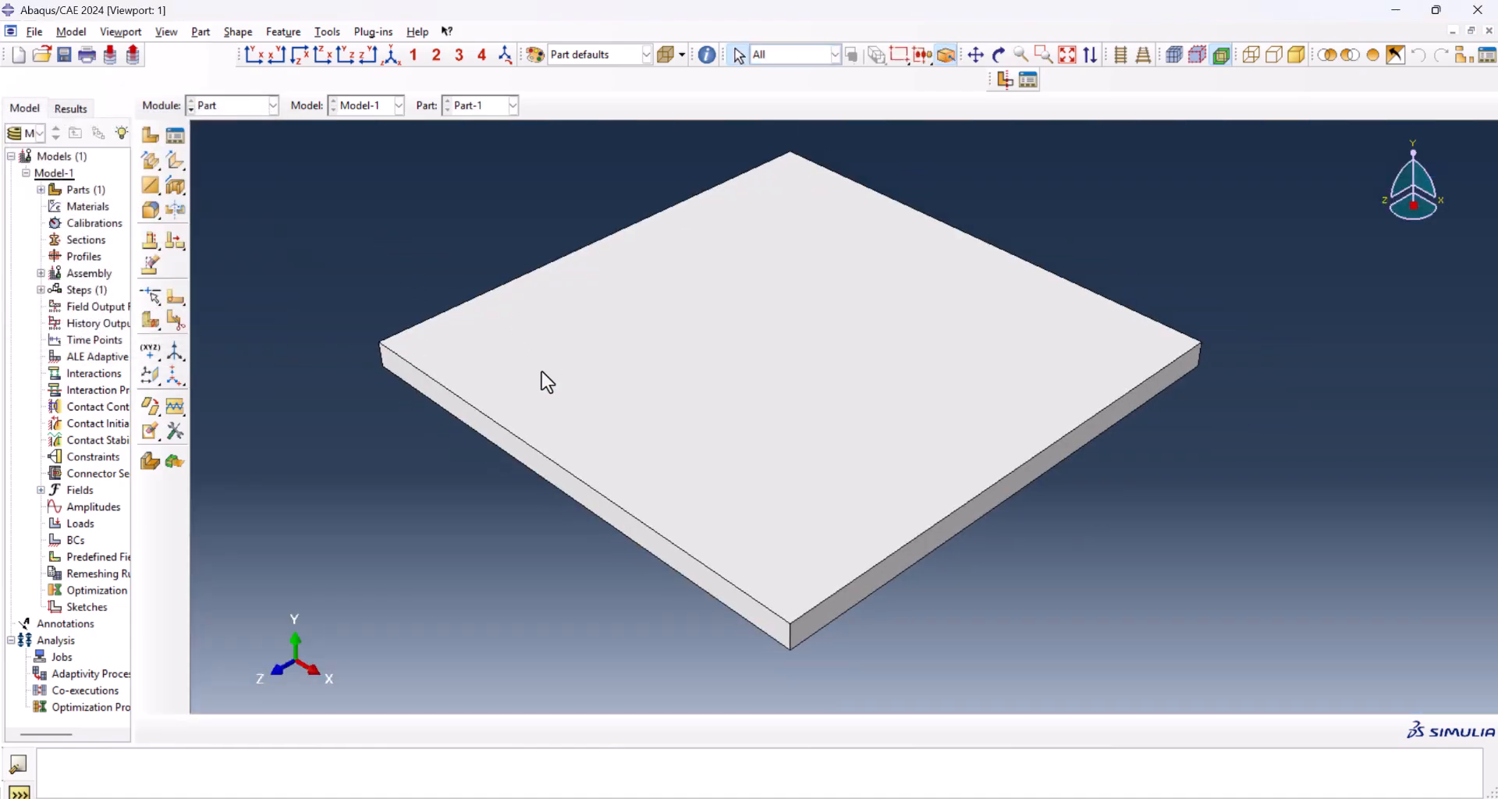
{"action": "mouse_move", "coordinate": [983, 518]}
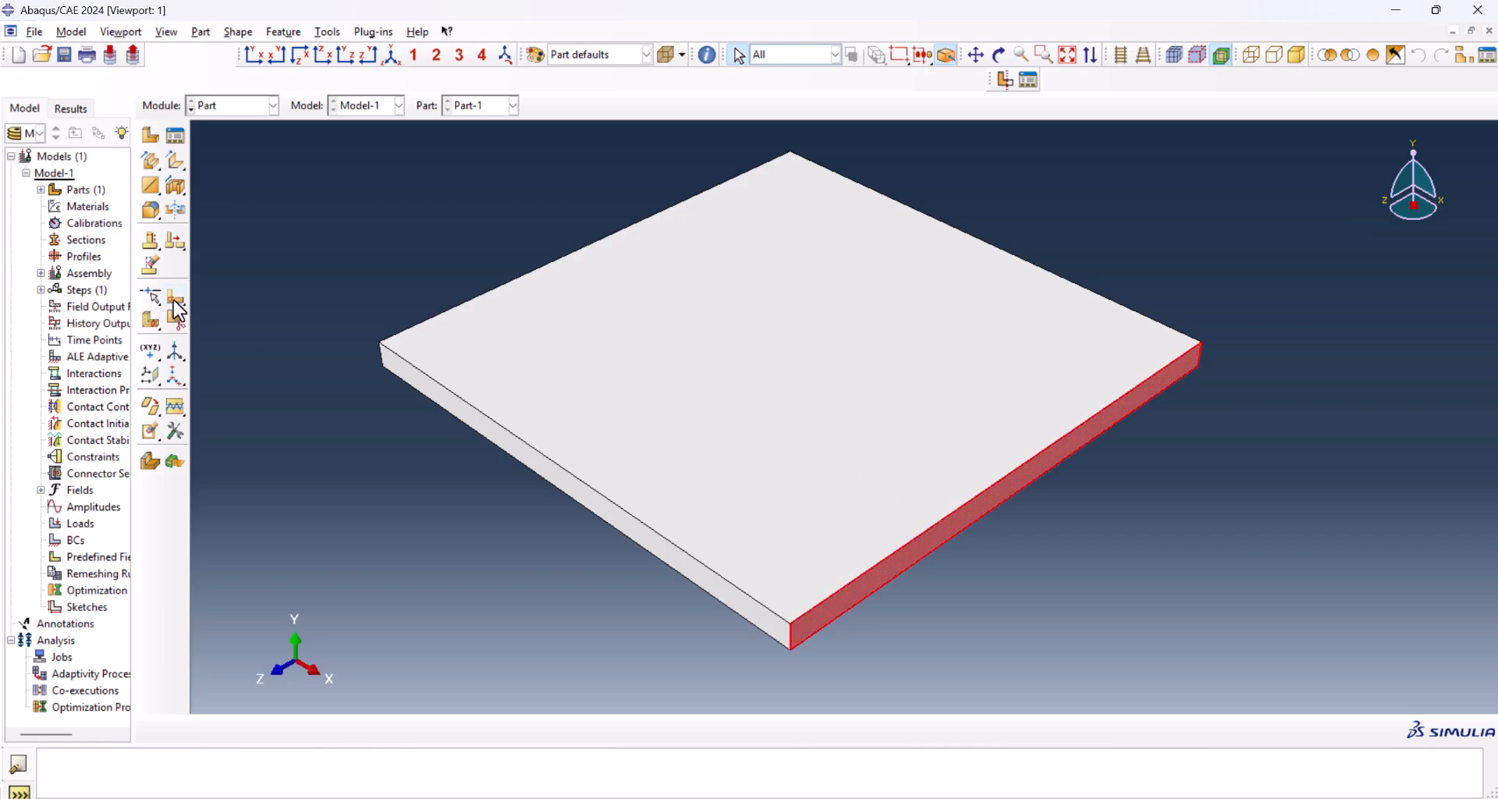
- Sketch two vertical partition lines on the side face, oriented by its right vertical edge
{"action": "left_click", "coordinate": [174, 295]}
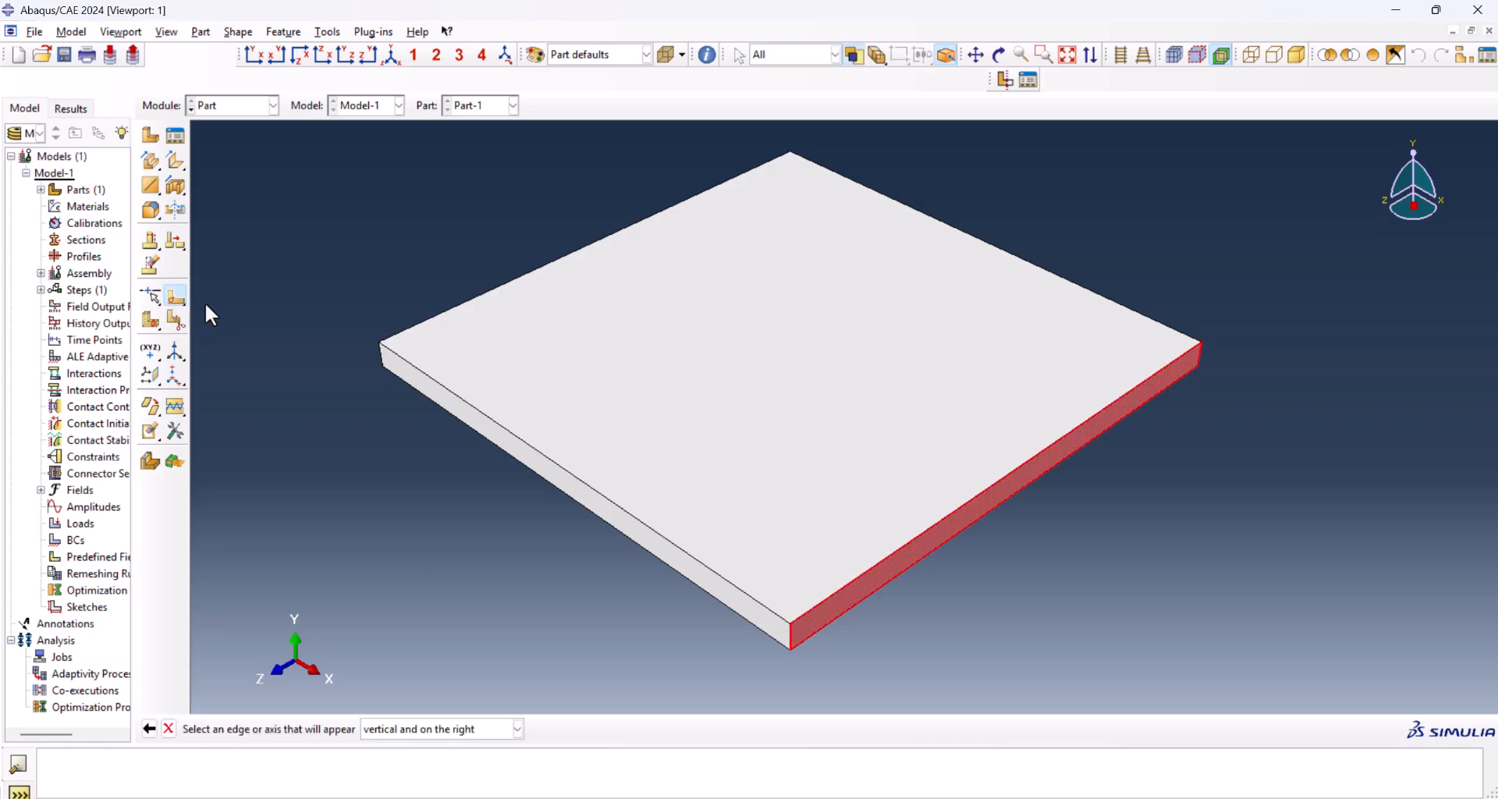
{"action": "mouse_move", "coordinate": [1202, 369]}
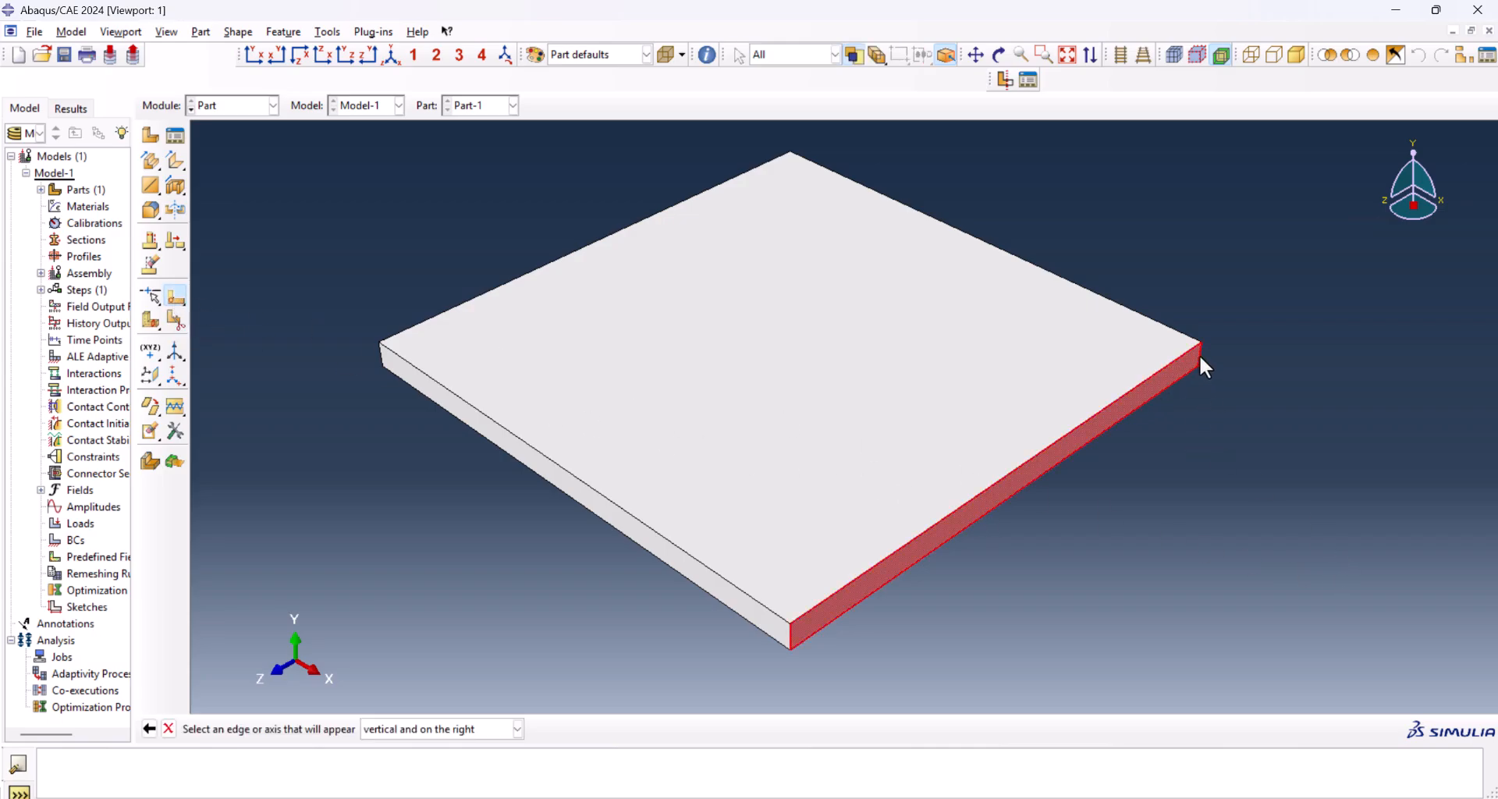
{"action": "left_click", "coordinate": [1198, 359]}
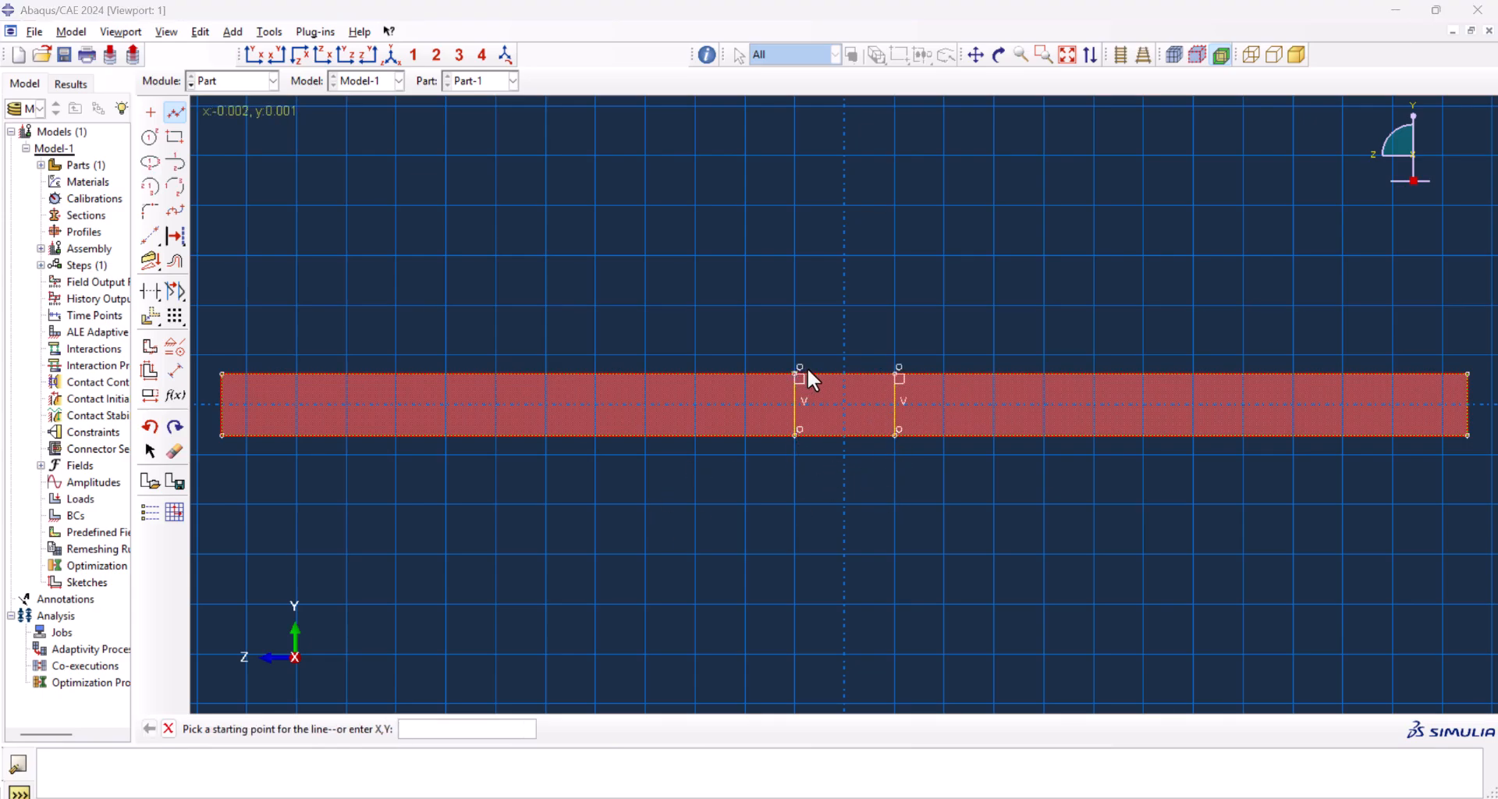
{"action": "mouse_move", "coordinate": [841, 416]}
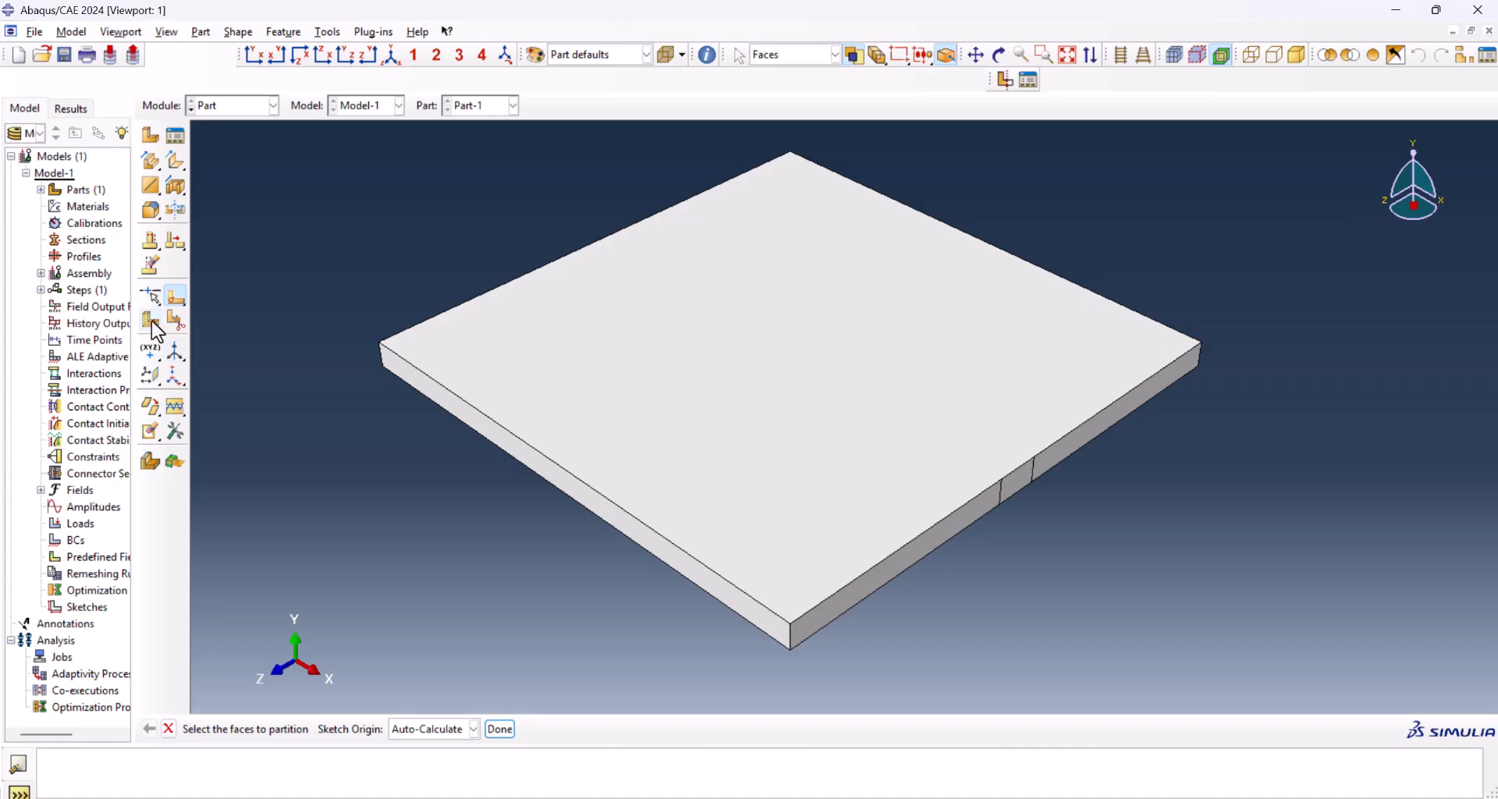
- Sweep both side-face lines along the long plate edge to partition out the weld strip cell
{"action": "left_click", "coordinate": [150, 323]}
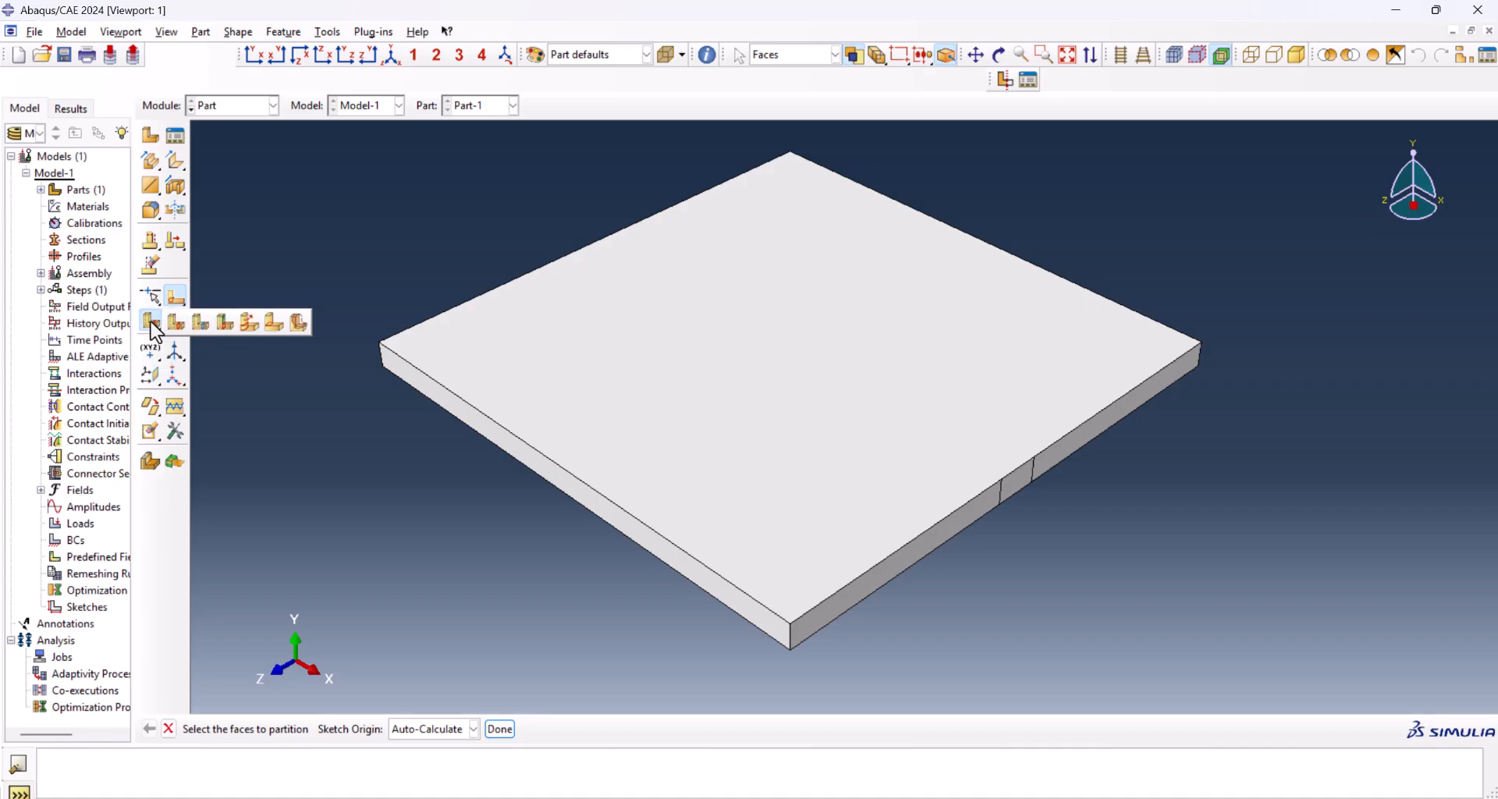
{"action": "mouse_move", "coordinate": [248, 323]}
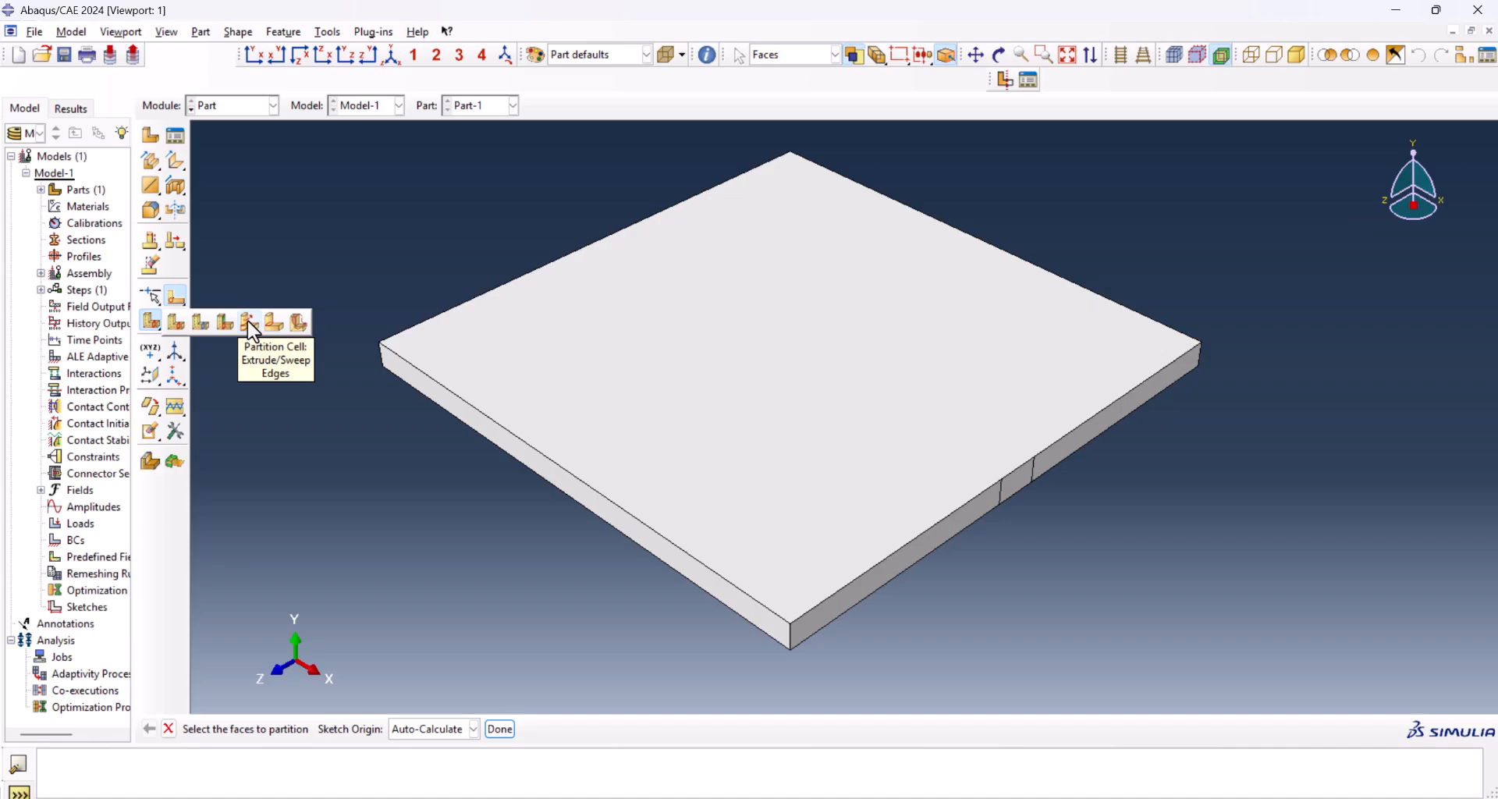
{"action": "left_click", "coordinate": [251, 322]}
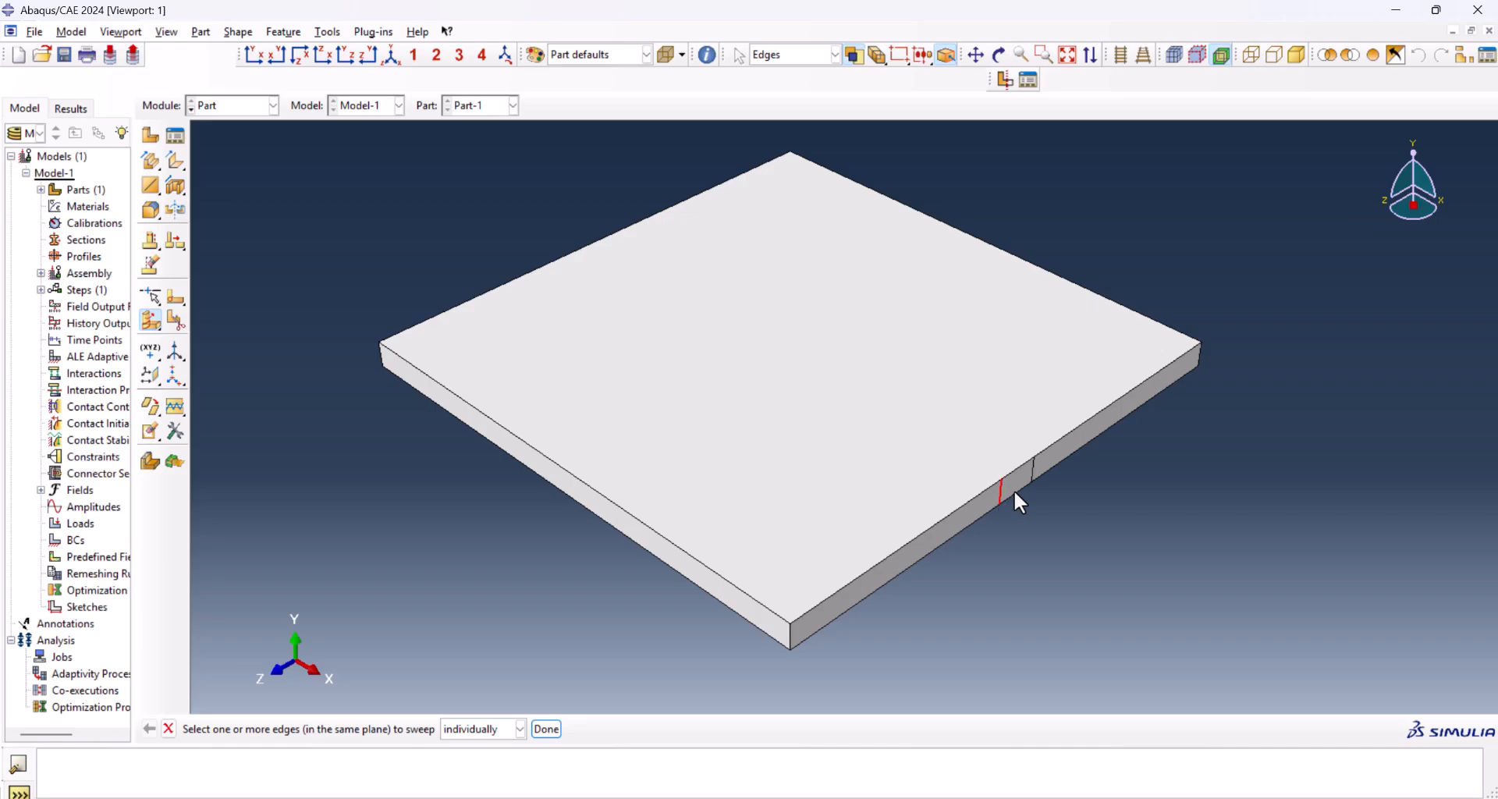
{"action": "left_click", "coordinate": [1034, 482]}
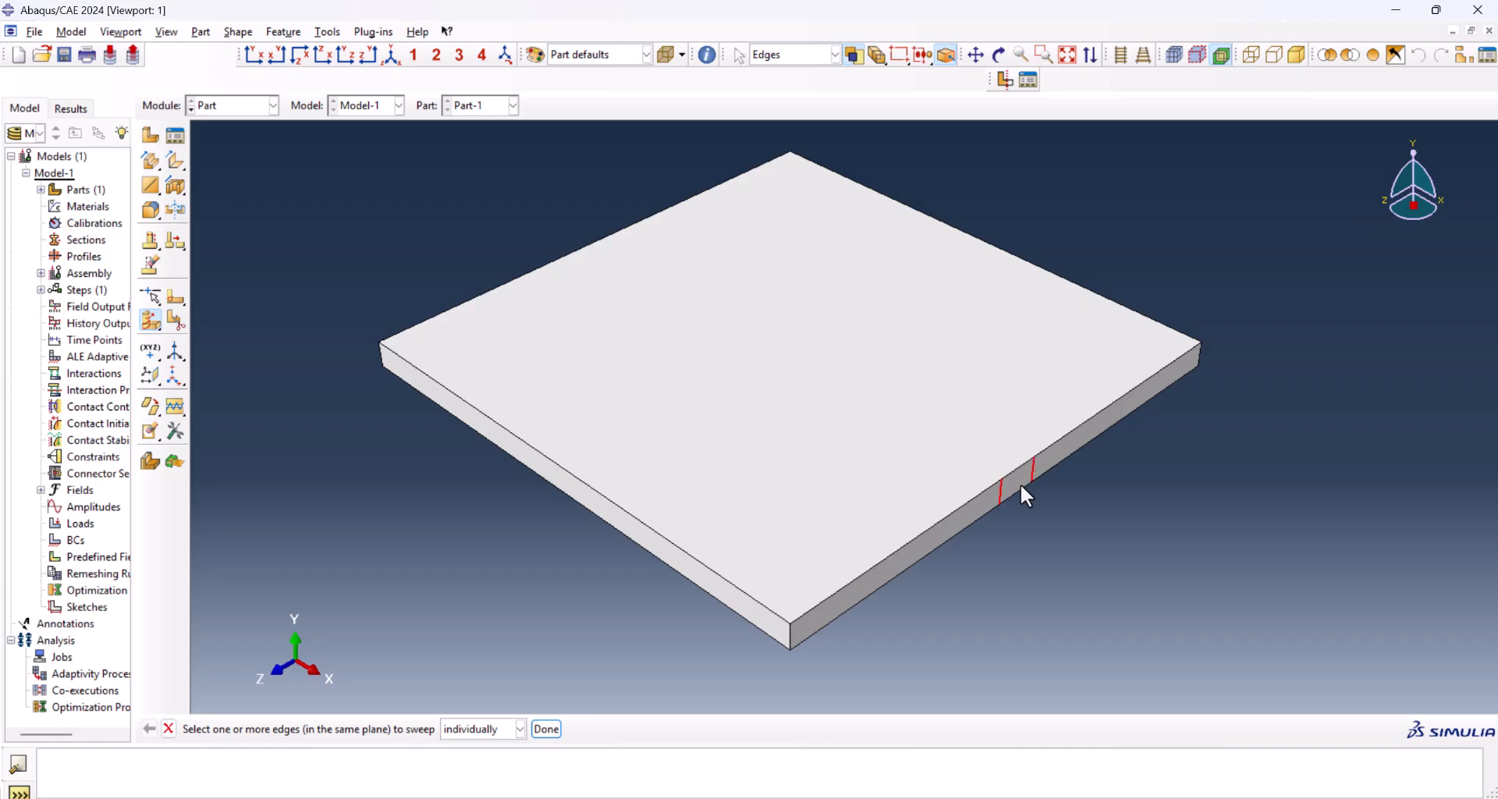
{"action": "left_click", "coordinate": [546, 729]}
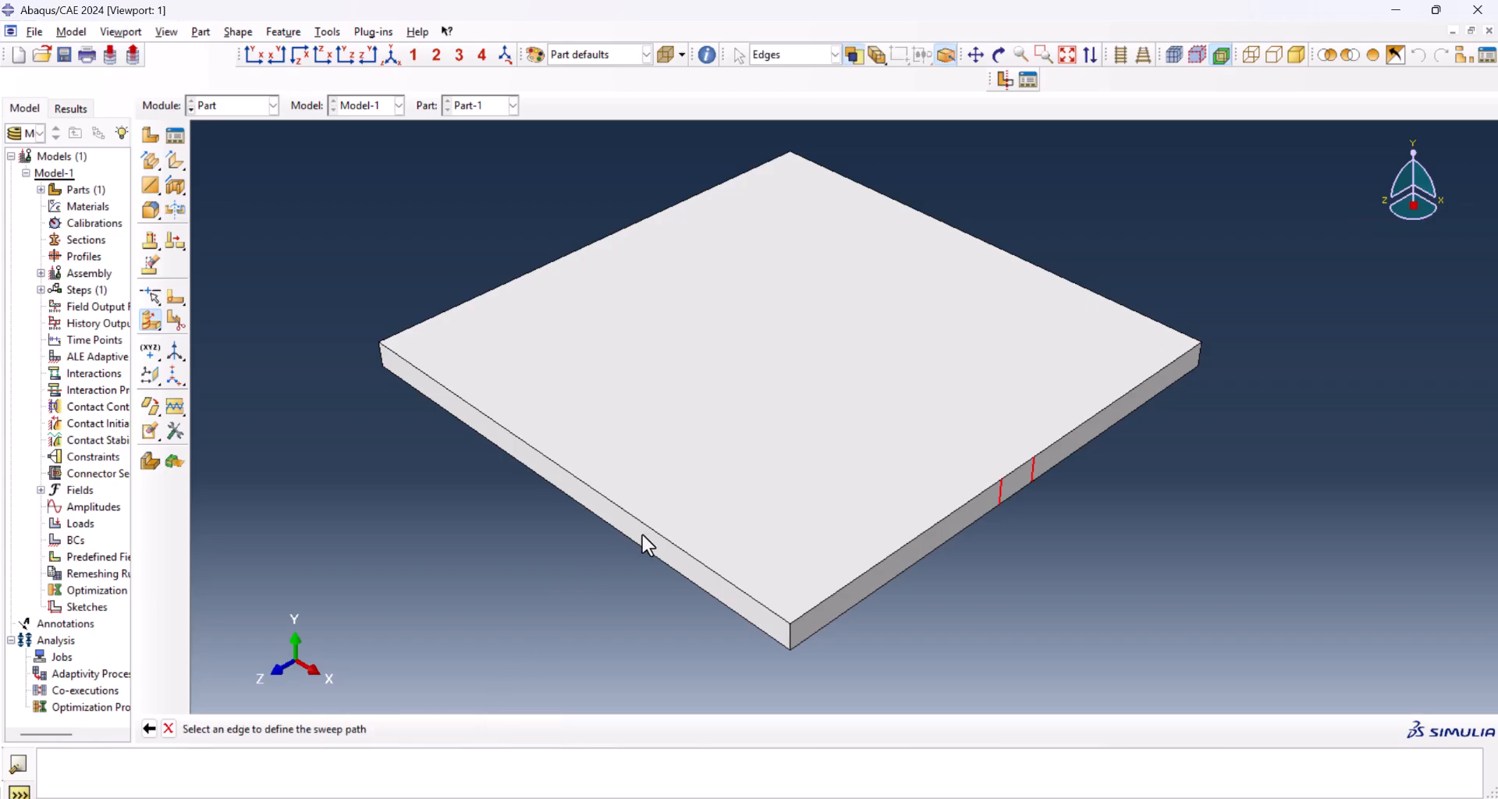
{"action": "left_click", "coordinate": [561, 468]}
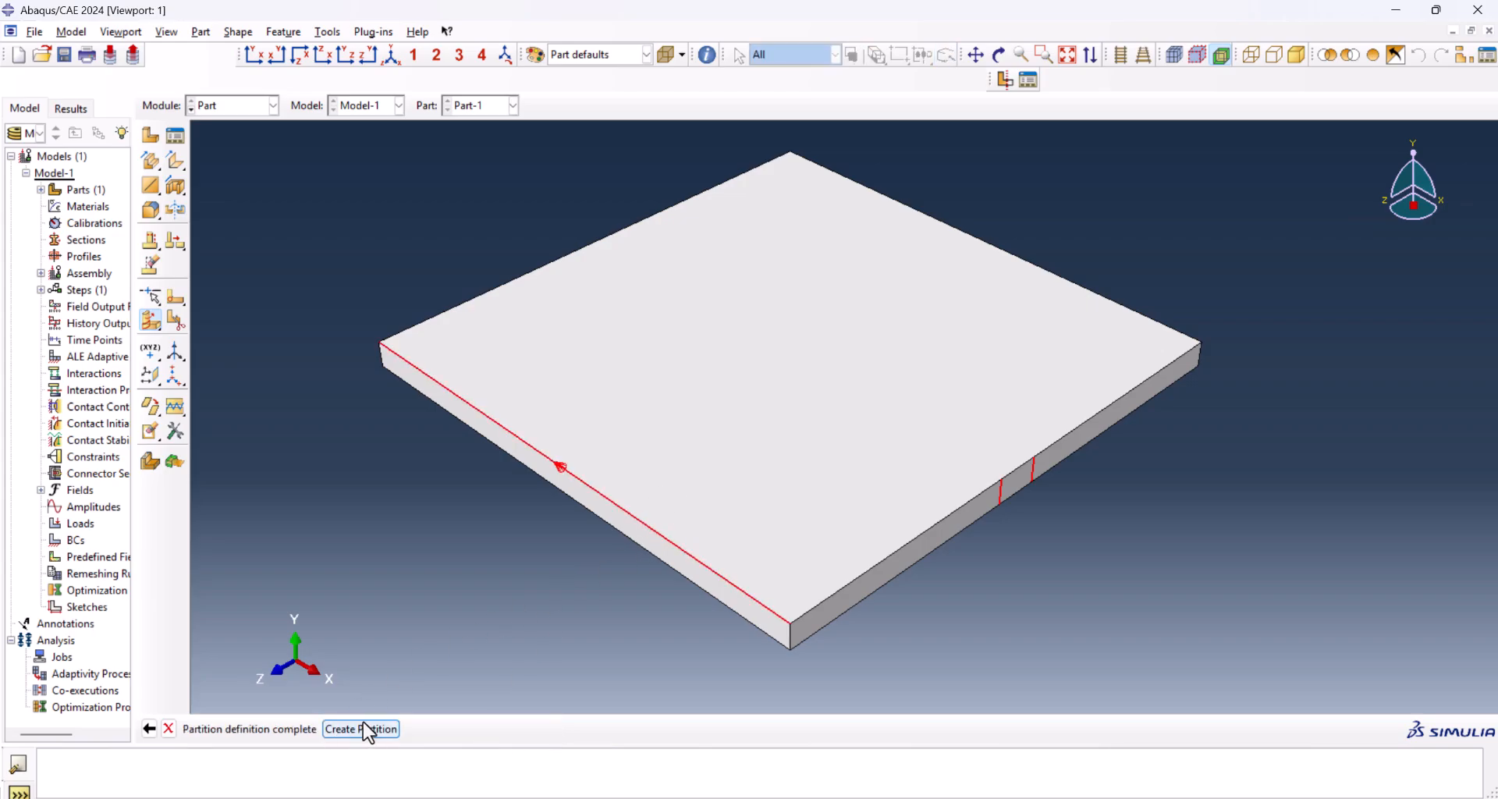
{"action": "left_click", "coordinate": [361, 729]}
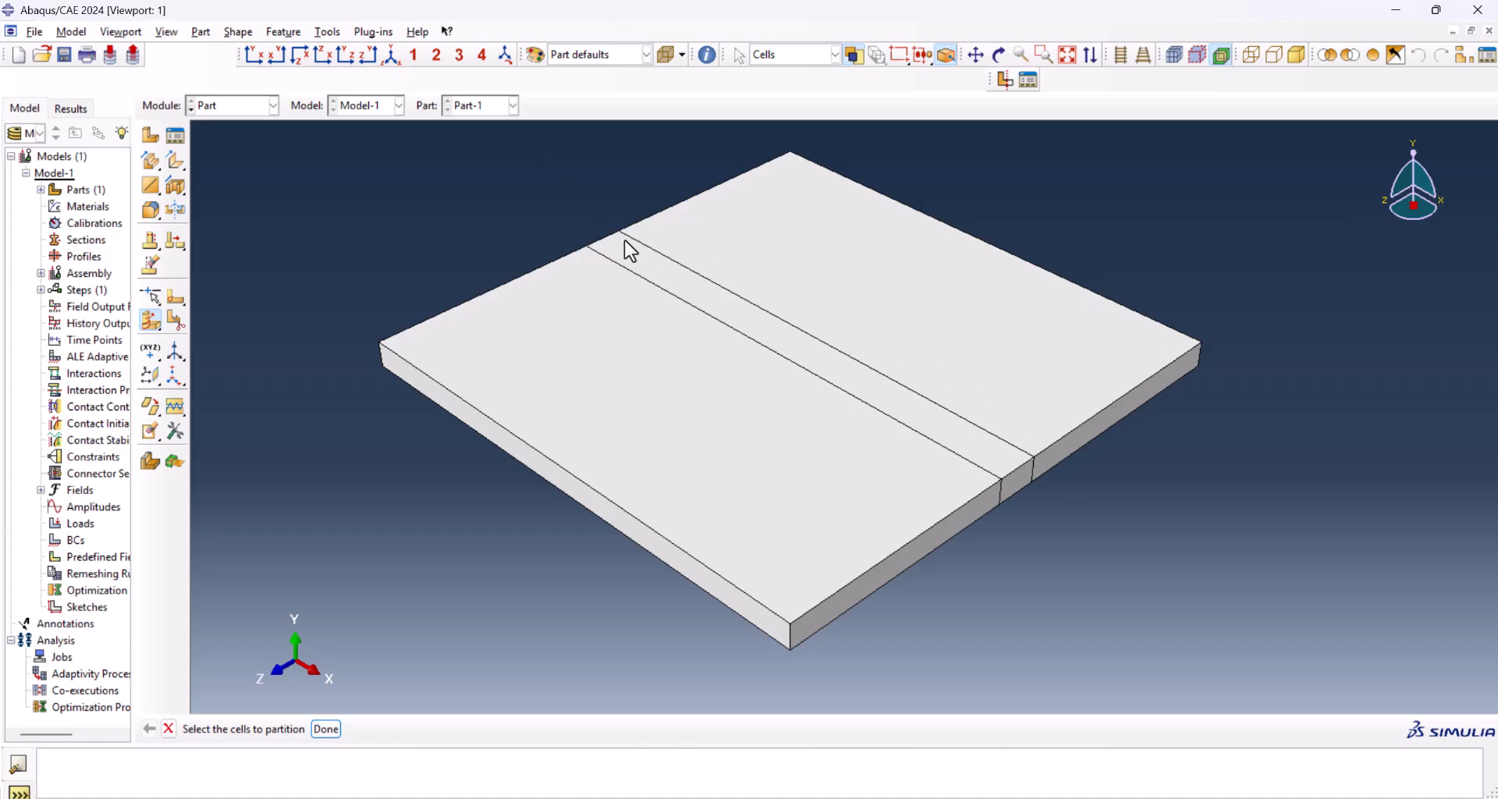
{"action": "left_click", "coordinate": [629, 250]}
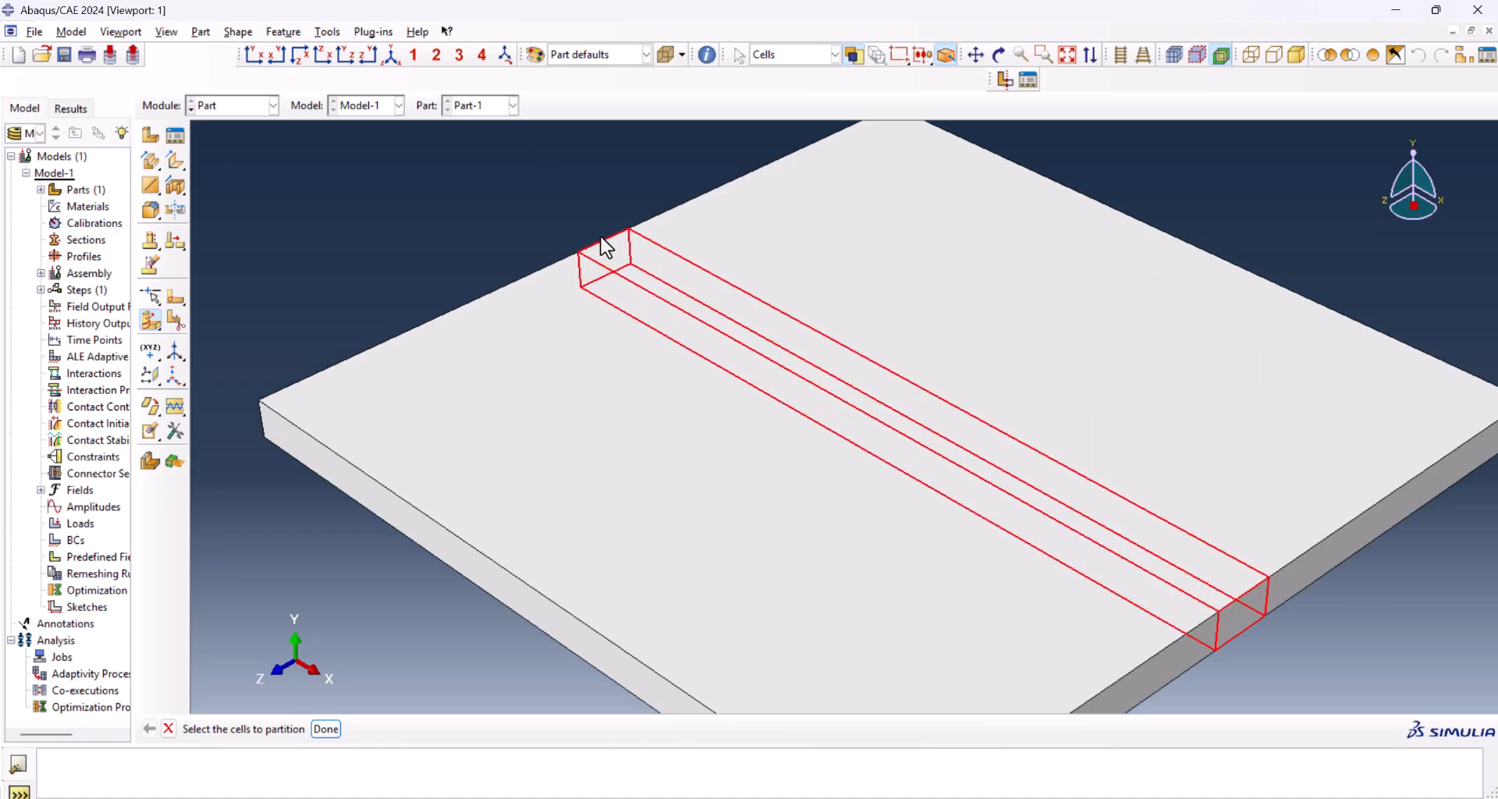
{"action": "mouse_move", "coordinate": [1224, 594]}
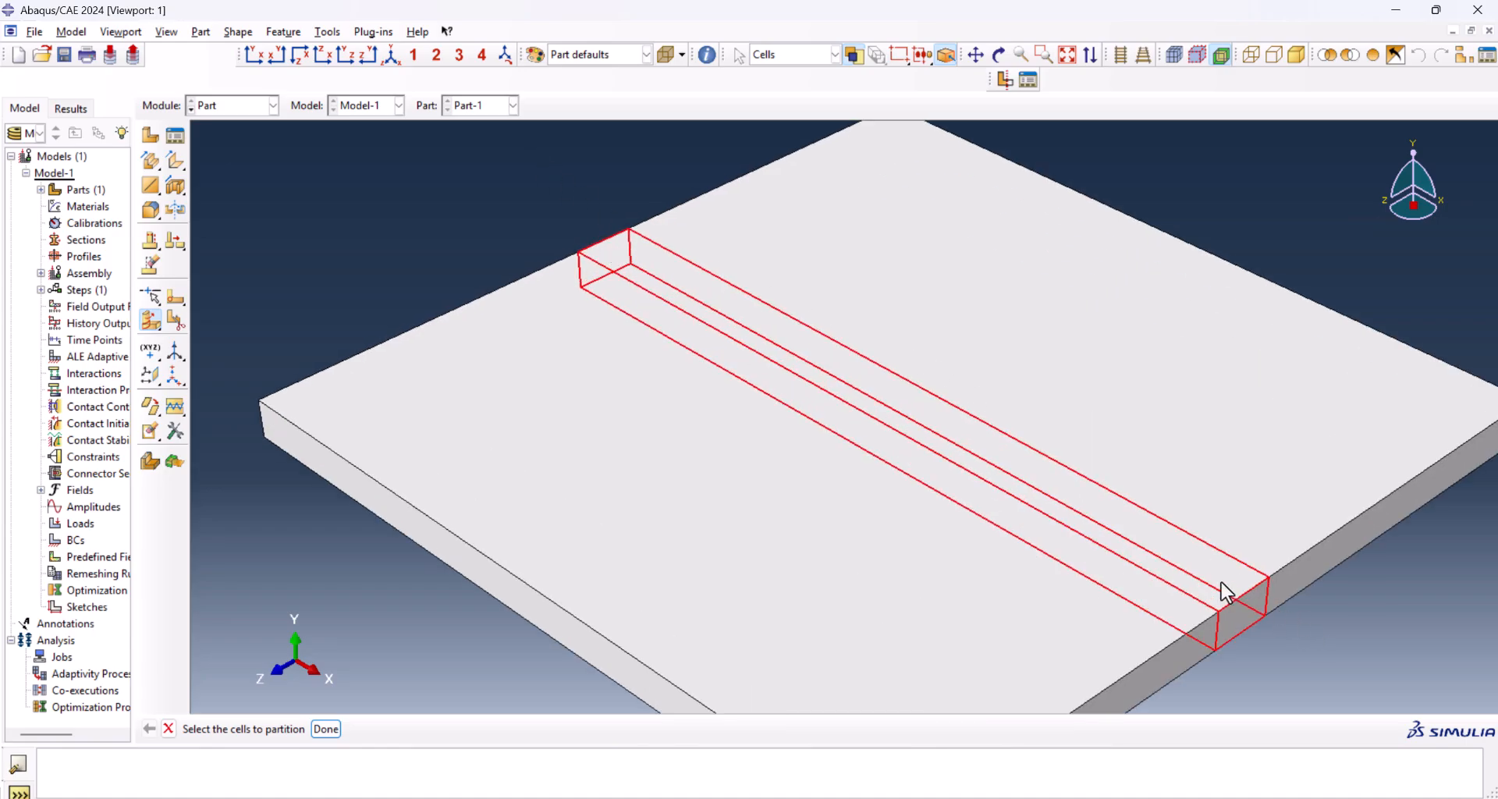
{"action": "mouse_move", "coordinate": [620, 269]}
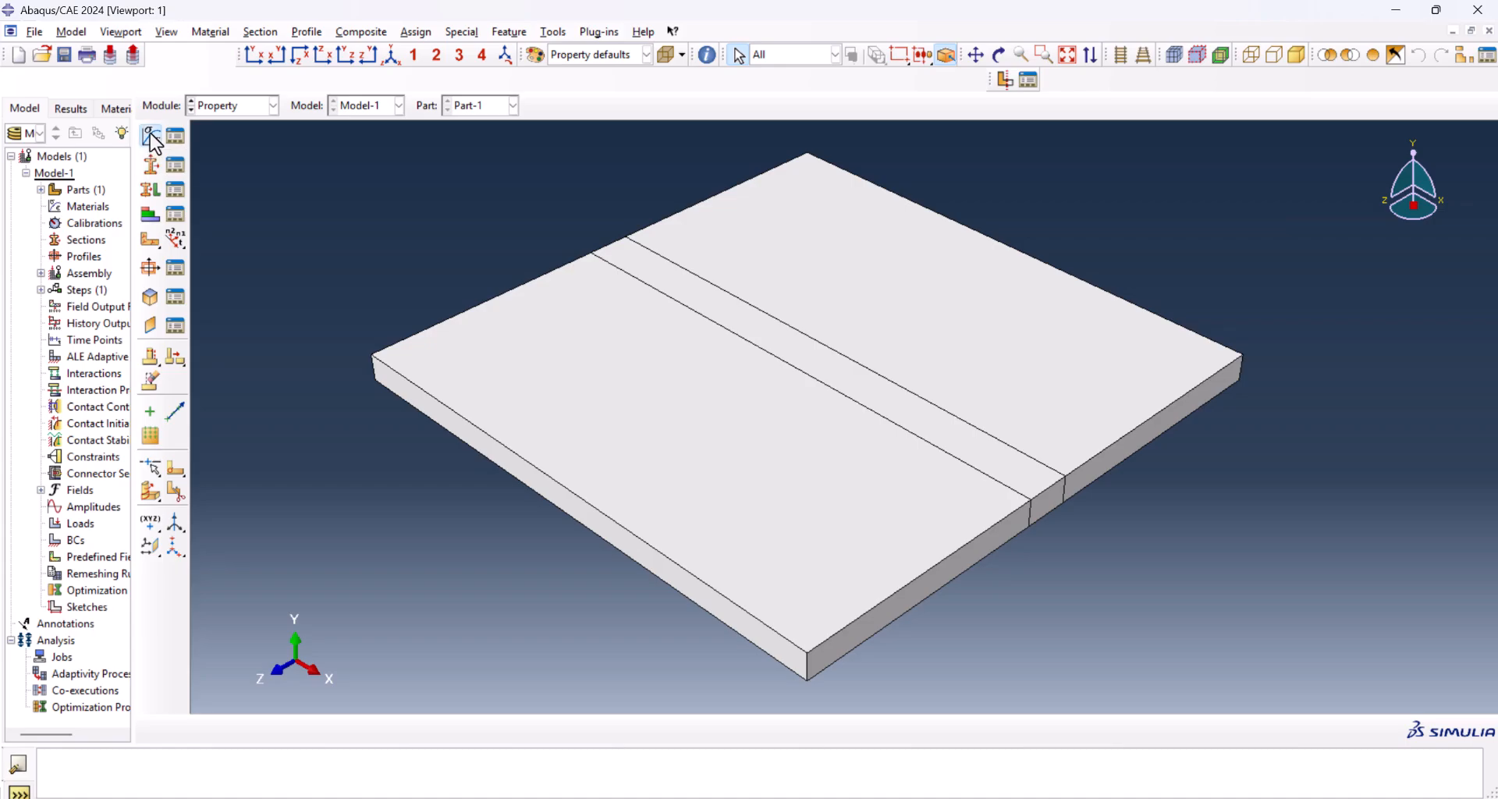
- Create Material-1 with density, conductivity and specific heat behaviours
{"action": "left_click", "coordinate": [150, 136]}
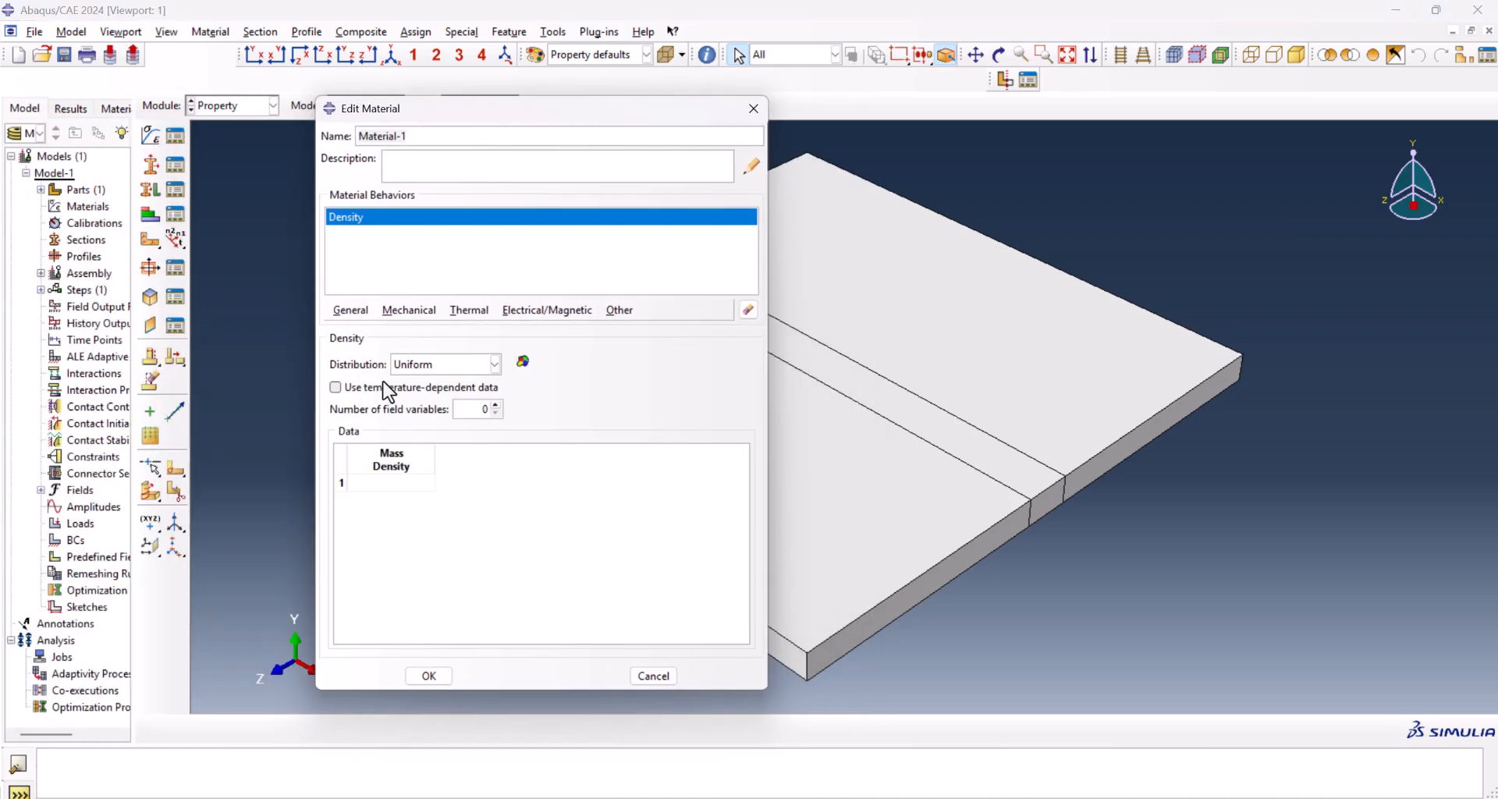
{"action": "left_click", "coordinate": [335, 387]}
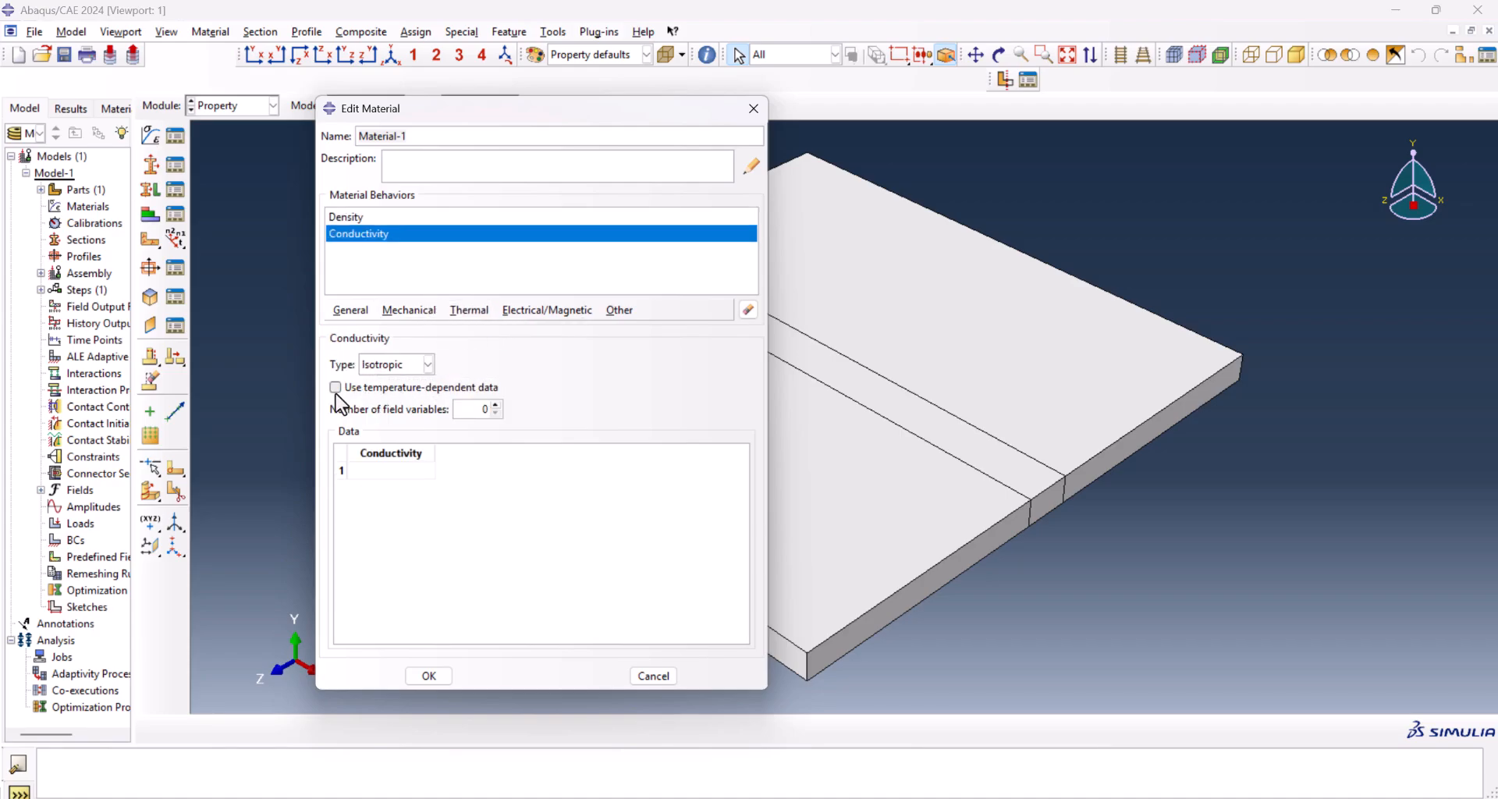
{"action": "left_click", "coordinate": [468, 310]}
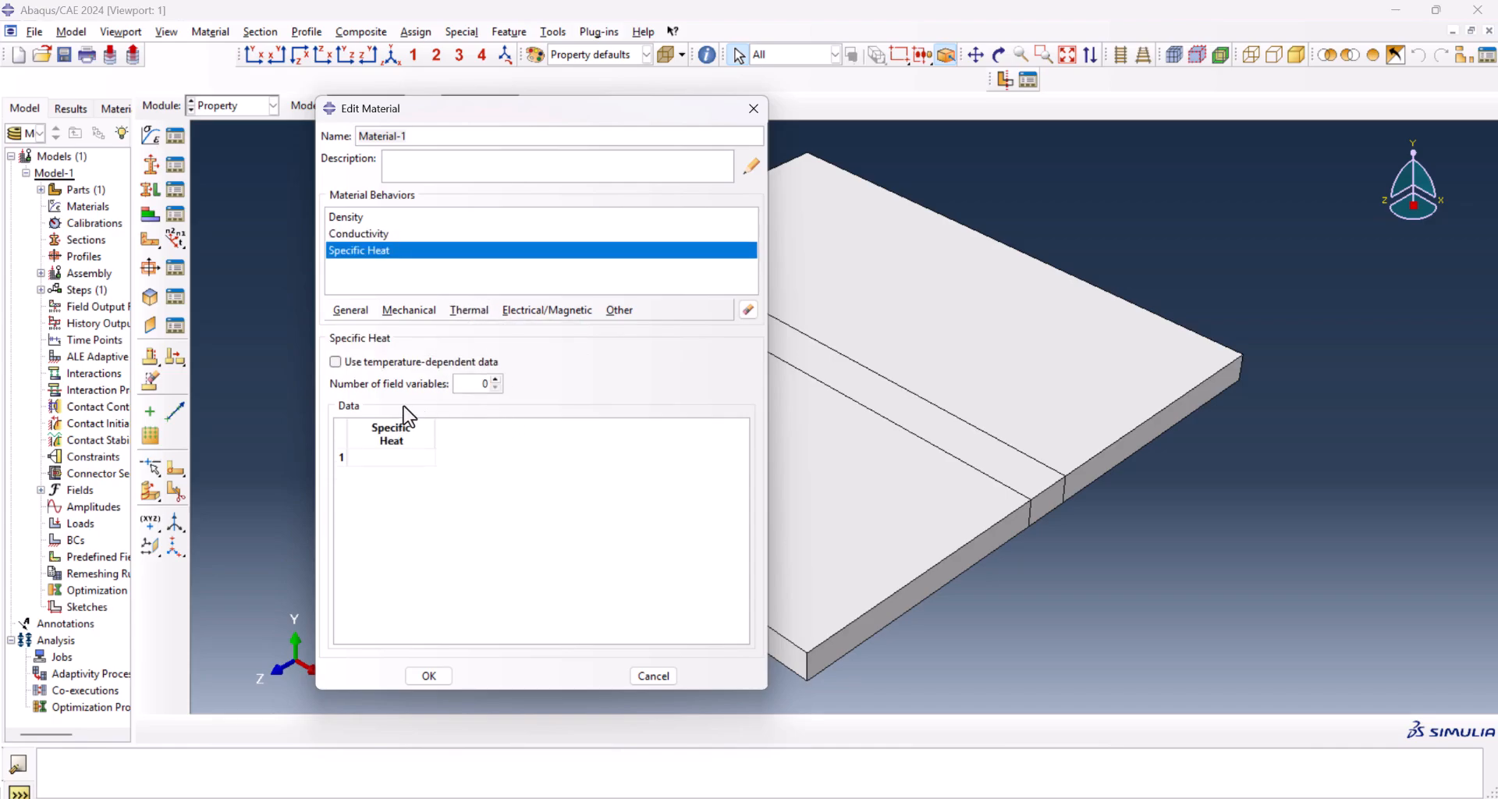
{"action": "left_click", "coordinate": [346, 217]}
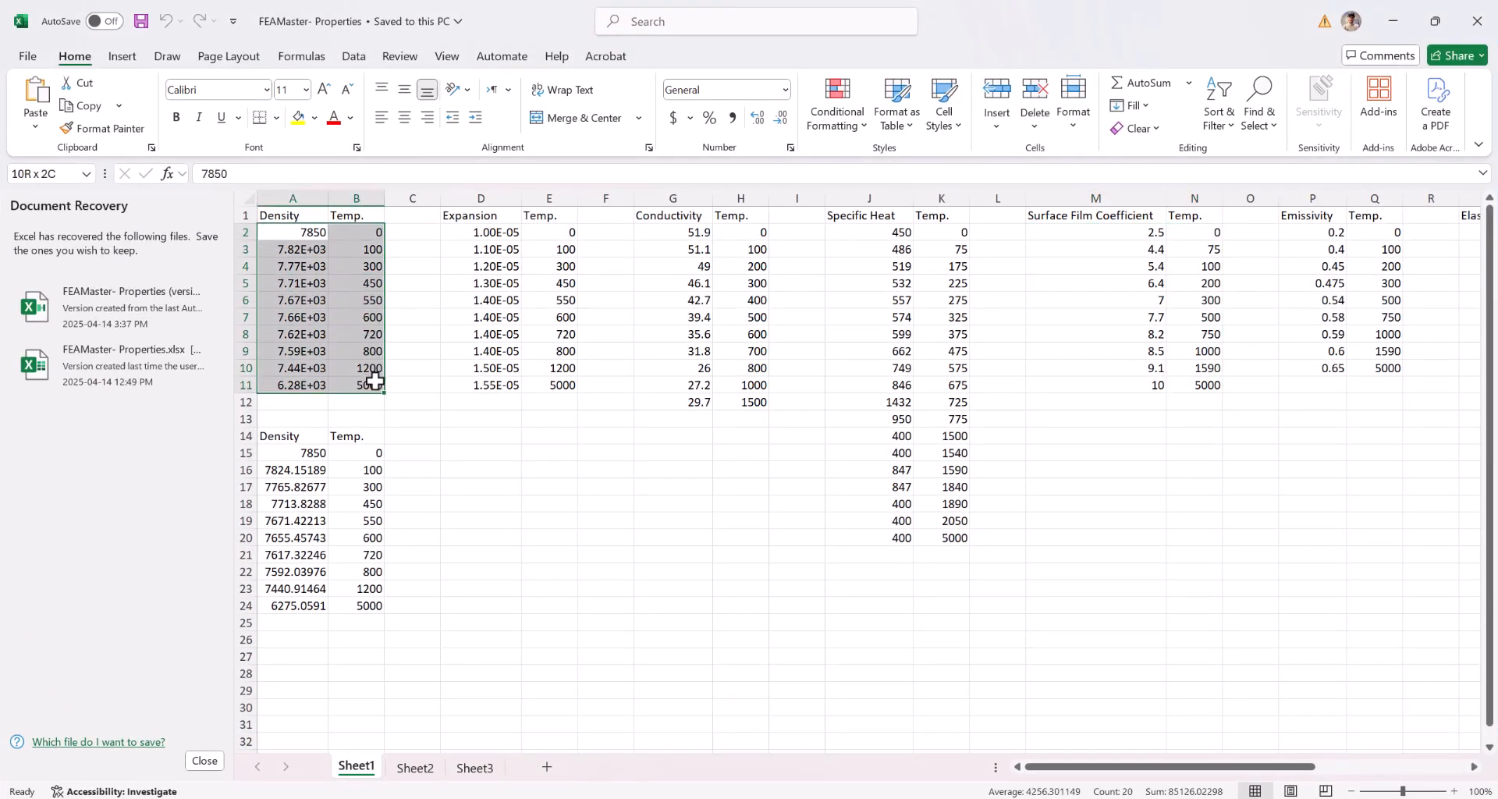
- Paste Excel temperature-dependent density, conductivity and specific heat tables into Material-1 and save
{"action": "key", "text": "ctrl+c"}
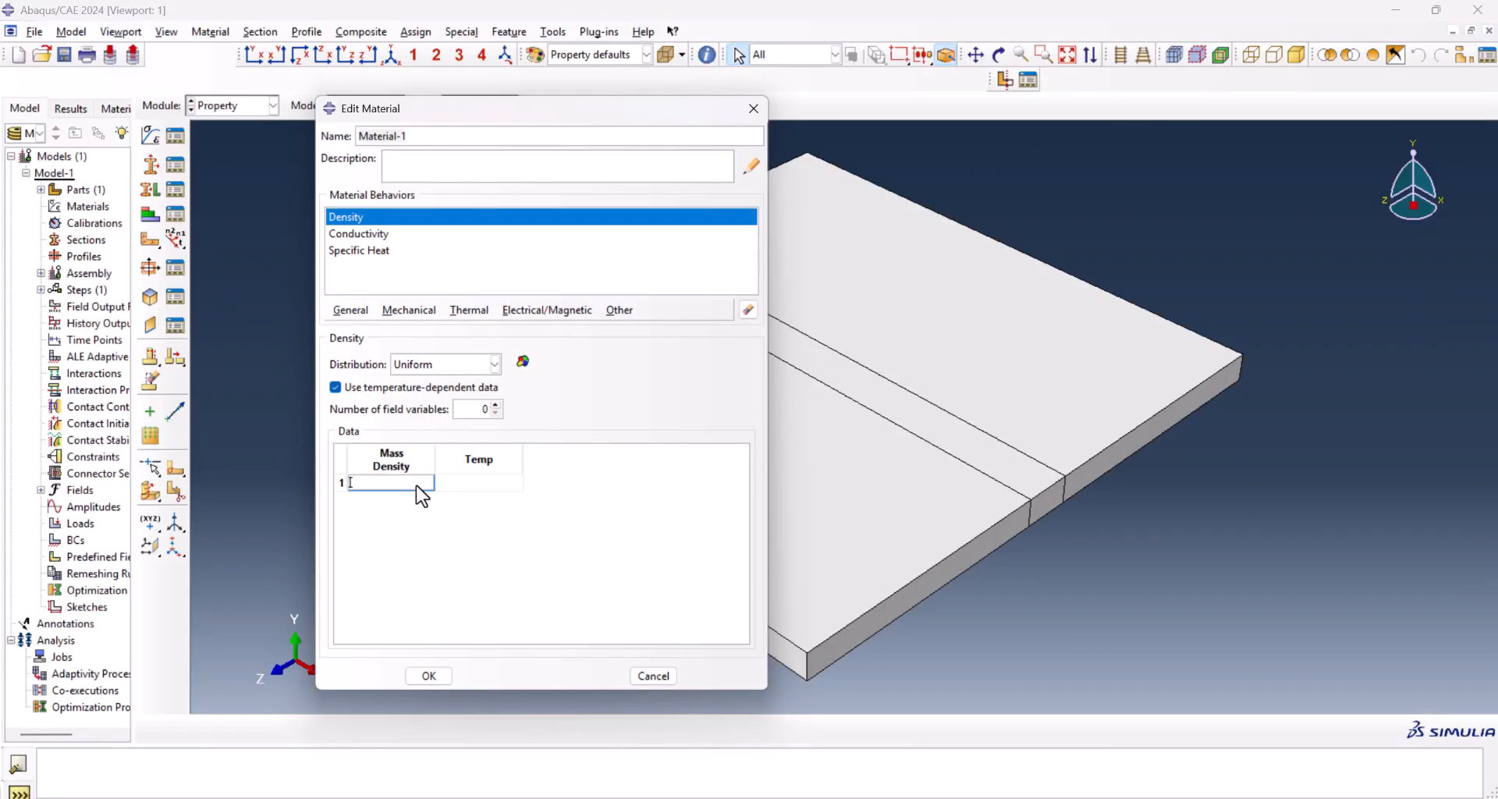
{"action": "left_click", "coordinate": [358, 233]}
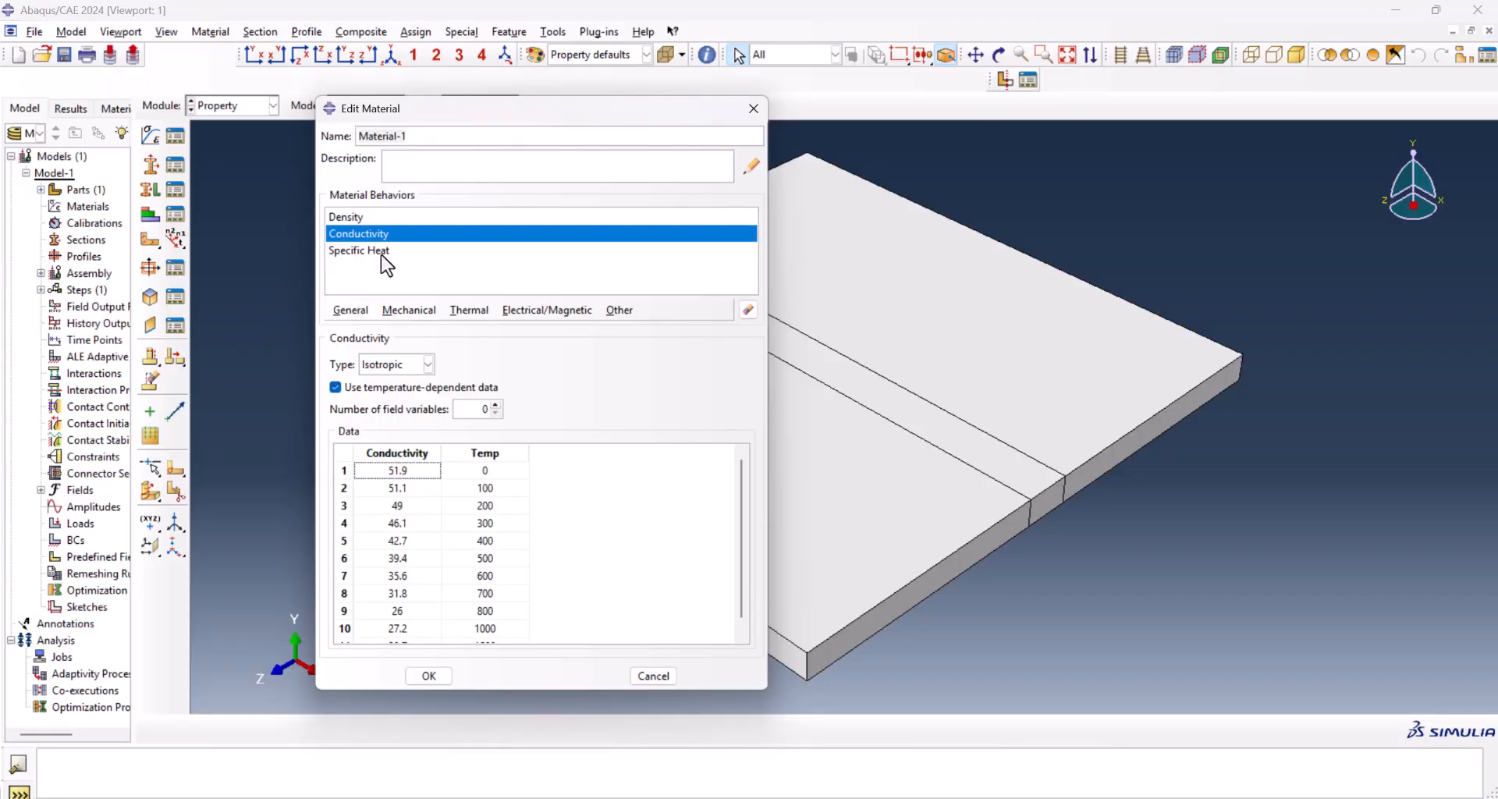
{"action": "left_click", "coordinate": [359, 250]}
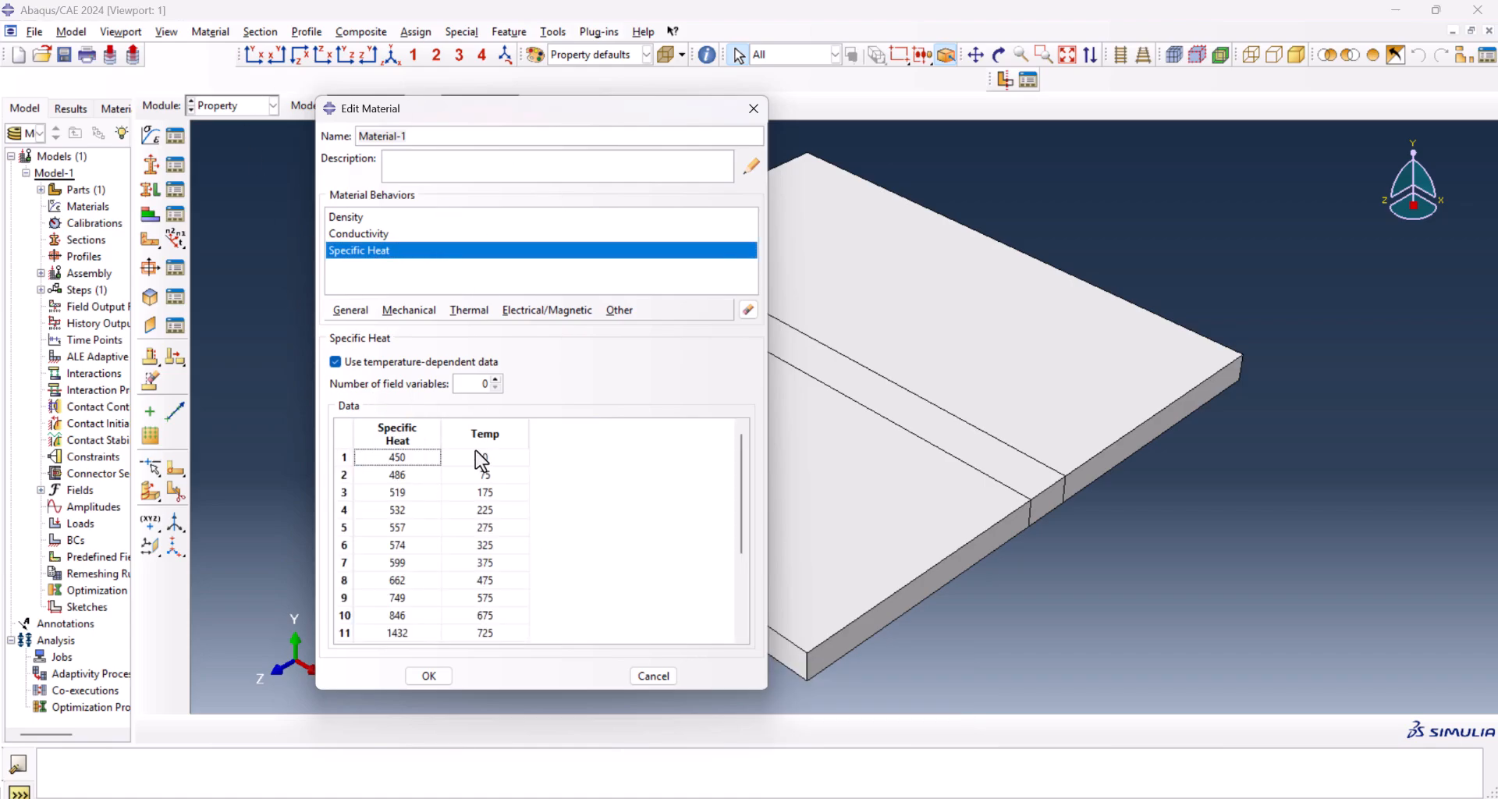
{"action": "left_click", "coordinate": [428, 675]}
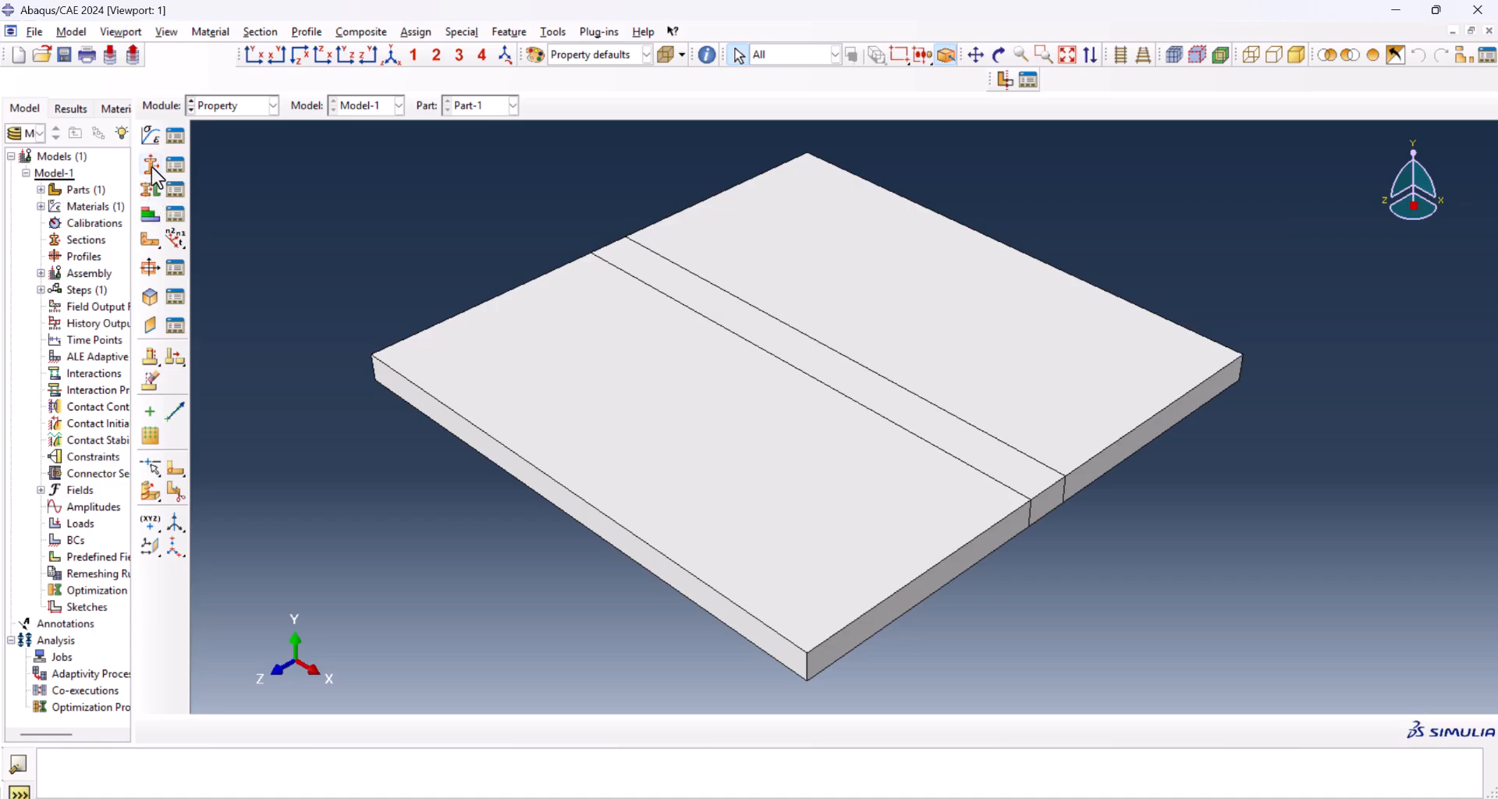
- Create solid homogeneous Section-1 with Material-1 and assign it to the whole plate
{"action": "left_click", "coordinate": [149, 164]}
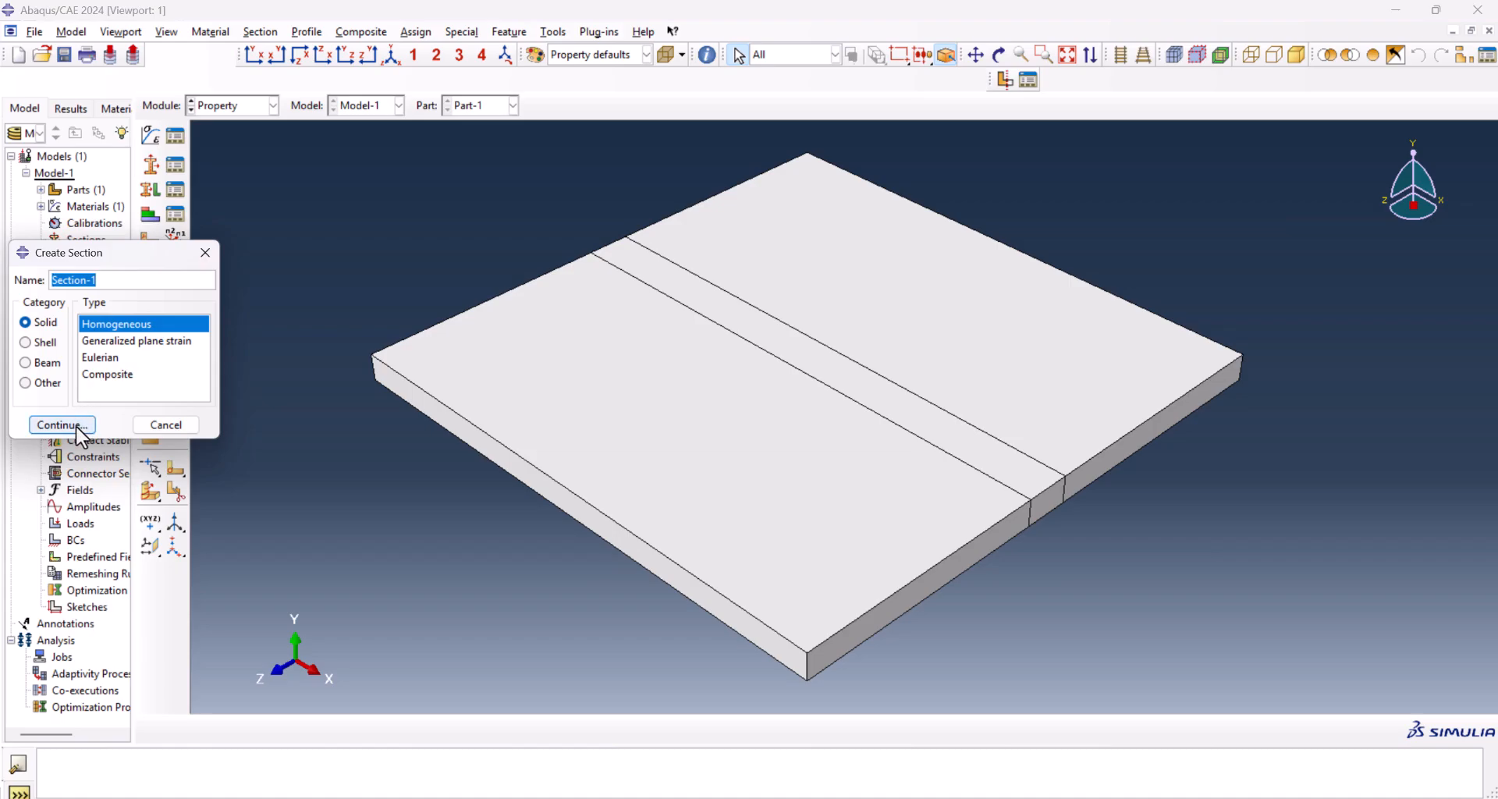
{"action": "left_click", "coordinate": [60, 424]}
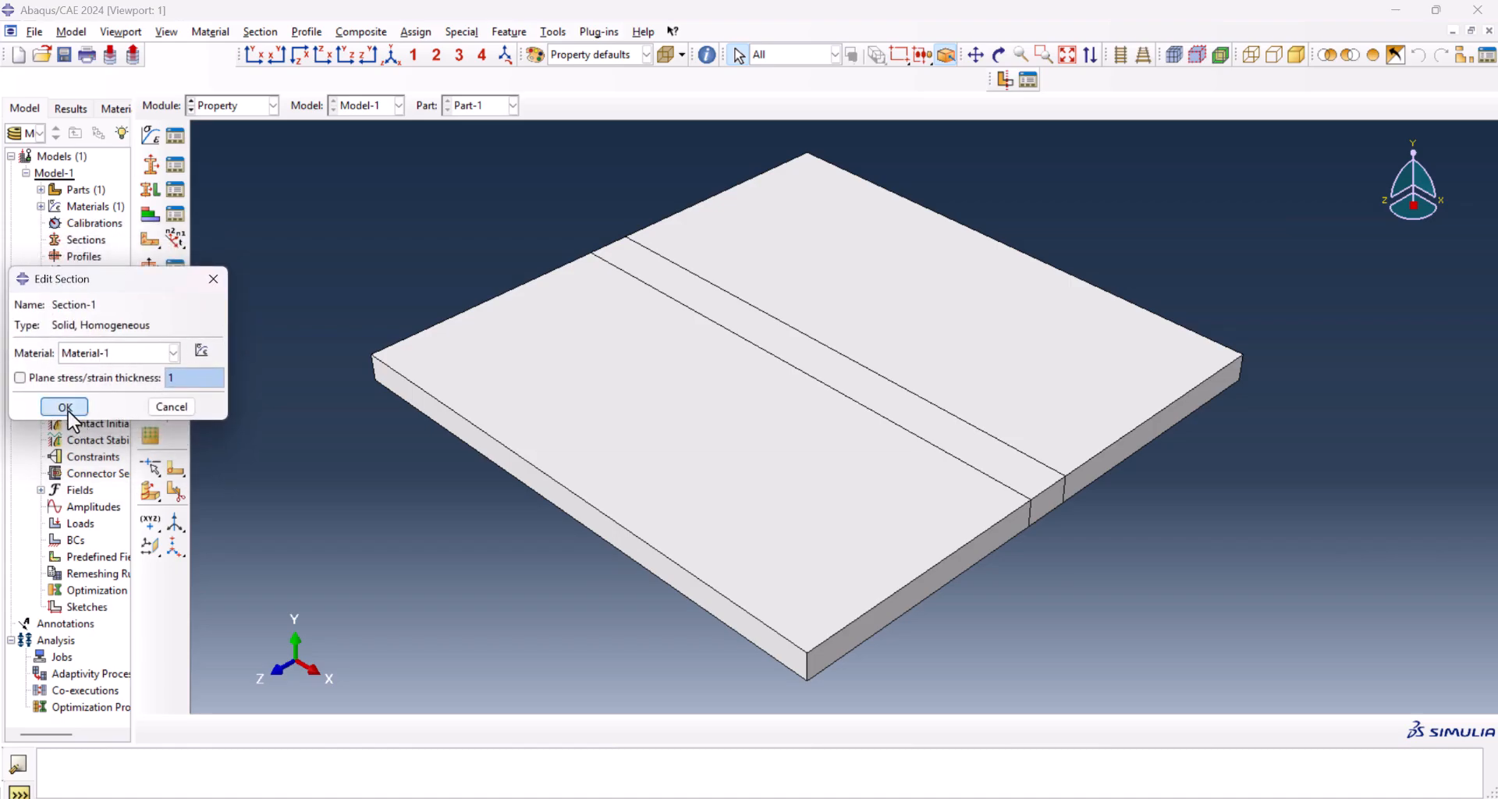
{"action": "left_click", "coordinate": [64, 406]}
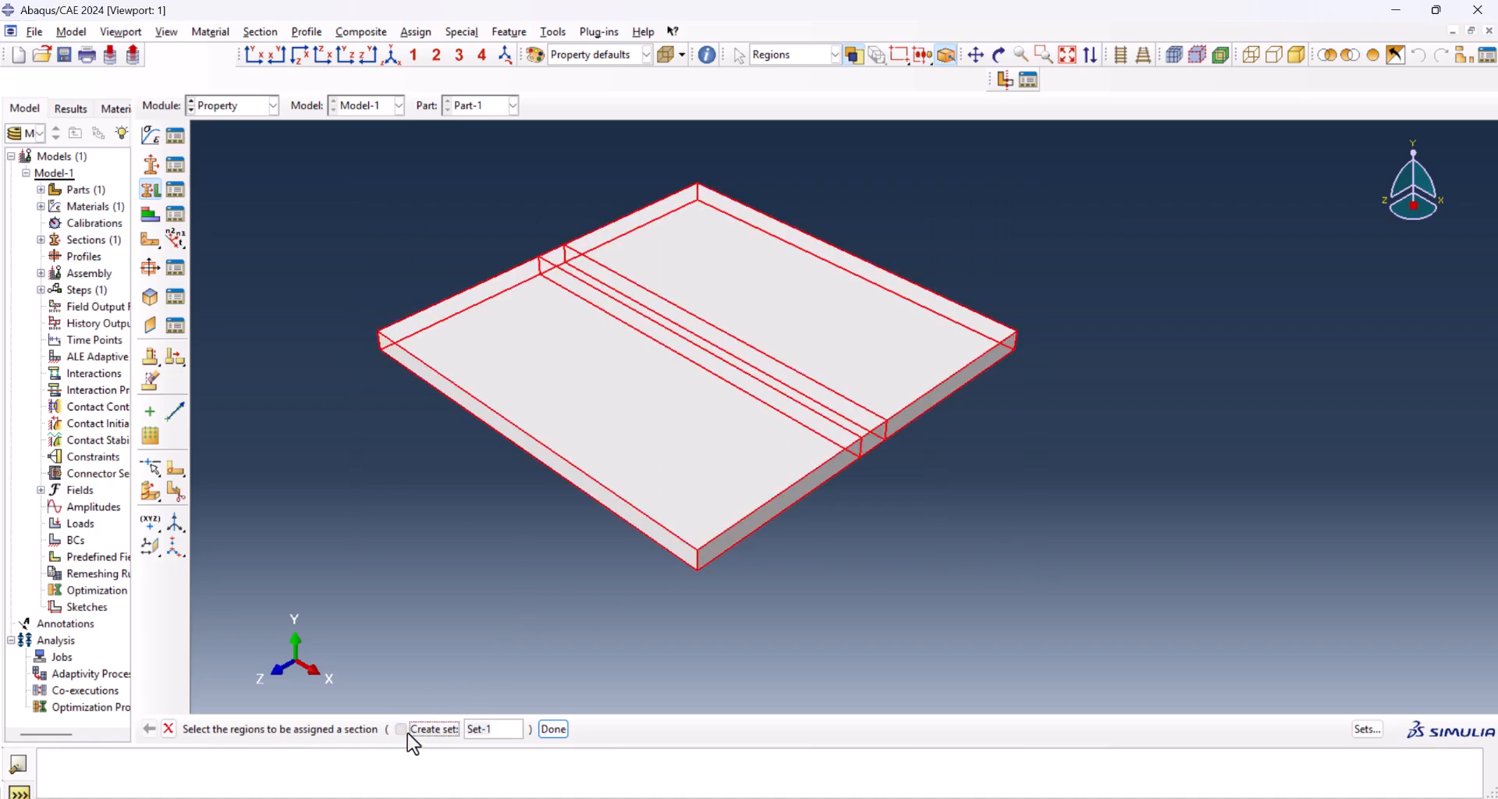
{"action": "left_click", "coordinate": [554, 728]}
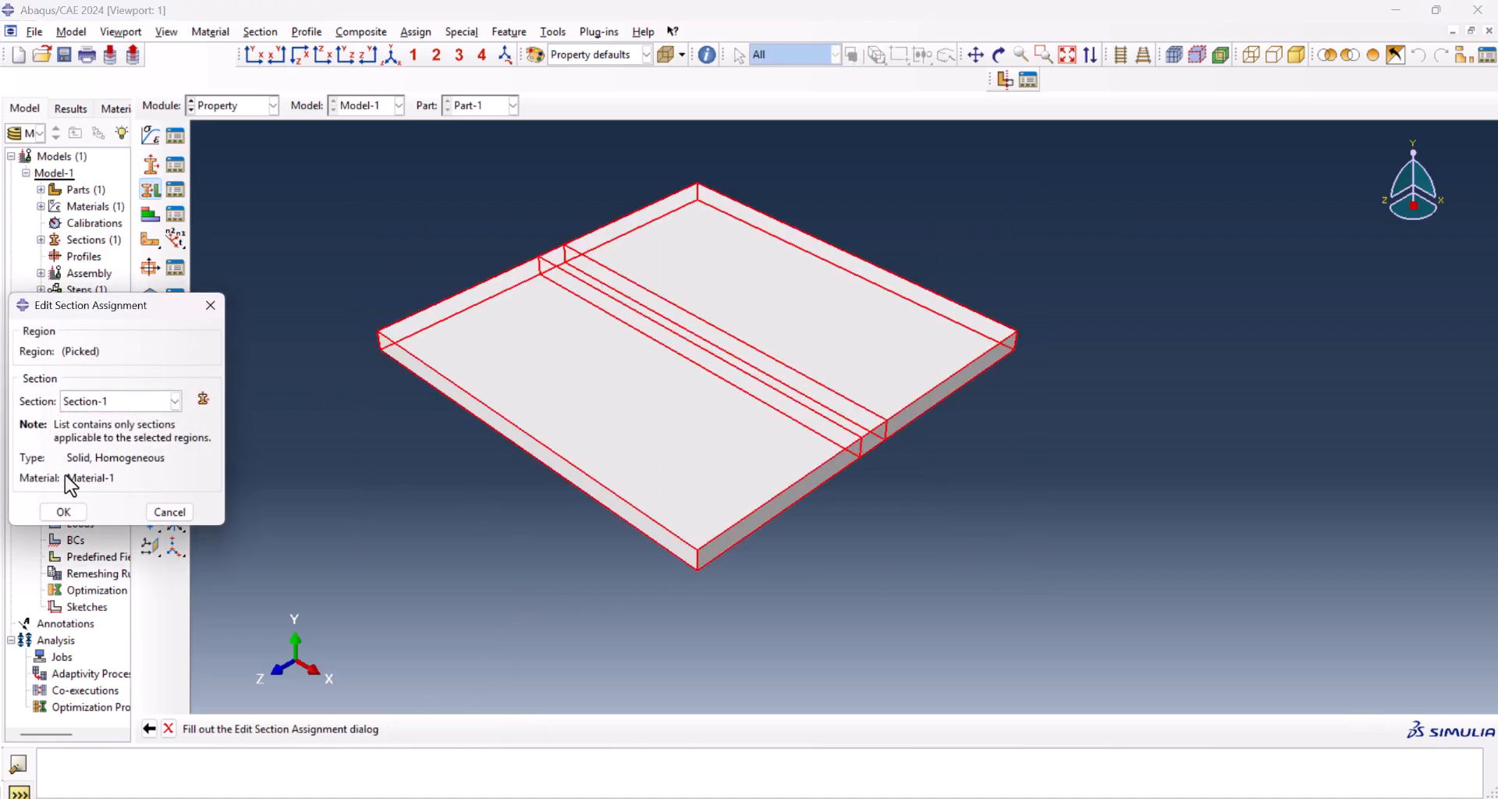
{"action": "left_click", "coordinate": [63, 511]}
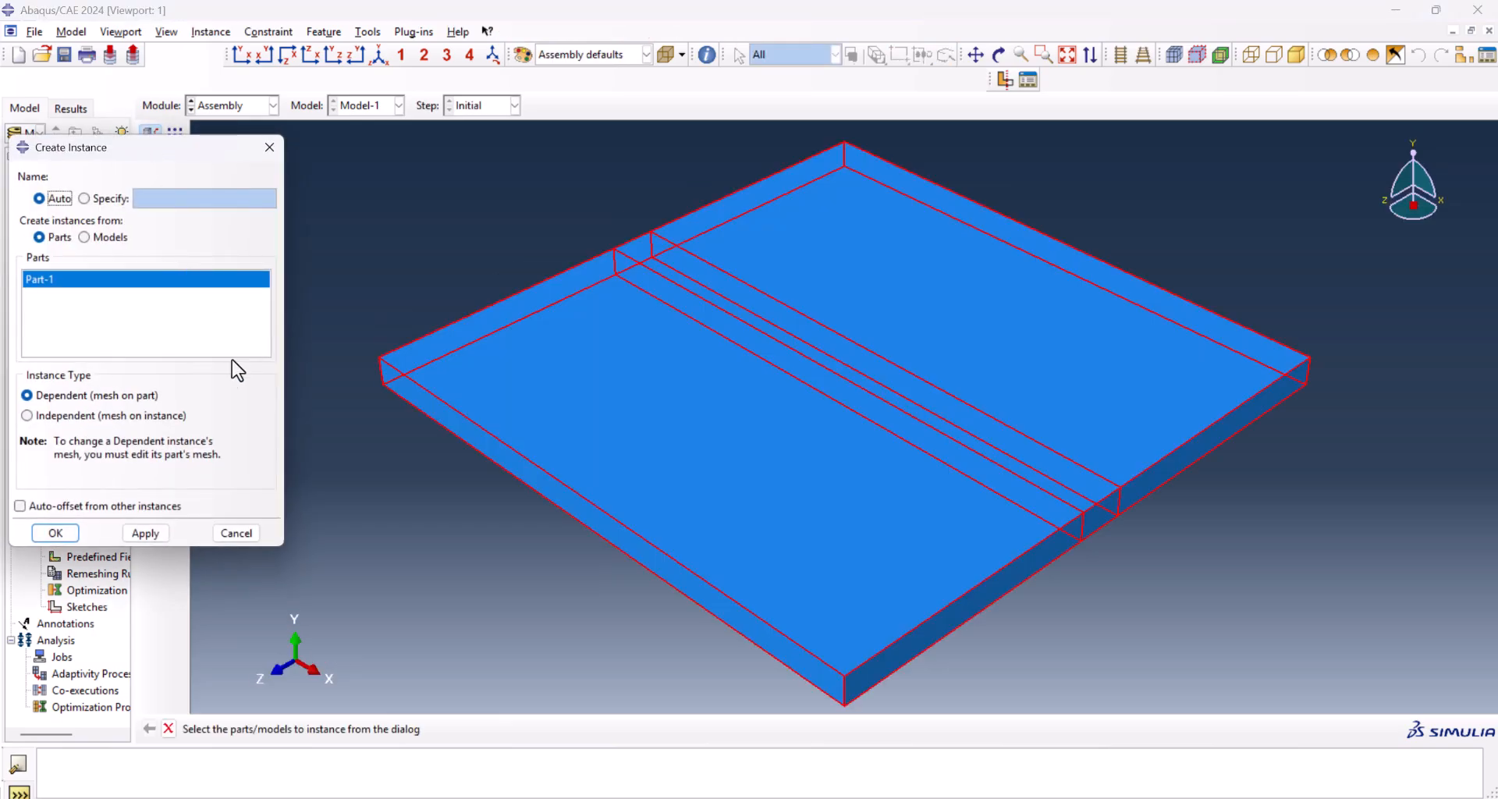
- Instance Part-1 in the assembly and translate it by (20E-3, -7.5E-3, -25E-3)
{"action": "left_click", "coordinate": [55, 533]}
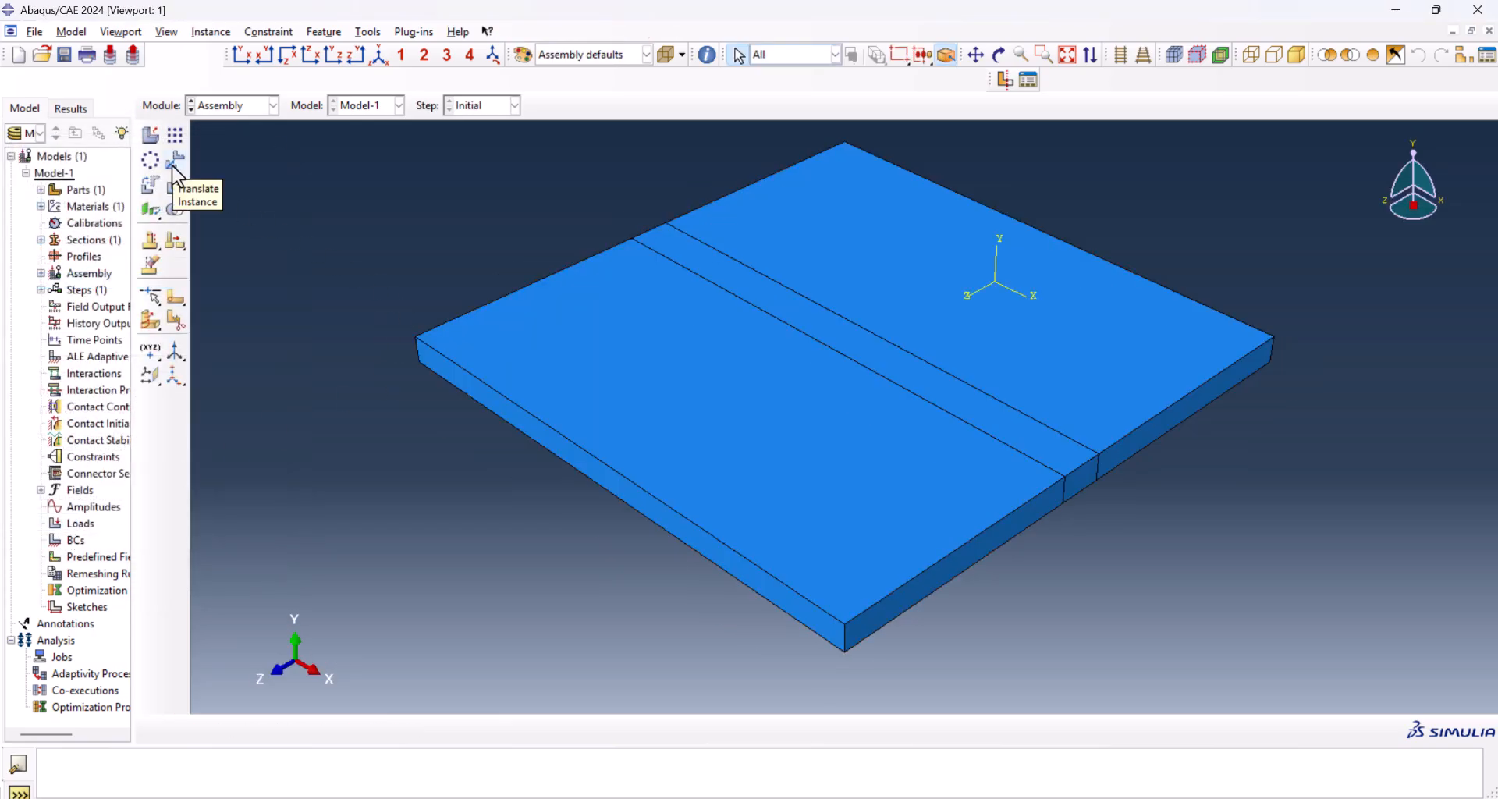
{"action": "left_click", "coordinate": [175, 161]}
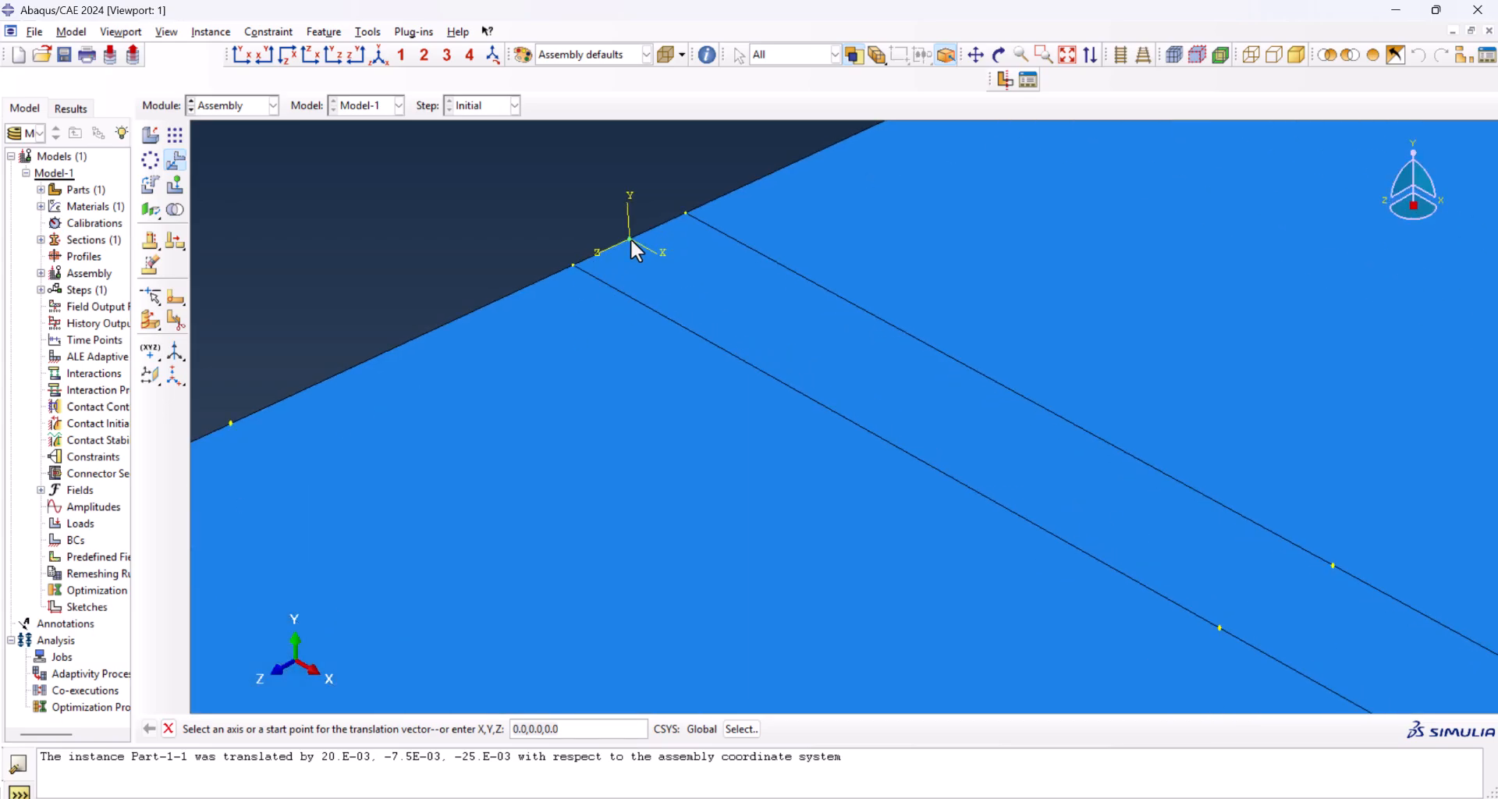
{"action": "left_click", "coordinate": [626, 242]}
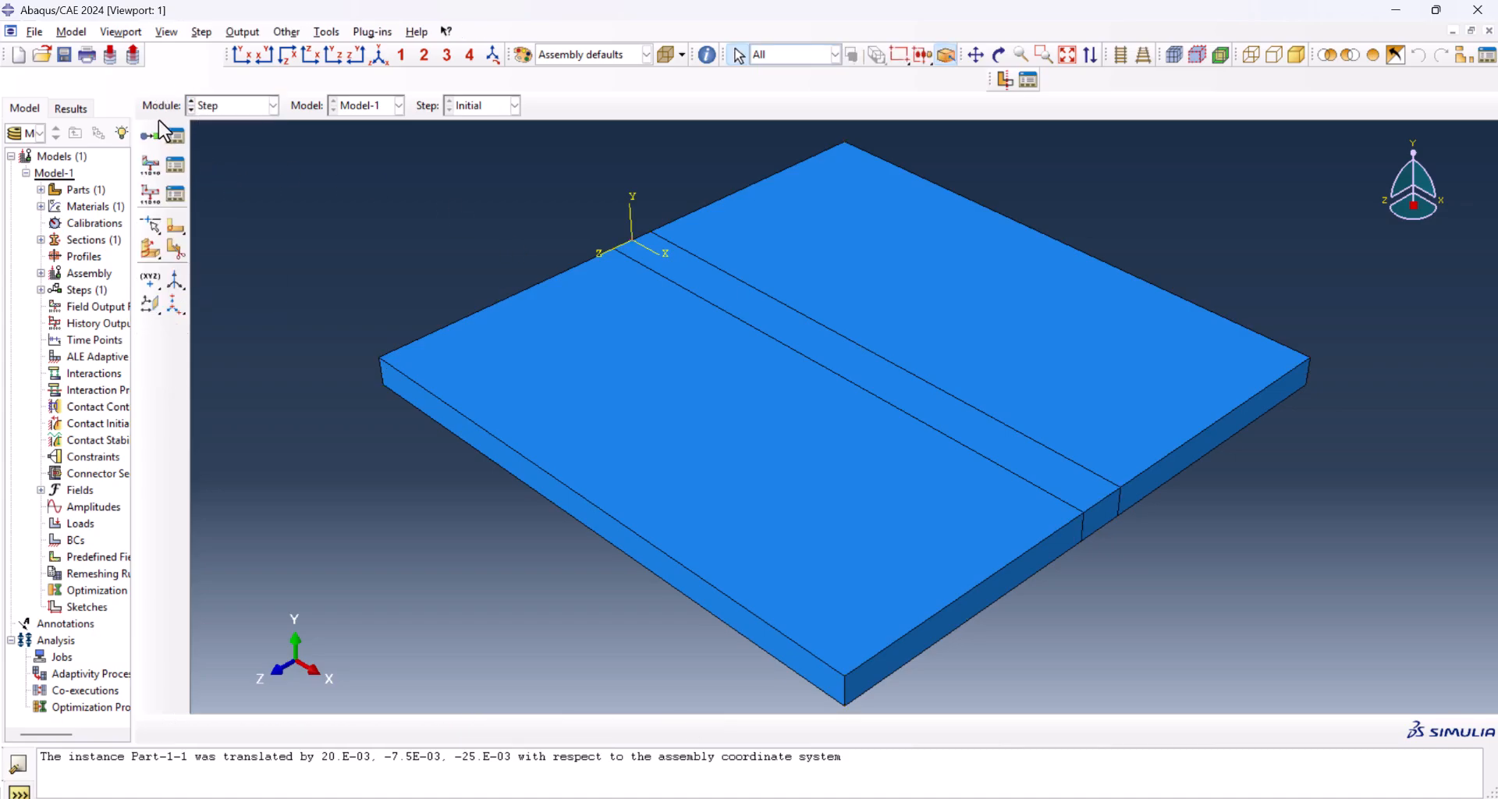
- Create Step-1 as a transient heat transfer step with time period 25
{"action": "left_click", "coordinate": [150, 134]}
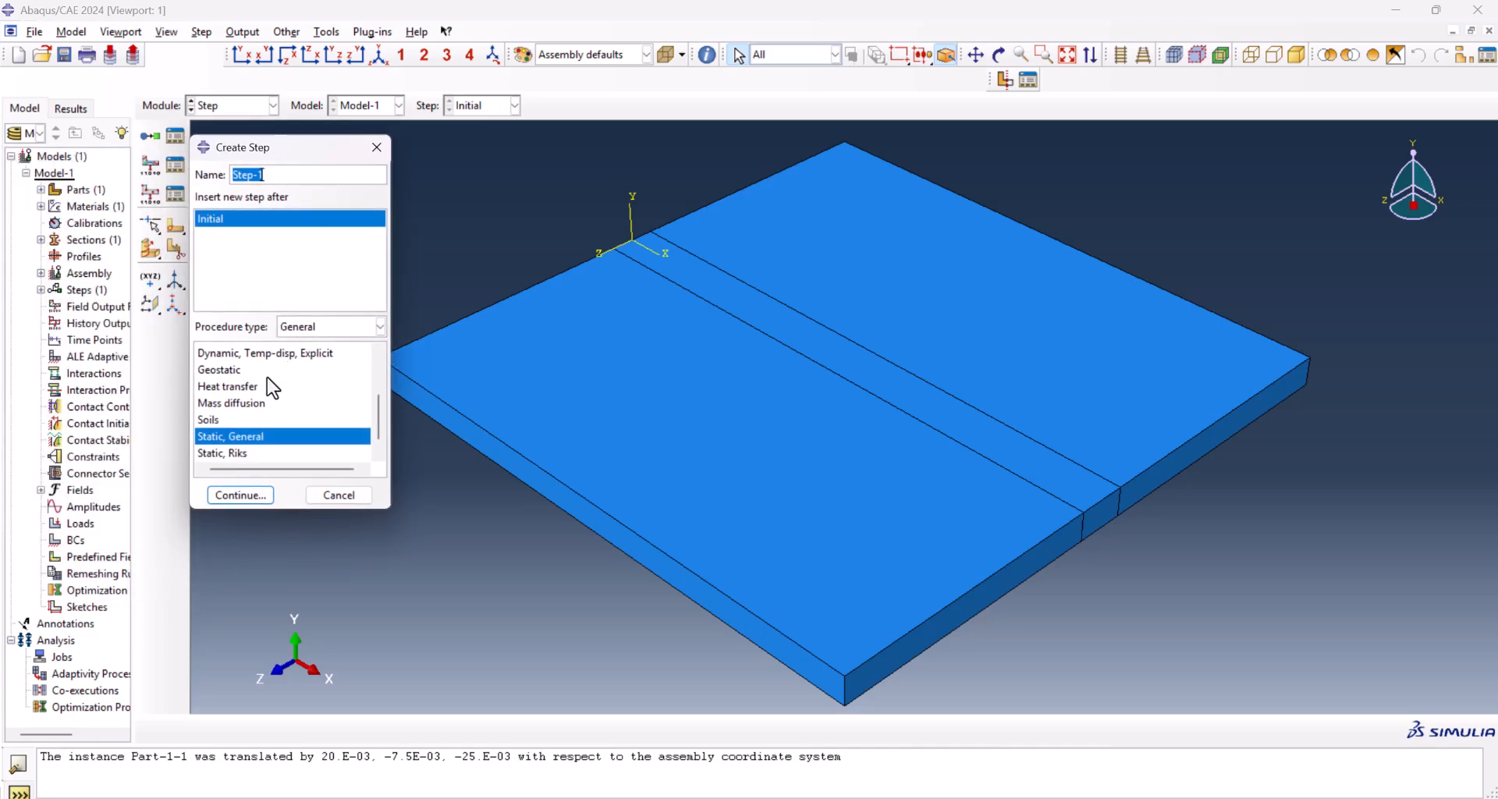
{"action": "left_click", "coordinate": [227, 386]}
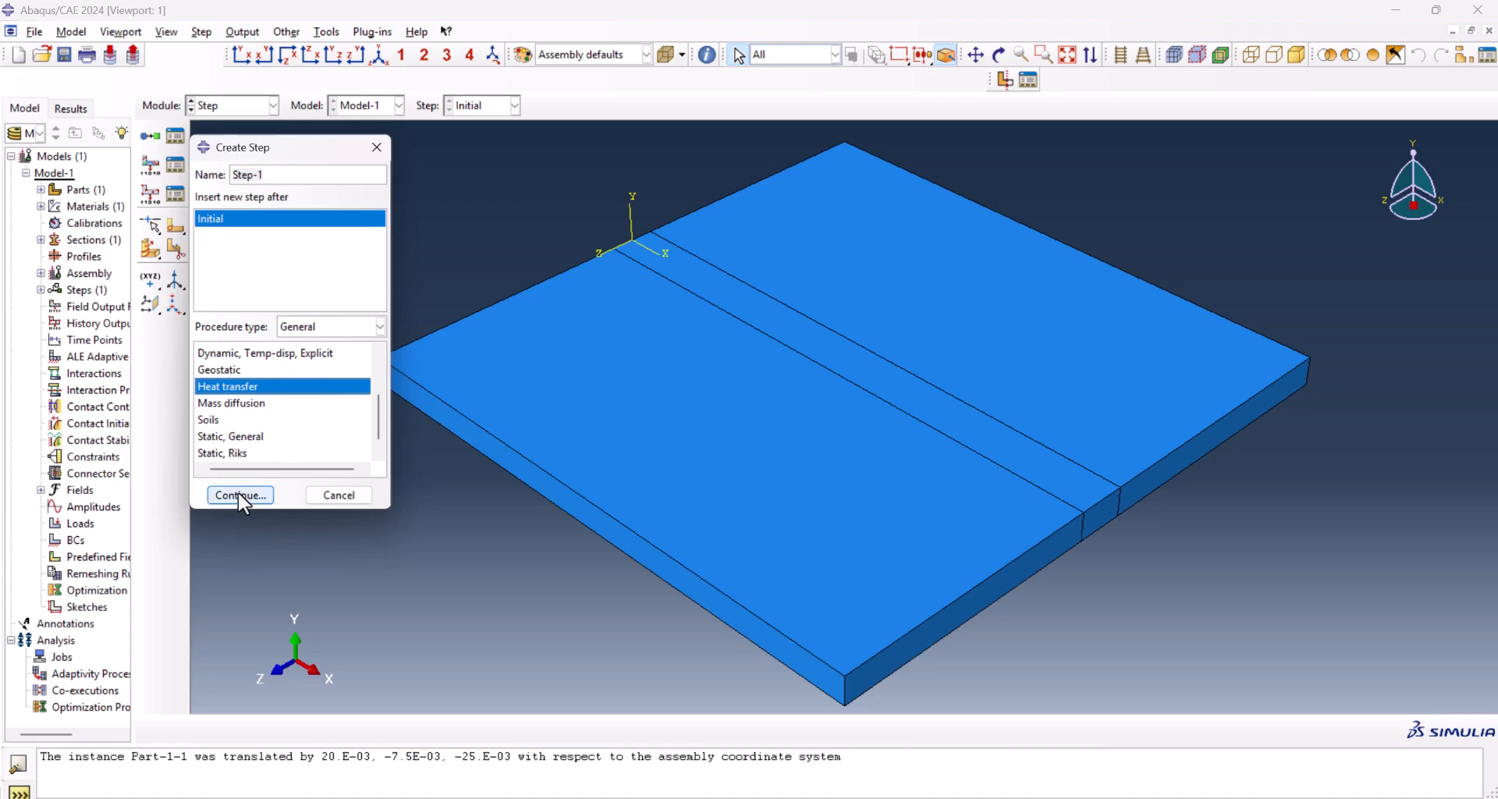
{"action": "left_click", "coordinate": [239, 494]}
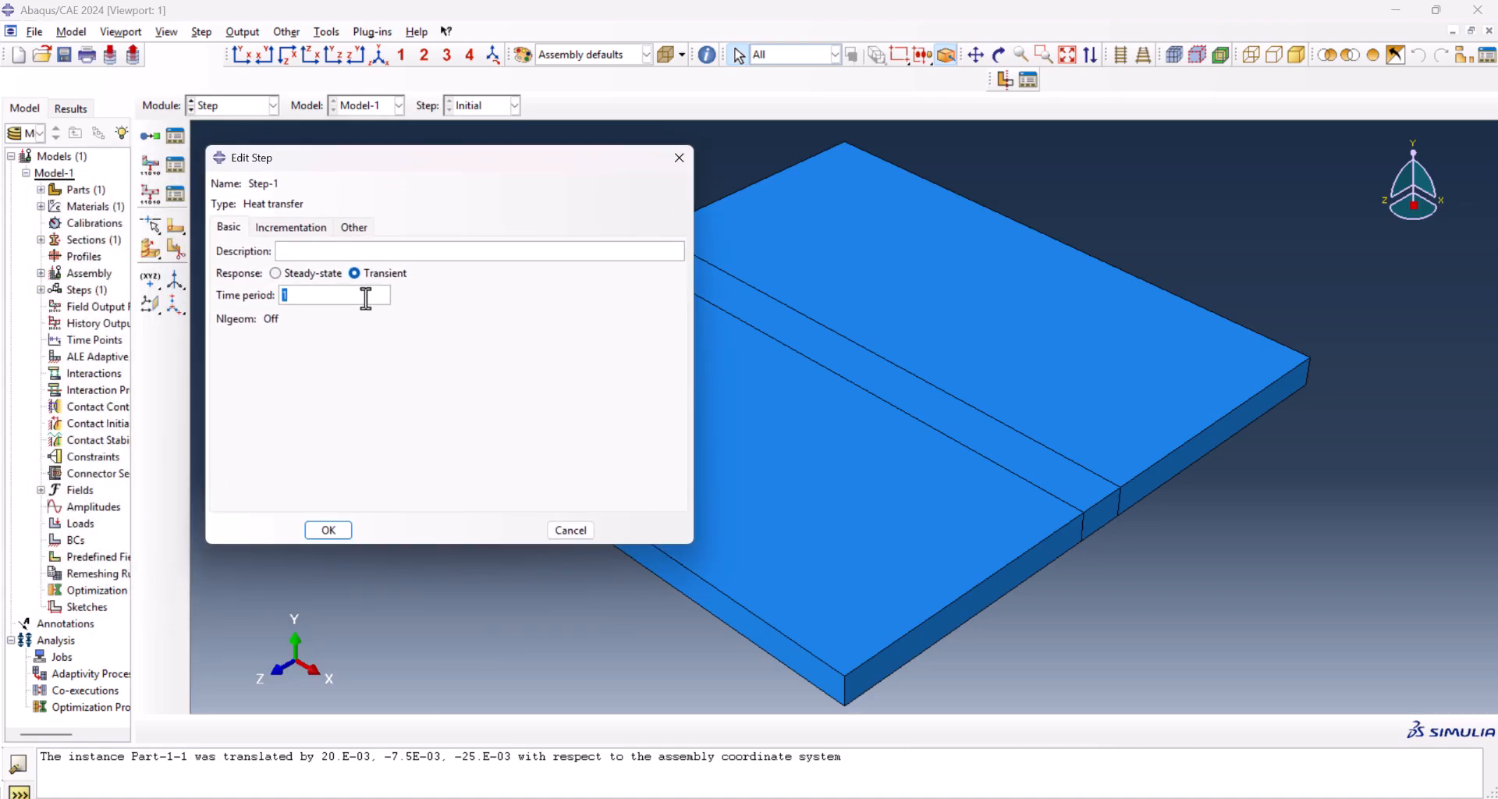
{"action": "type", "text": "25"}
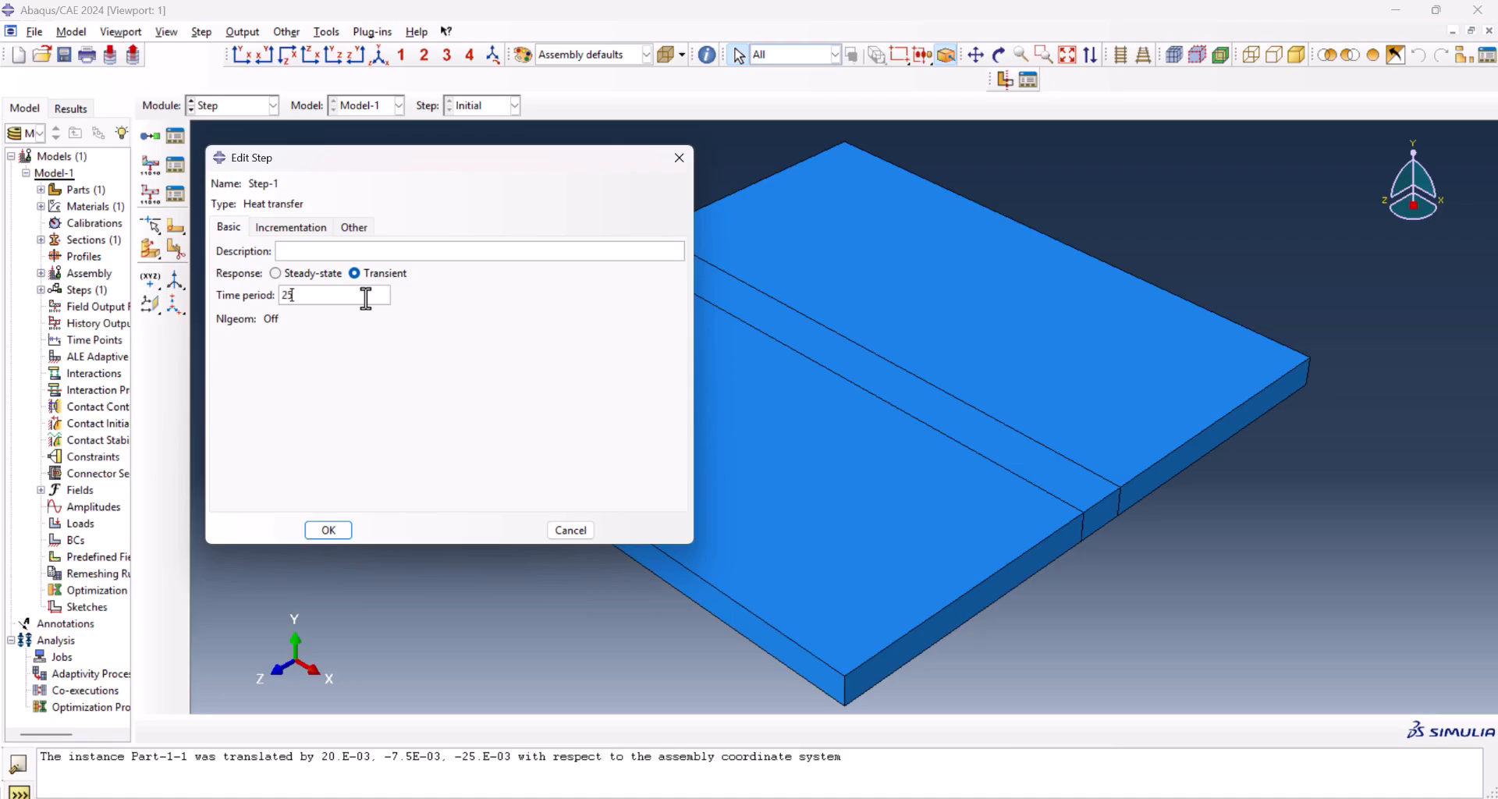
- Set Step-1 incrementation: 1000000 max increments, sizes 0.1–1, 350° max temperature change
{"action": "left_click", "coordinate": [289, 227]}
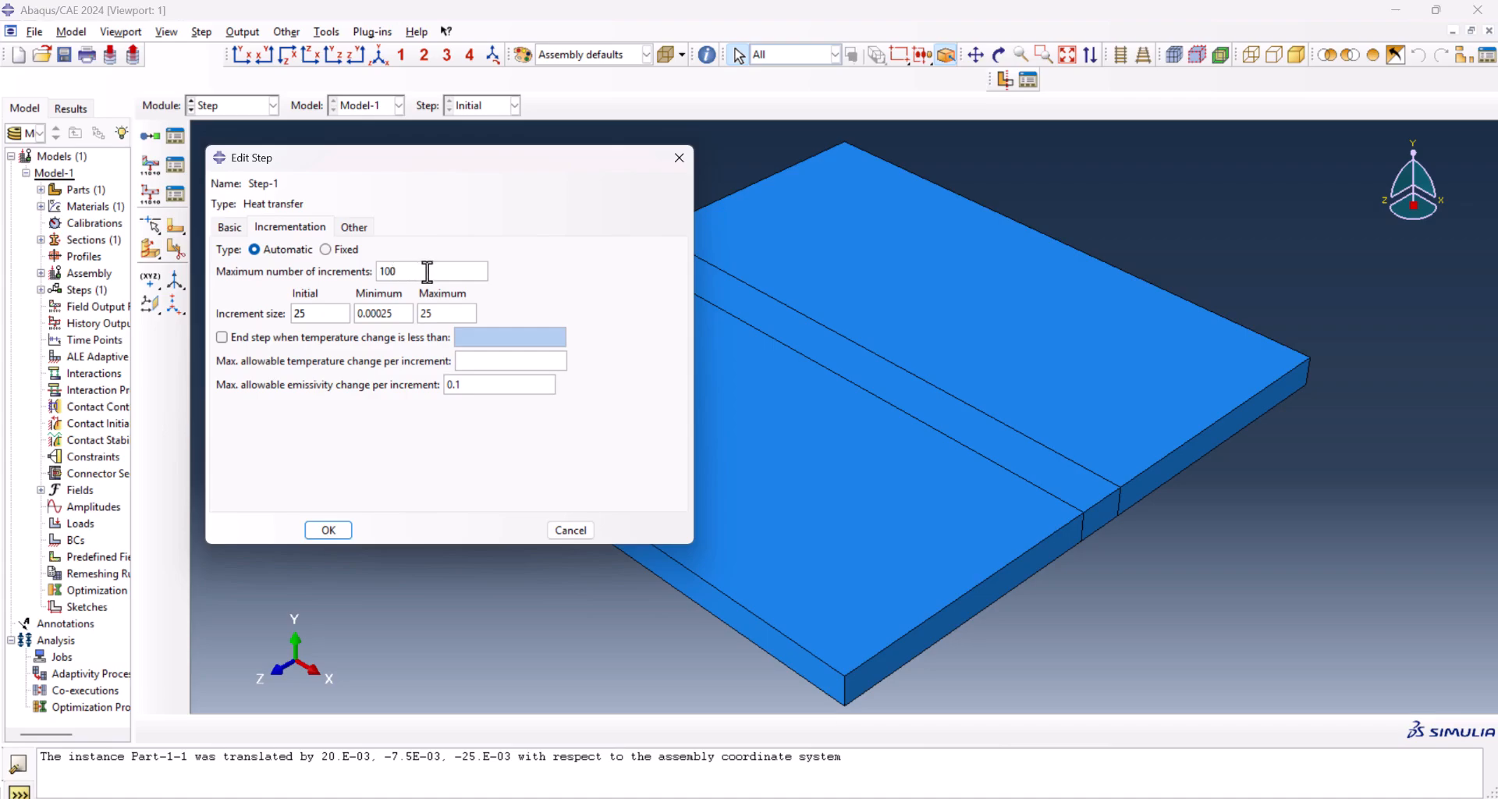
{"action": "type", "text": "1000000"}
{"action": "type", "text": "0.1"}
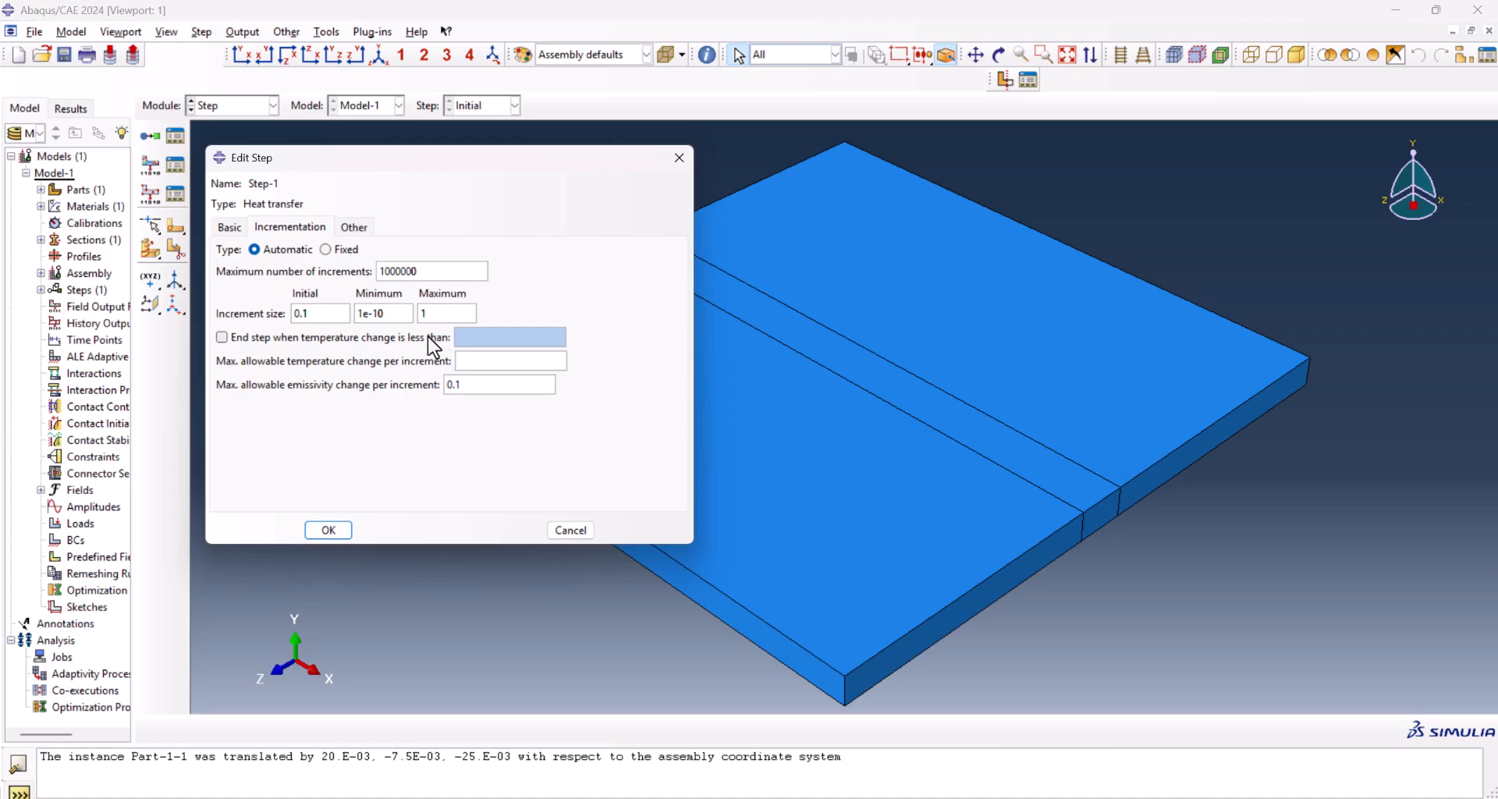
{"action": "type", "text": "350"}
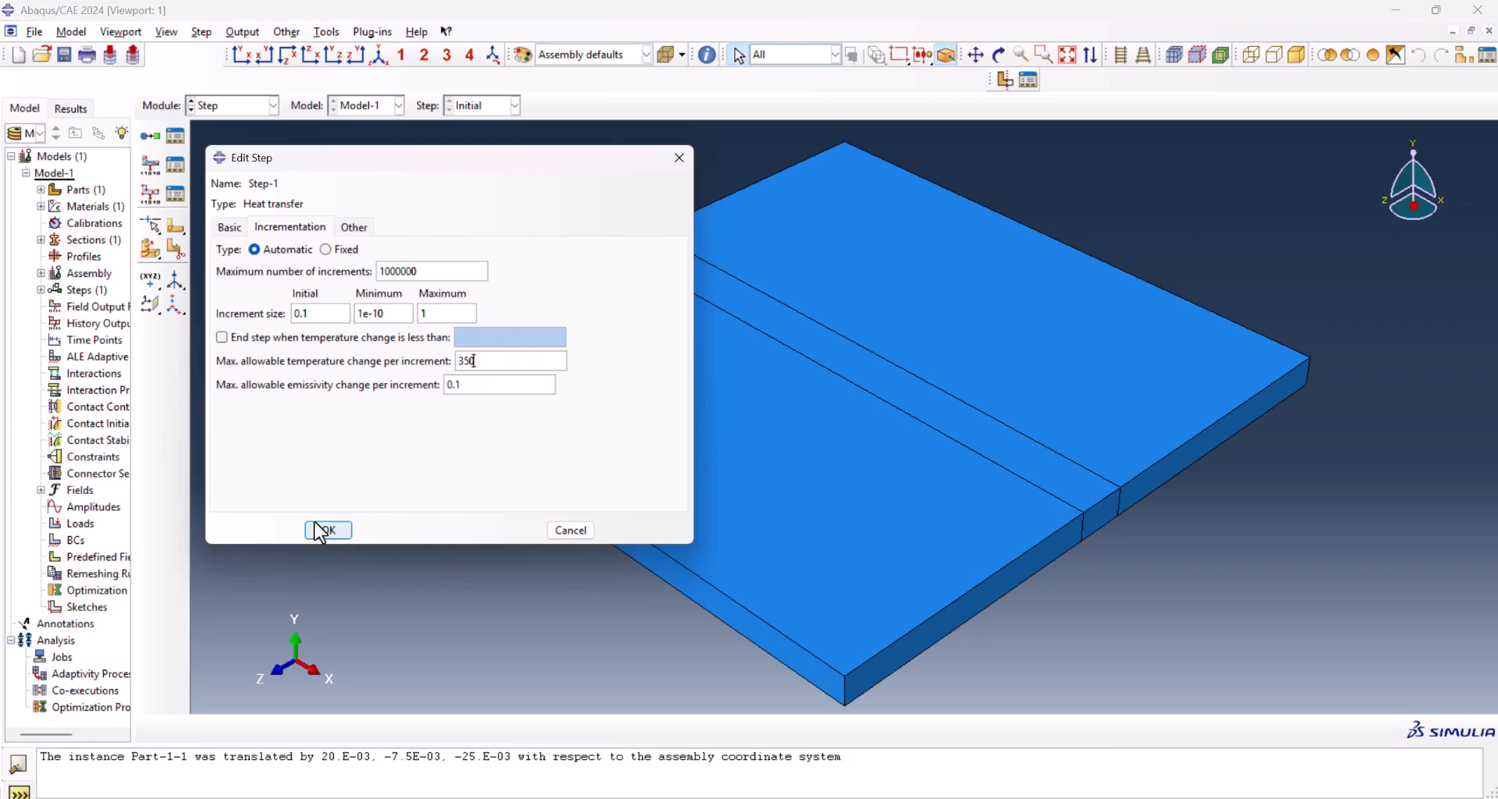
{"action": "left_click", "coordinate": [328, 530]}
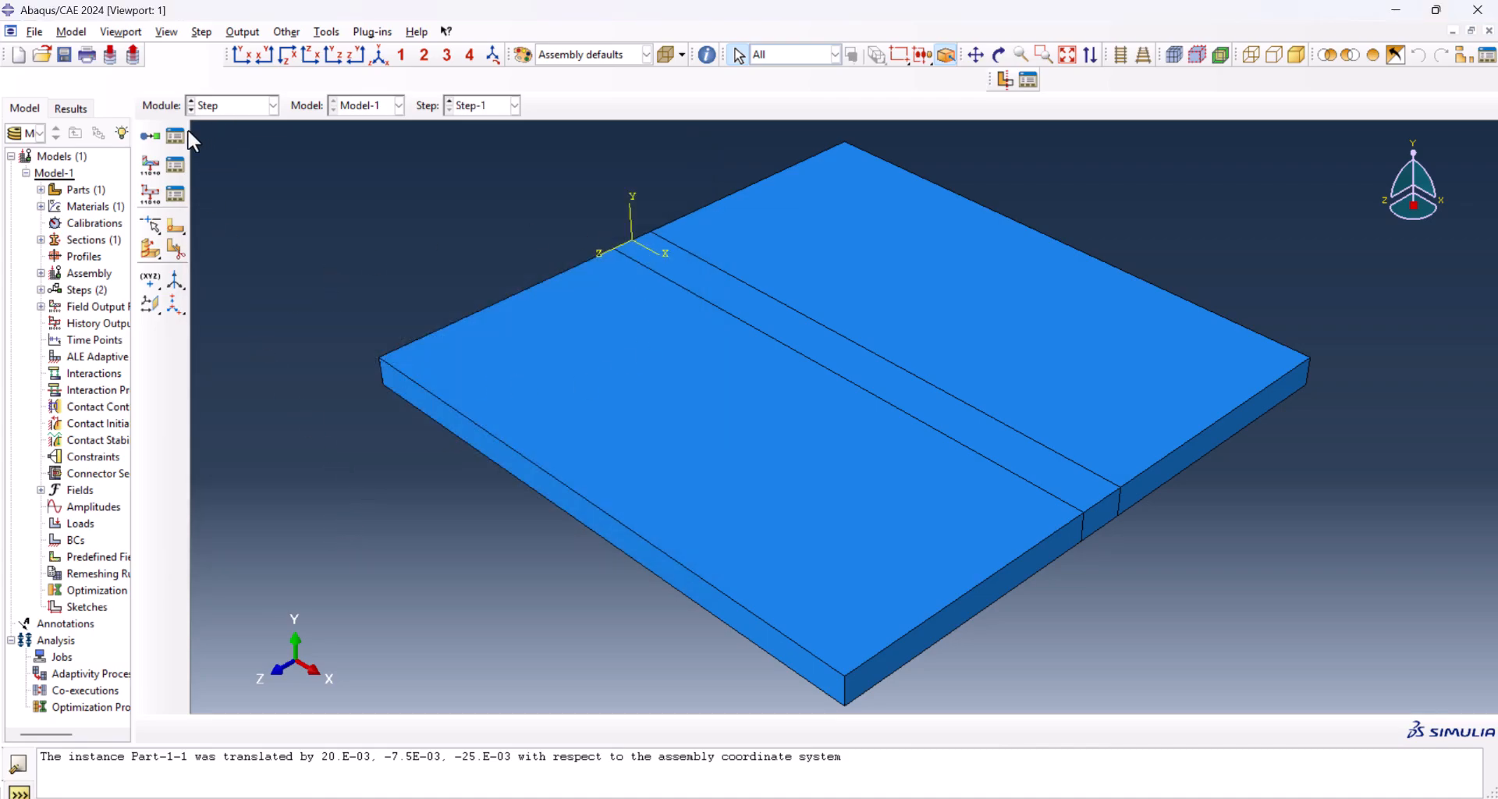
{"action": "mouse_move", "coordinate": [175, 165]}
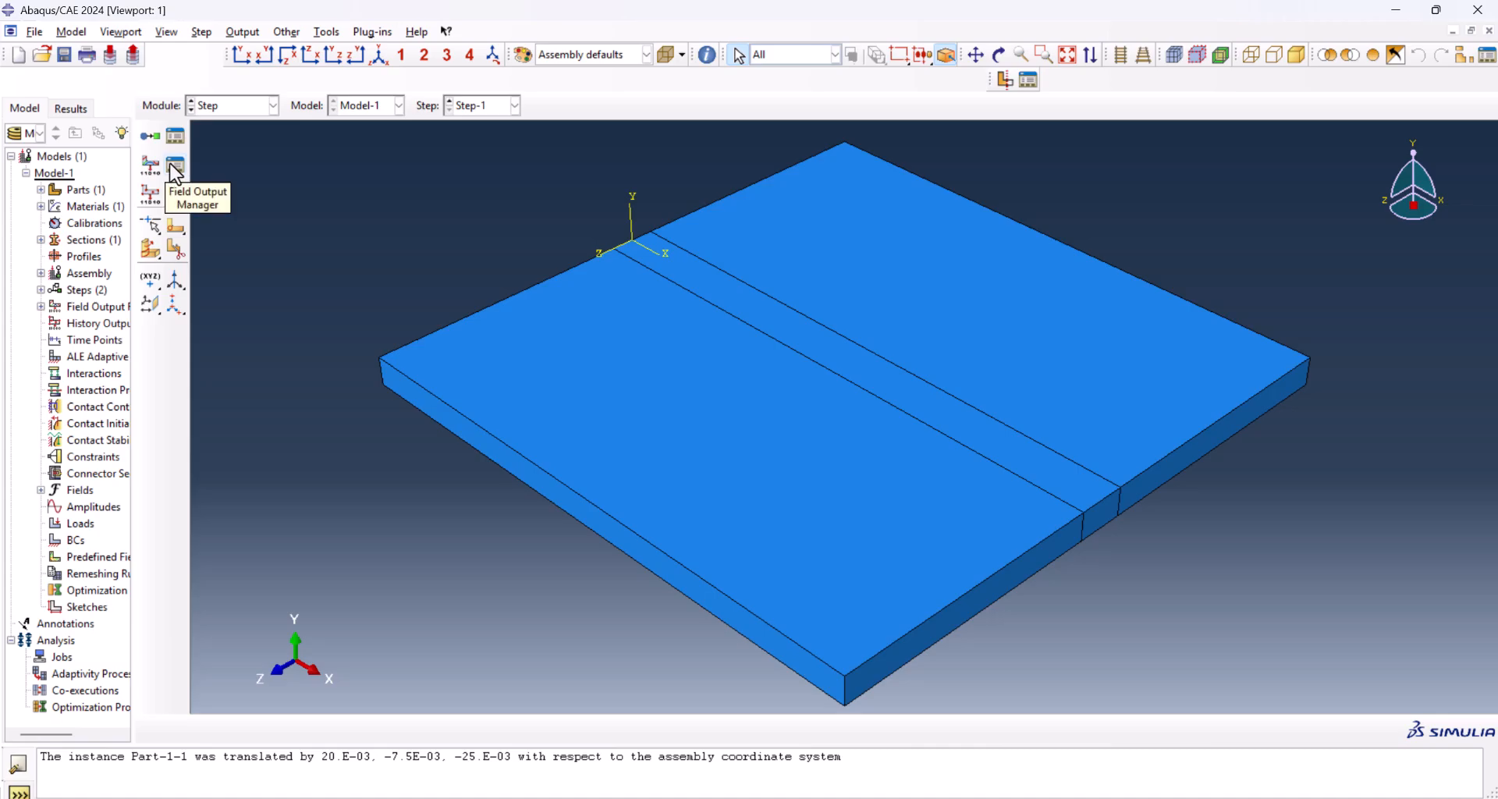
- Edit F-Output-1 so it requests only NT nodal temperature, then close the manager
{"action": "left_click", "coordinate": [175, 166]}
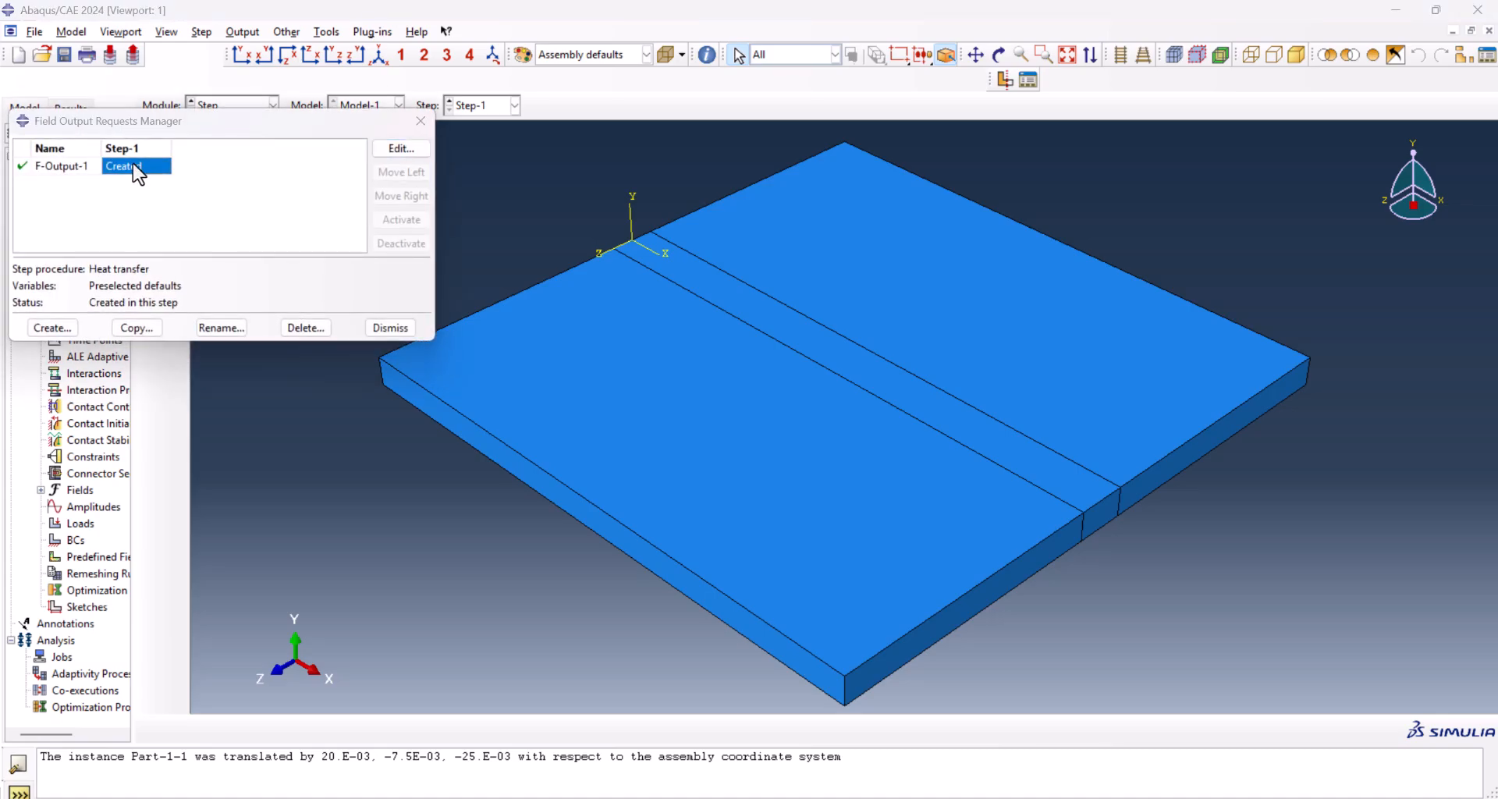
{"action": "left_click", "coordinate": [400, 149]}
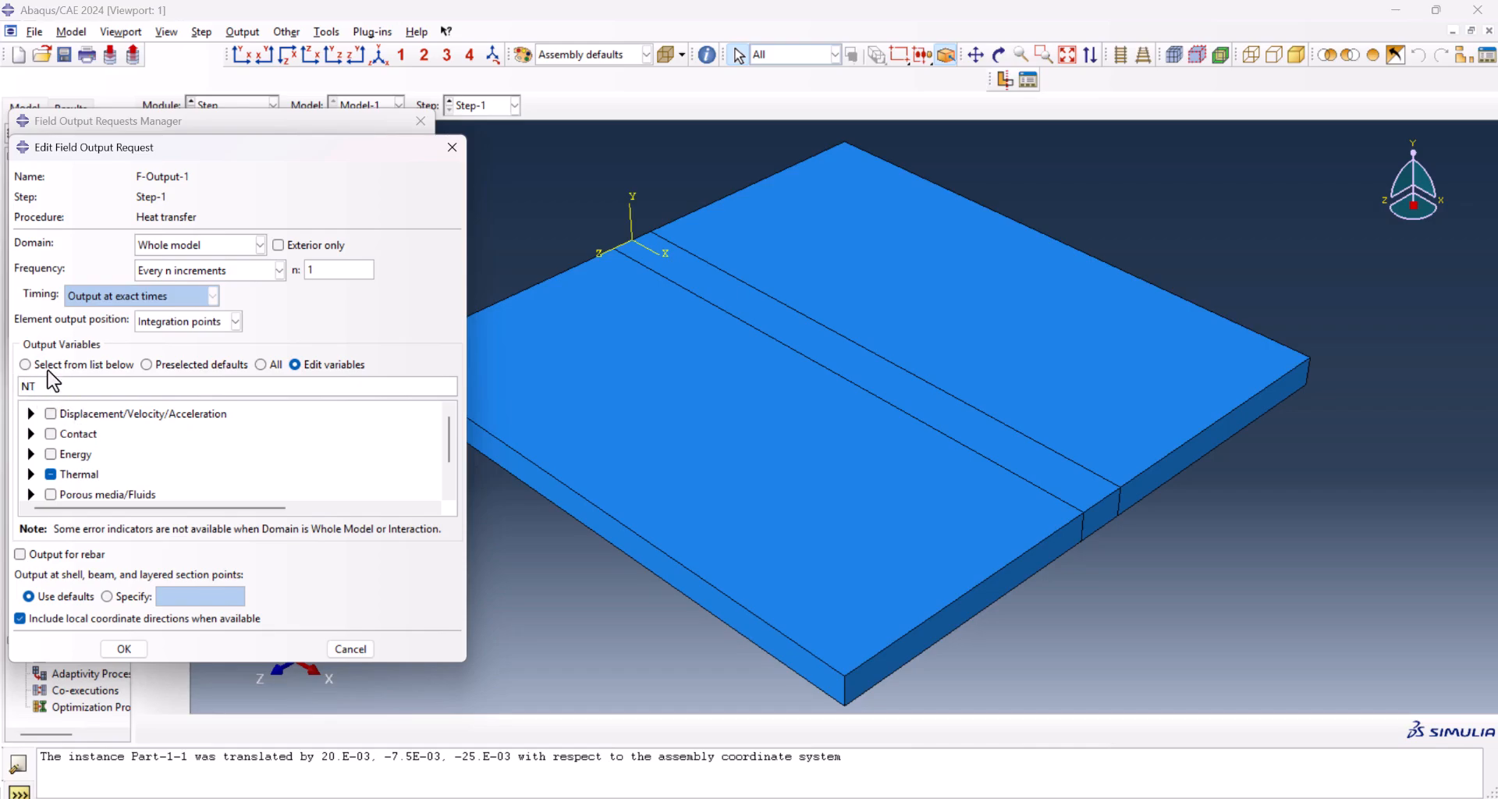
{"action": "left_click", "coordinate": [122, 649]}
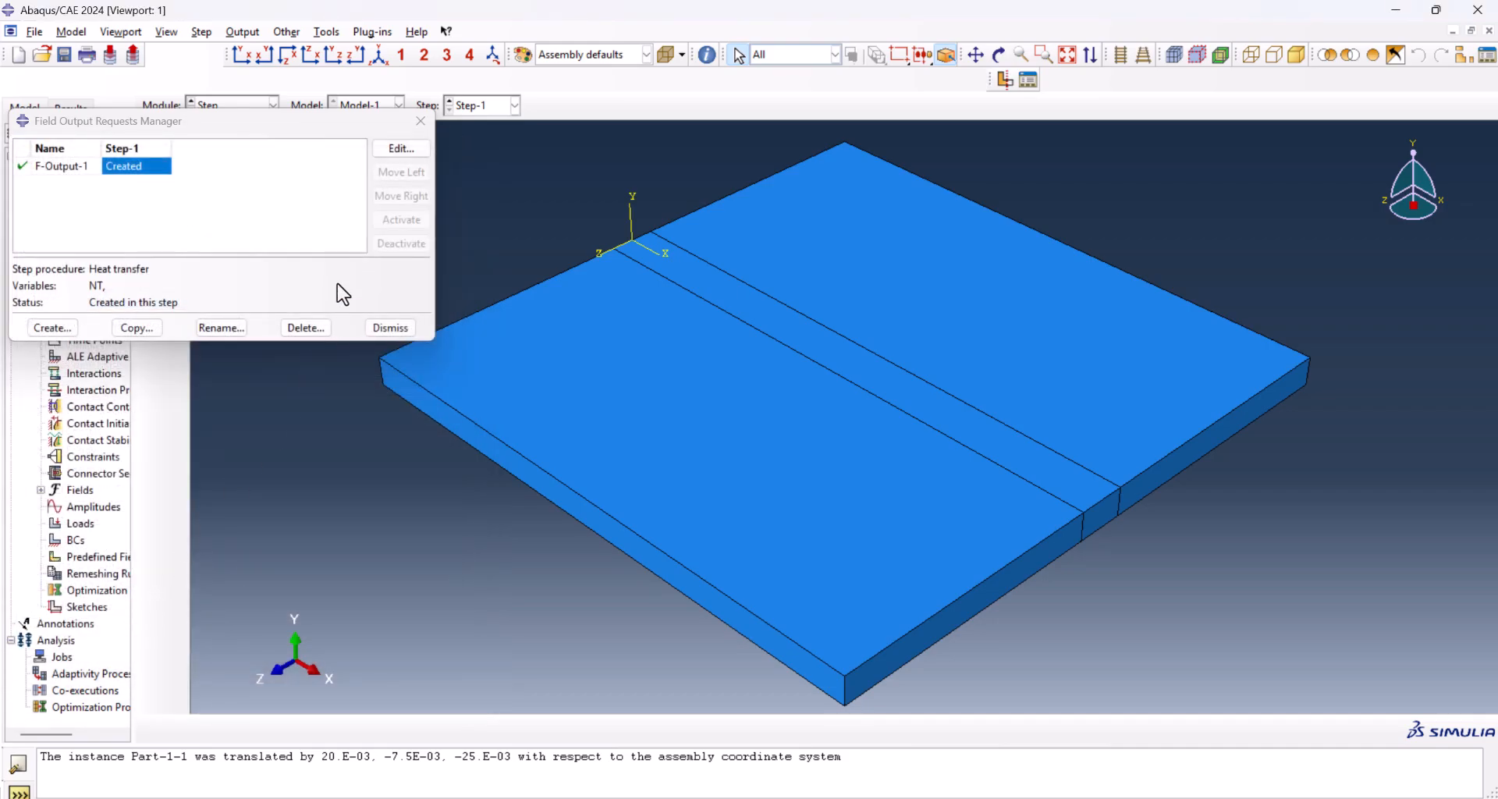
{"action": "left_click", "coordinate": [390, 327]}
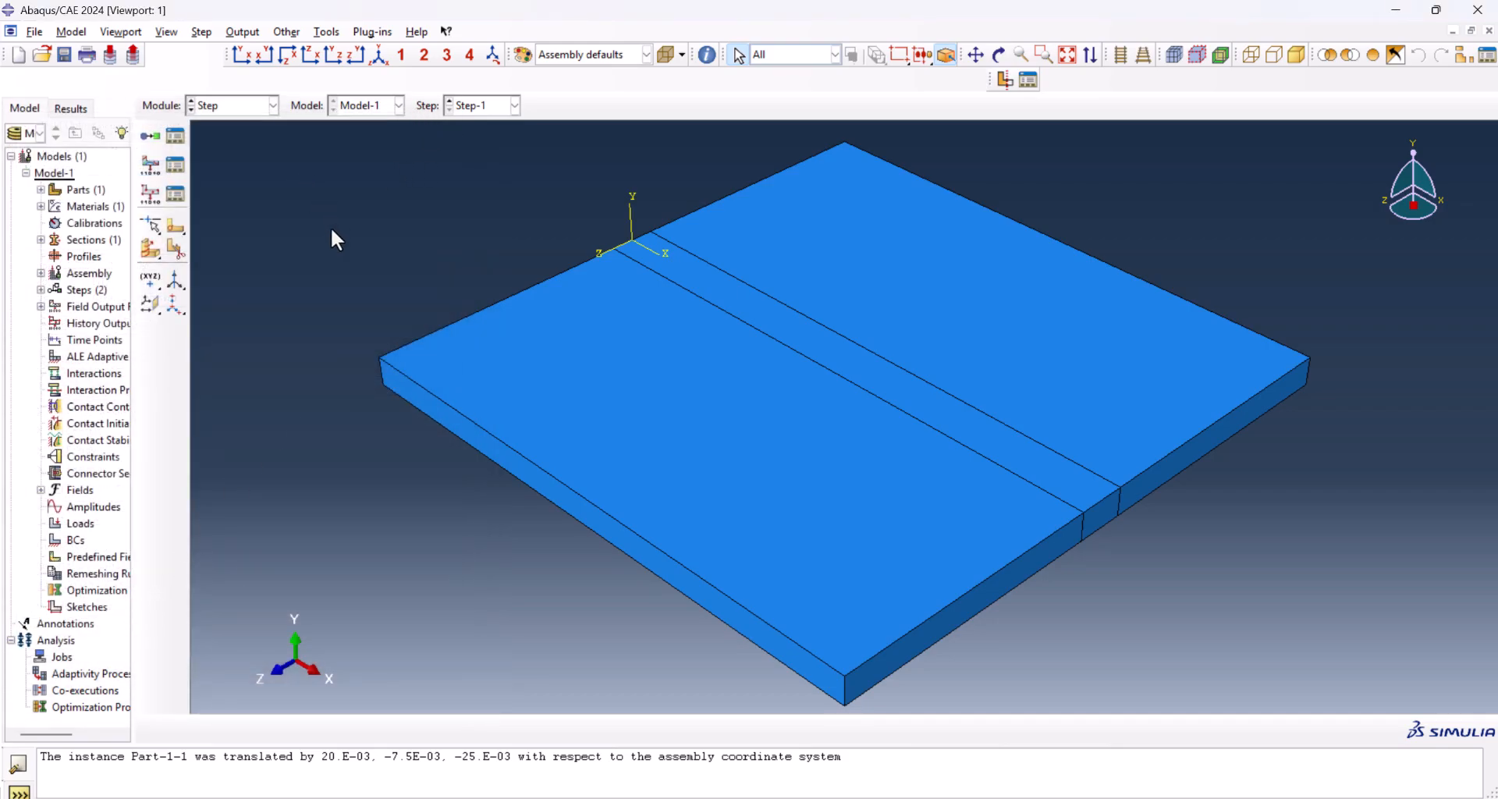
- Switch to the Interaction module and start a surface film condition on all plate faces as Surf-1
{"action": "left_click", "coordinate": [271, 105]}
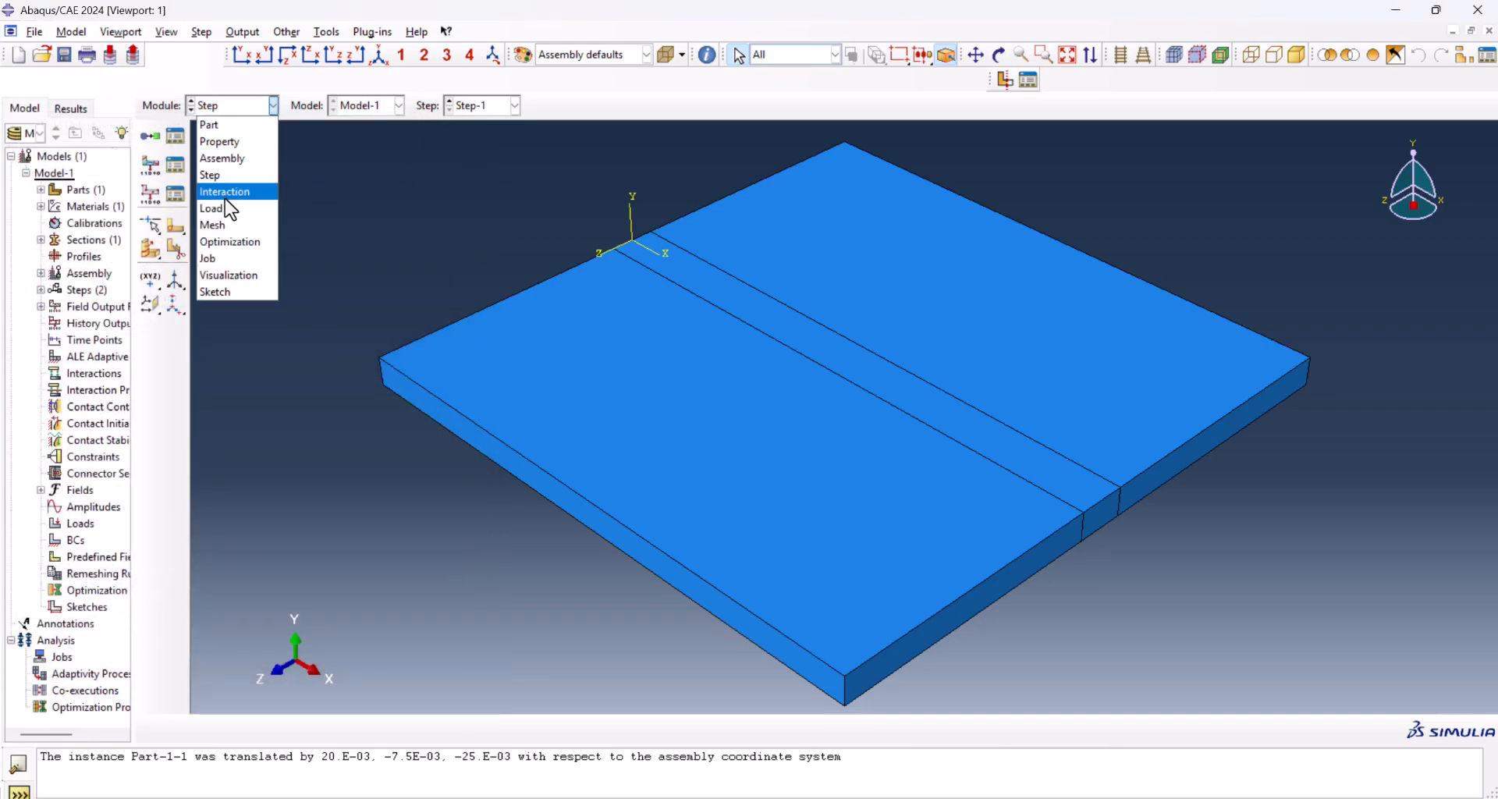
{"action": "left_click", "coordinate": [225, 191]}
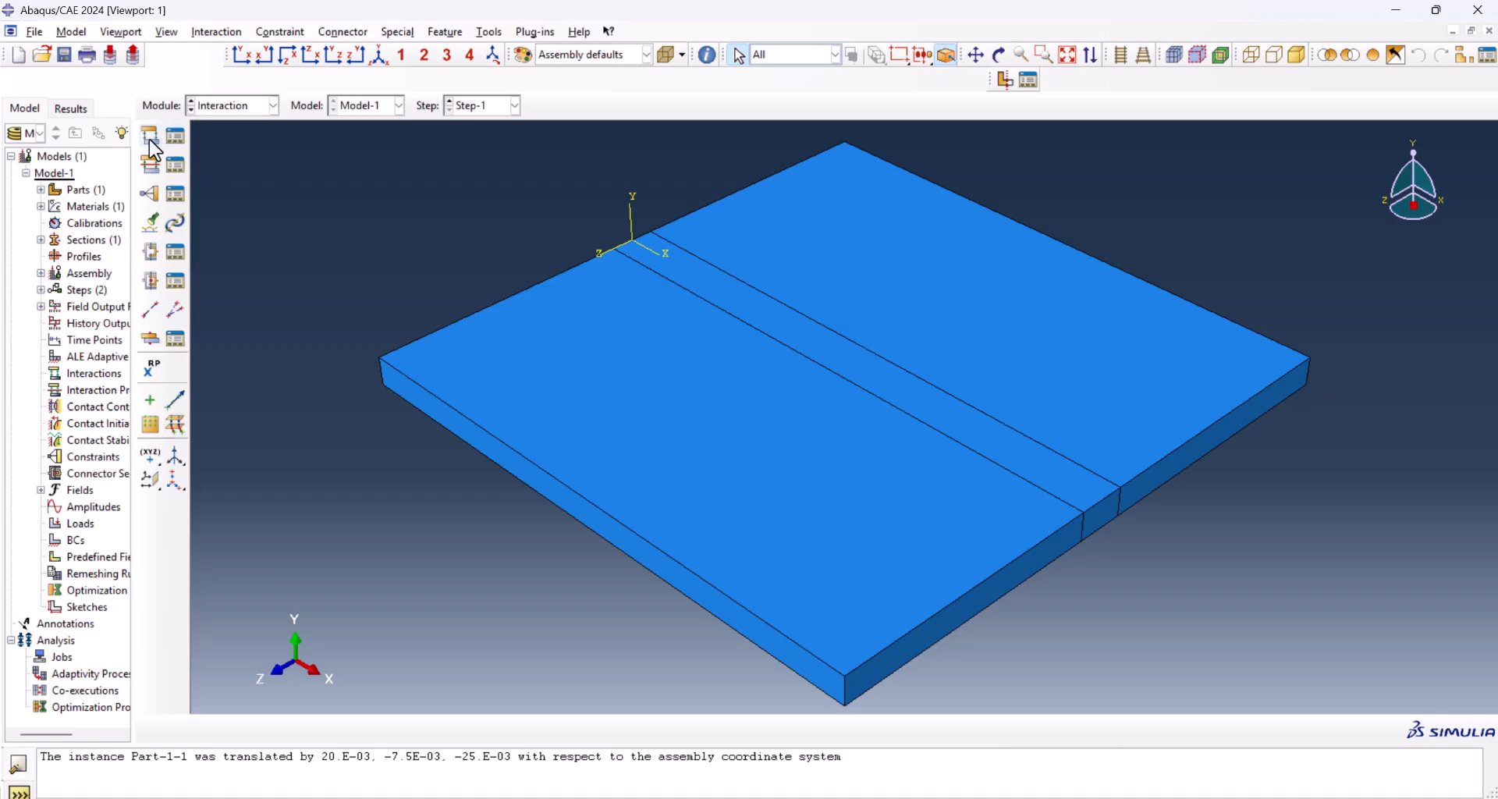
{"action": "left_click", "coordinate": [149, 135]}
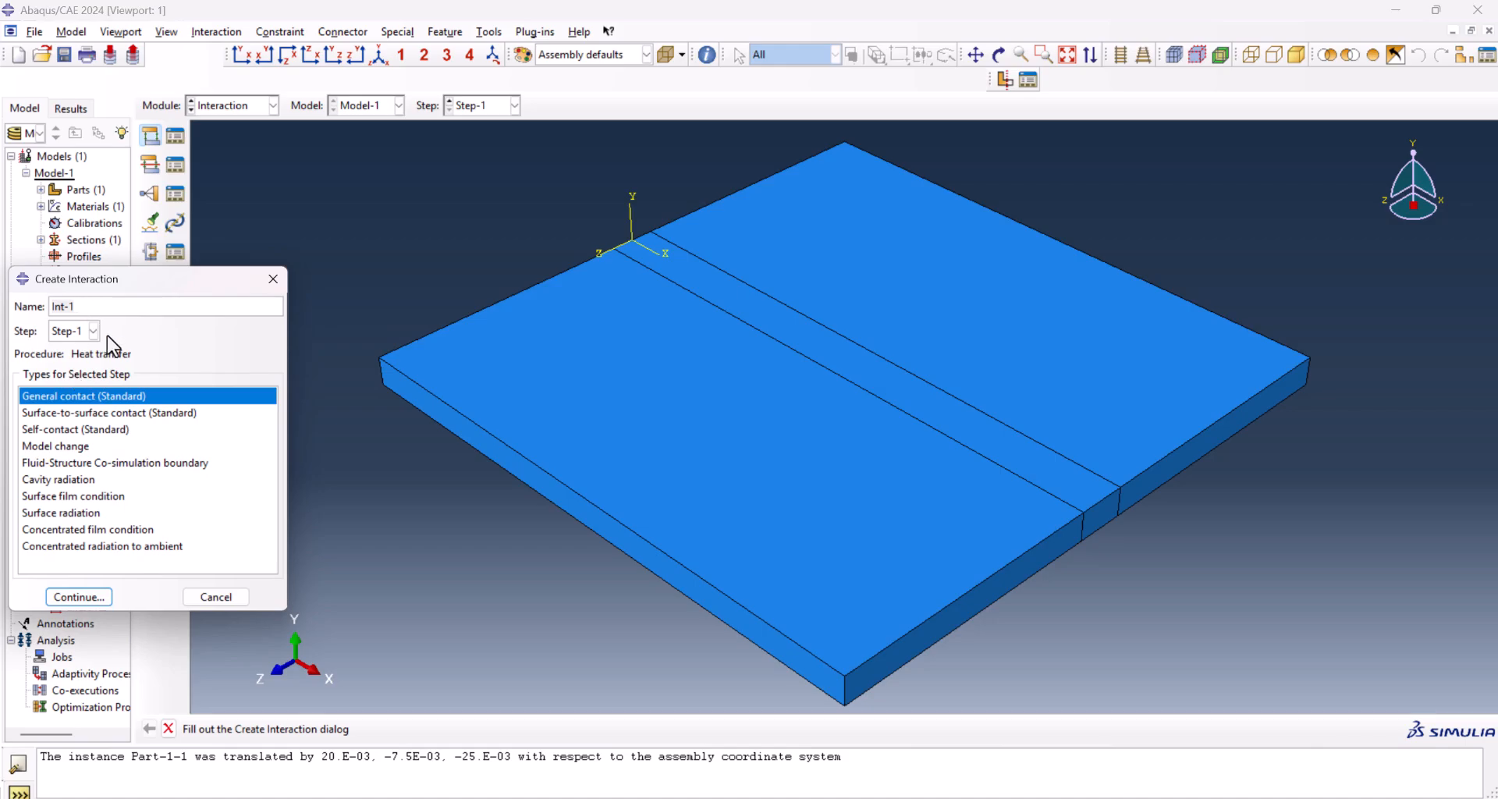
{"action": "left_click", "coordinate": [72, 496]}
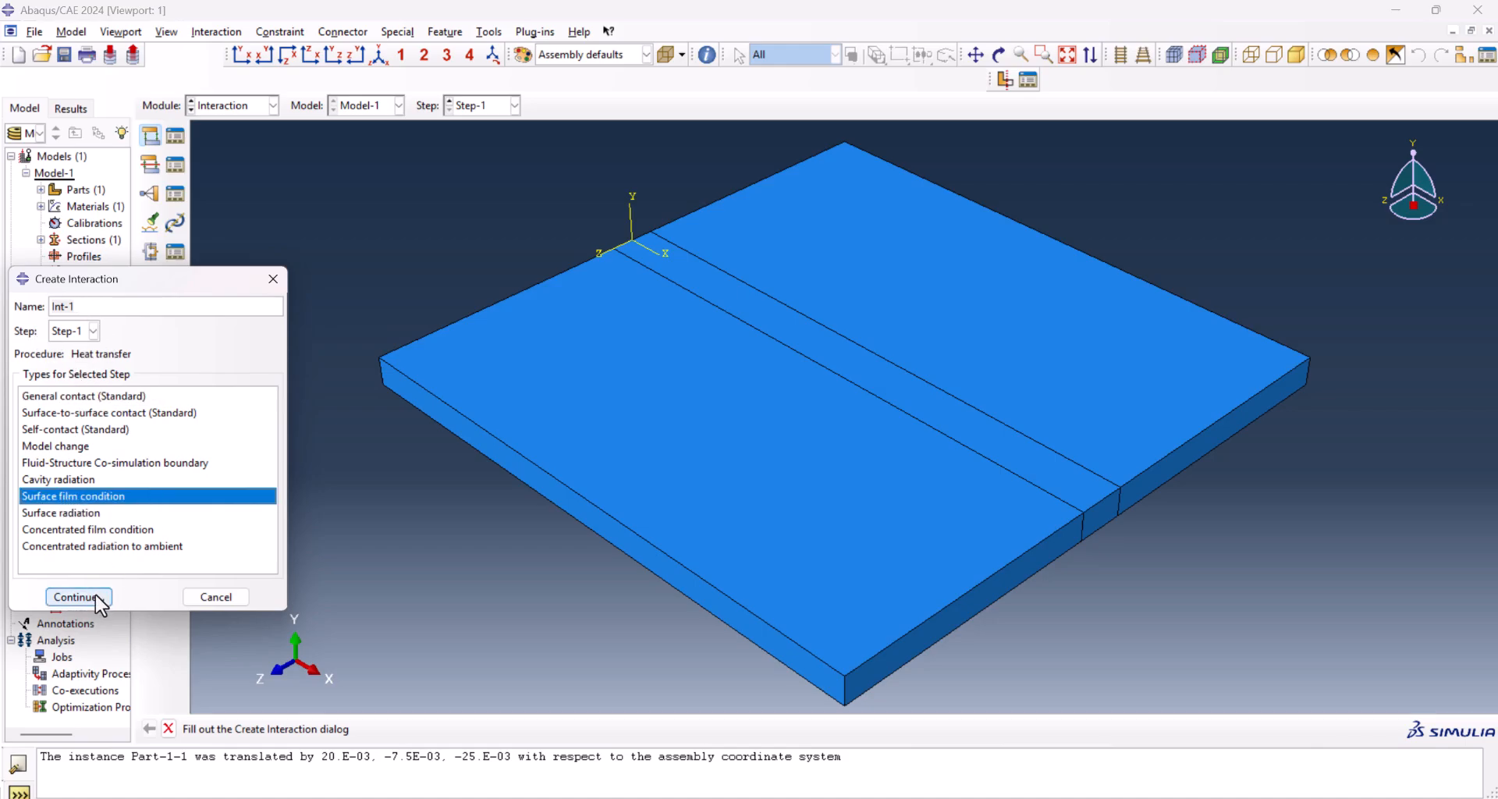
{"action": "left_click", "coordinate": [78, 597]}
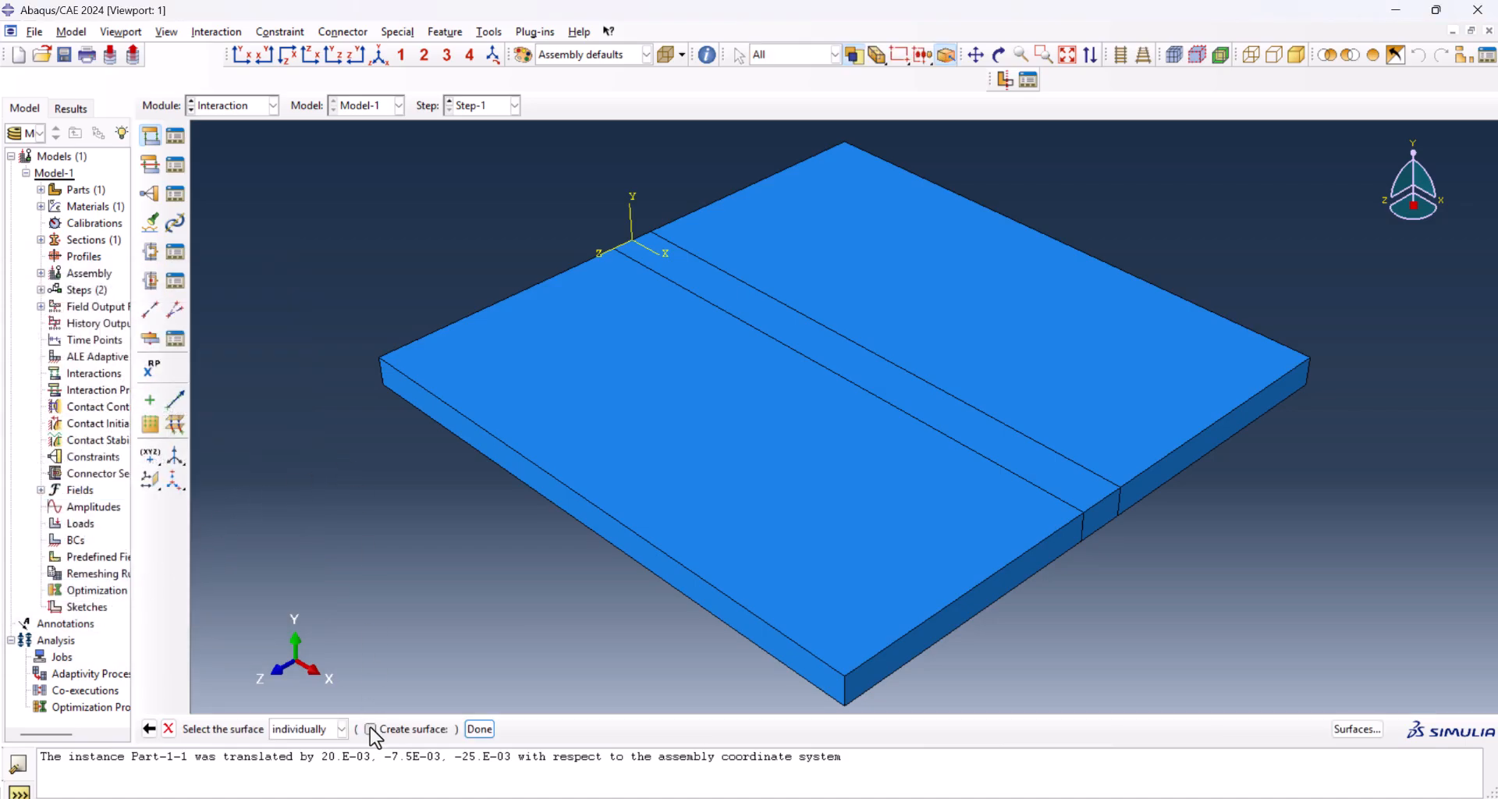
{"action": "left_click", "coordinate": [372, 728]}
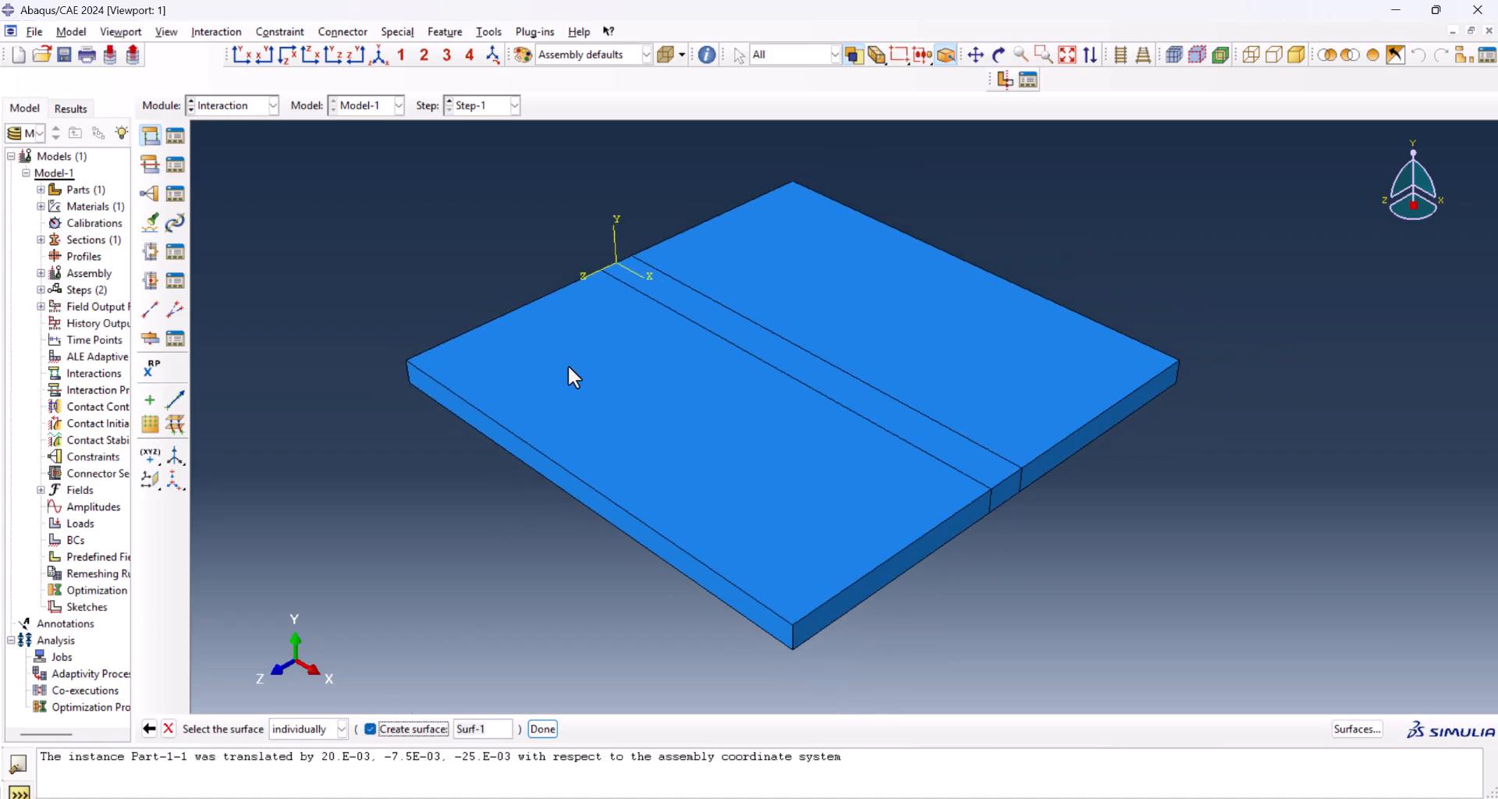
{"action": "left_click", "coordinate": [573, 377]}
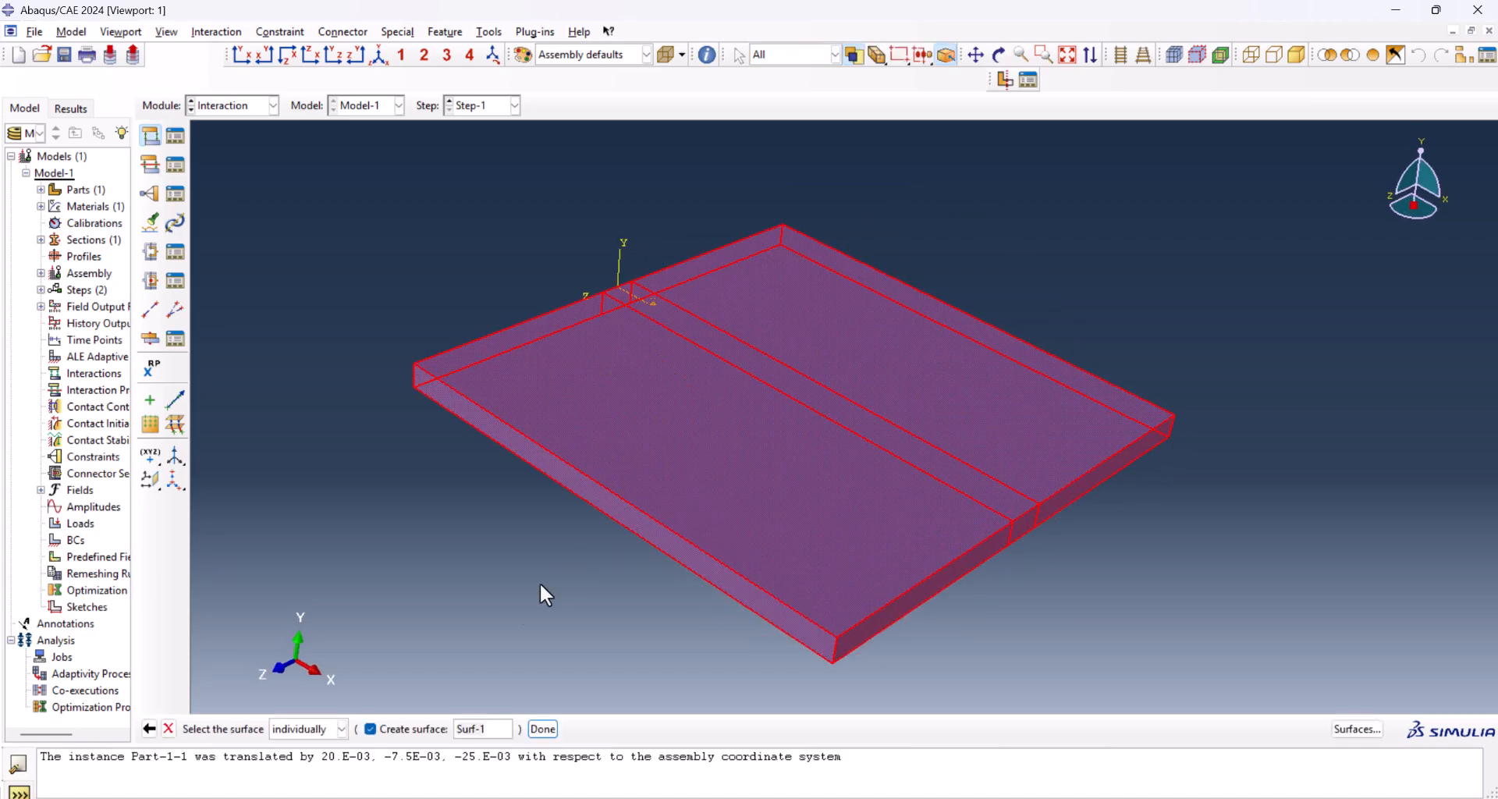
{"action": "left_click", "coordinate": [543, 729]}
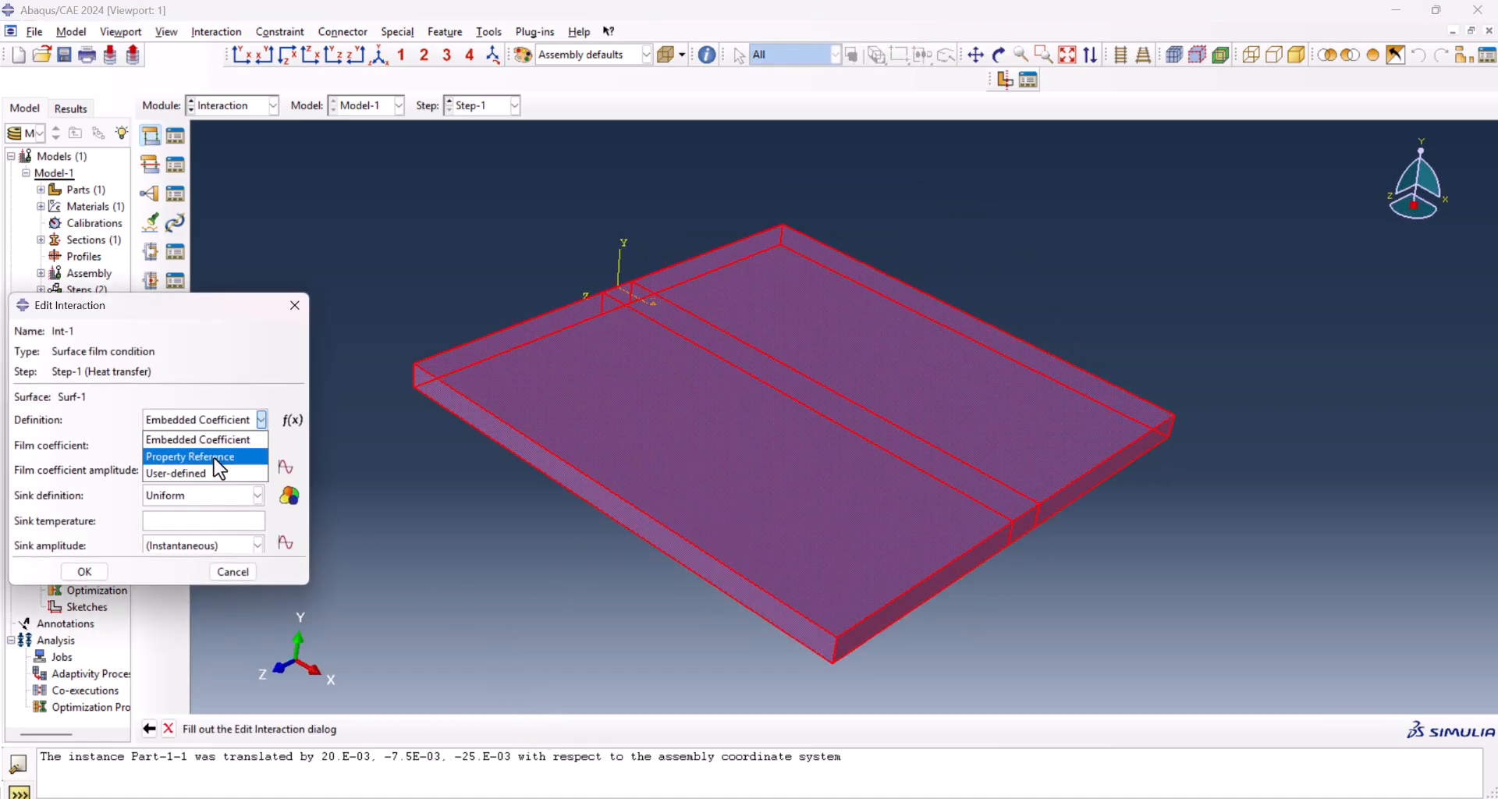
- Set Int-1's film definition to Property Reference and create film condition property IntProp-1
{"action": "left_click", "coordinate": [190, 456]}
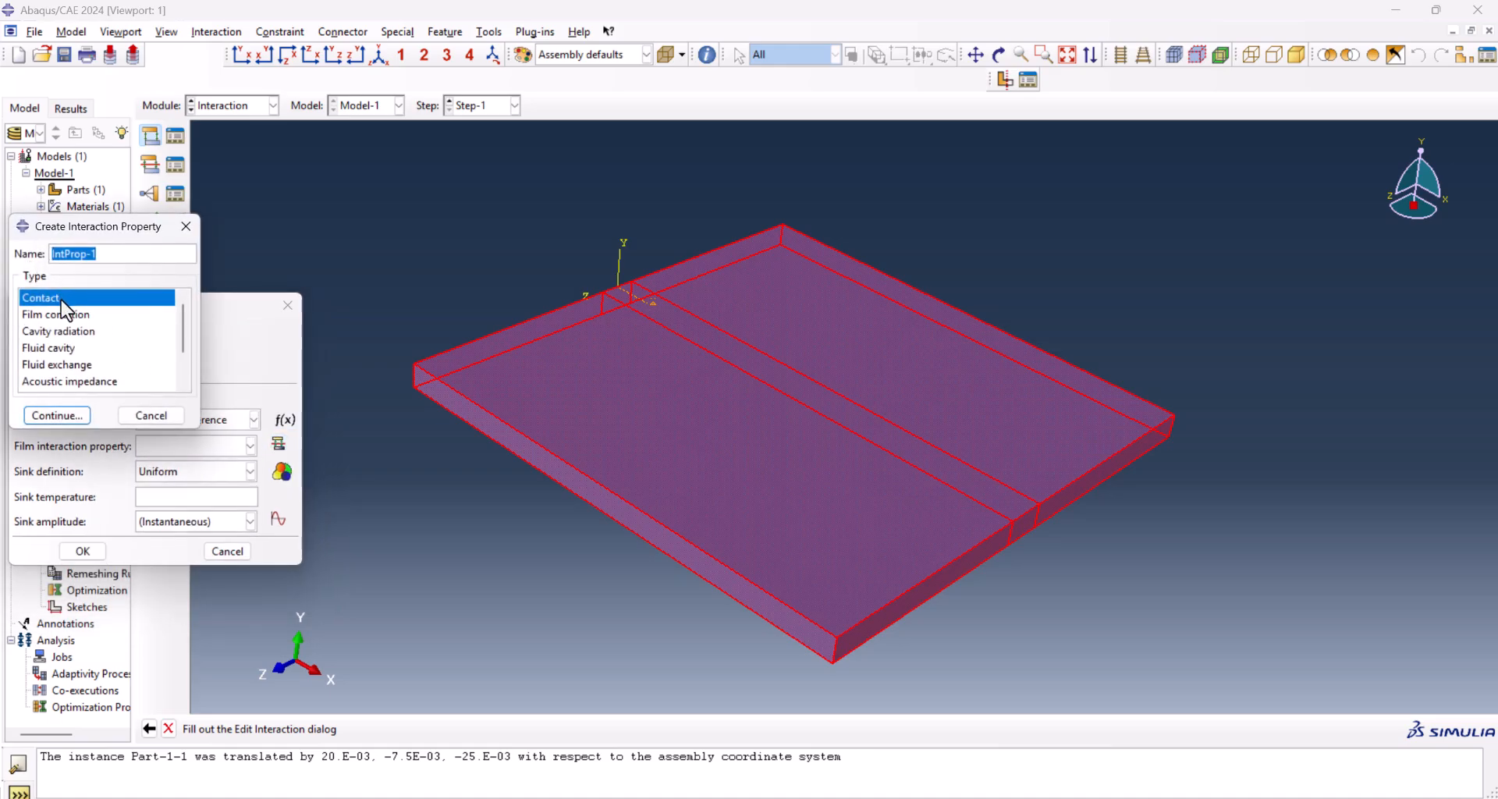
{"action": "mouse_move", "coordinate": [50, 331]}
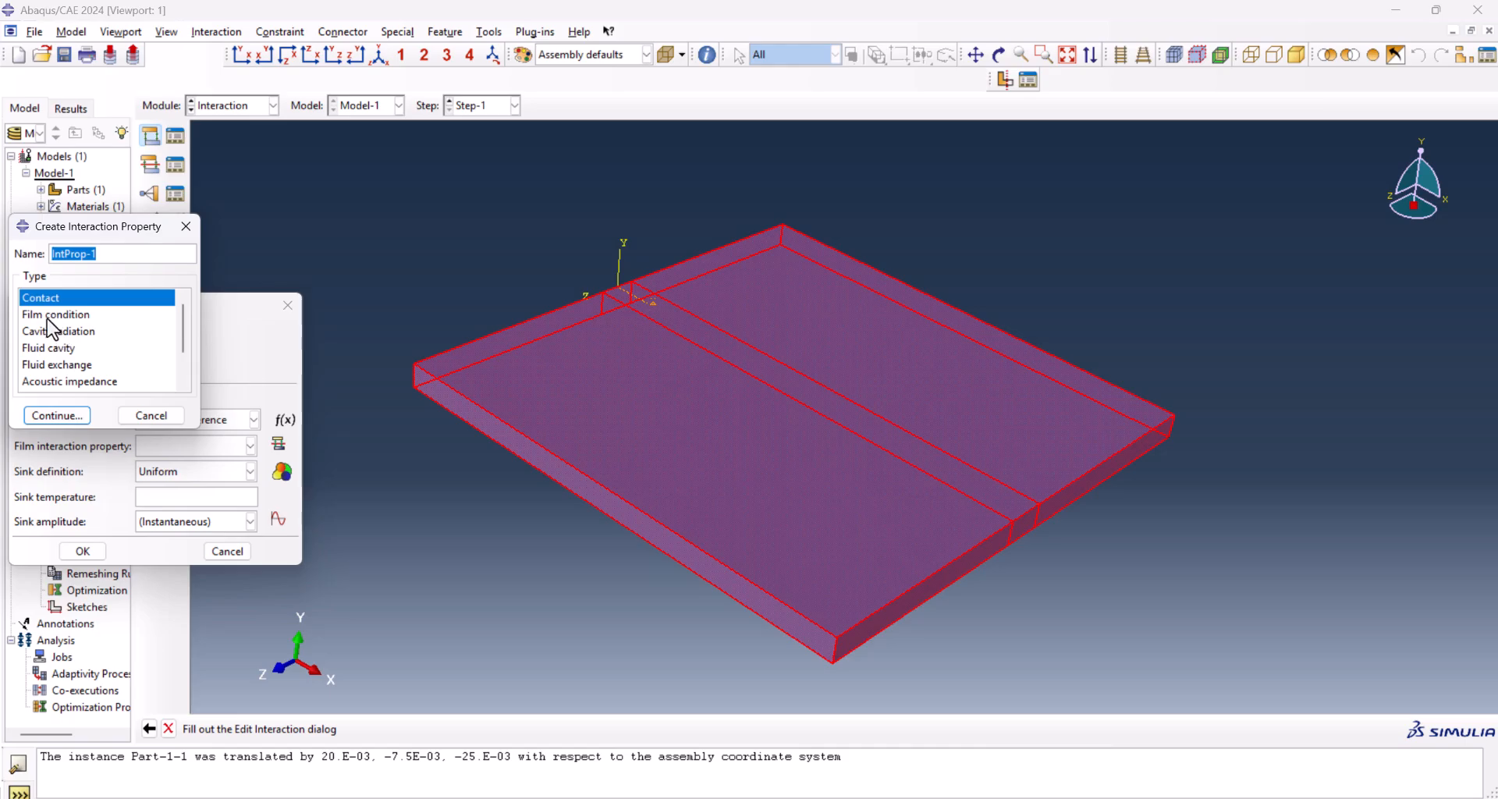
{"action": "left_click", "coordinate": [56, 315]}
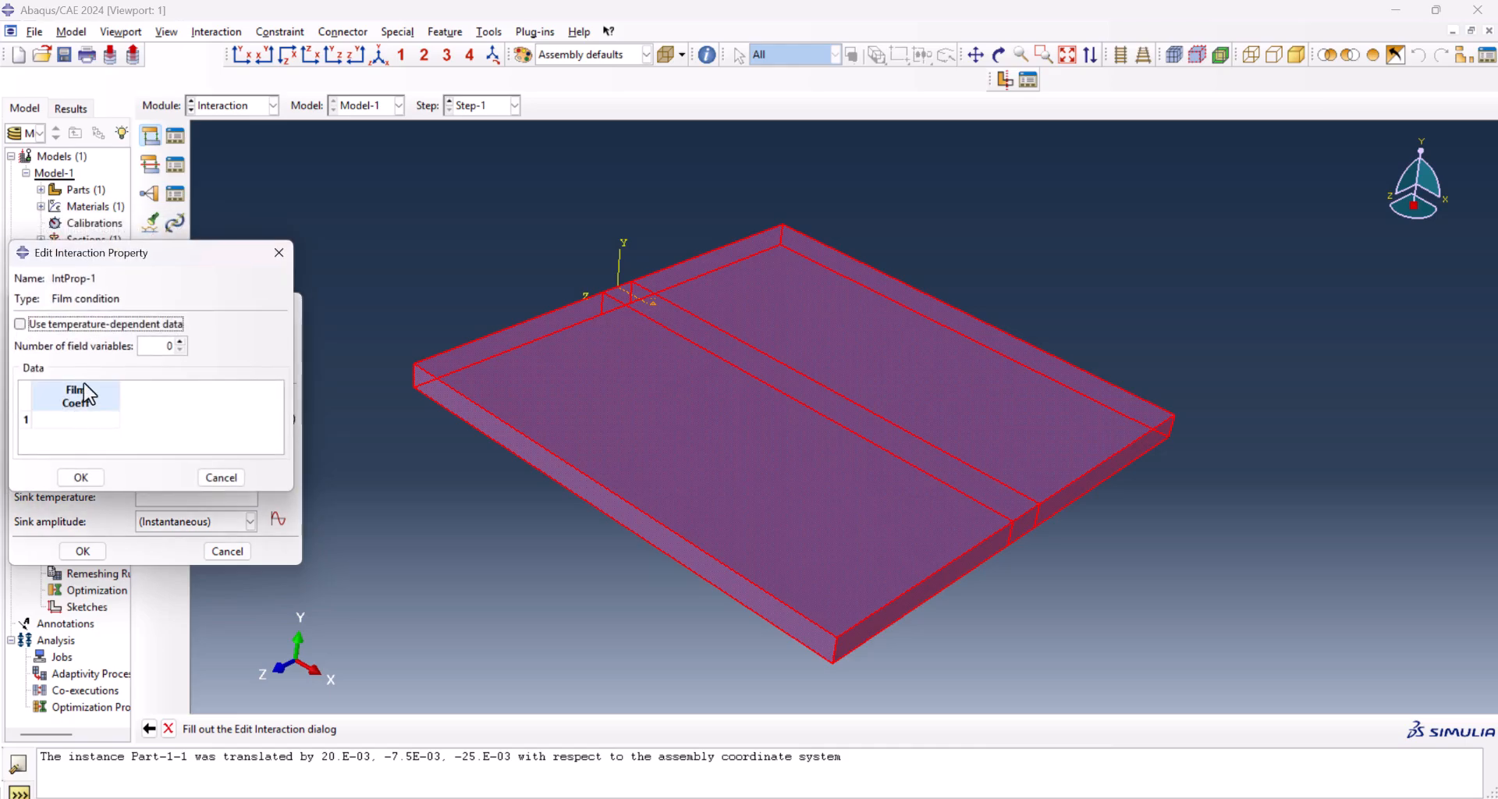
{"action": "left_click", "coordinate": [20, 324]}
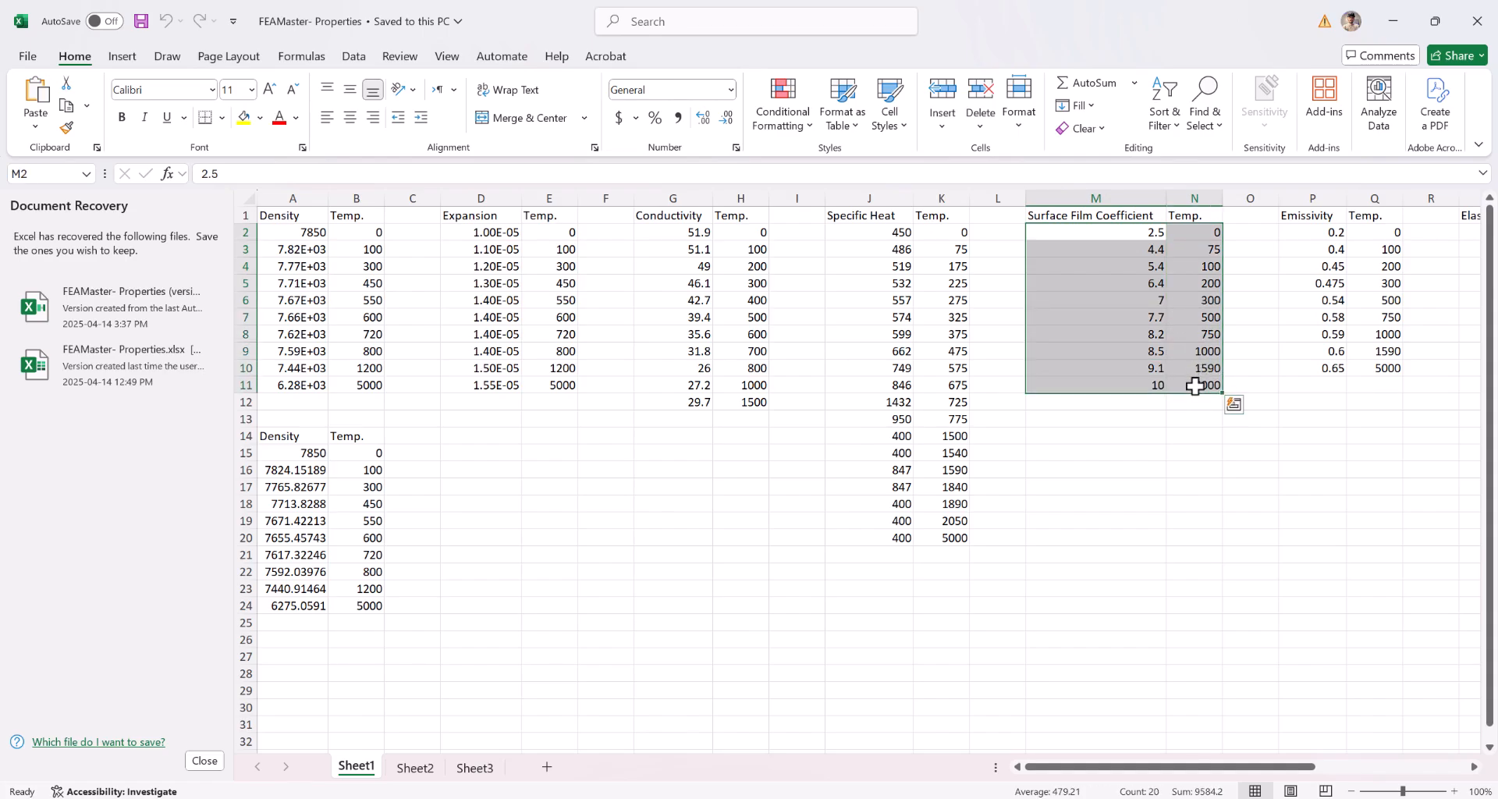
- Copy the Surface Film Coefficient and Temp columns M2:N11 from the Excel sheet
{"action": "left_click", "coordinate": [1233, 404]}
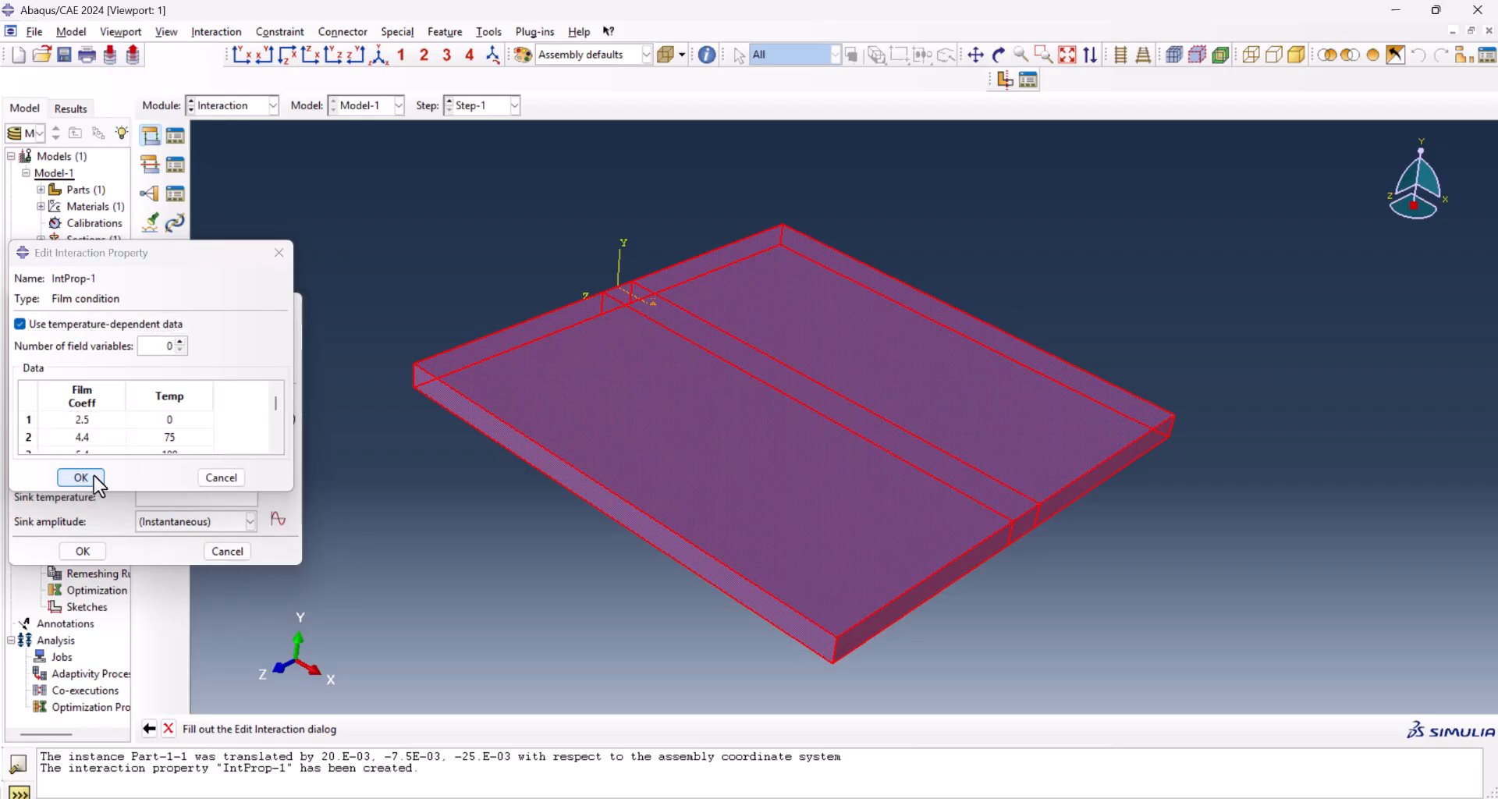
- Save IntProp-1 and finish interaction Int-1 with a sink temperature of 25
{"action": "left_click", "coordinate": [81, 478]}
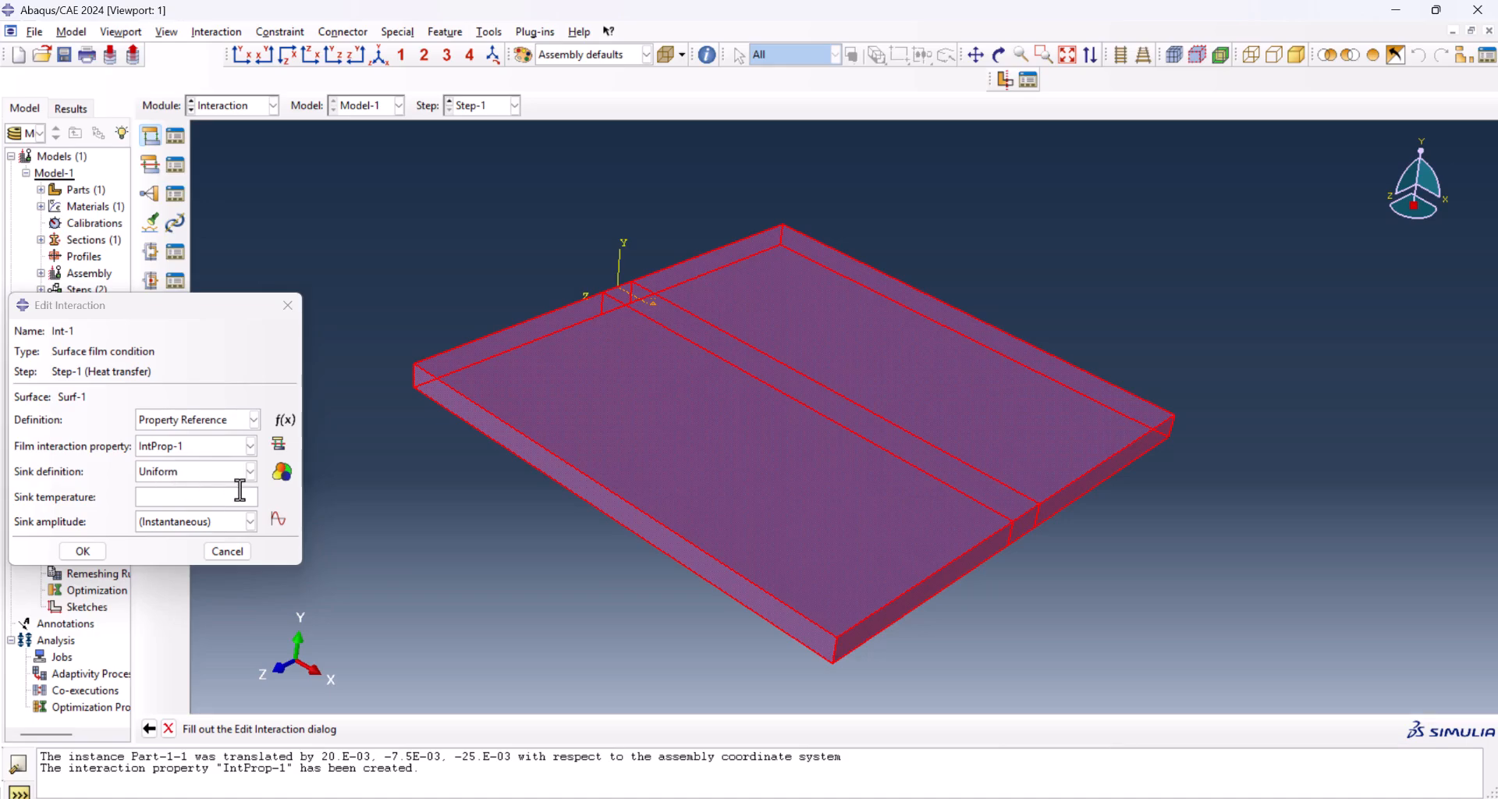
{"action": "type", "text": "25"}
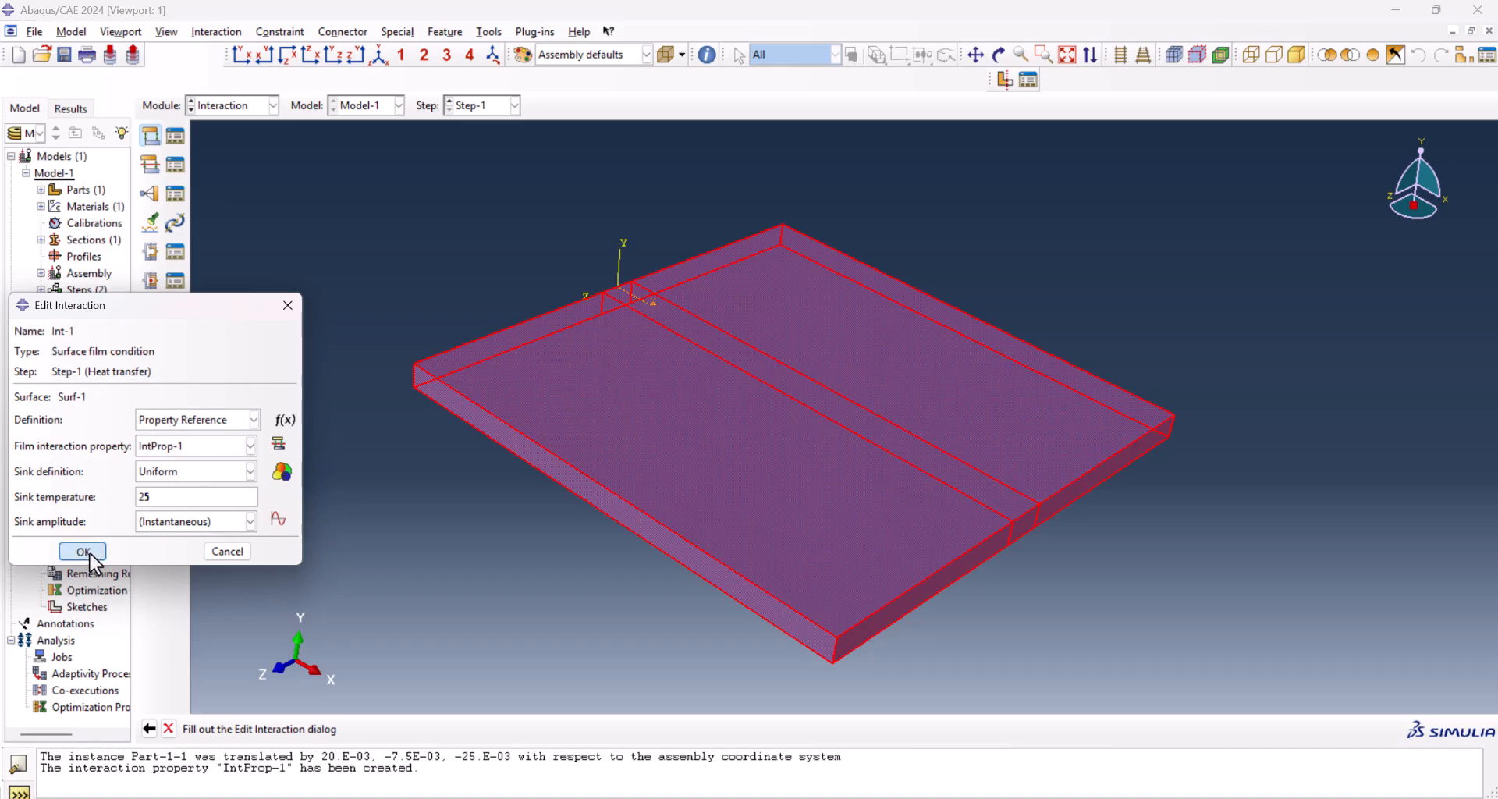
{"action": "left_click", "coordinate": [82, 552]}
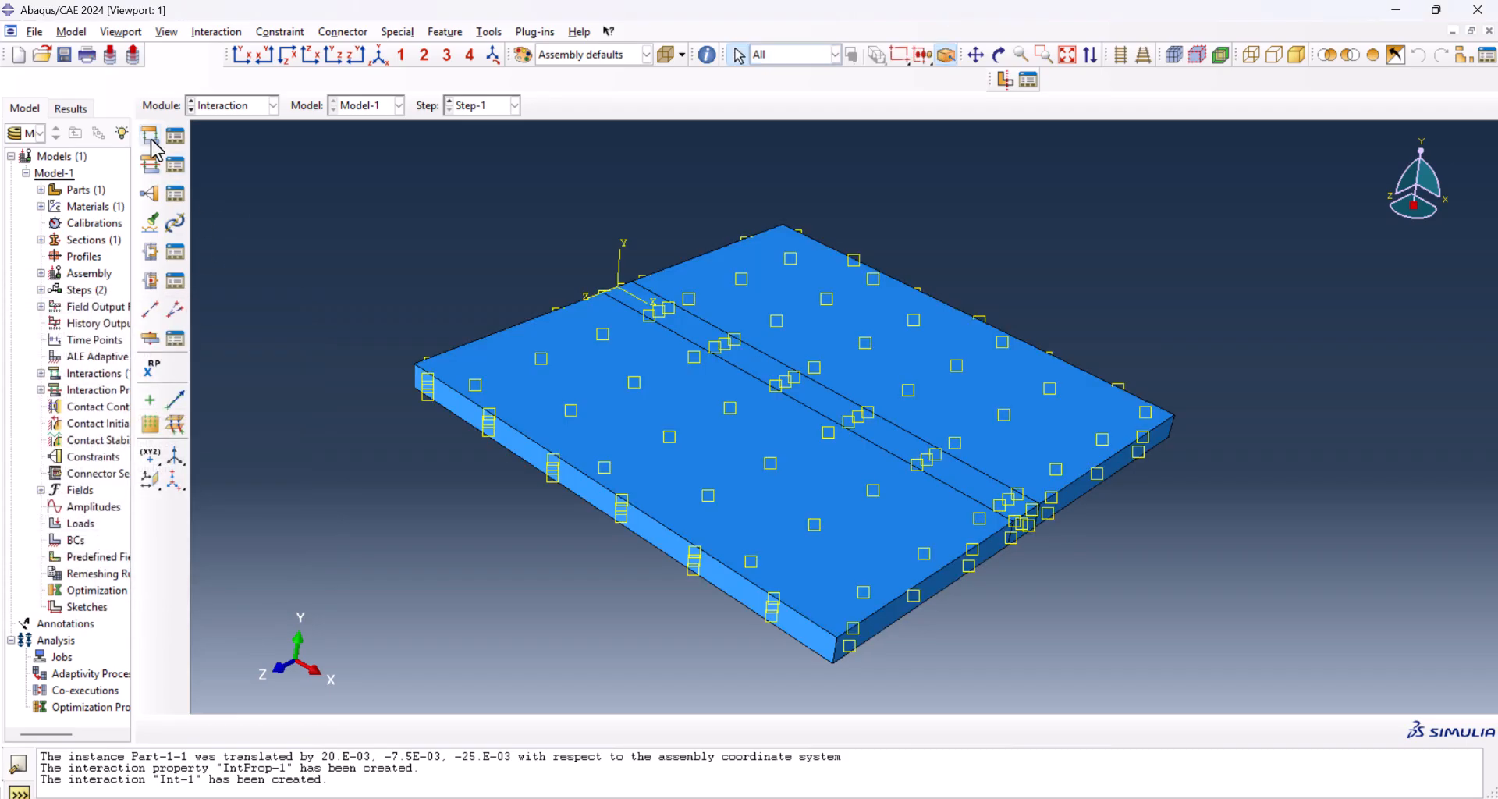
- Create surface radiation interaction Int-2 on Surf-1 with emissivity 0.49 and ambient temperature 25
{"action": "left_click", "coordinate": [150, 134]}
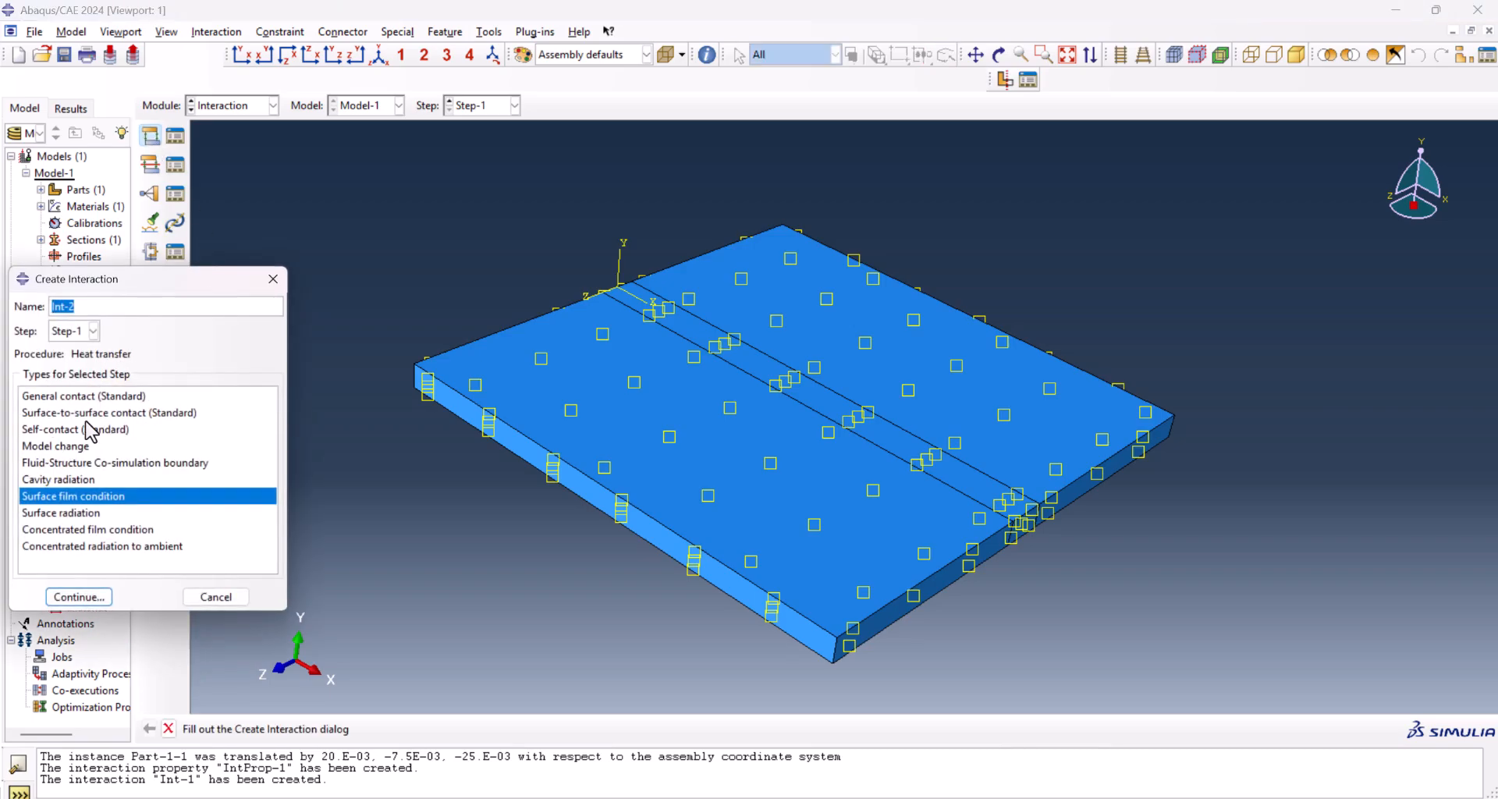
{"action": "left_click", "coordinate": [78, 597]}
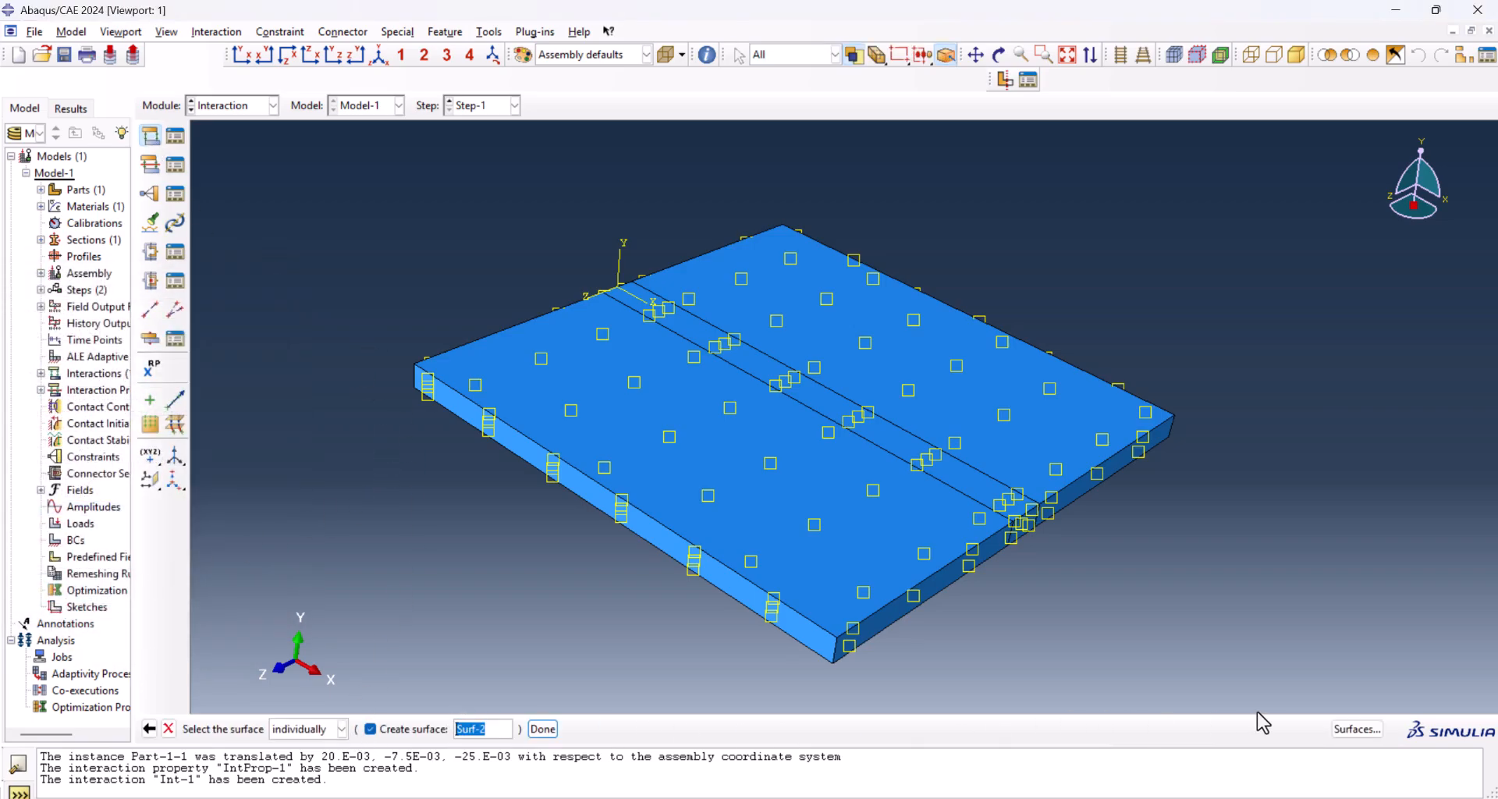
{"action": "left_click", "coordinate": [1358, 728]}
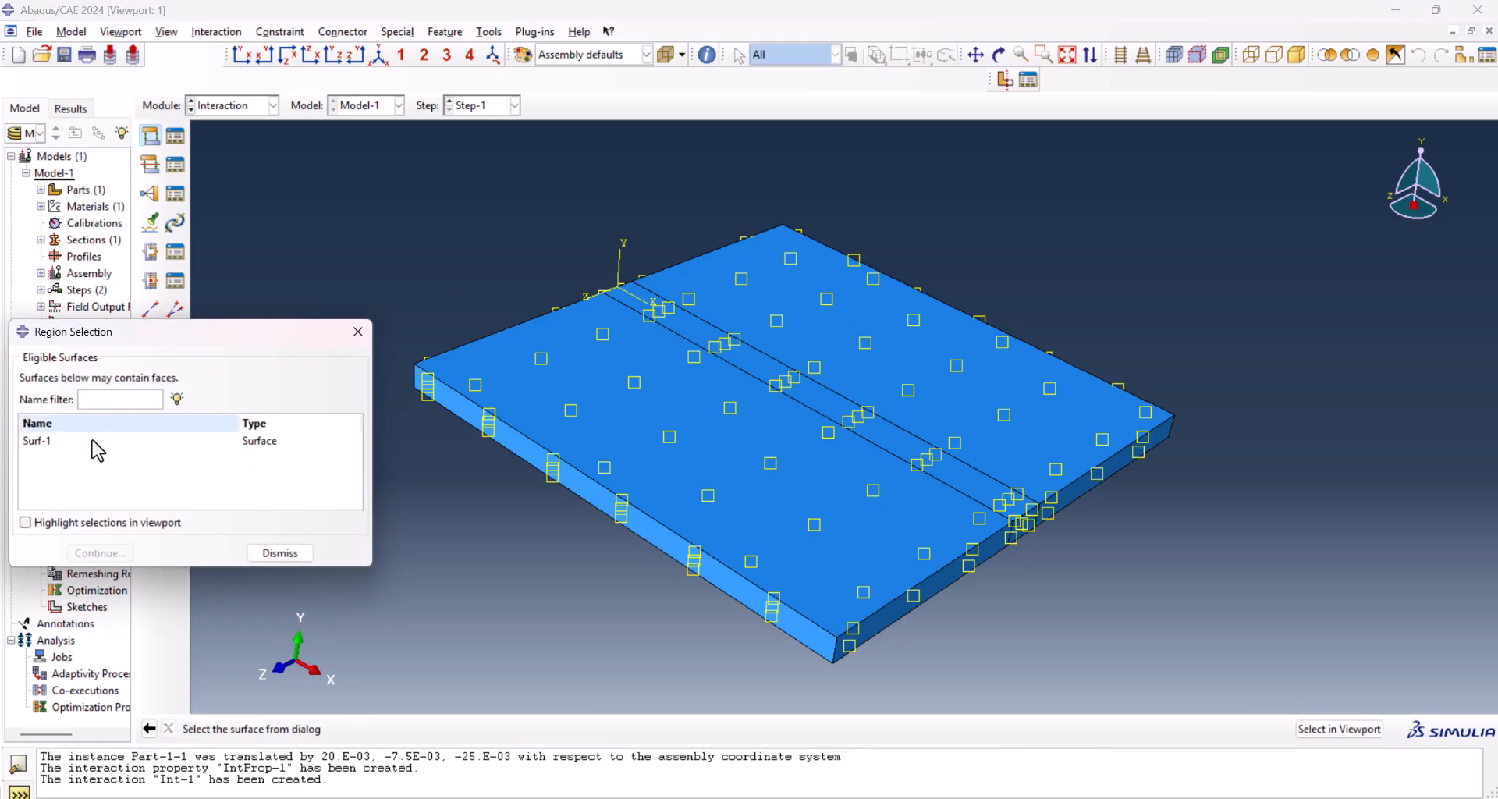
{"action": "left_click", "coordinate": [39, 440]}
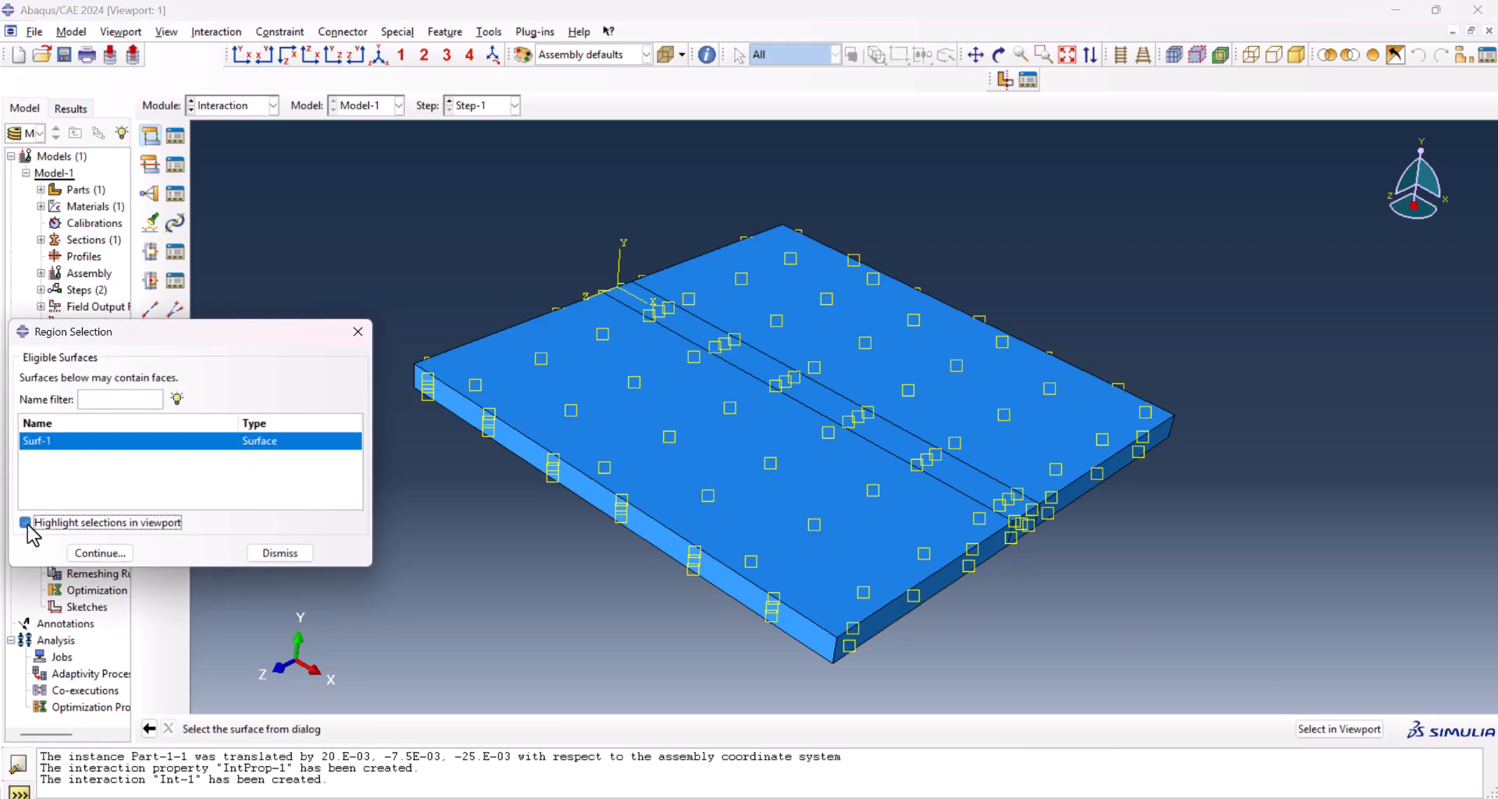
{"action": "left_click", "coordinate": [23, 522]}
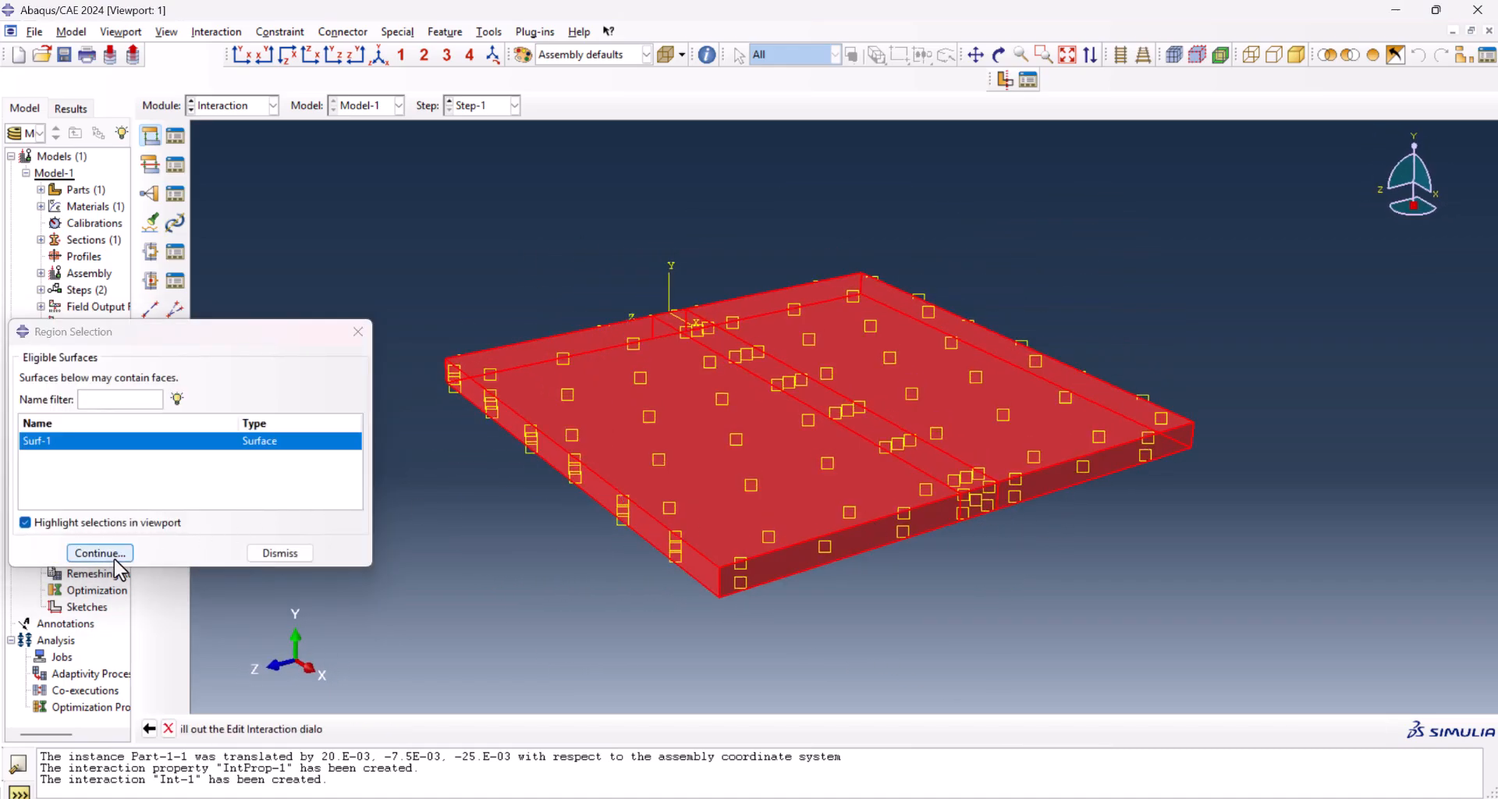
{"action": "left_click", "coordinate": [99, 553]}
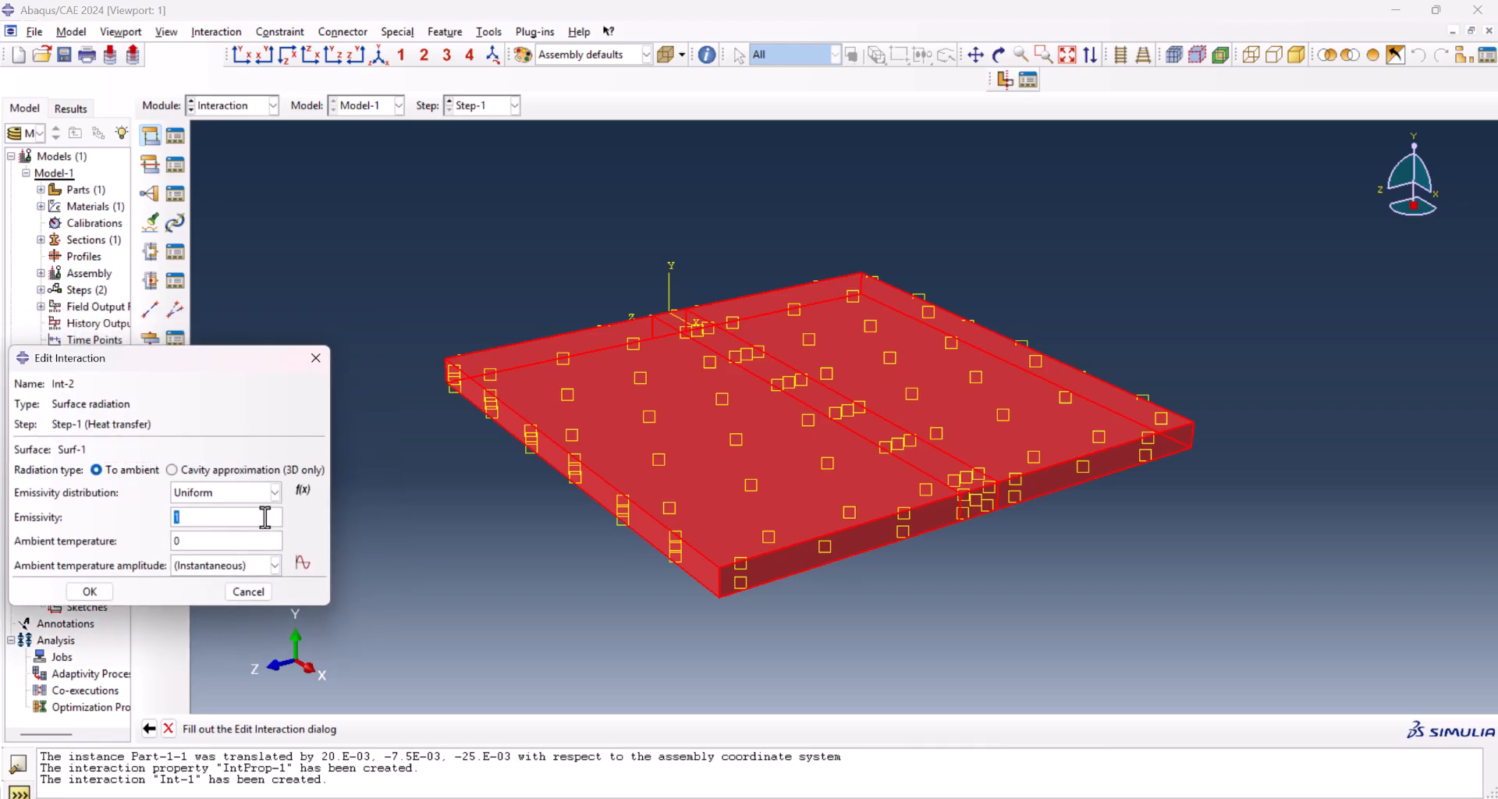
{"action": "type", "text": ".49"}
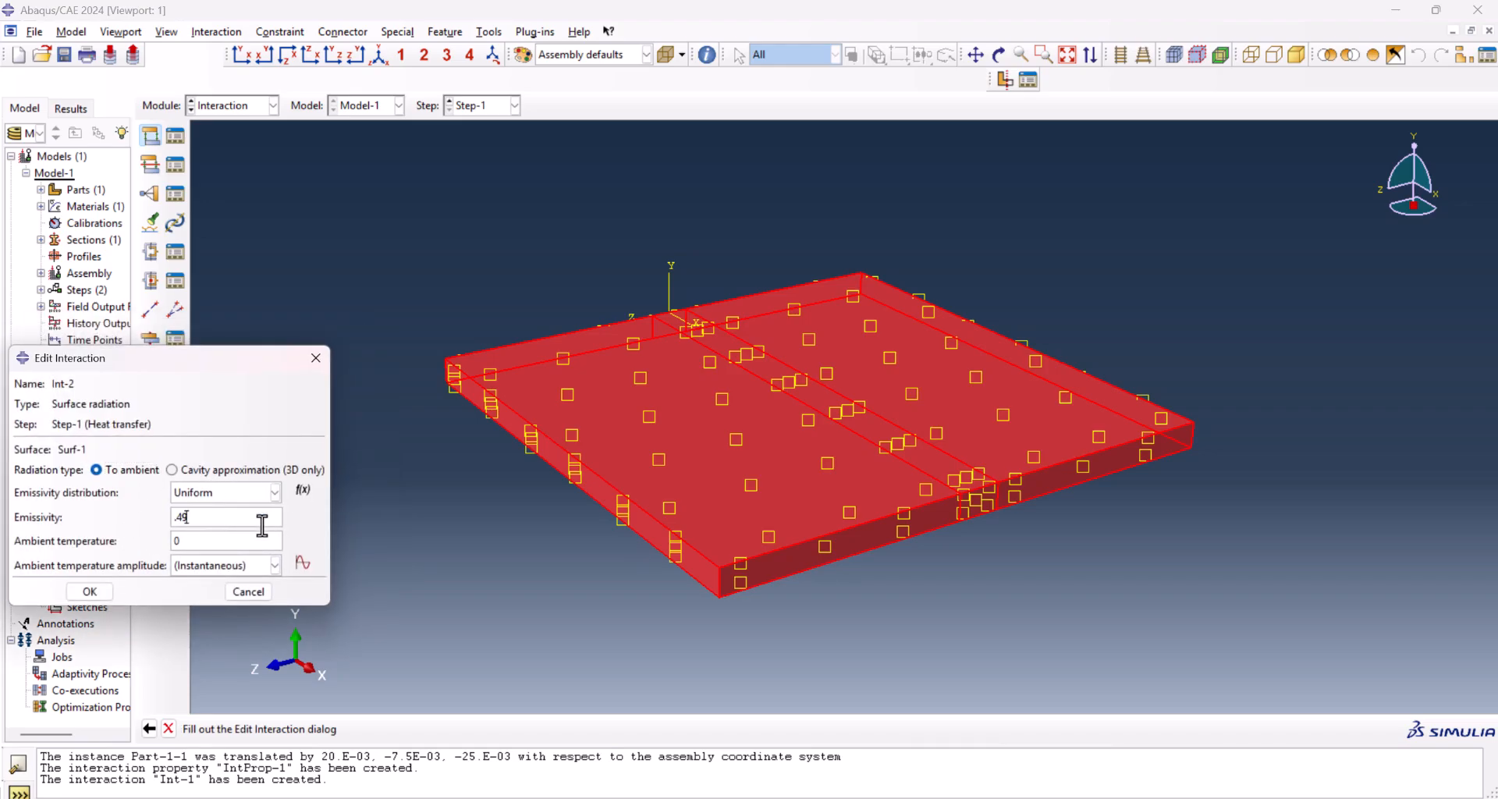
{"action": "left_click", "coordinate": [226, 541]}
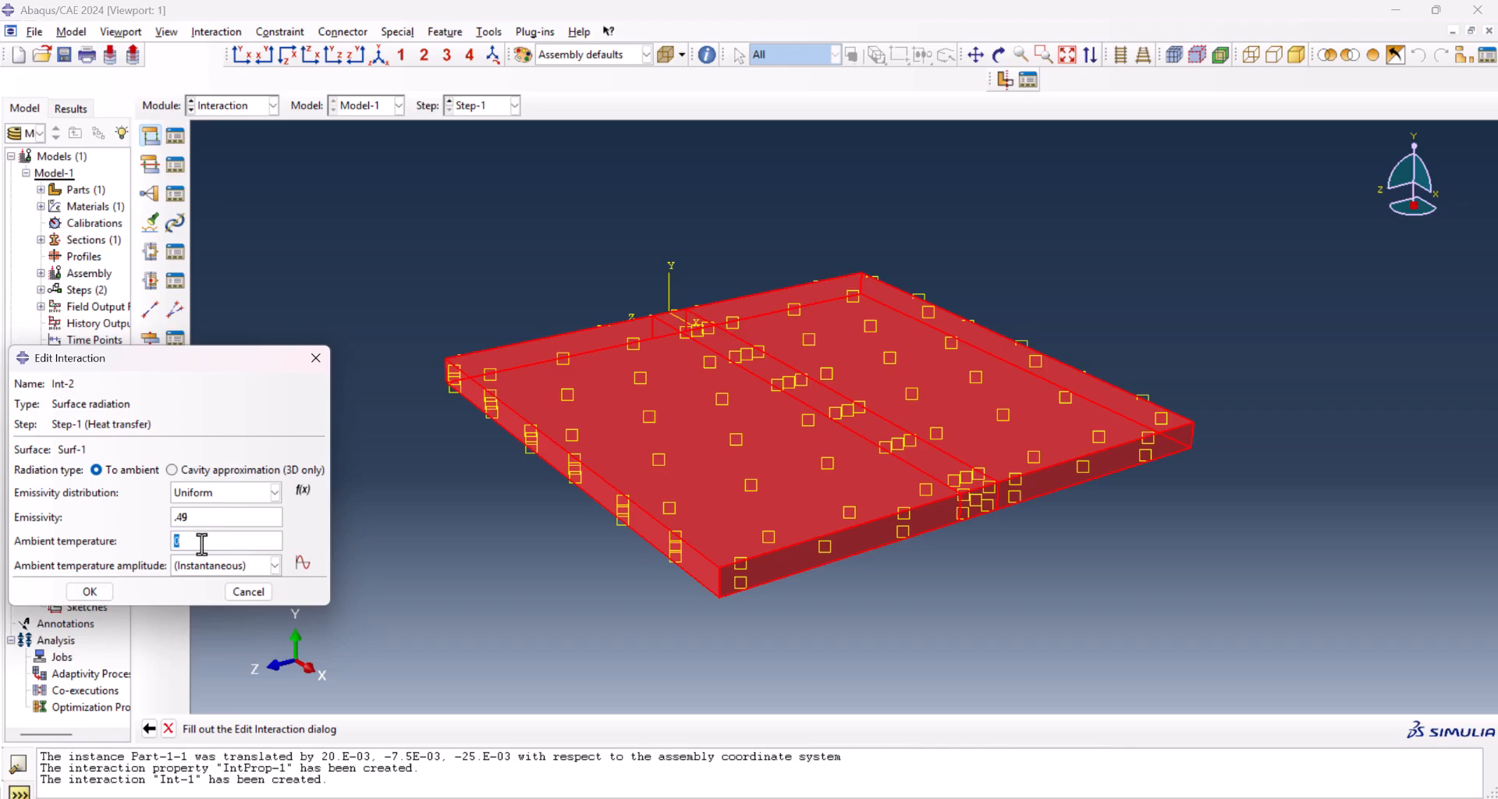
{"action": "type", "text": "25"}
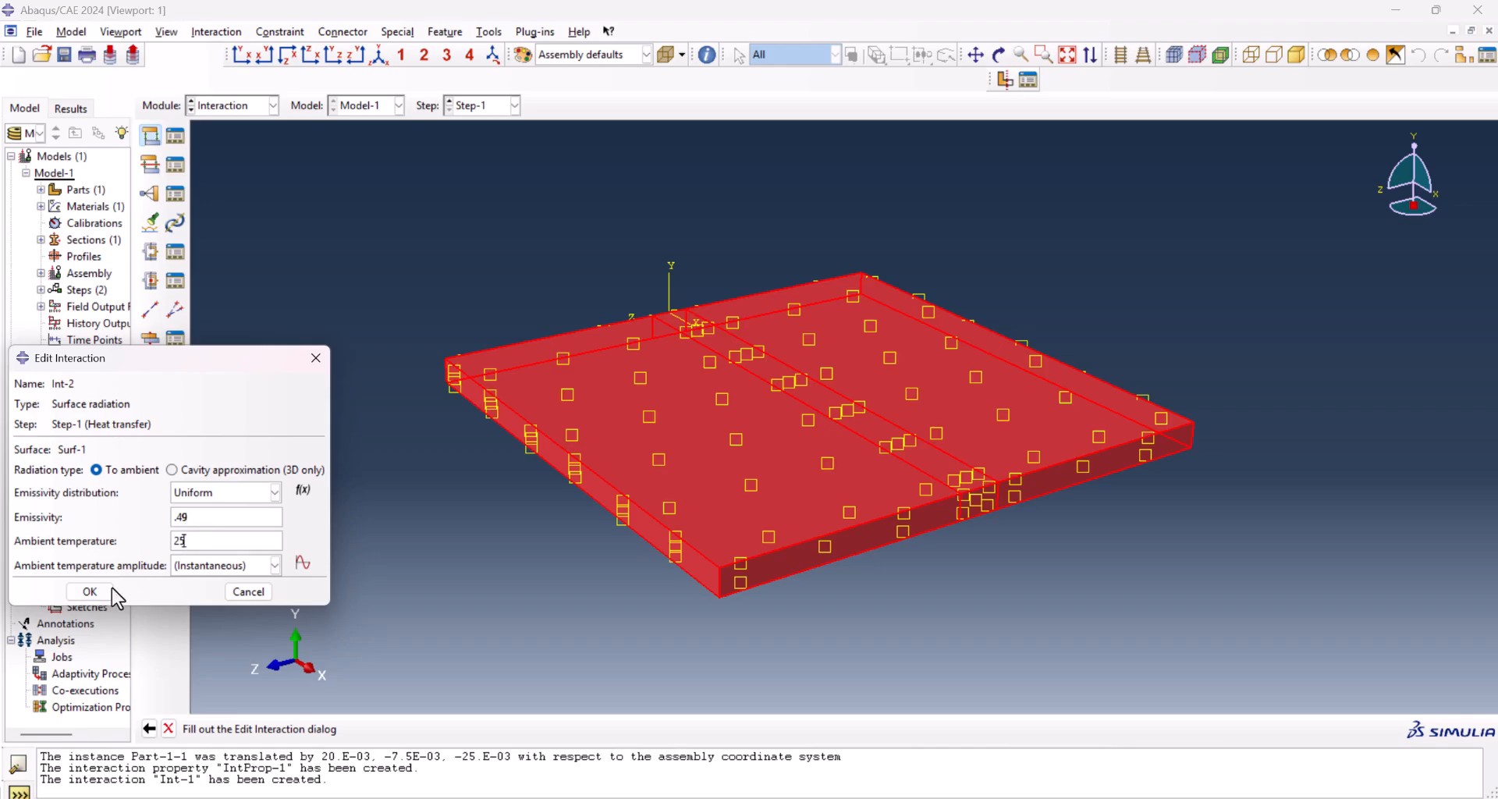
{"action": "left_click", "coordinate": [88, 591]}
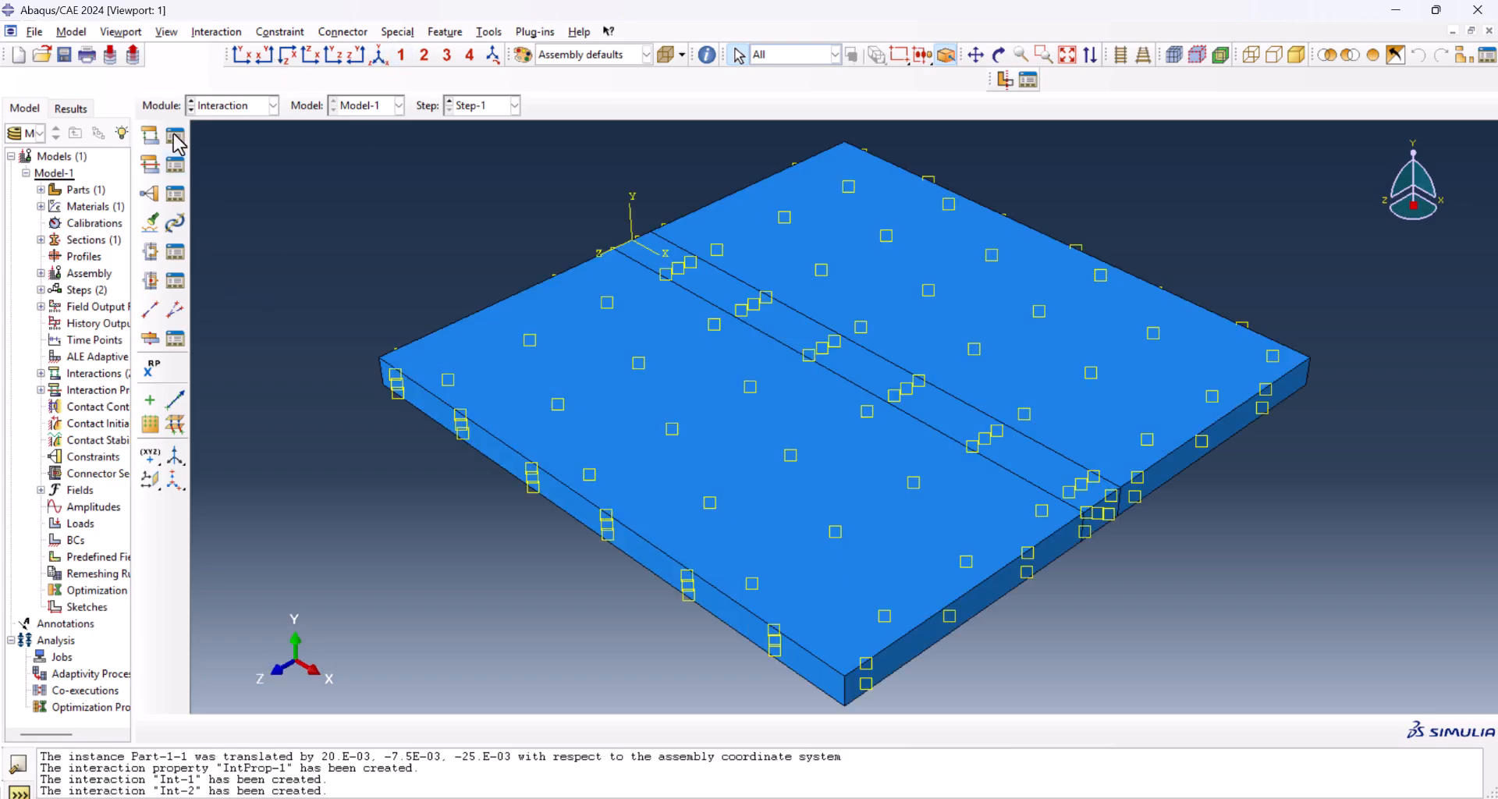
- In the Load module, create surface heat flux Load-1 on the weld strip top with user-defined distribution
{"action": "left_click", "coordinate": [269, 105]}
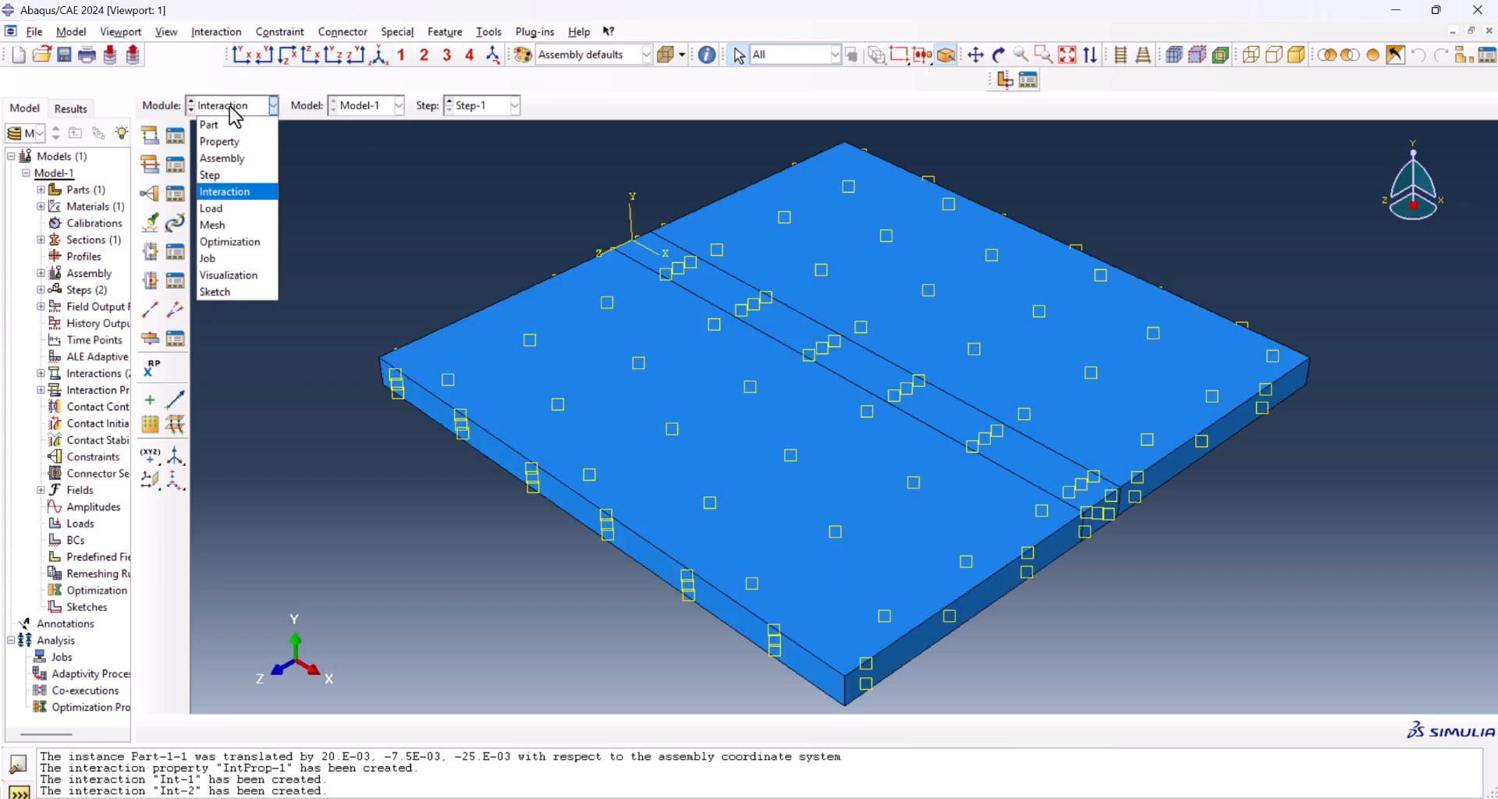
{"action": "left_click", "coordinate": [211, 209]}
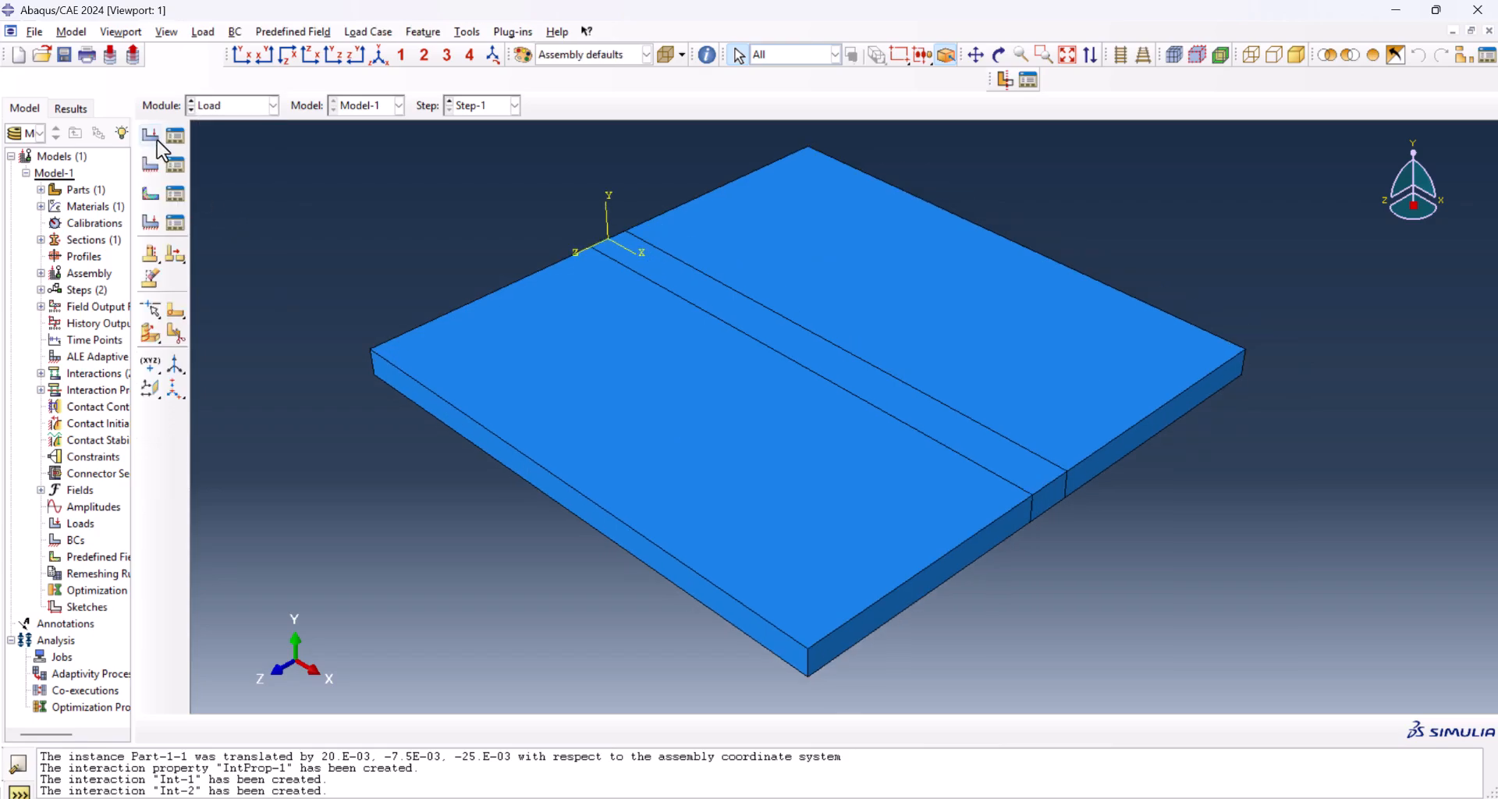
{"action": "left_click", "coordinate": [149, 135]}
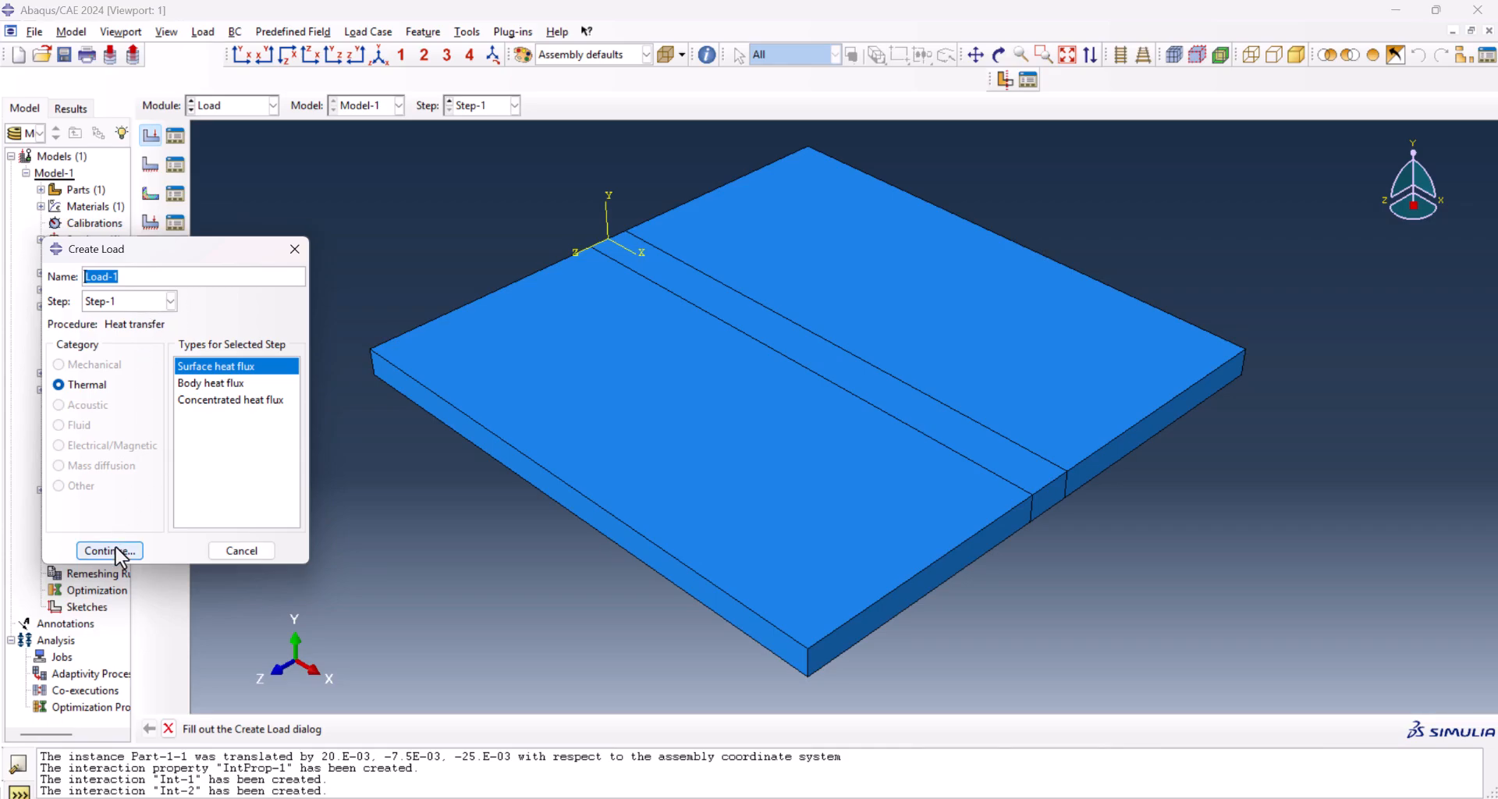
{"action": "left_click", "coordinate": [108, 550]}
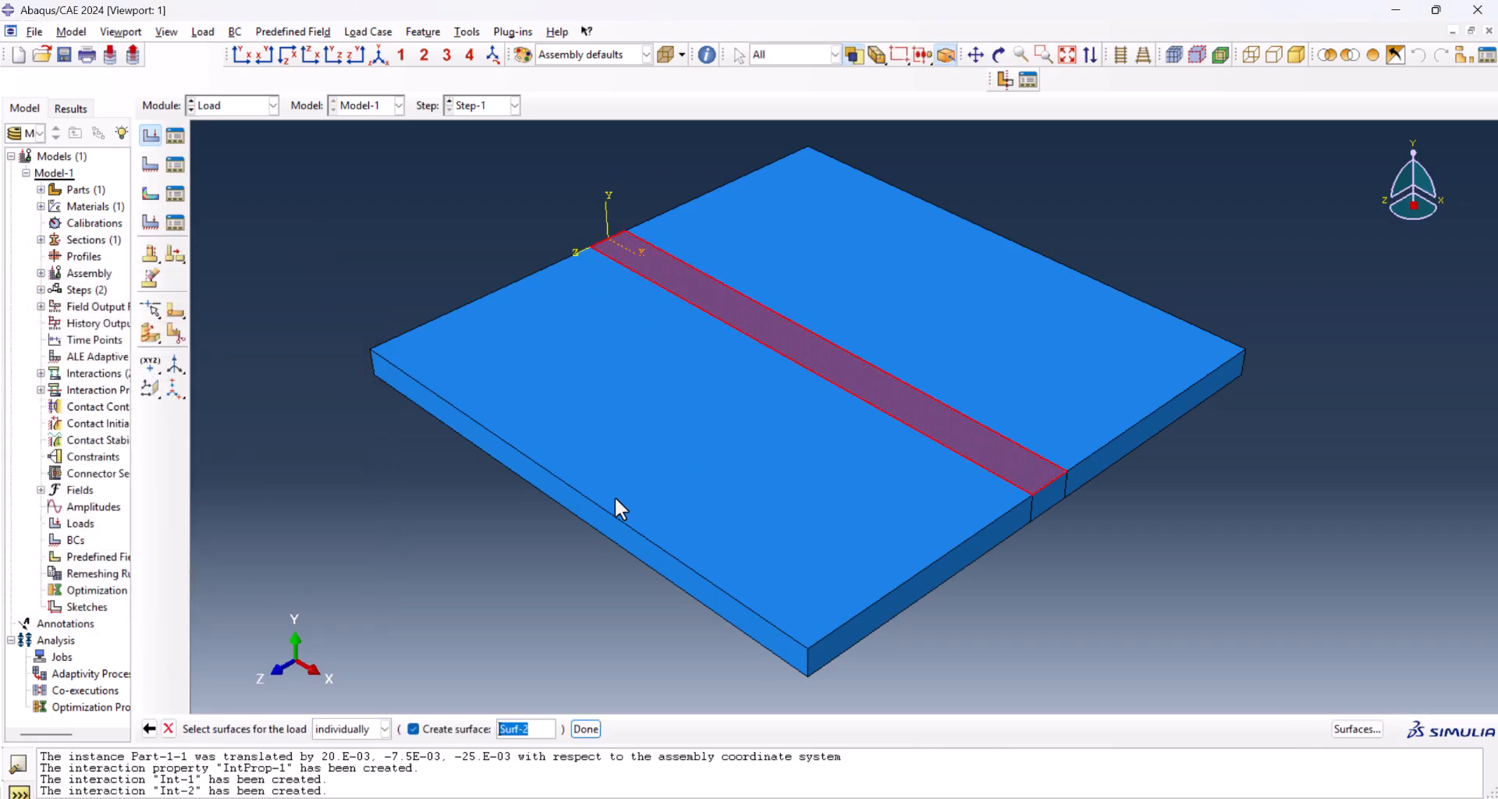
{"action": "left_click", "coordinate": [413, 729]}
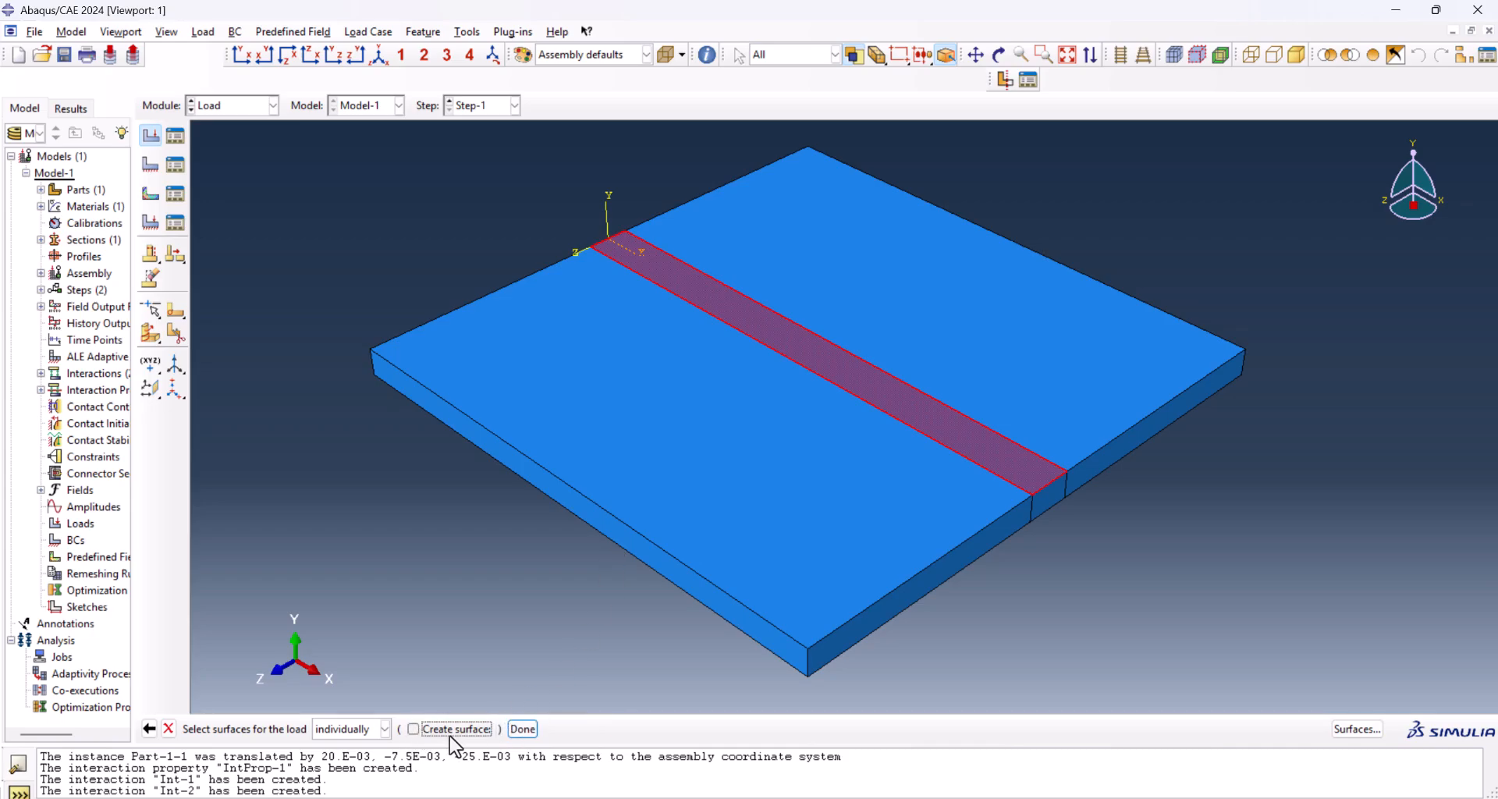
{"action": "mouse_move", "coordinate": [528, 730]}
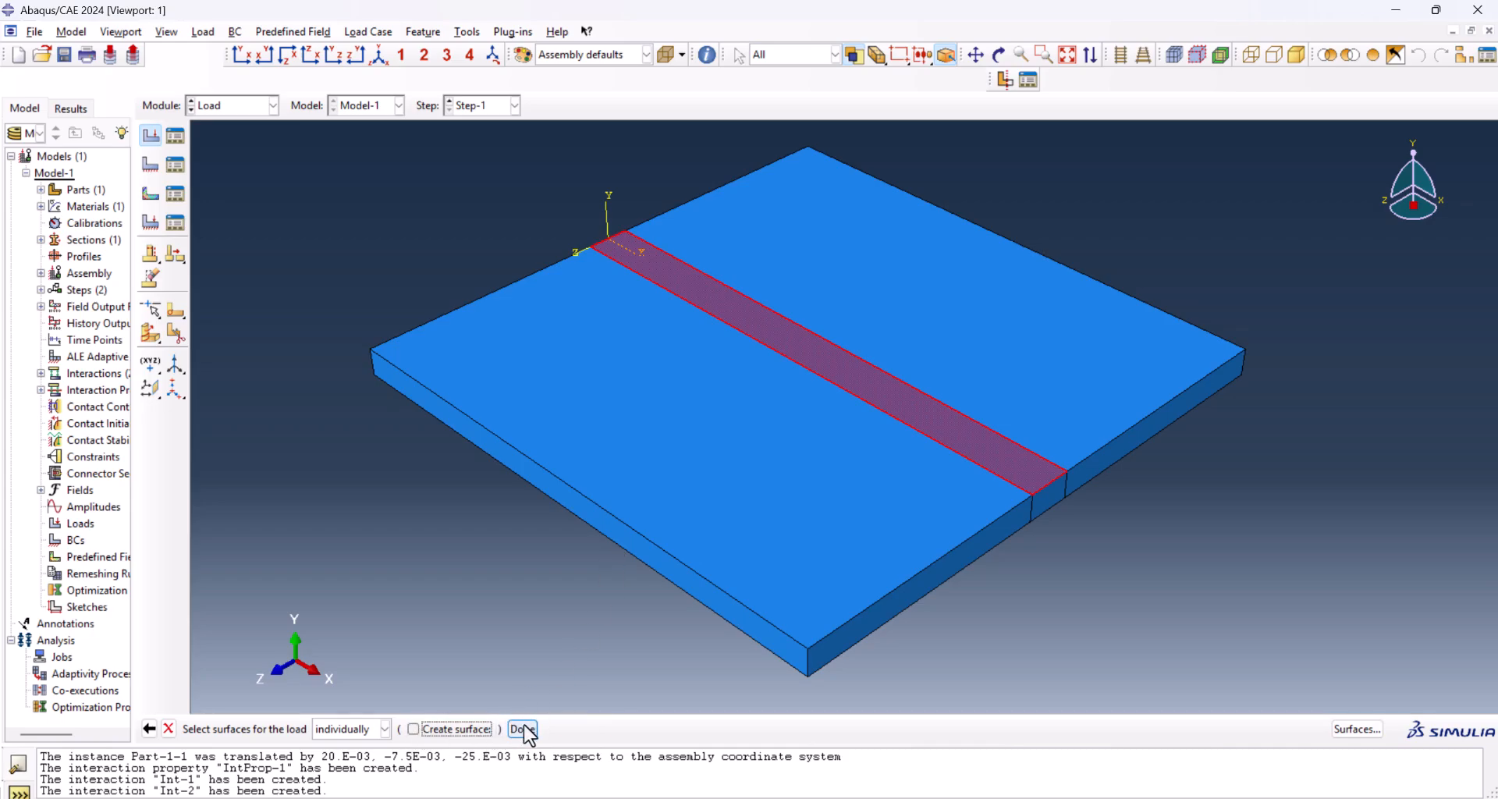
{"action": "left_click", "coordinate": [521, 729]}
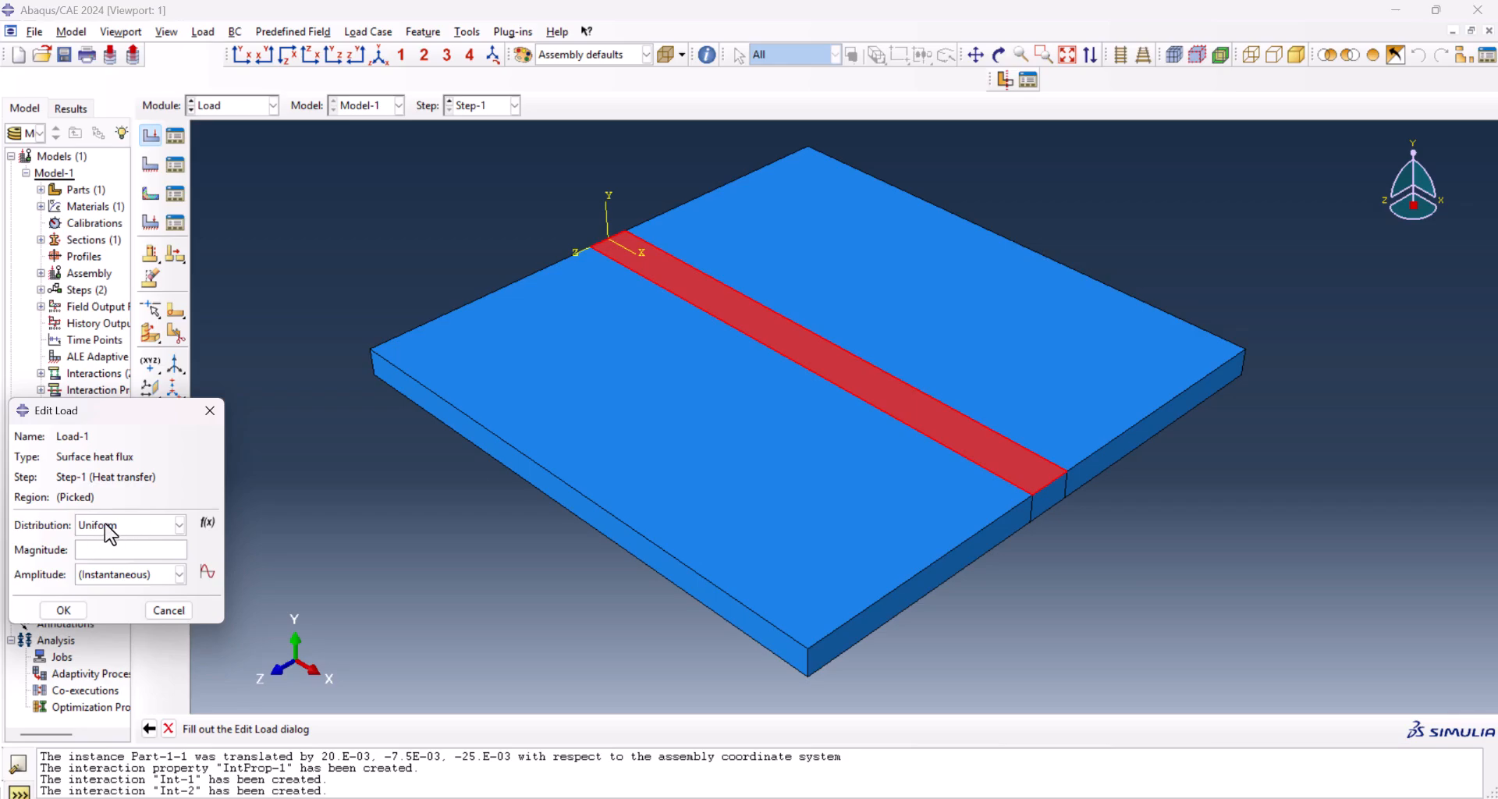
{"action": "left_click", "coordinate": [178, 525]}
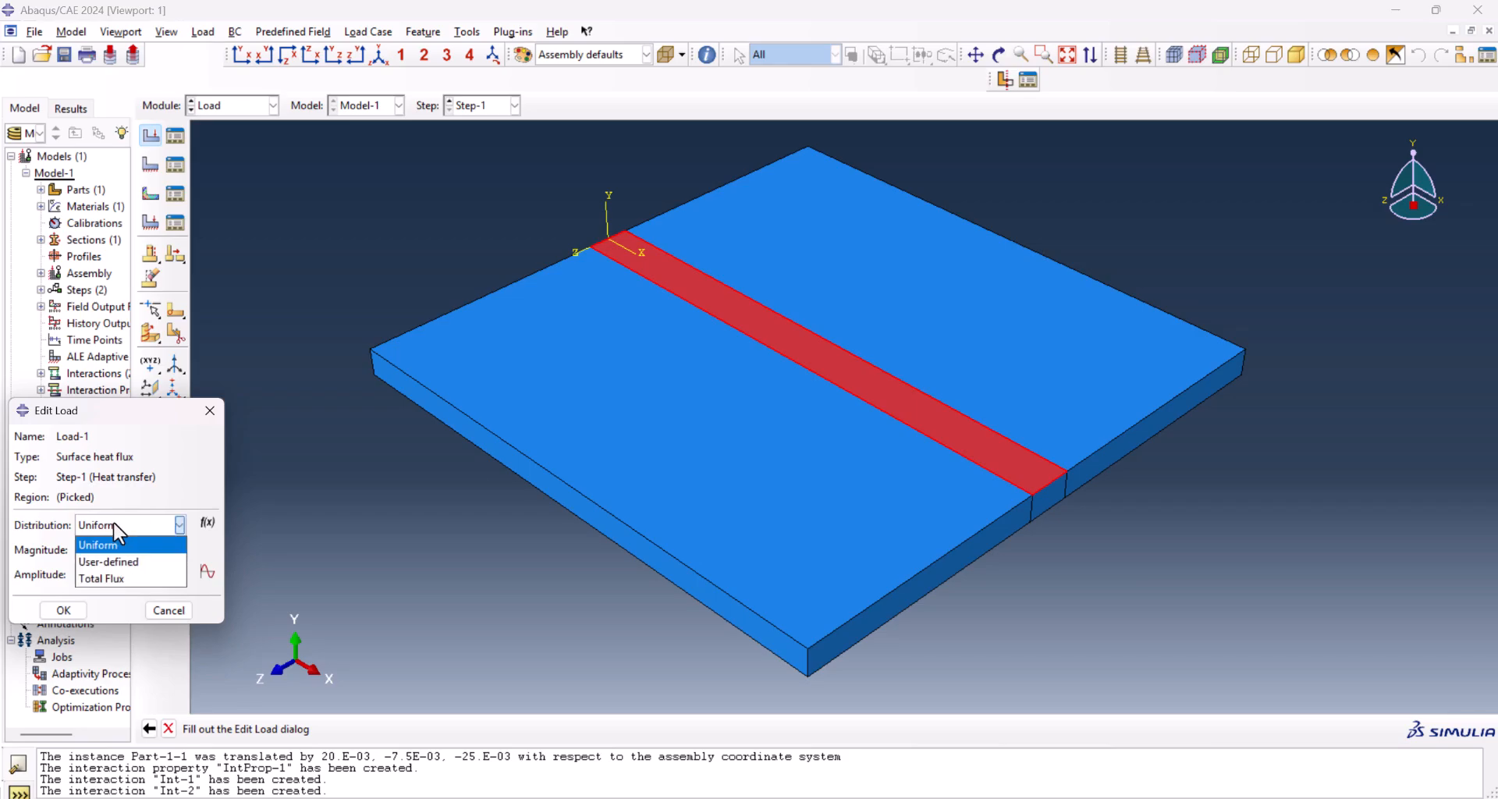
{"action": "left_click", "coordinate": [108, 562]}
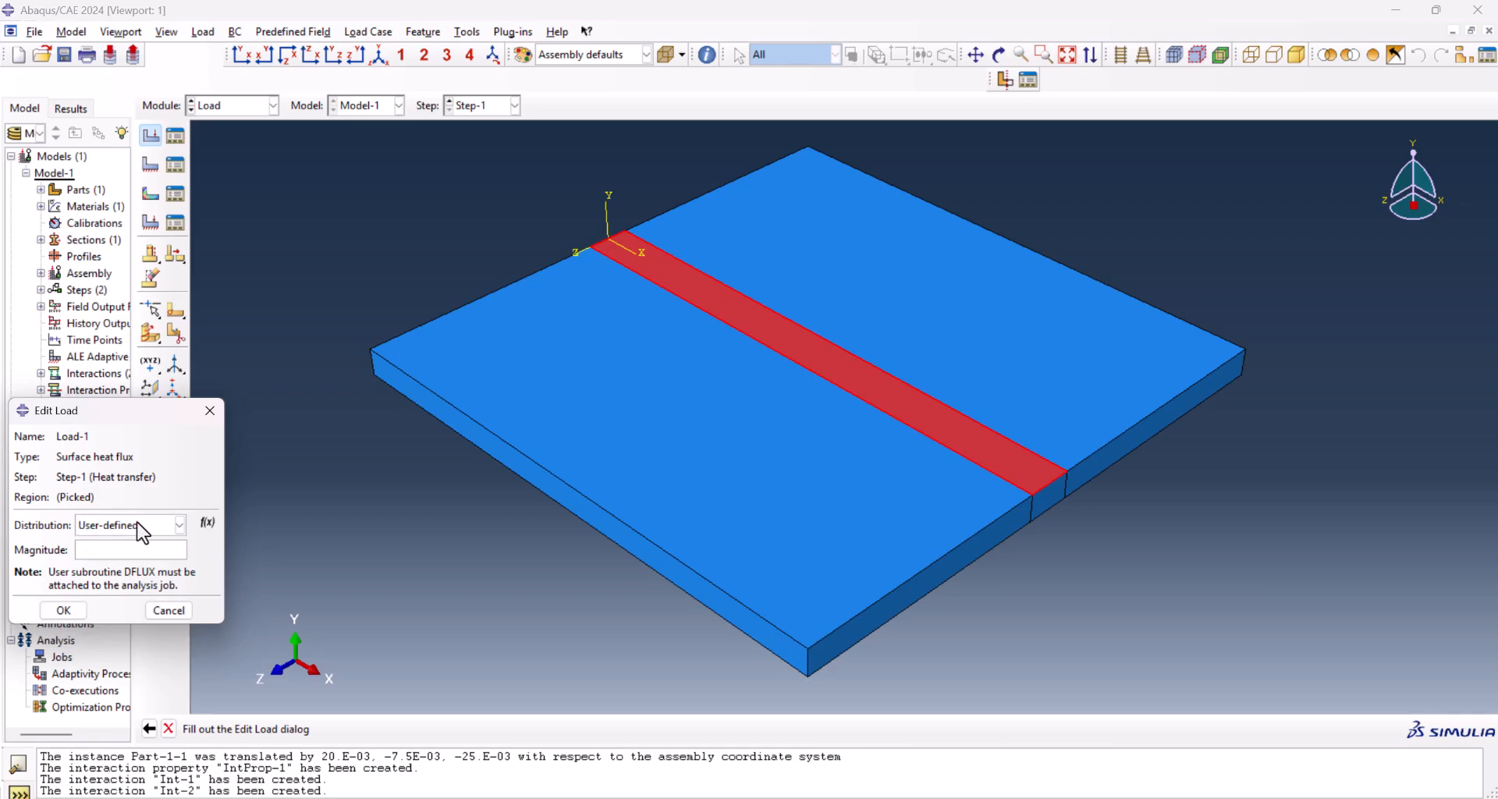
{"action": "left_click", "coordinate": [129, 550]}
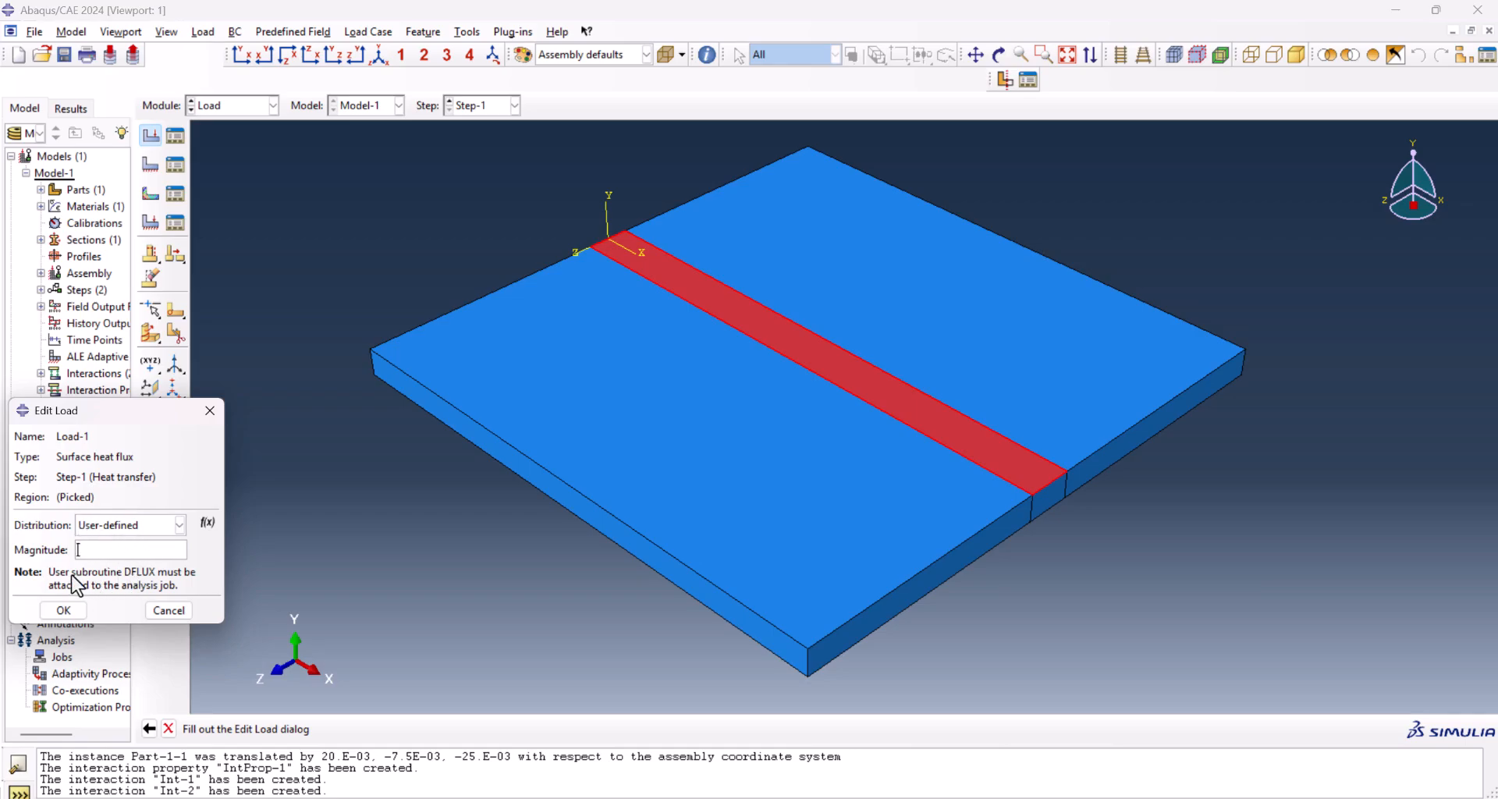
{"action": "mouse_move", "coordinate": [63, 592]}
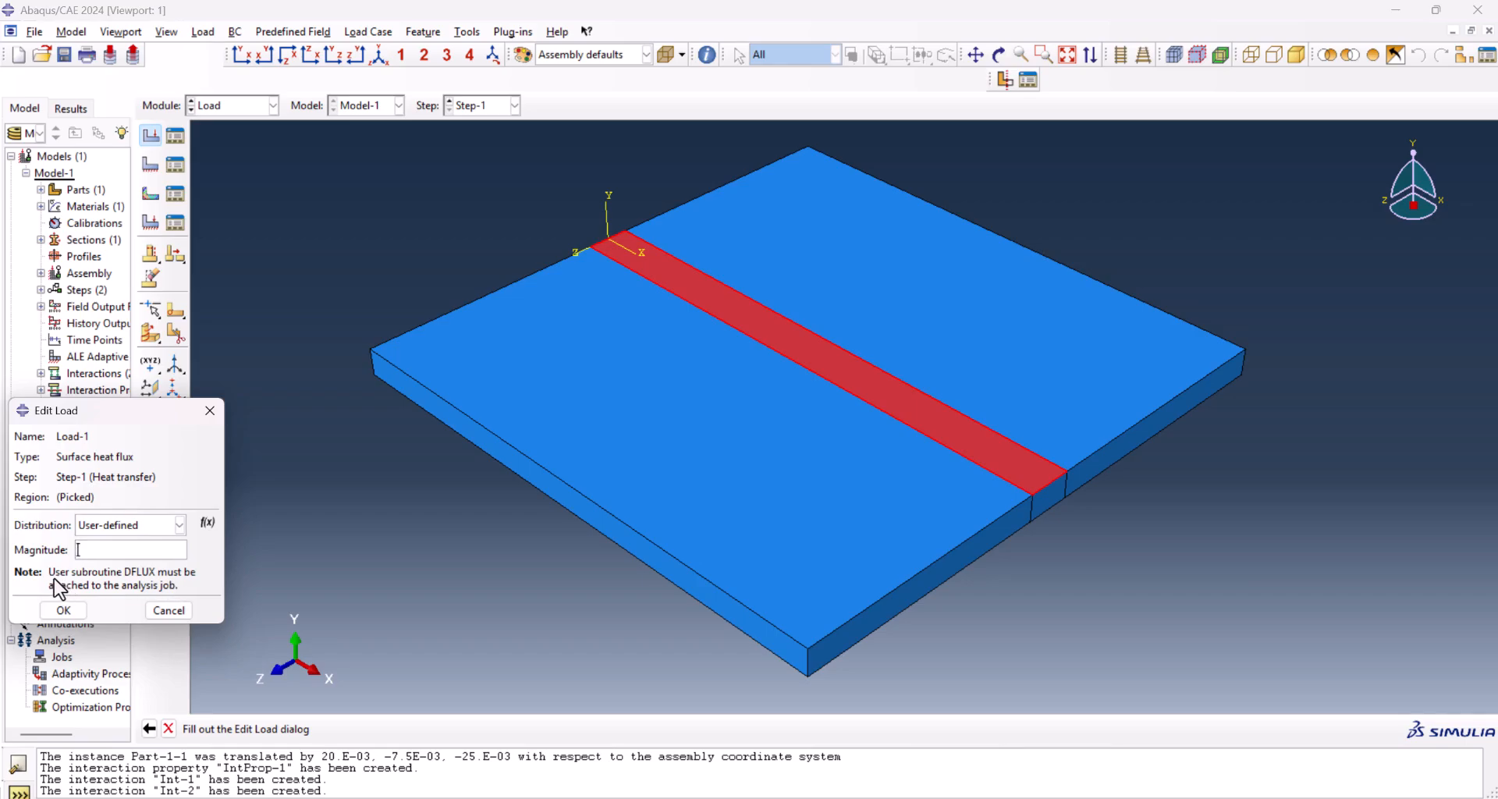
{"action": "mouse_move", "coordinate": [92, 580]}
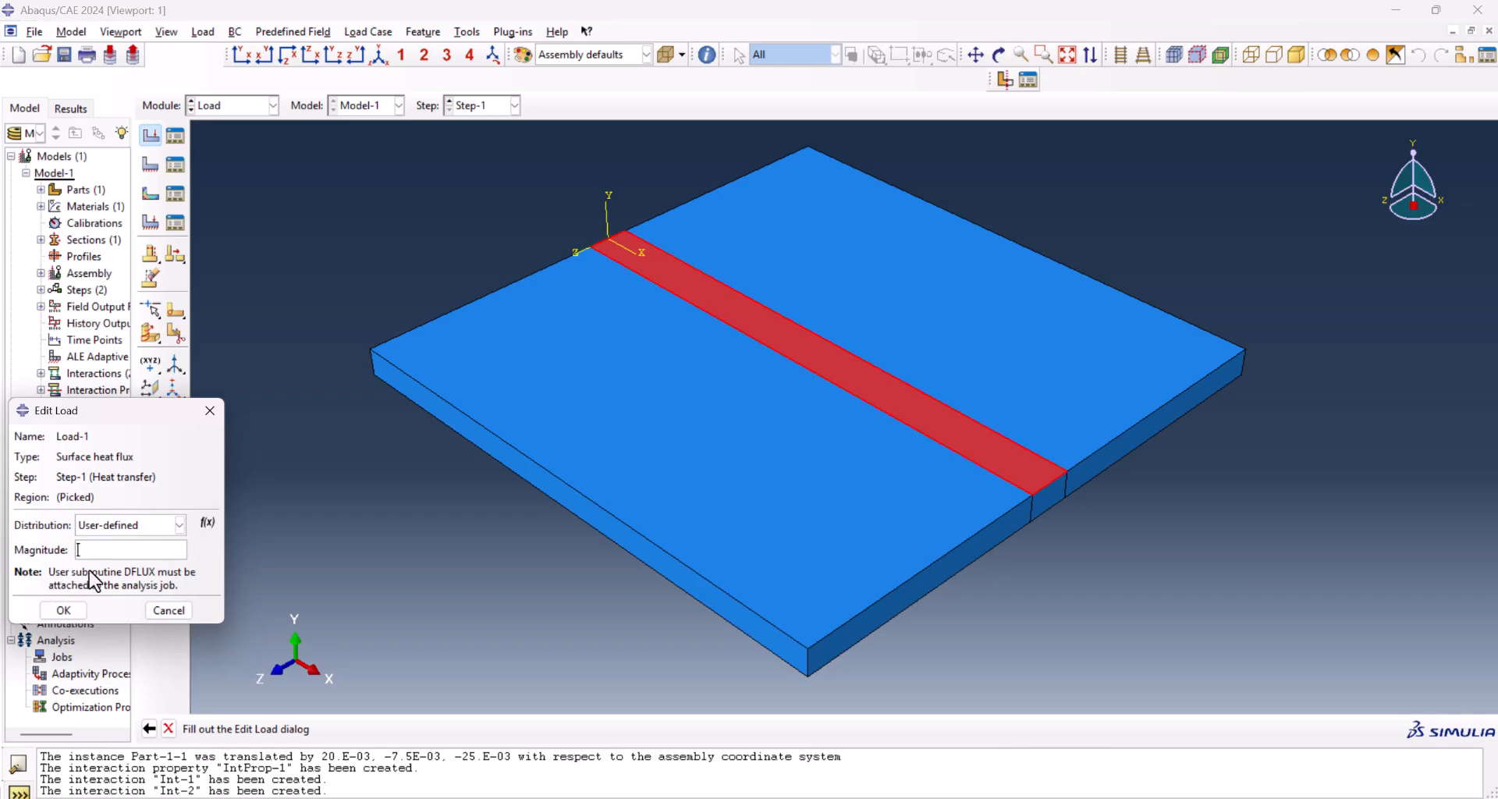
{"action": "mouse_move", "coordinate": [129, 606]}
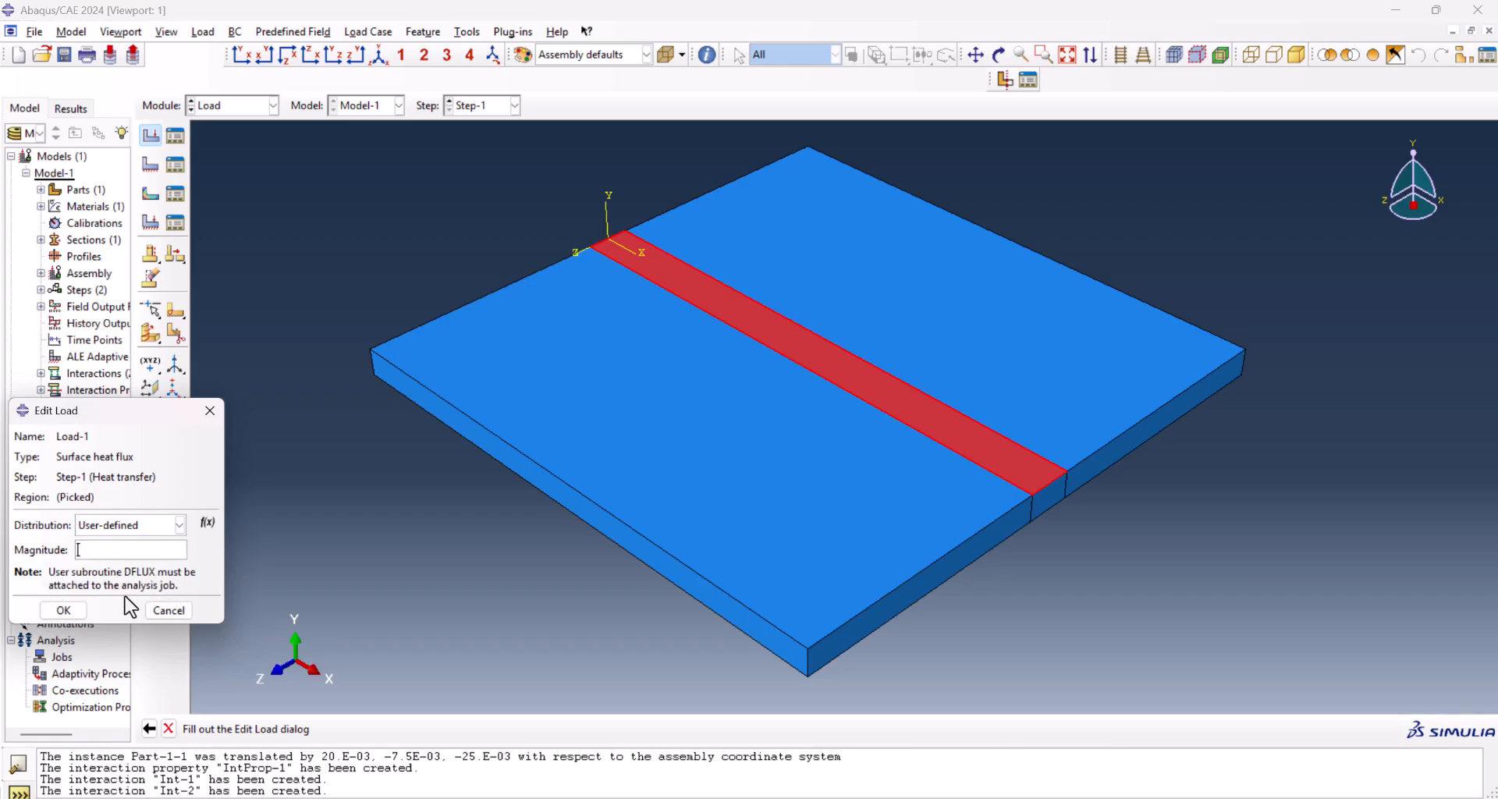
{"action": "mouse_move", "coordinate": [107, 548]}
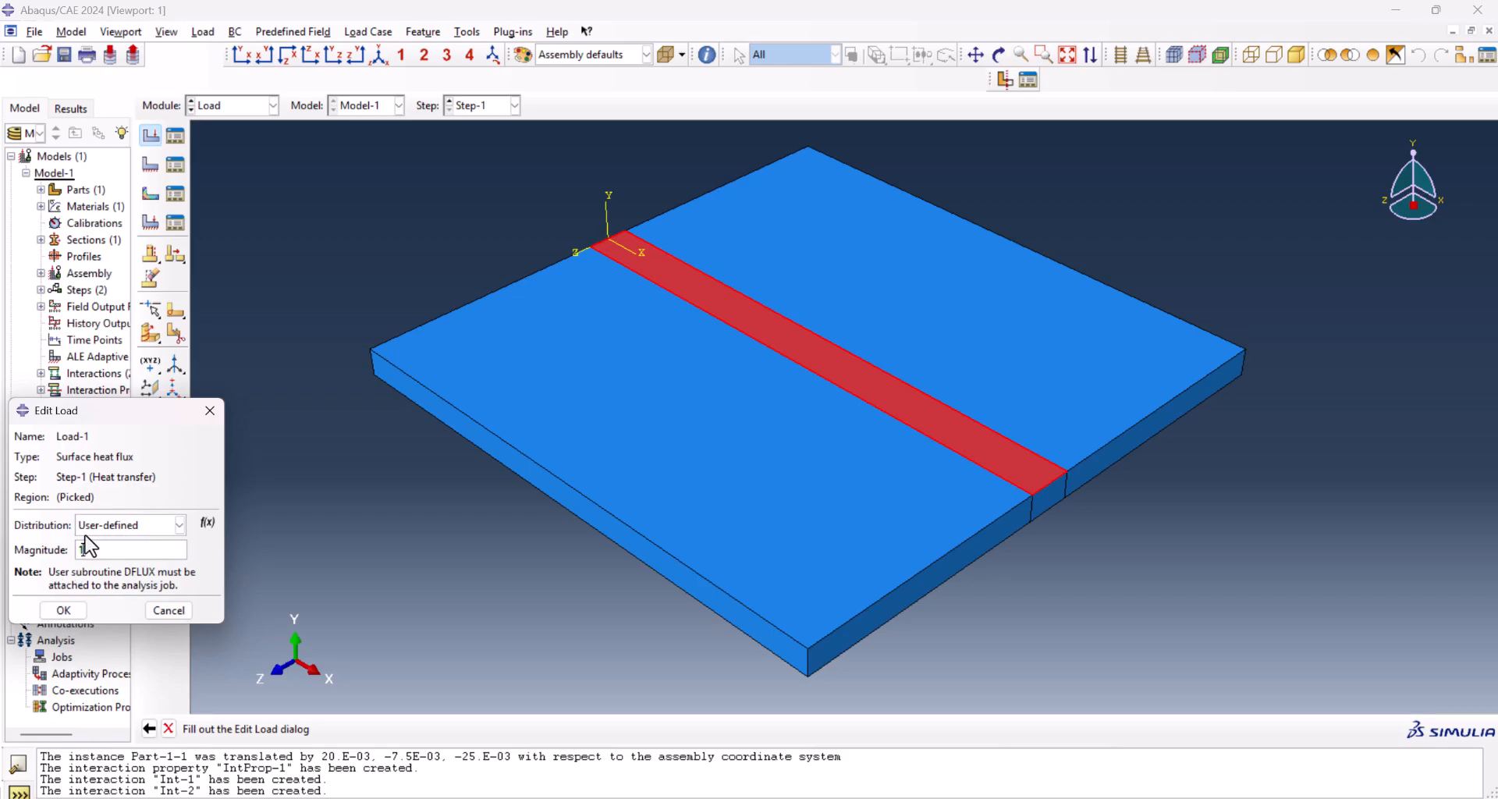
{"action": "left_click", "coordinate": [63, 610]}
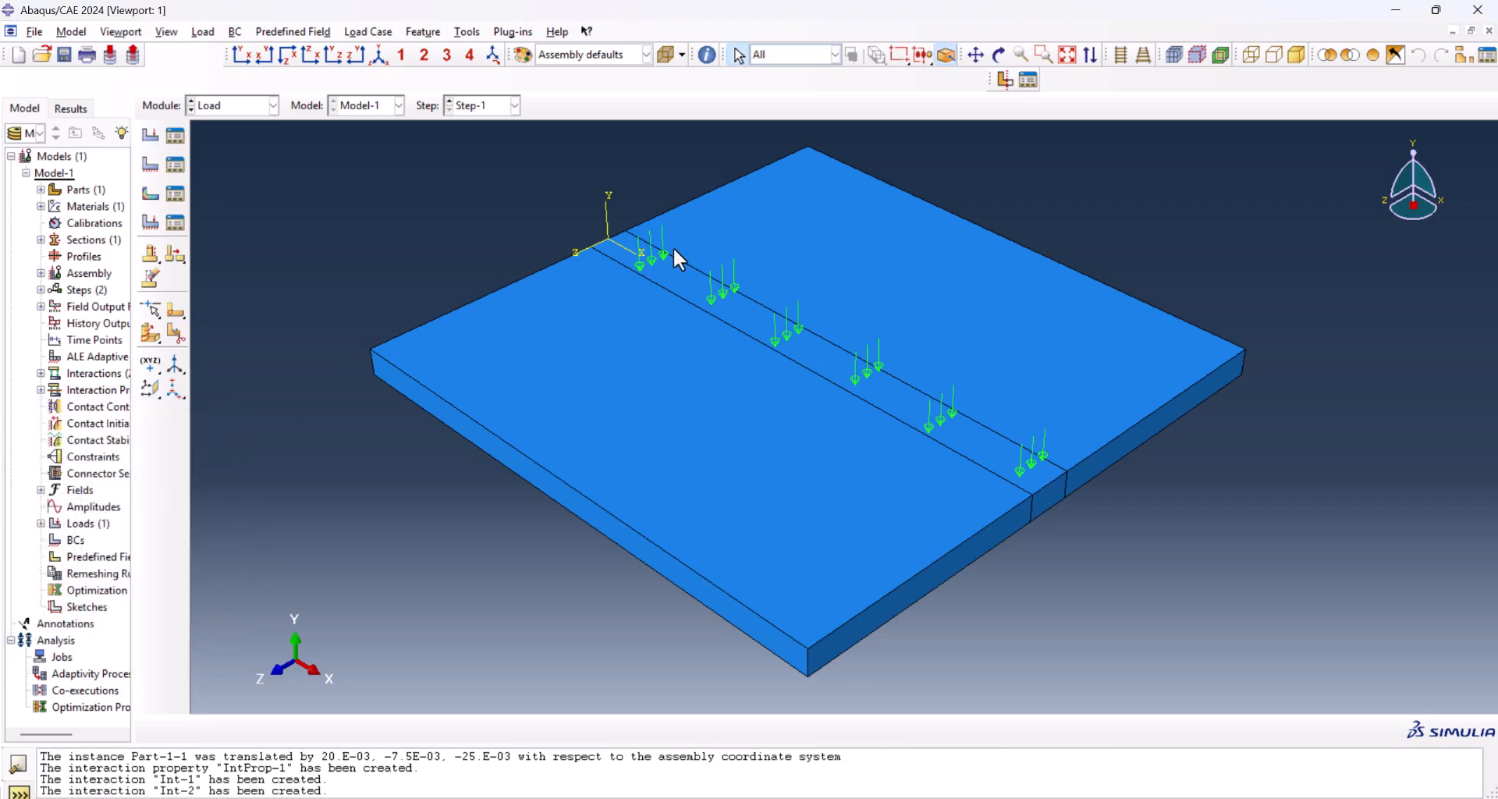
{"action": "mouse_move", "coordinate": [880, 340]}
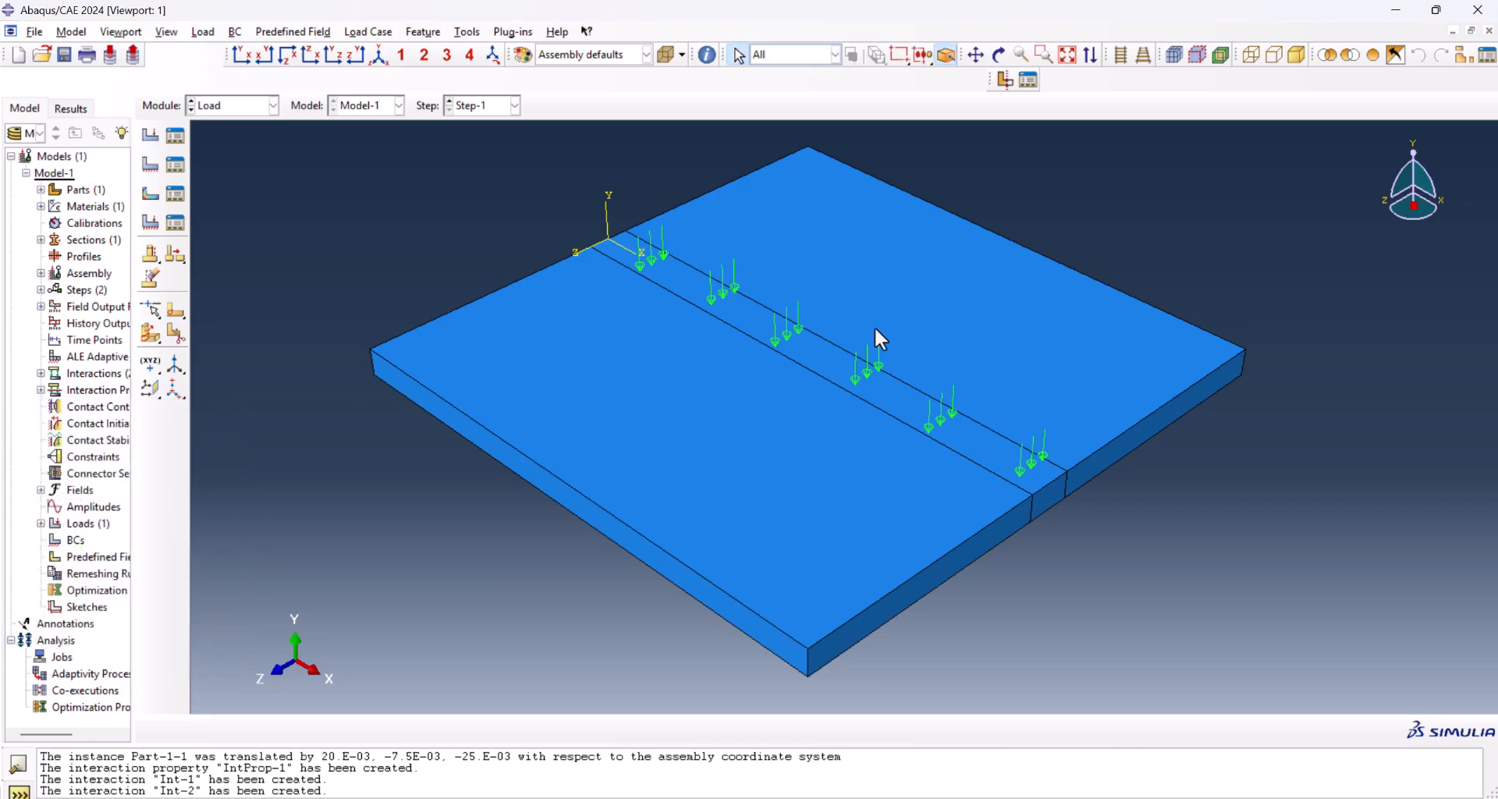
{"action": "mouse_move", "coordinate": [176, 192]}
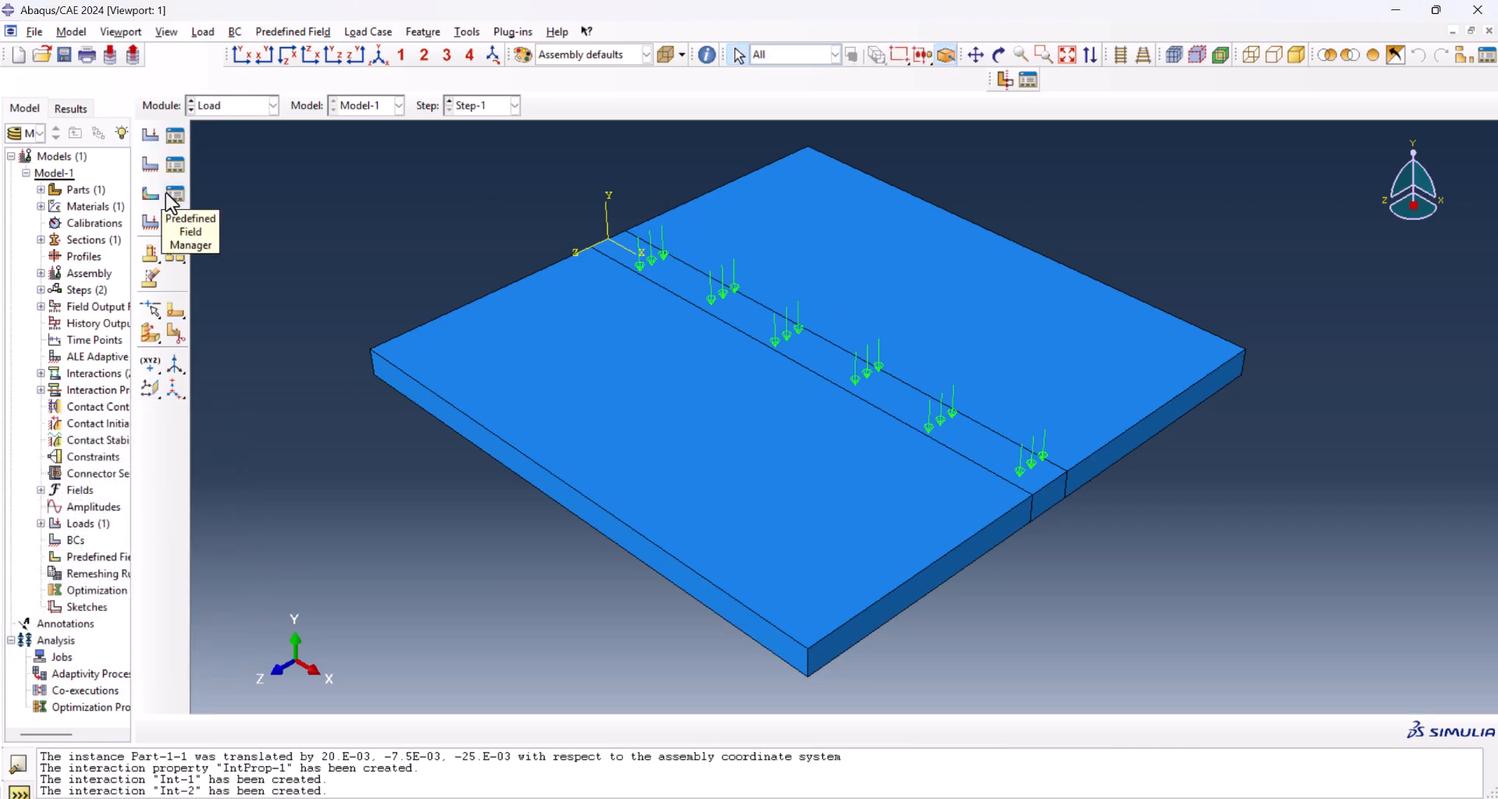
- Create Predefined Field-1 with magnitude 25 over the whole plate in Step-1
{"action": "left_click", "coordinate": [175, 193]}
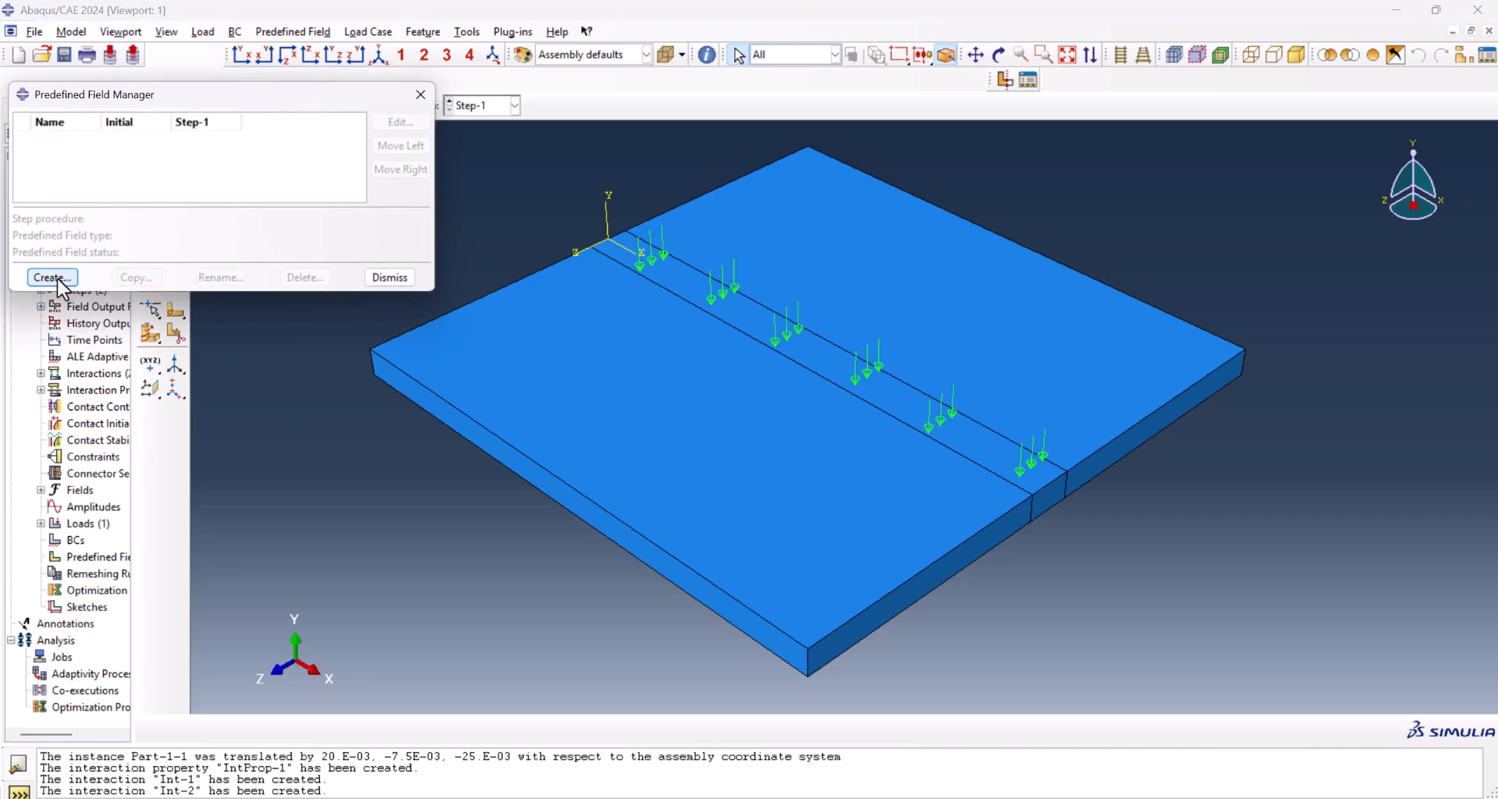
{"action": "left_click", "coordinate": [51, 277]}
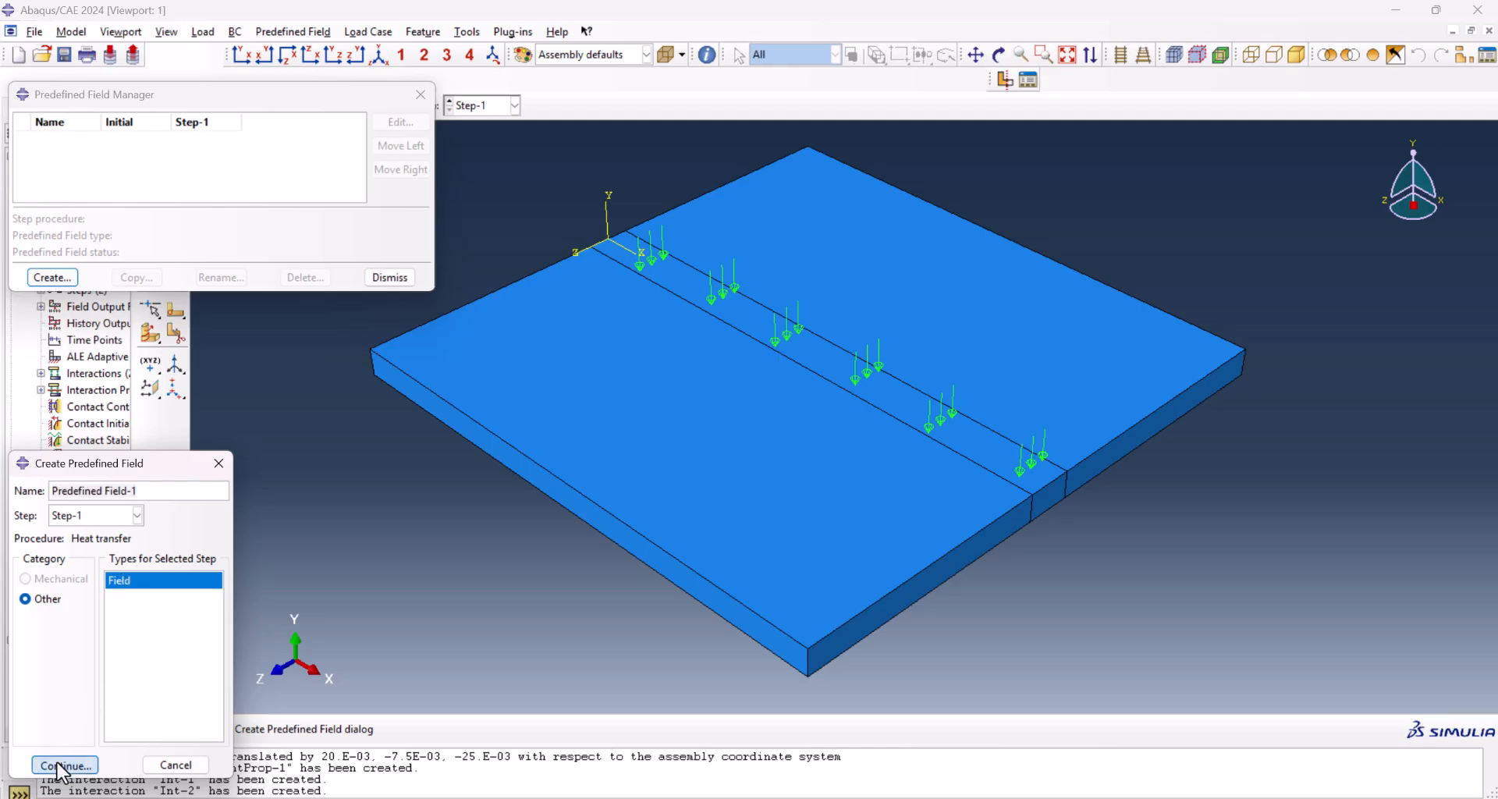
{"action": "left_click", "coordinate": [64, 765]}
{"action": "type", "text": "25"}
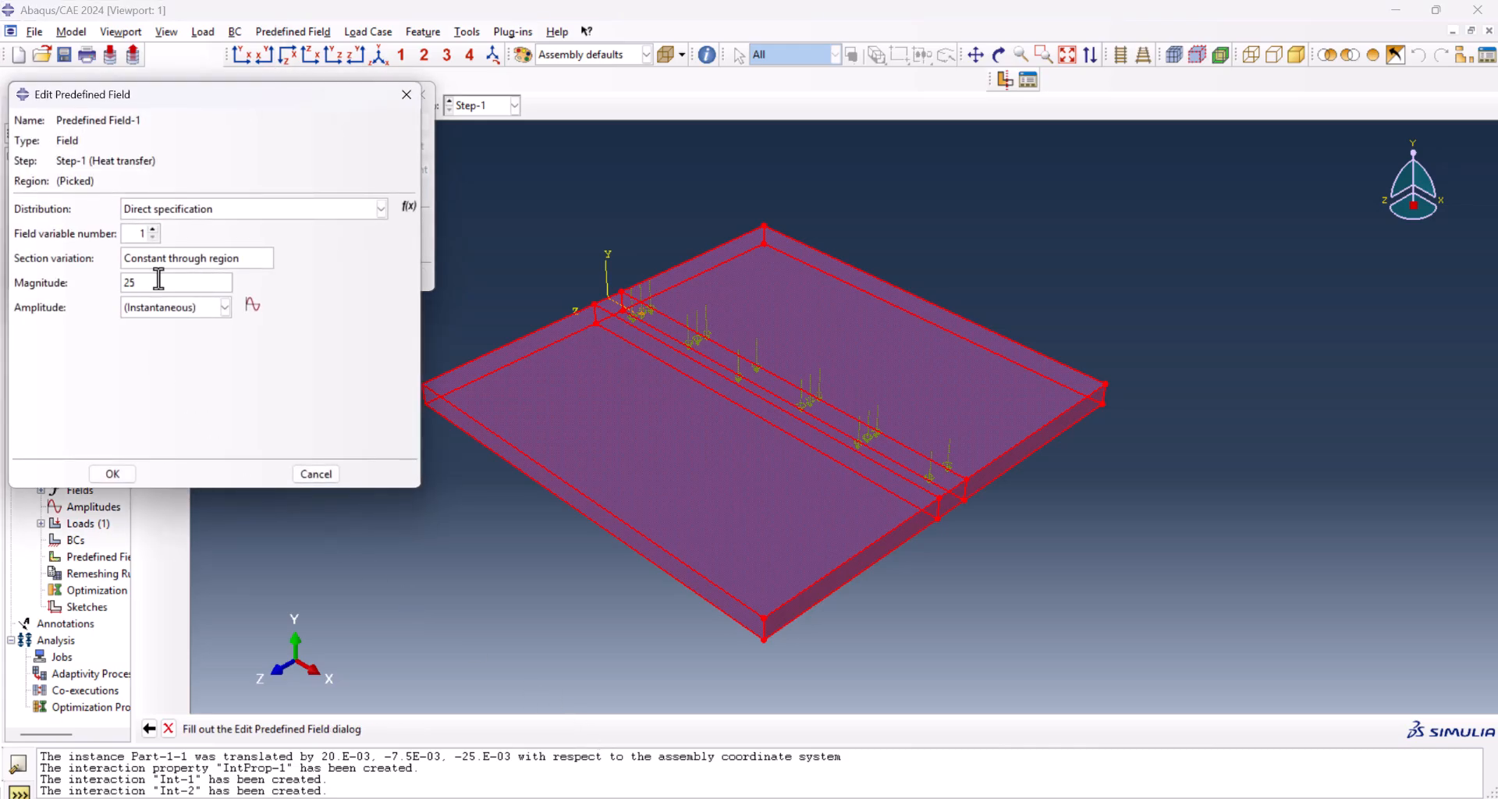
{"action": "left_click", "coordinate": [112, 474]}
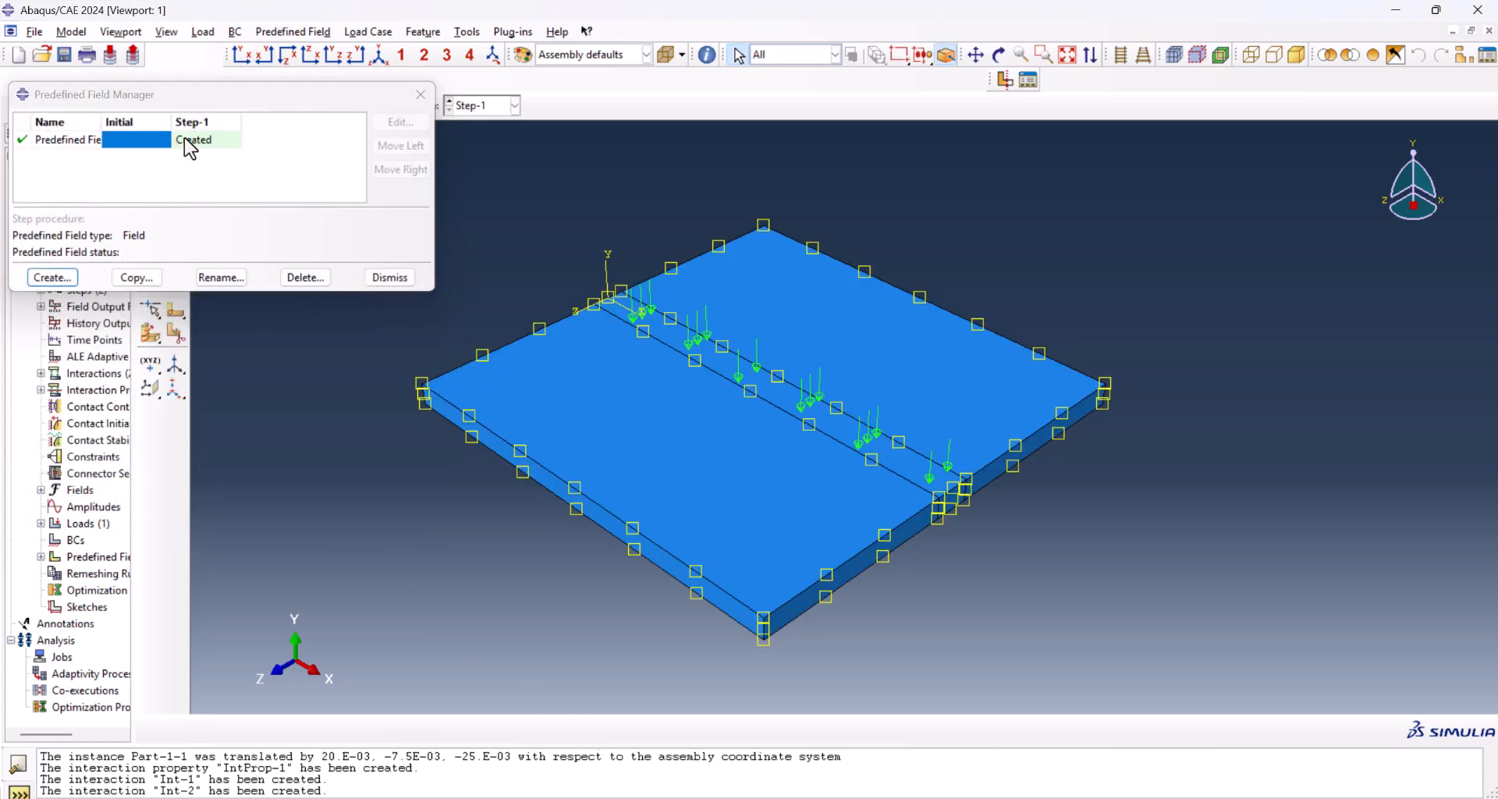
{"action": "left_click", "coordinate": [194, 139]}
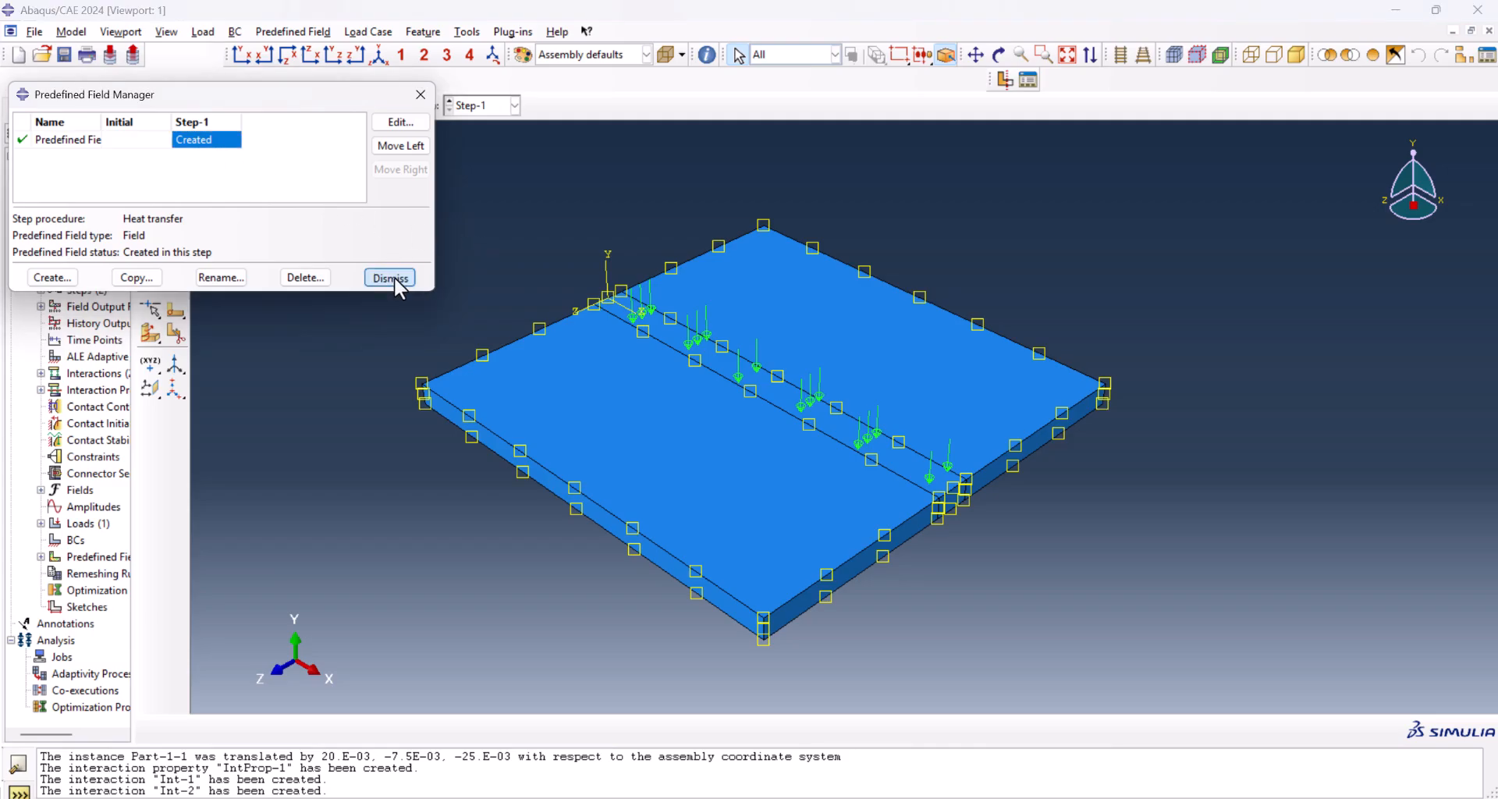
{"action": "left_click", "coordinate": [389, 278]}
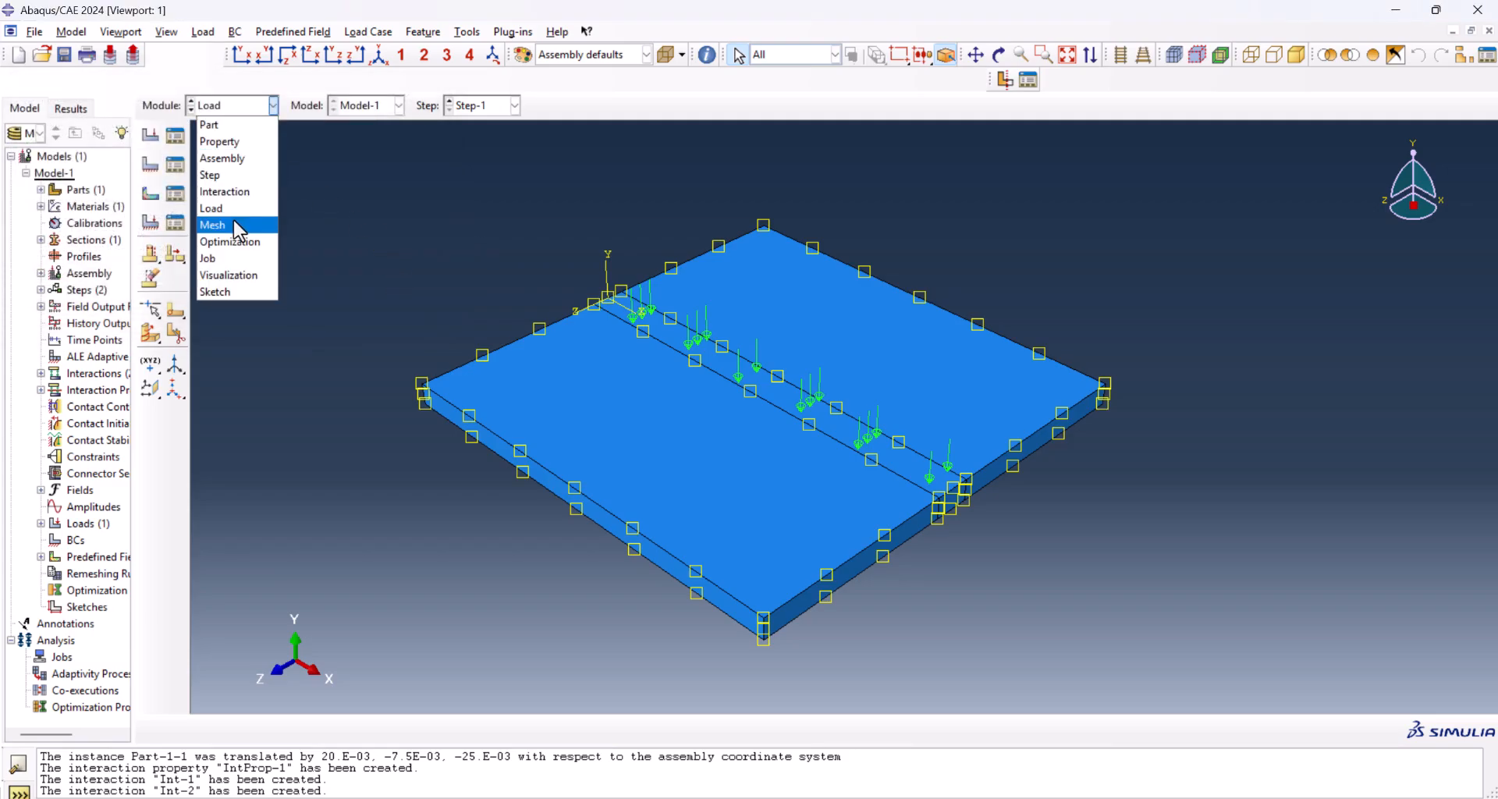
- Switch to the Mesh module and seed Part-1 with a global size of 0.002
{"action": "left_click", "coordinate": [212, 224]}
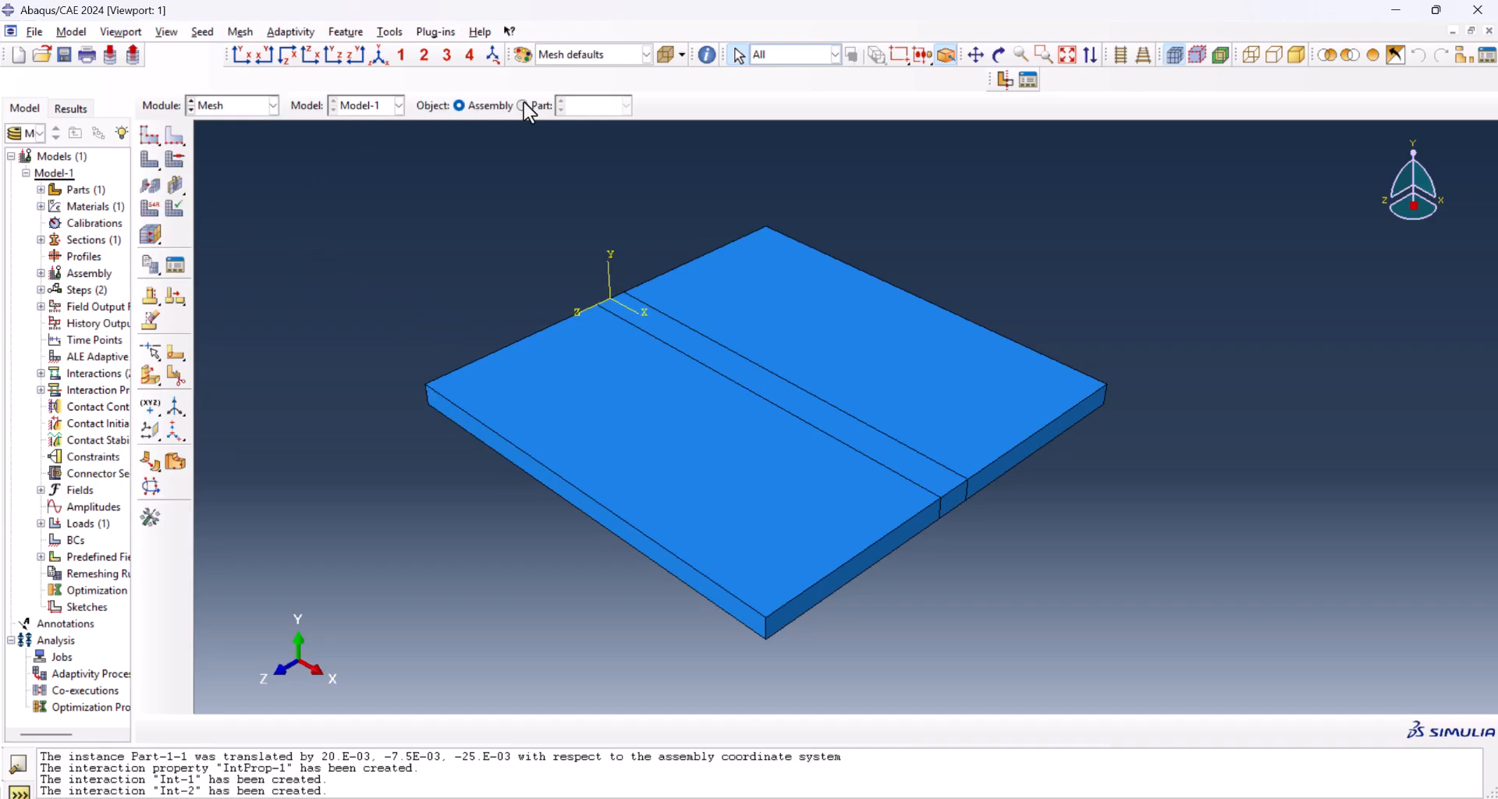
{"action": "left_click", "coordinate": [525, 105]}
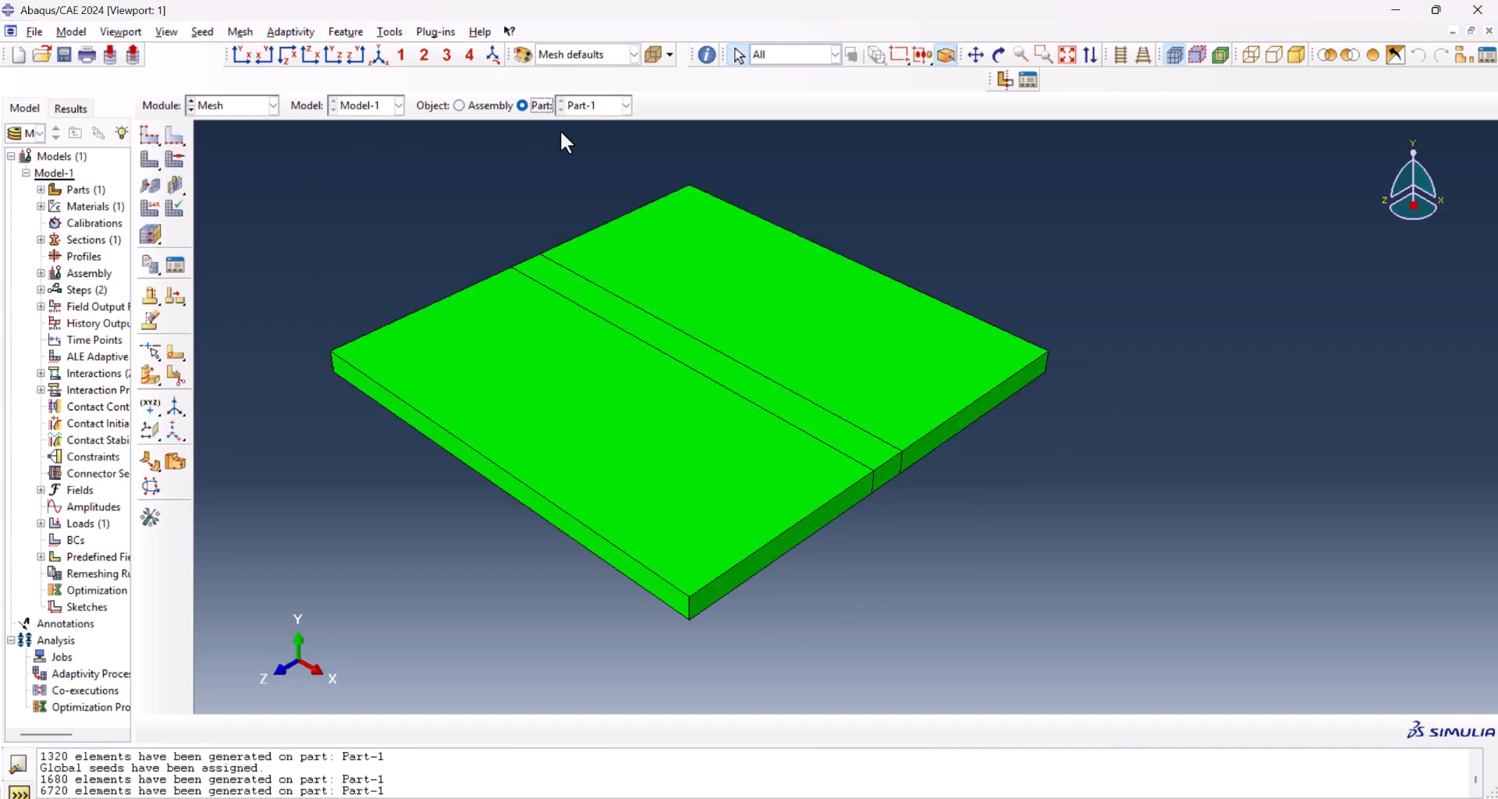
{"action": "left_click", "coordinate": [148, 135]}
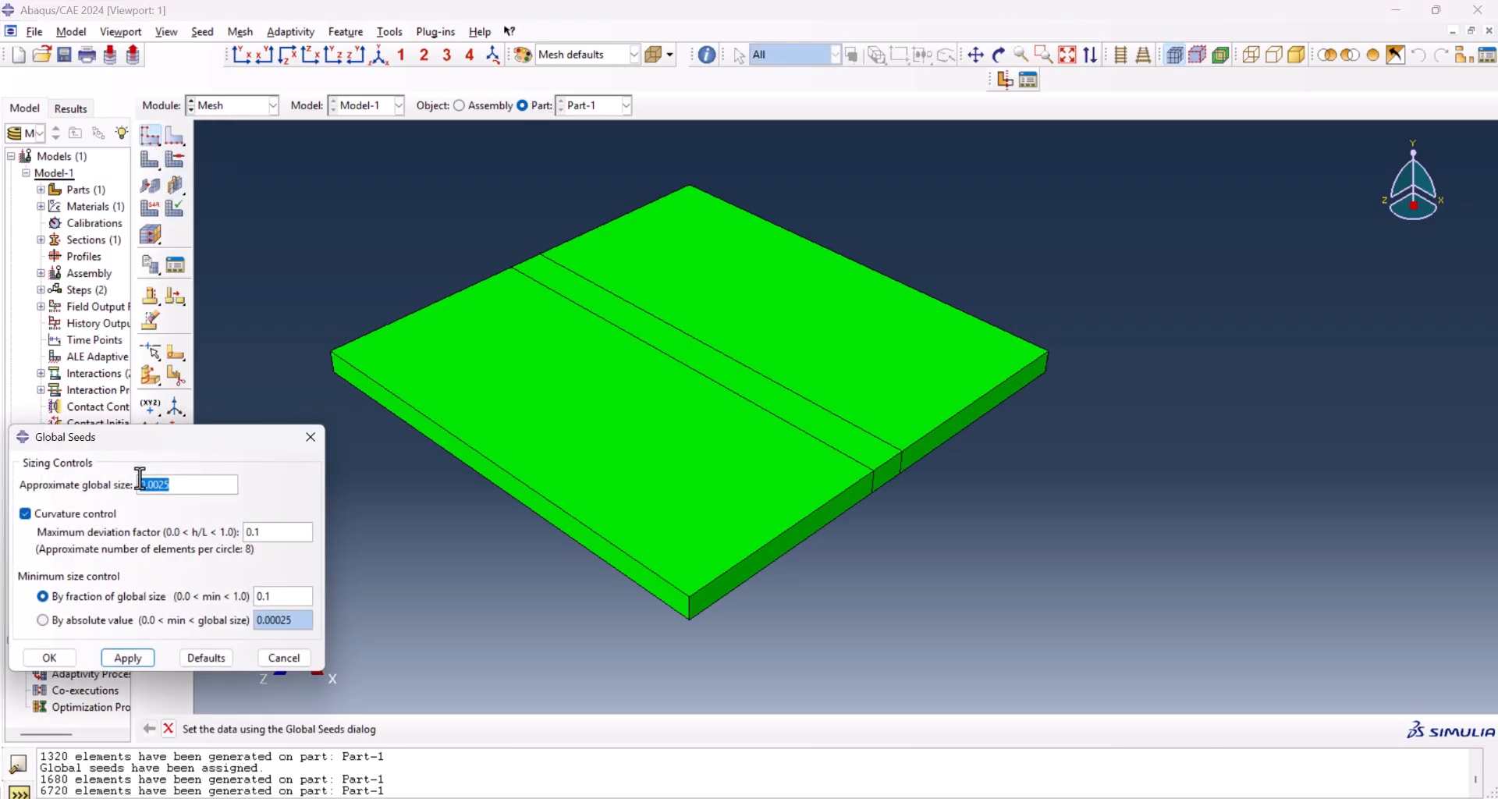
{"action": "type", "text": "0.0020"}
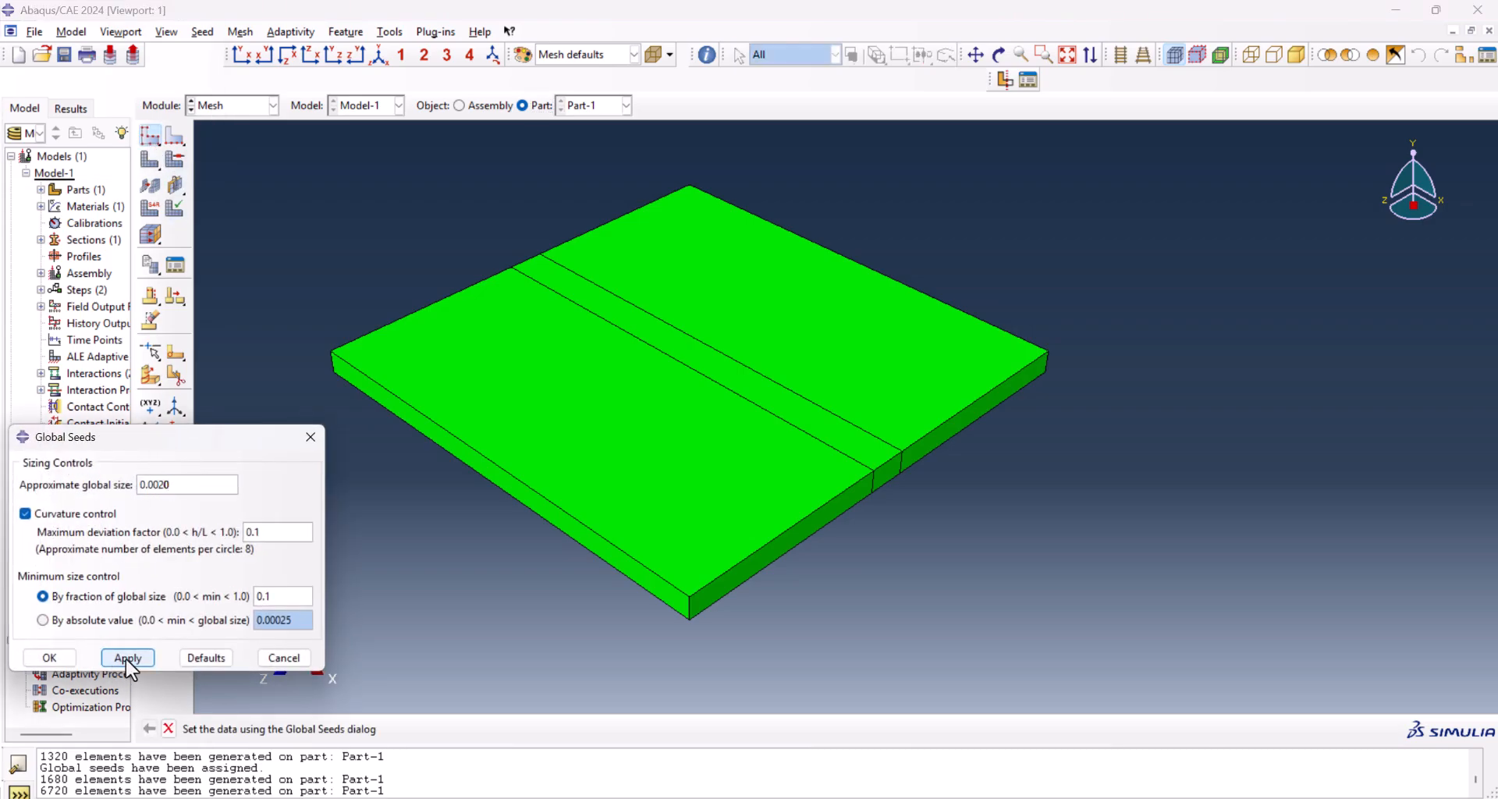
{"action": "left_click", "coordinate": [127, 657]}
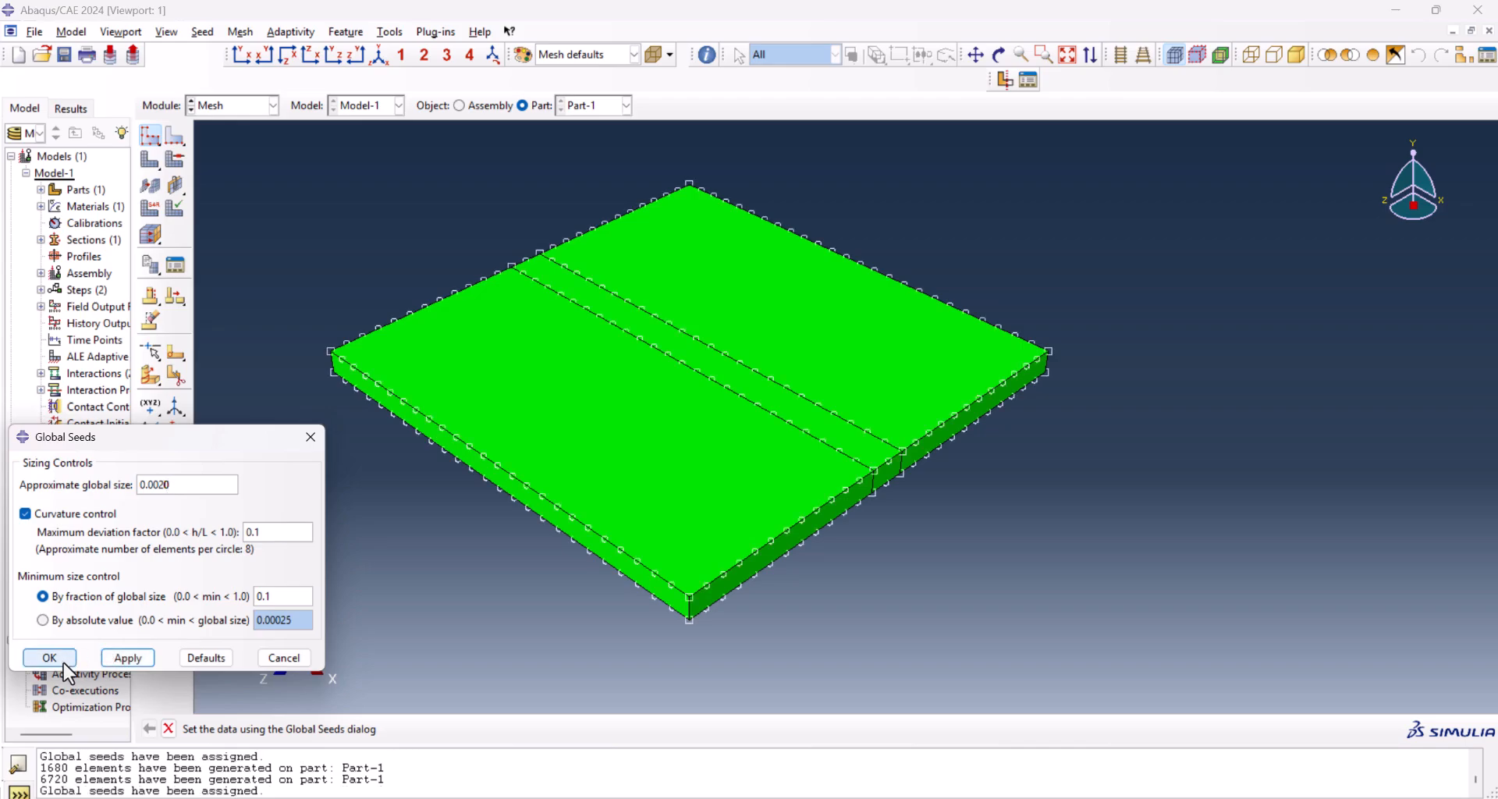
{"action": "left_click", "coordinate": [49, 657]}
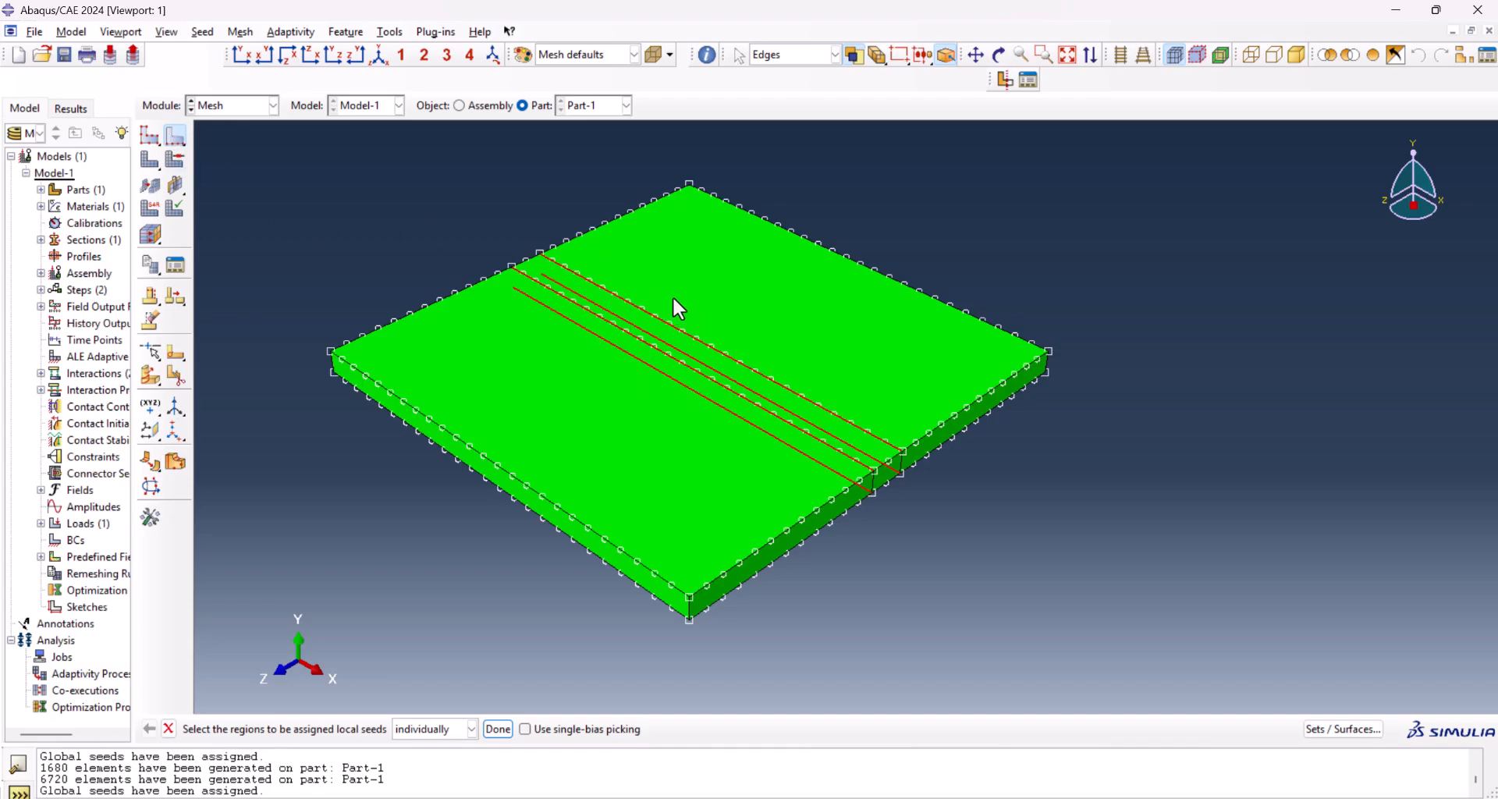
{"action": "mouse_move", "coordinate": [483, 522]}
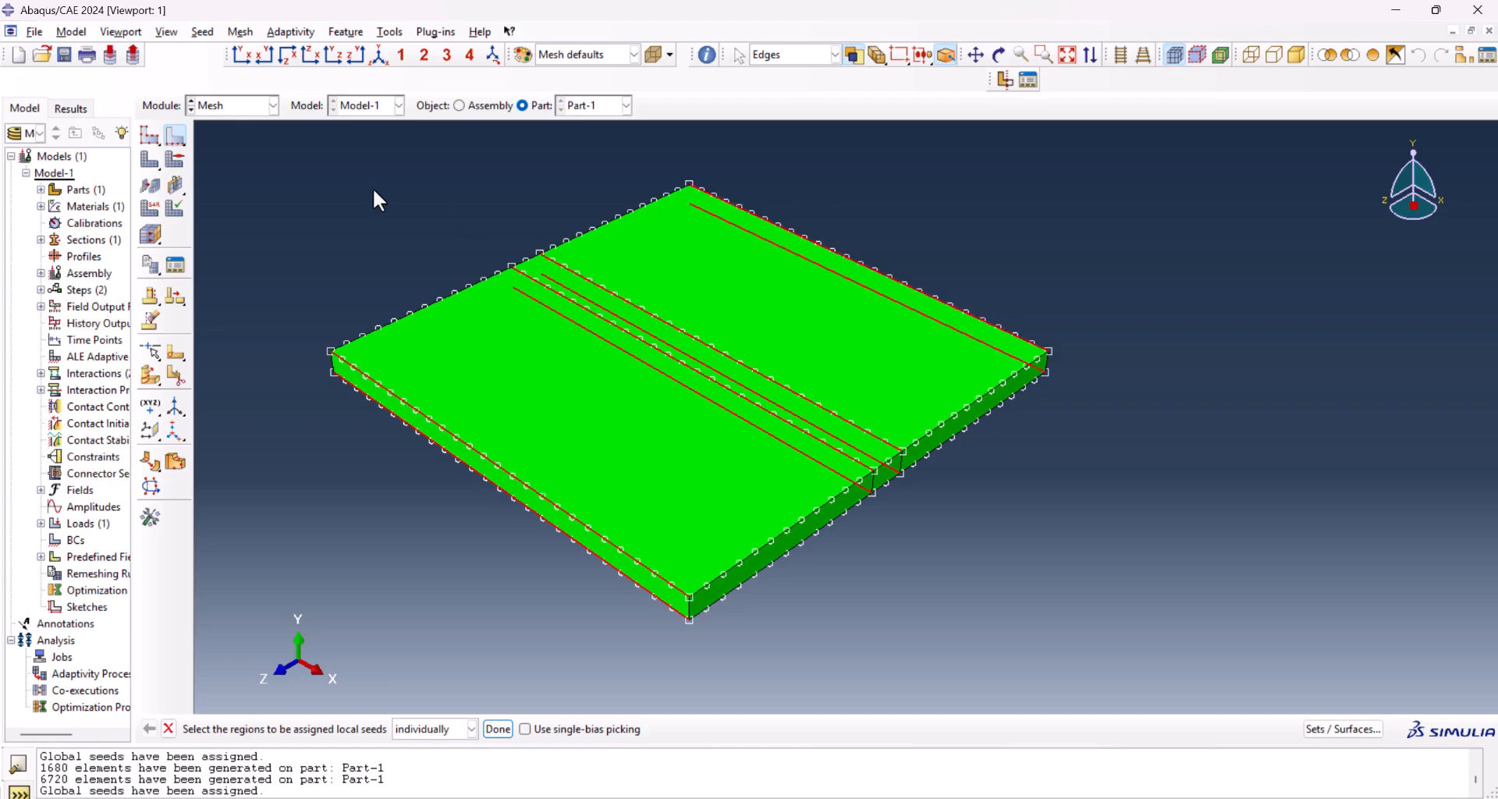
- Add local edge seeds of 40, 6 and 4 elements on the selected plate edges
{"action": "left_click", "coordinate": [497, 729]}
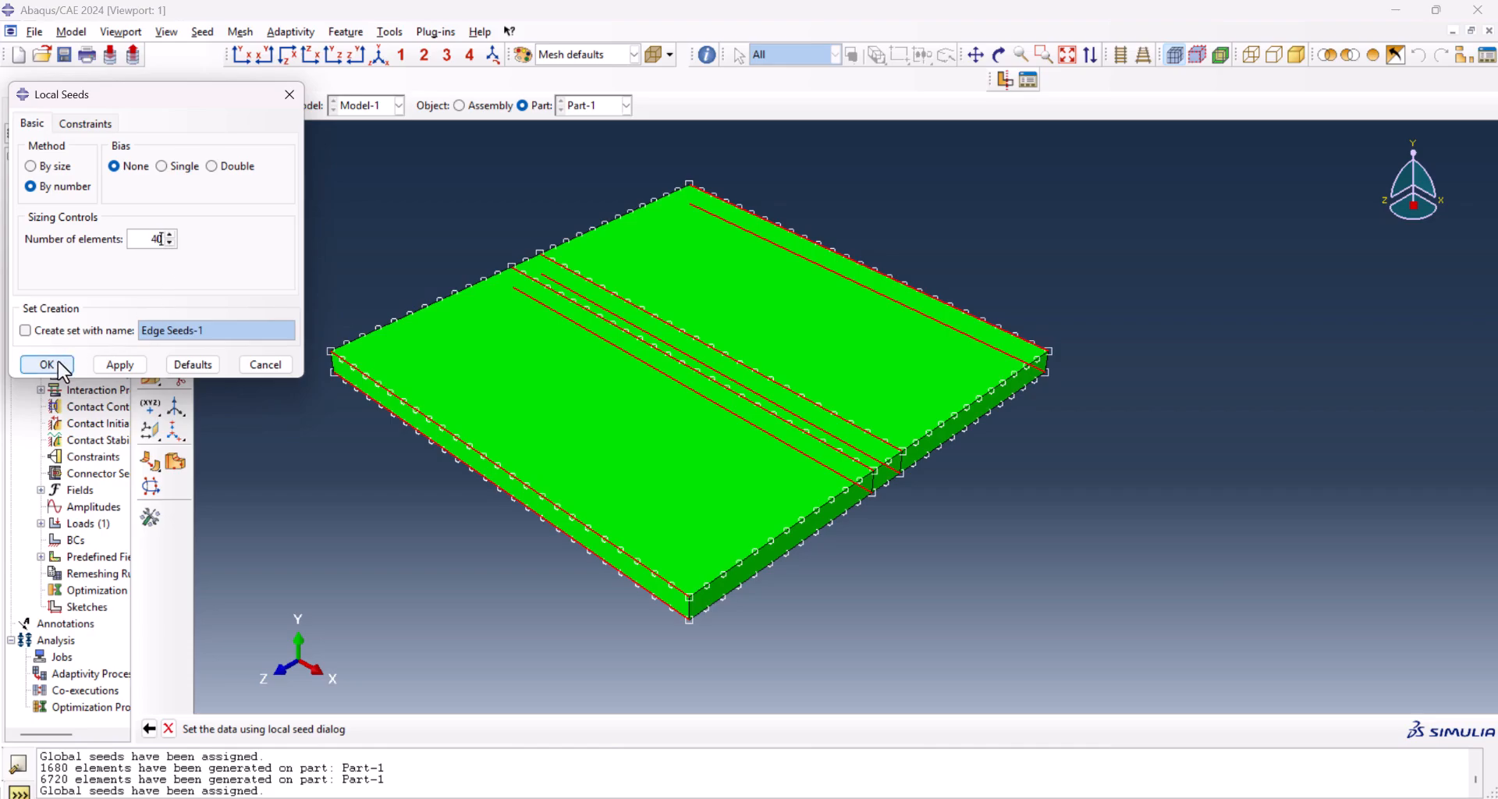
{"action": "left_click", "coordinate": [46, 365]}
{"action": "type", "text": "6"}
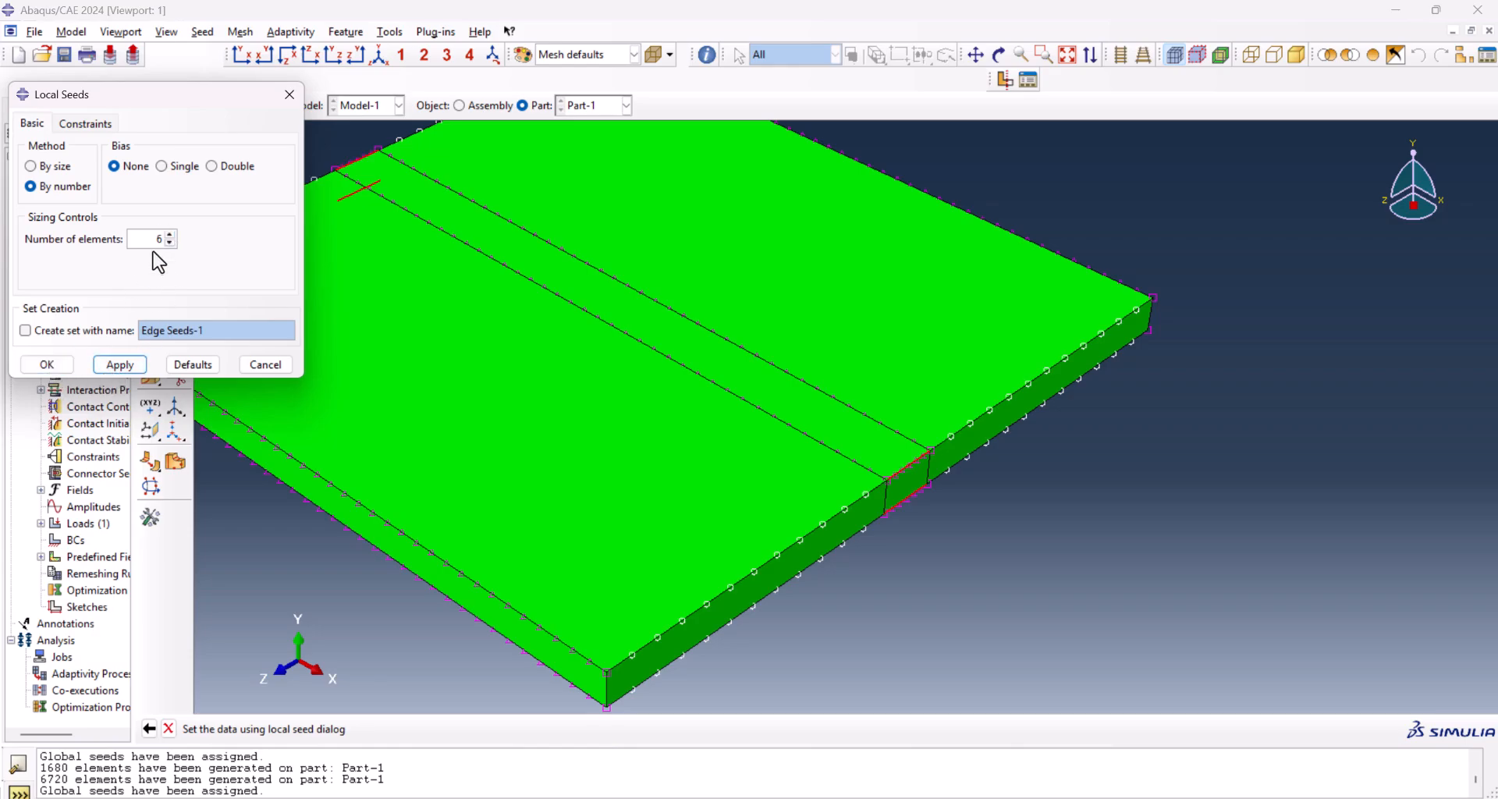
{"action": "left_click", "coordinate": [47, 365]}
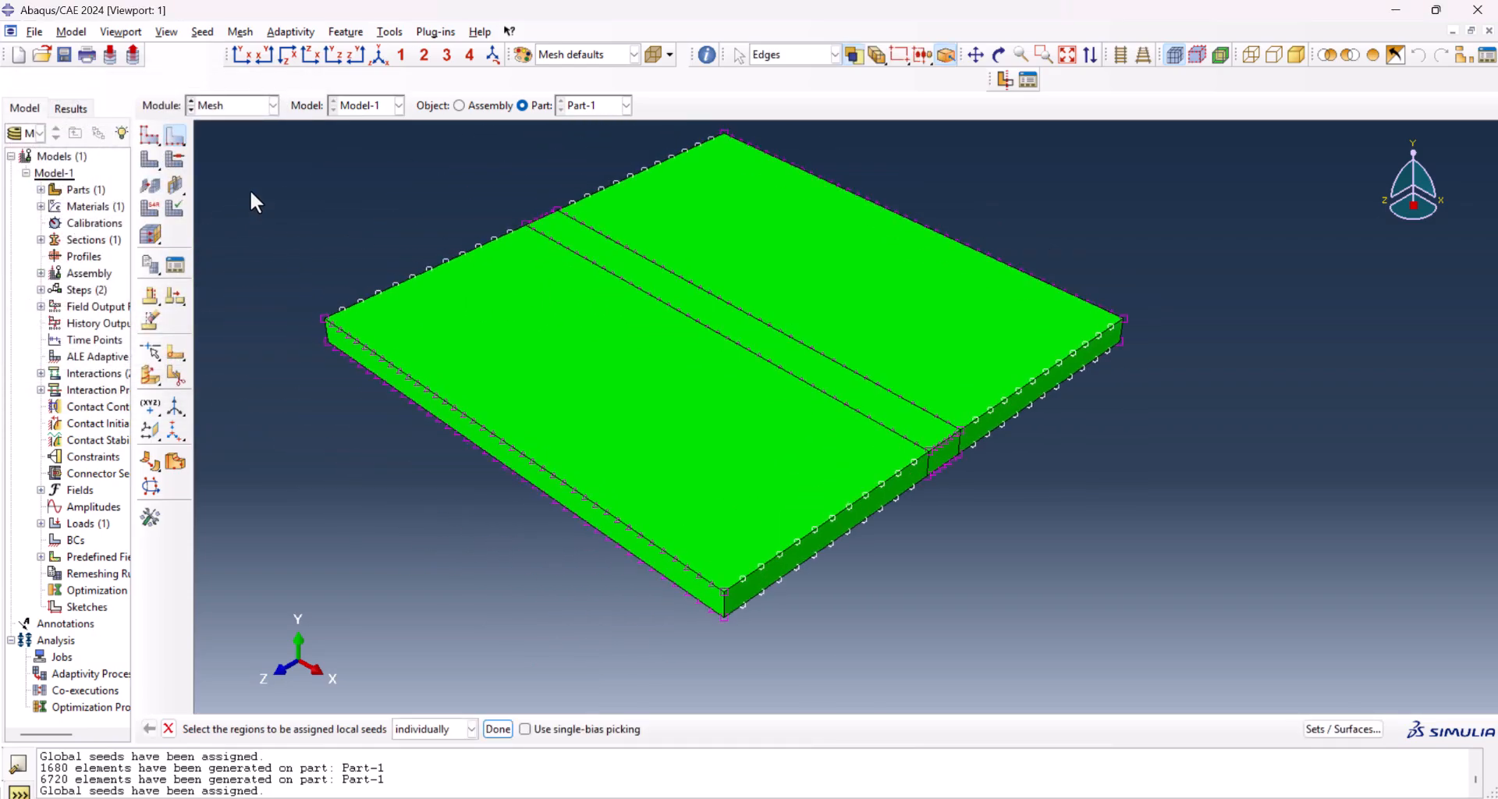
{"action": "mouse_move", "coordinate": [363, 373]}
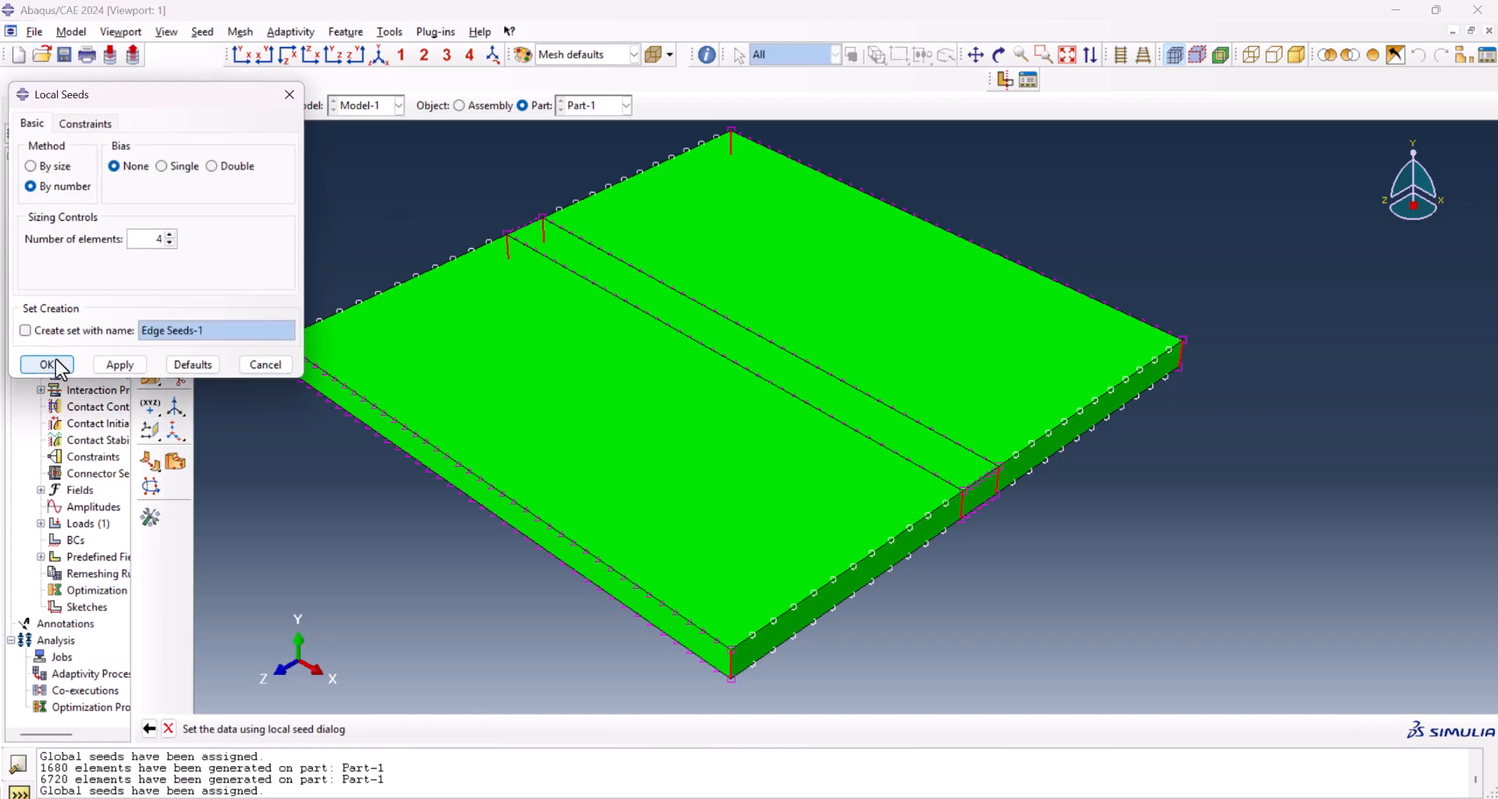
{"action": "left_click", "coordinate": [46, 364]}
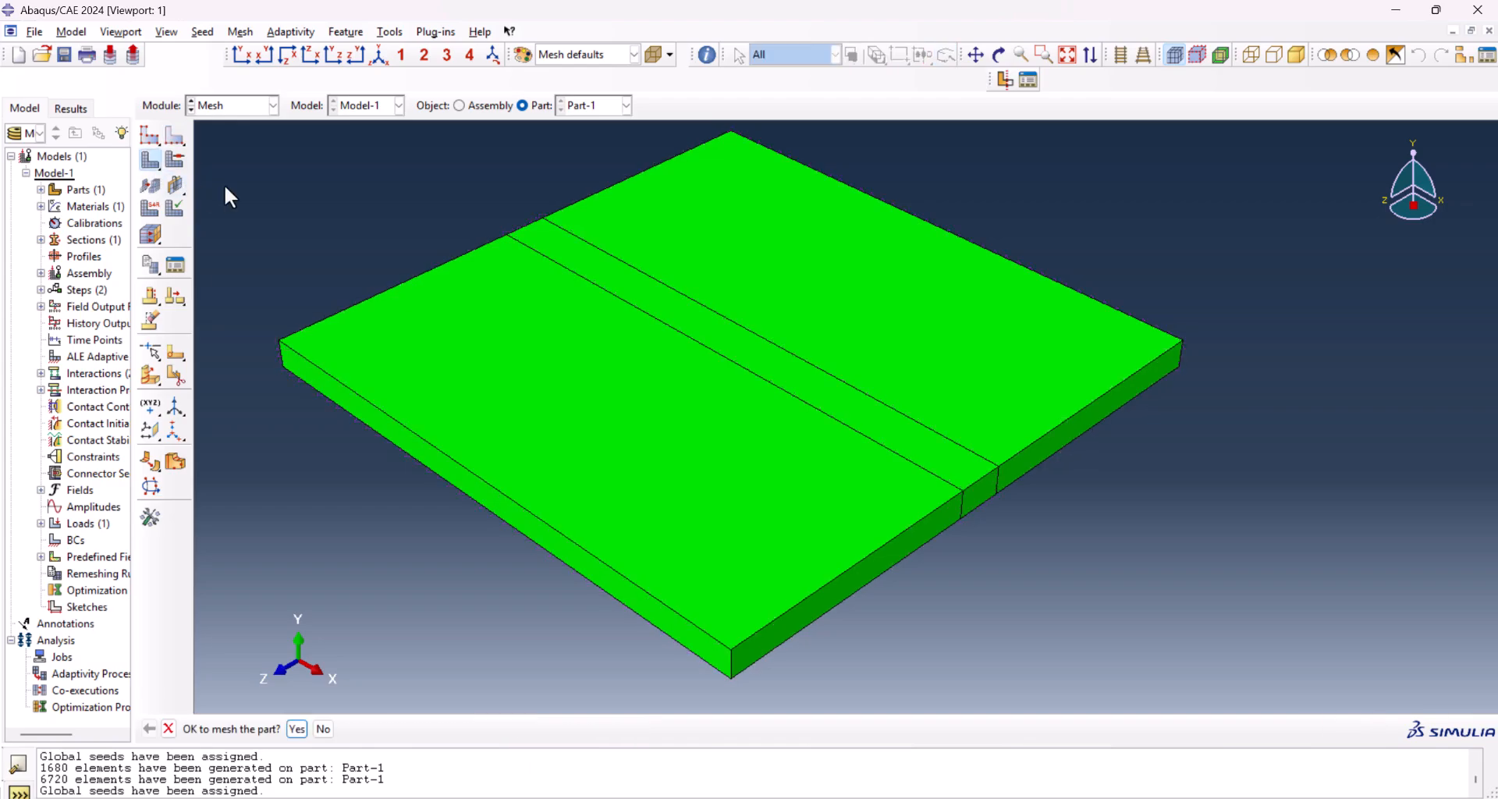
- Mesh Part-1 into 4800 elements, assign heat-transfer DC3D8 elements, and switch to the Job module
{"action": "left_click", "coordinate": [297, 728]}
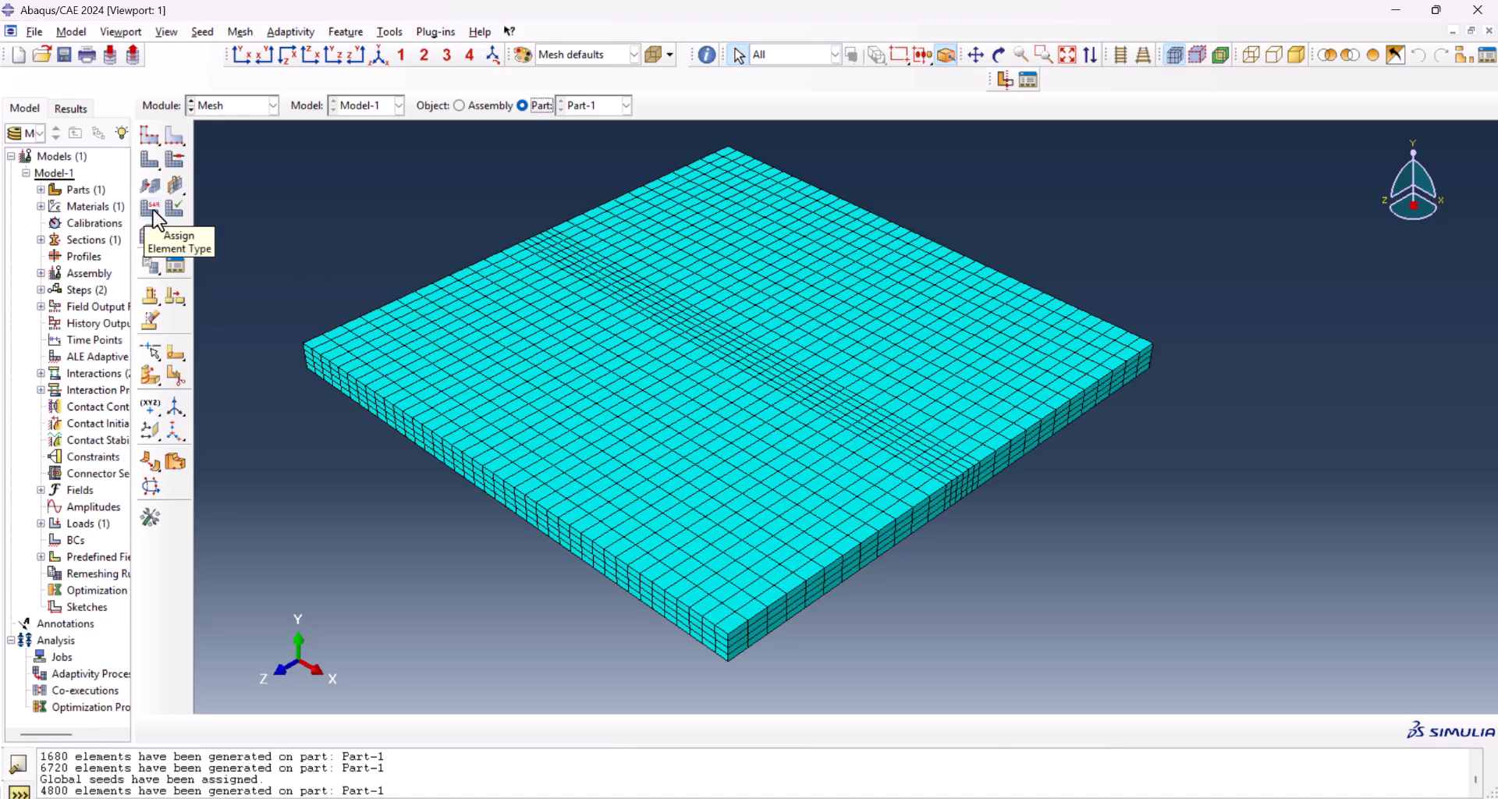
{"action": "left_click", "coordinate": [149, 207]}
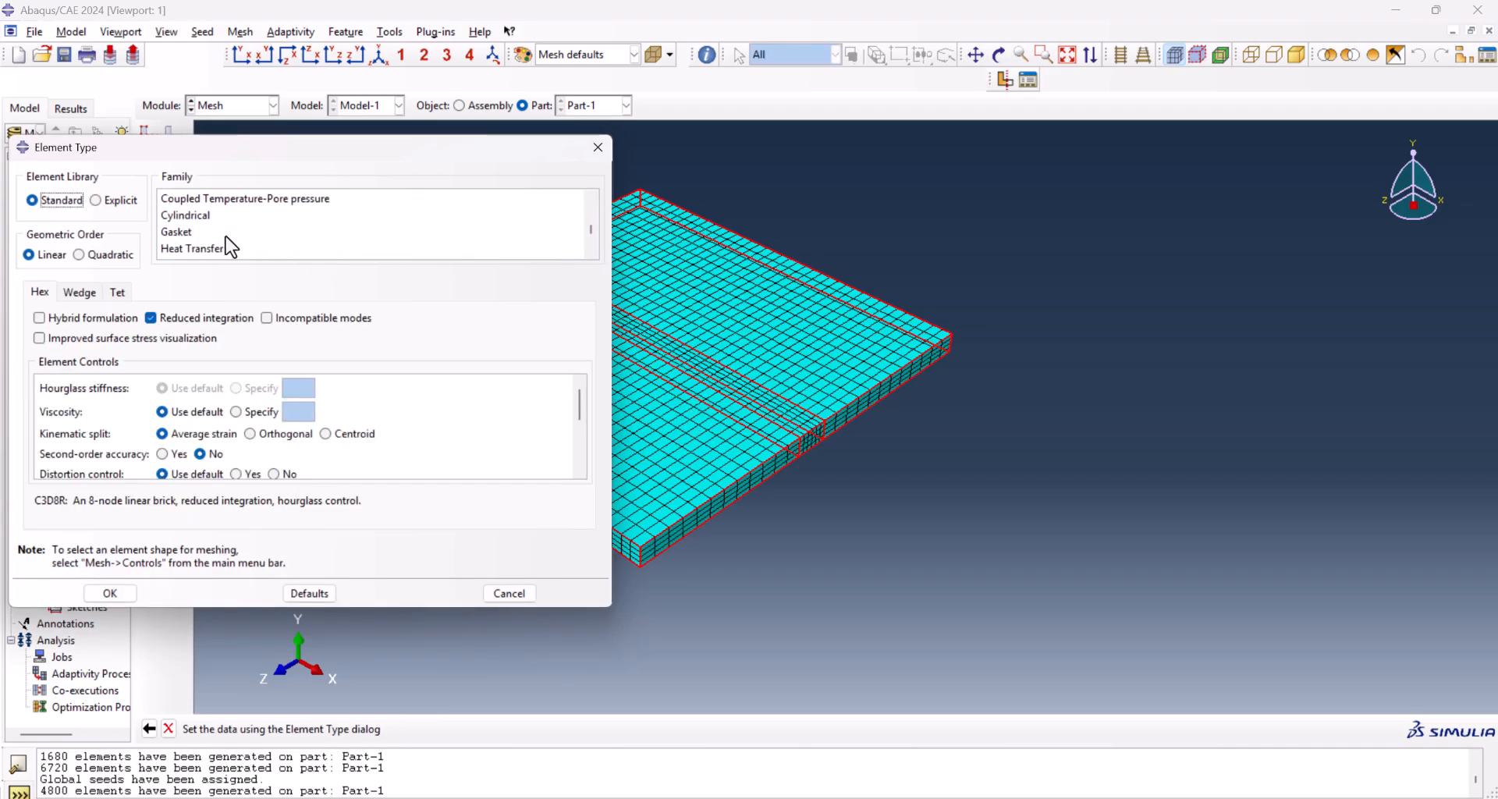
{"action": "left_click", "coordinate": [192, 248]}
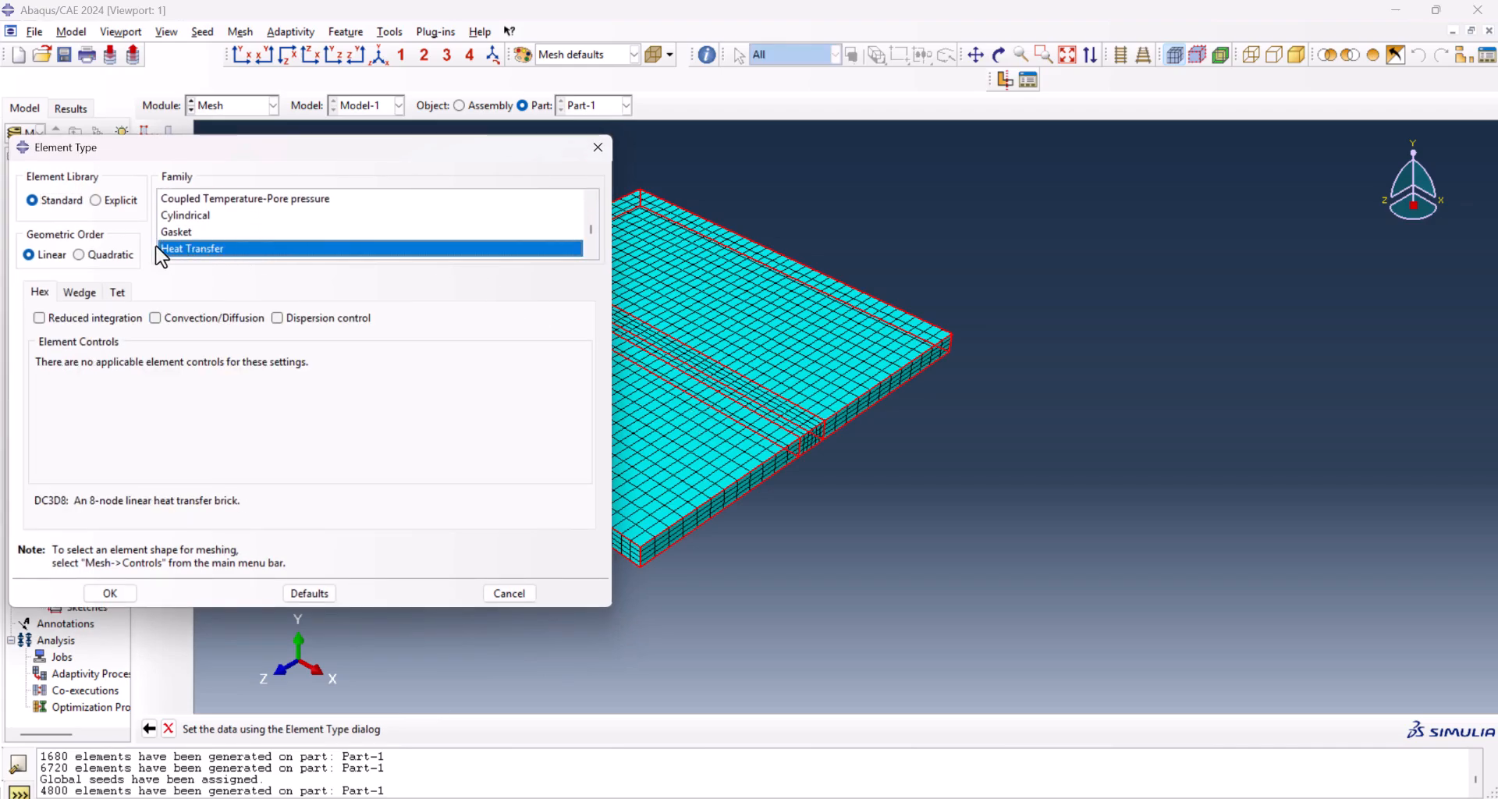
{"action": "left_click", "coordinate": [110, 593]}
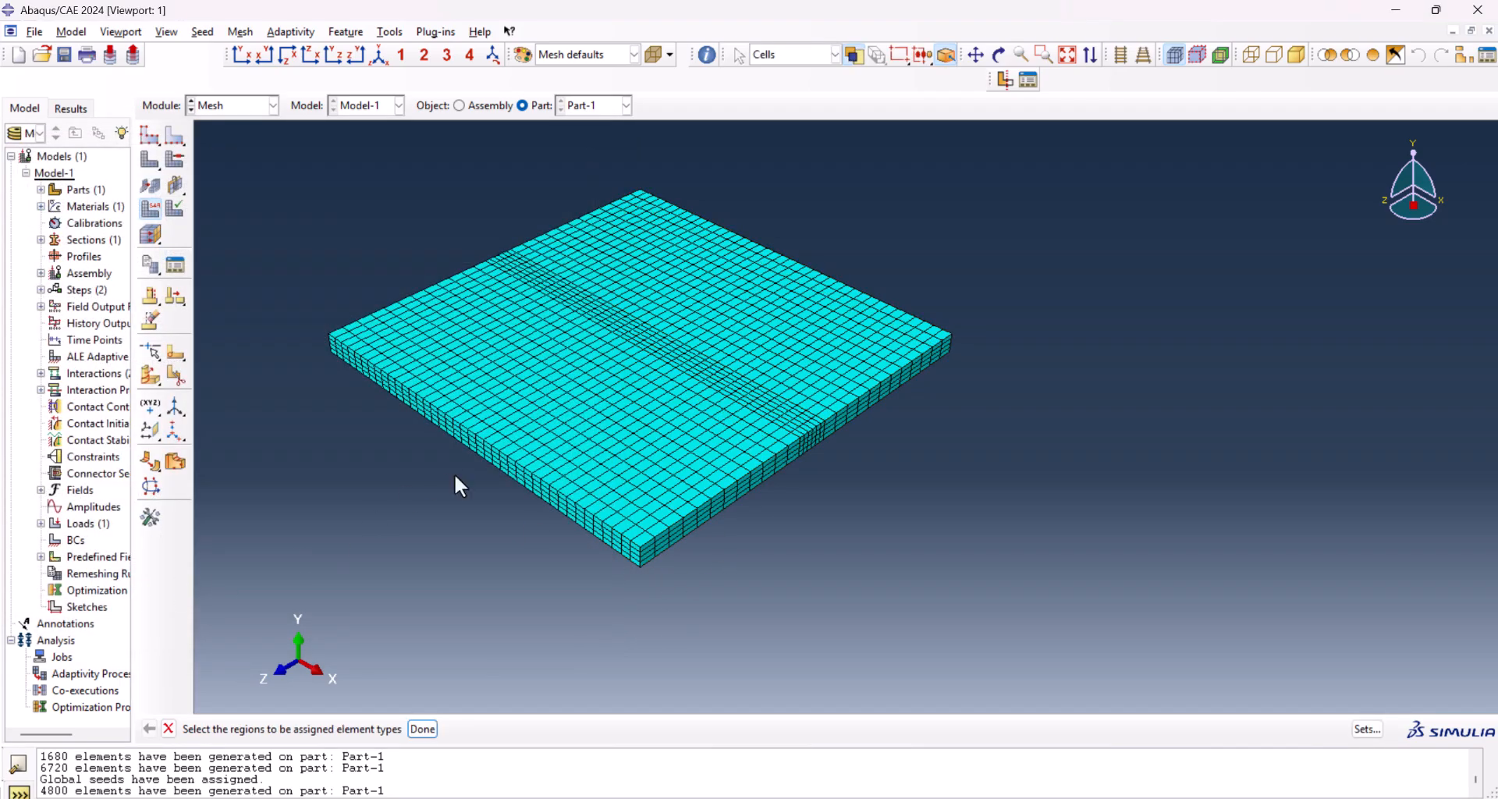
{"action": "left_click", "coordinate": [270, 106]}
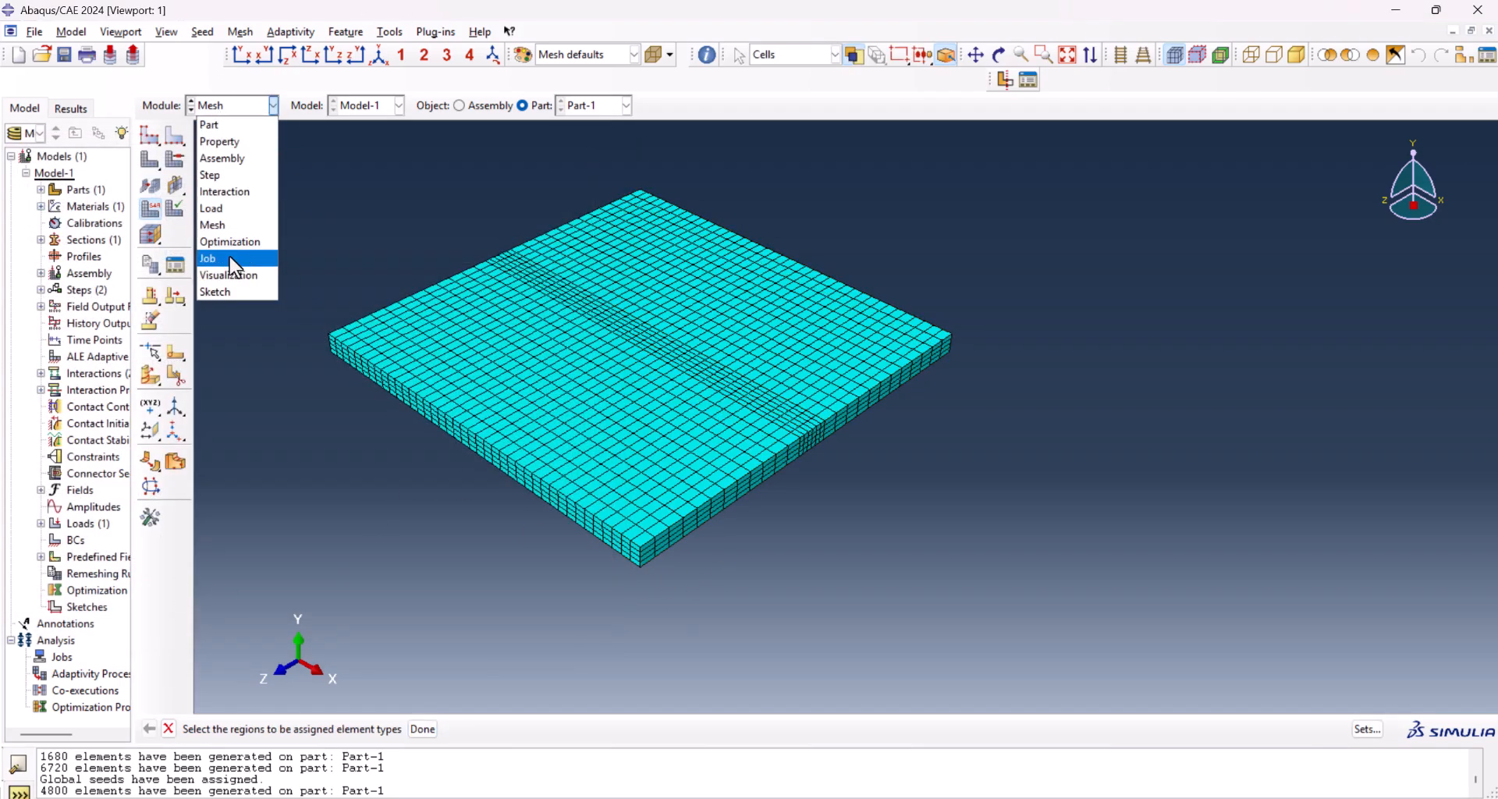
{"action": "left_click", "coordinate": [207, 258]}
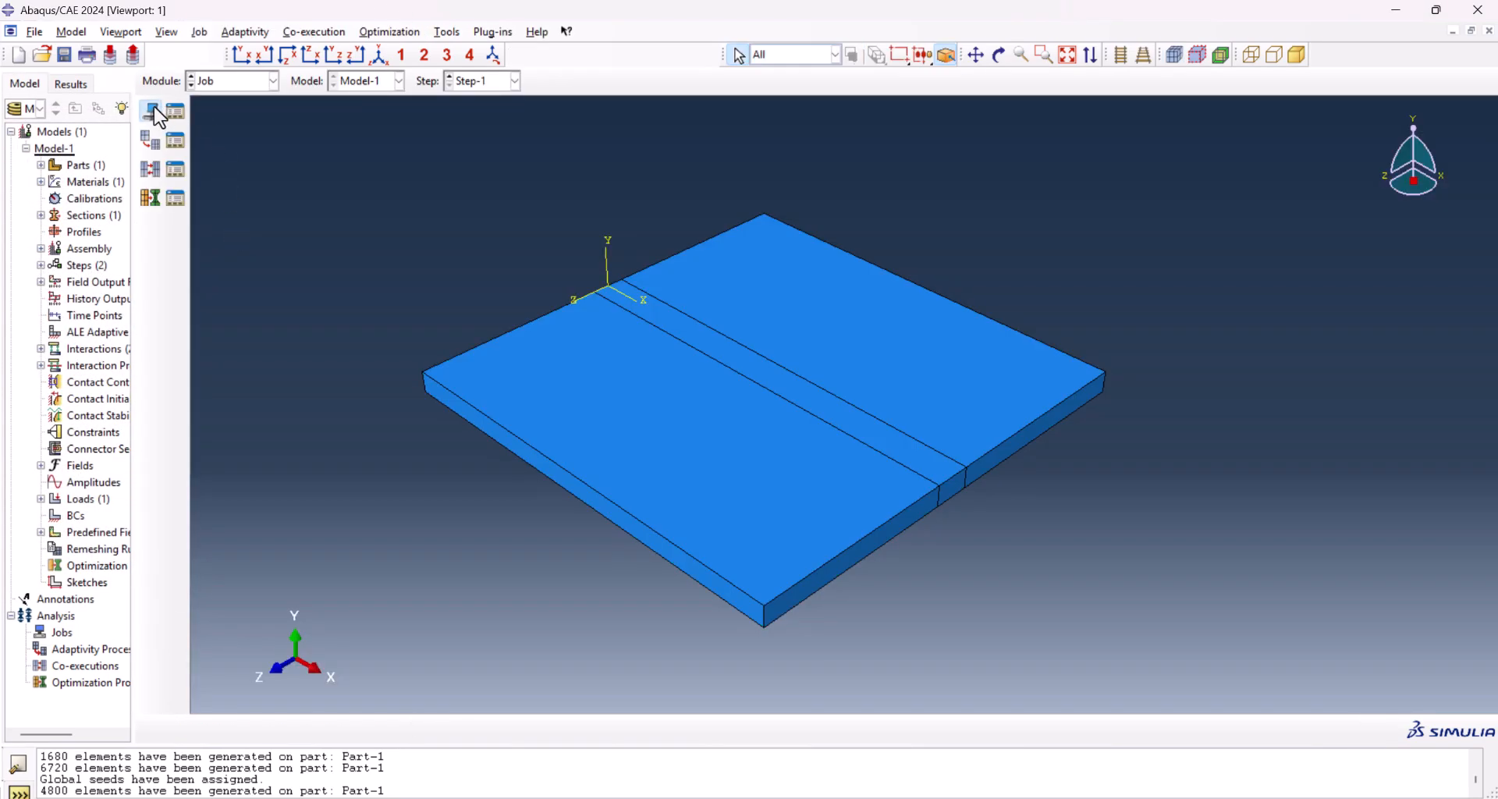
- Create job WeldingDFLUX for Model-1 and bring up its General settings
{"action": "left_click", "coordinate": [150, 112]}
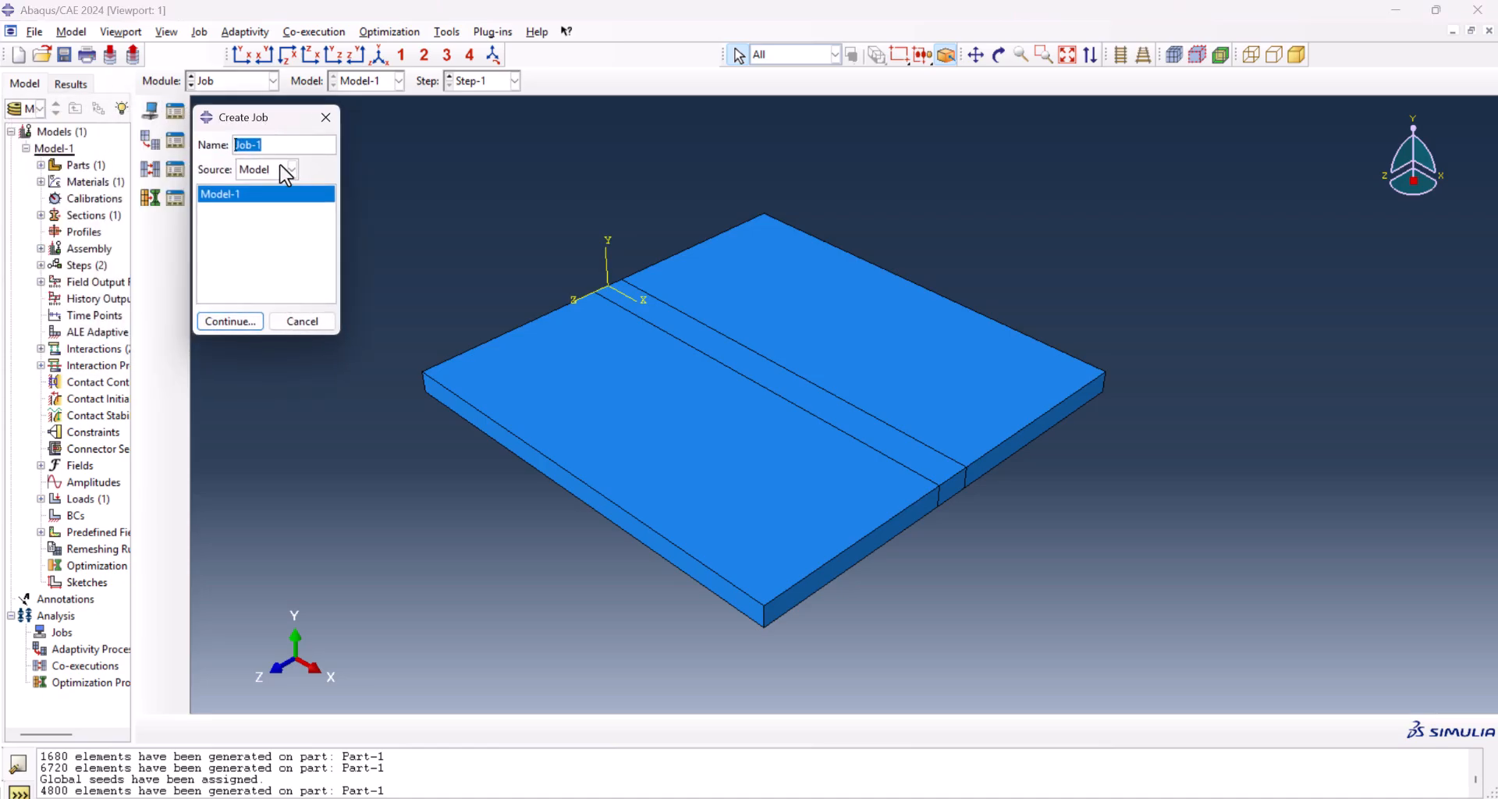
{"action": "type", "text": "Welding"}
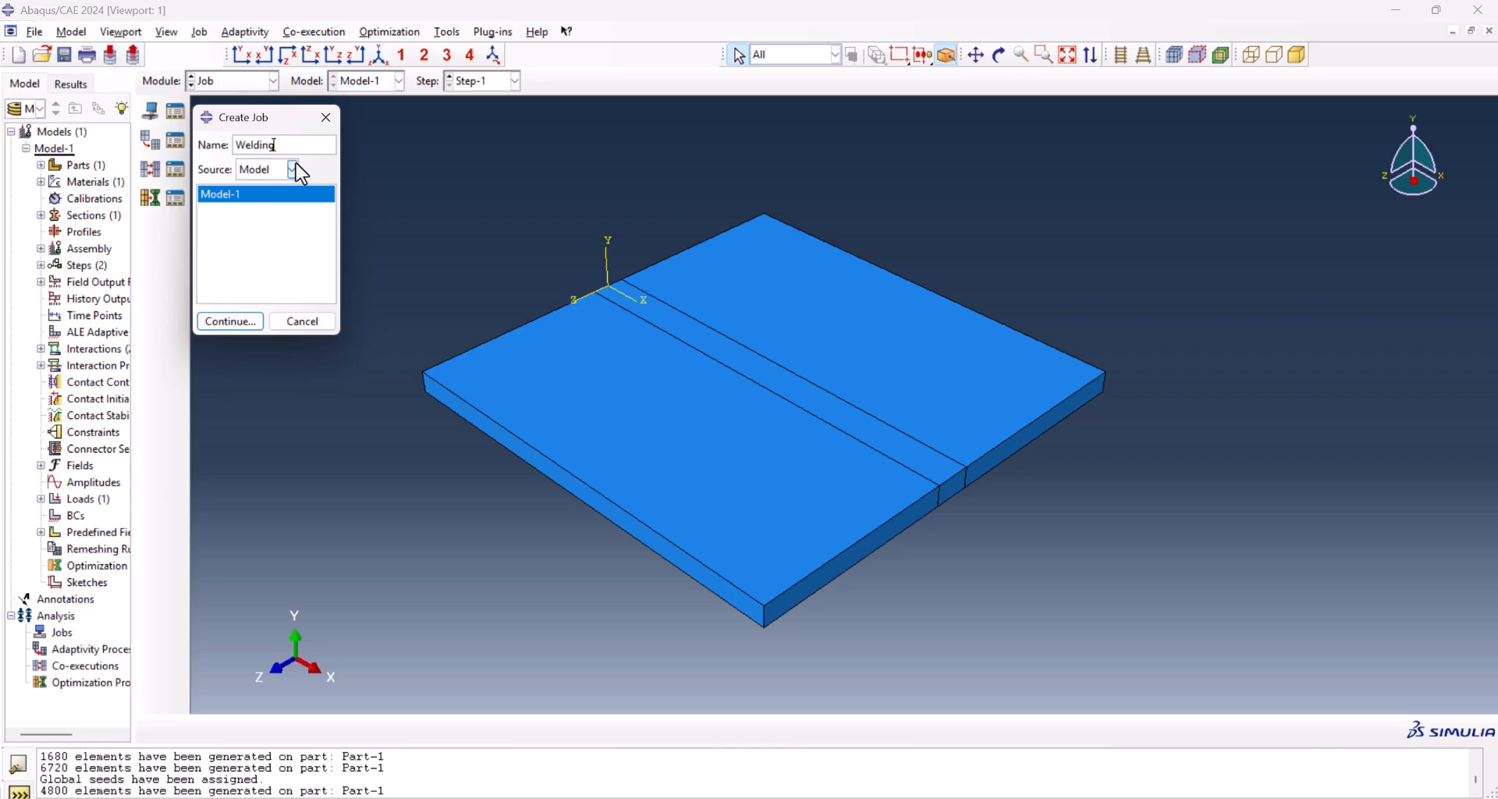
{"action": "type", "text": "DFLUX"}
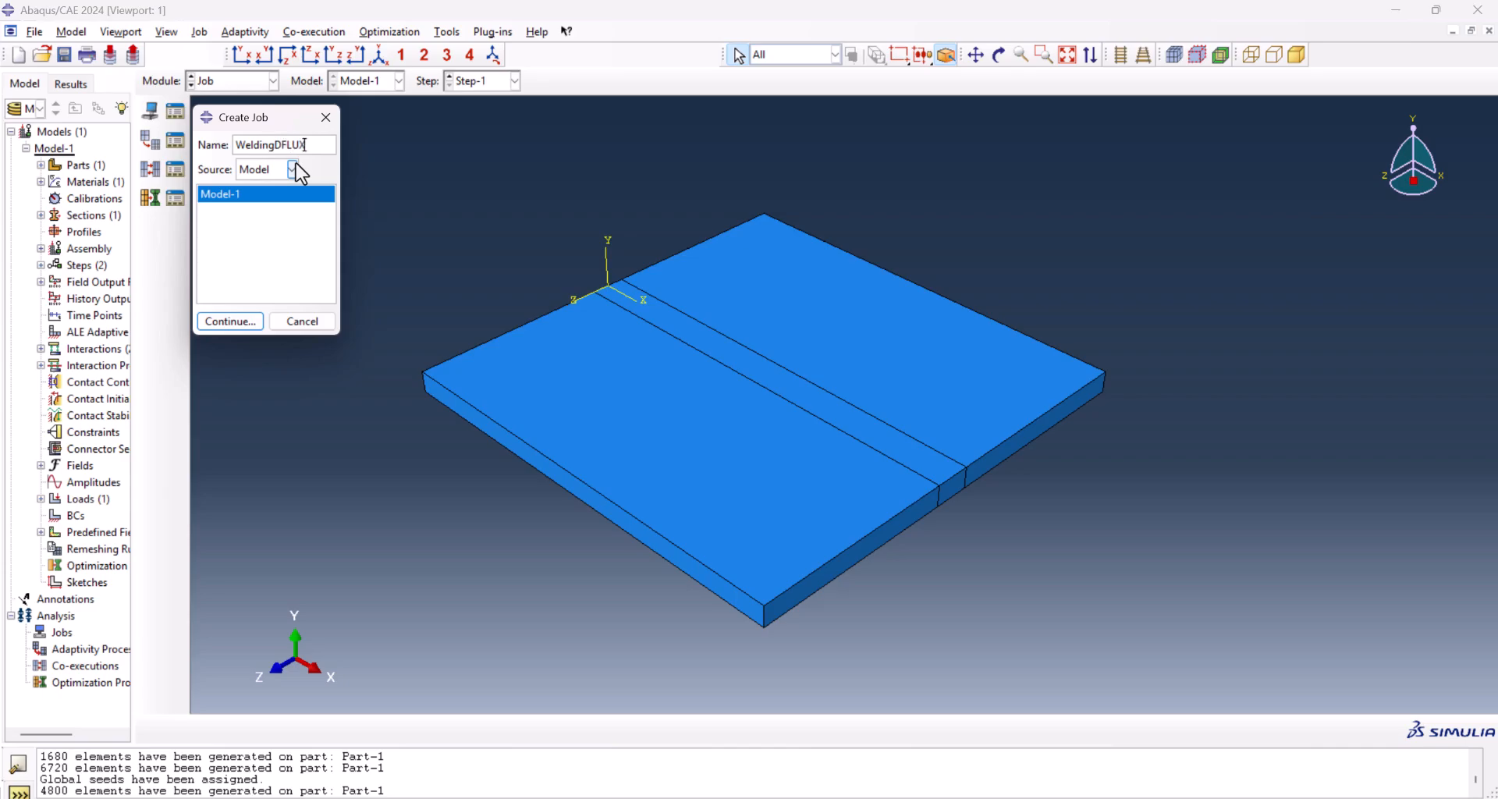
{"action": "left_click", "coordinate": [229, 322]}
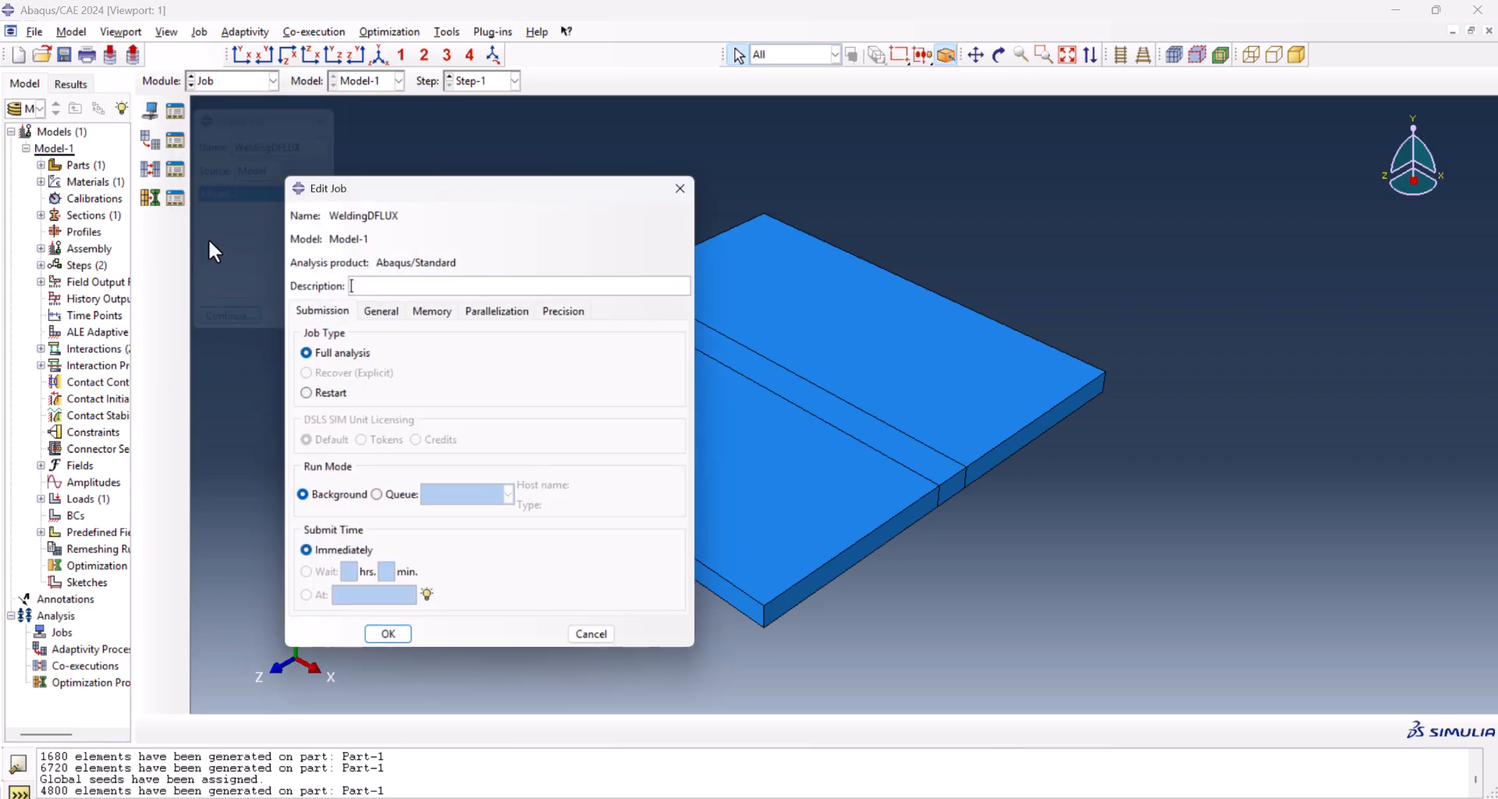
{"action": "left_click", "coordinate": [381, 311]}
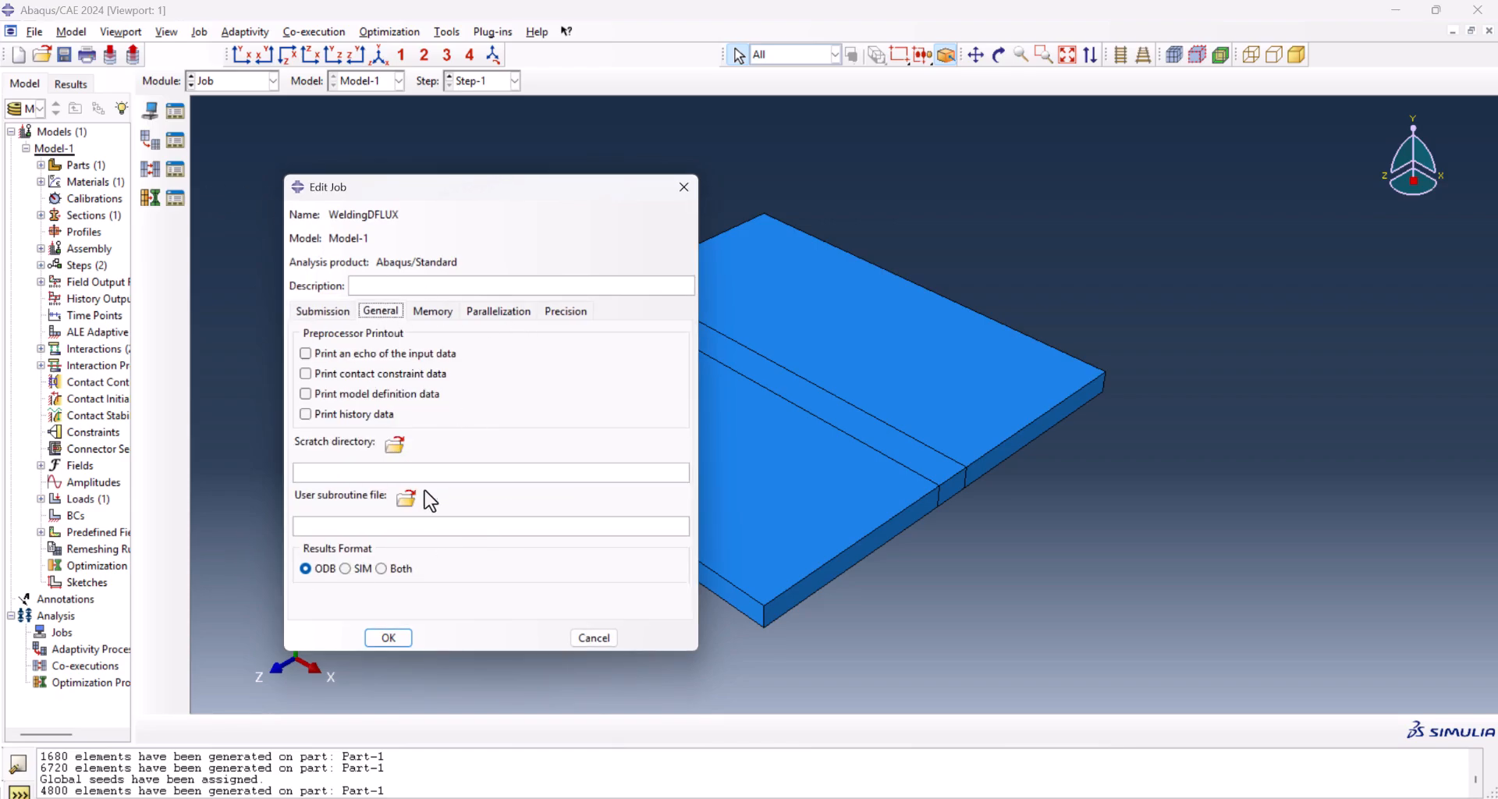
{"action": "mouse_move", "coordinate": [390, 701]}
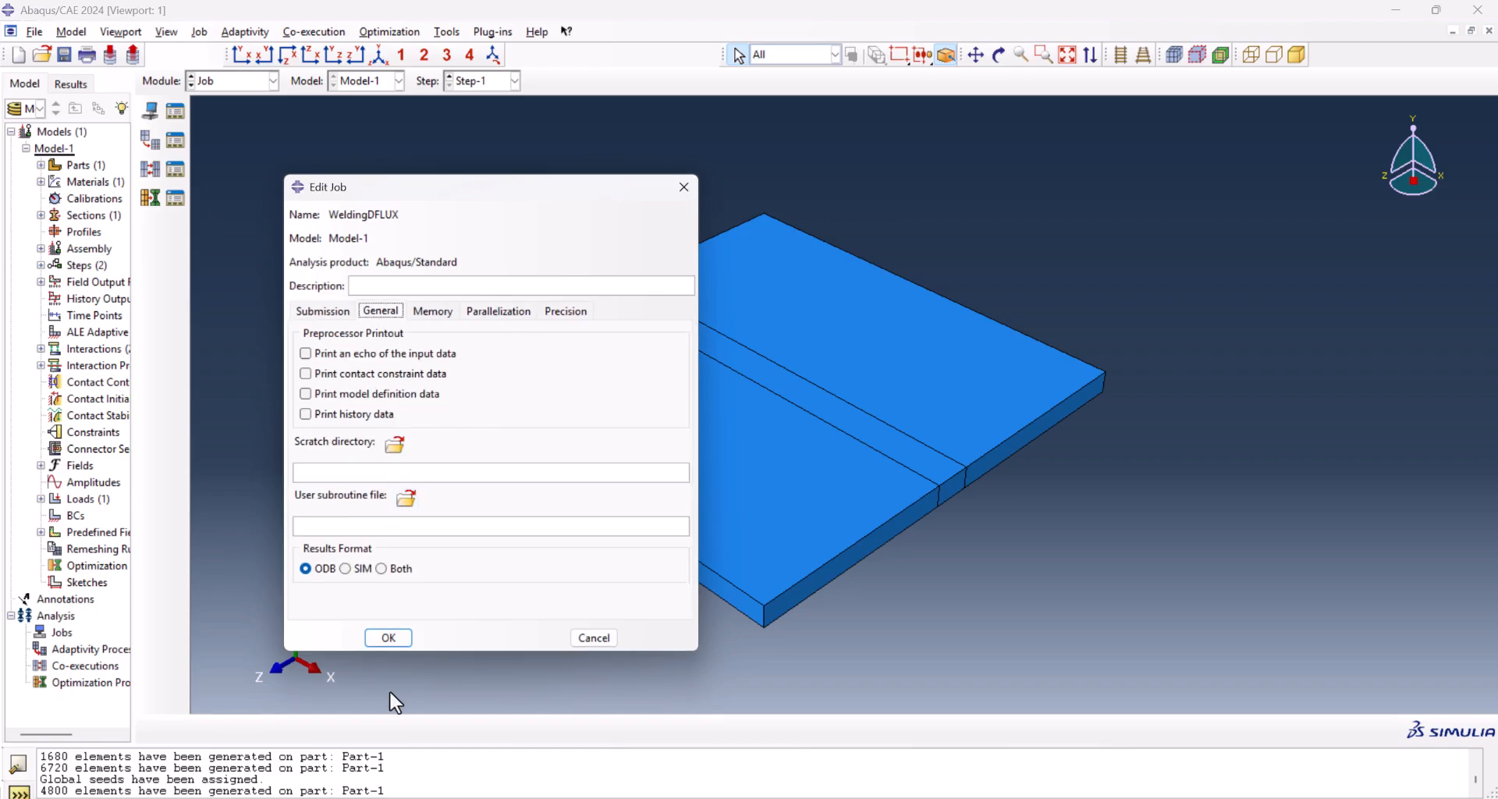
{"action": "mouse_move", "coordinate": [812, 737]}
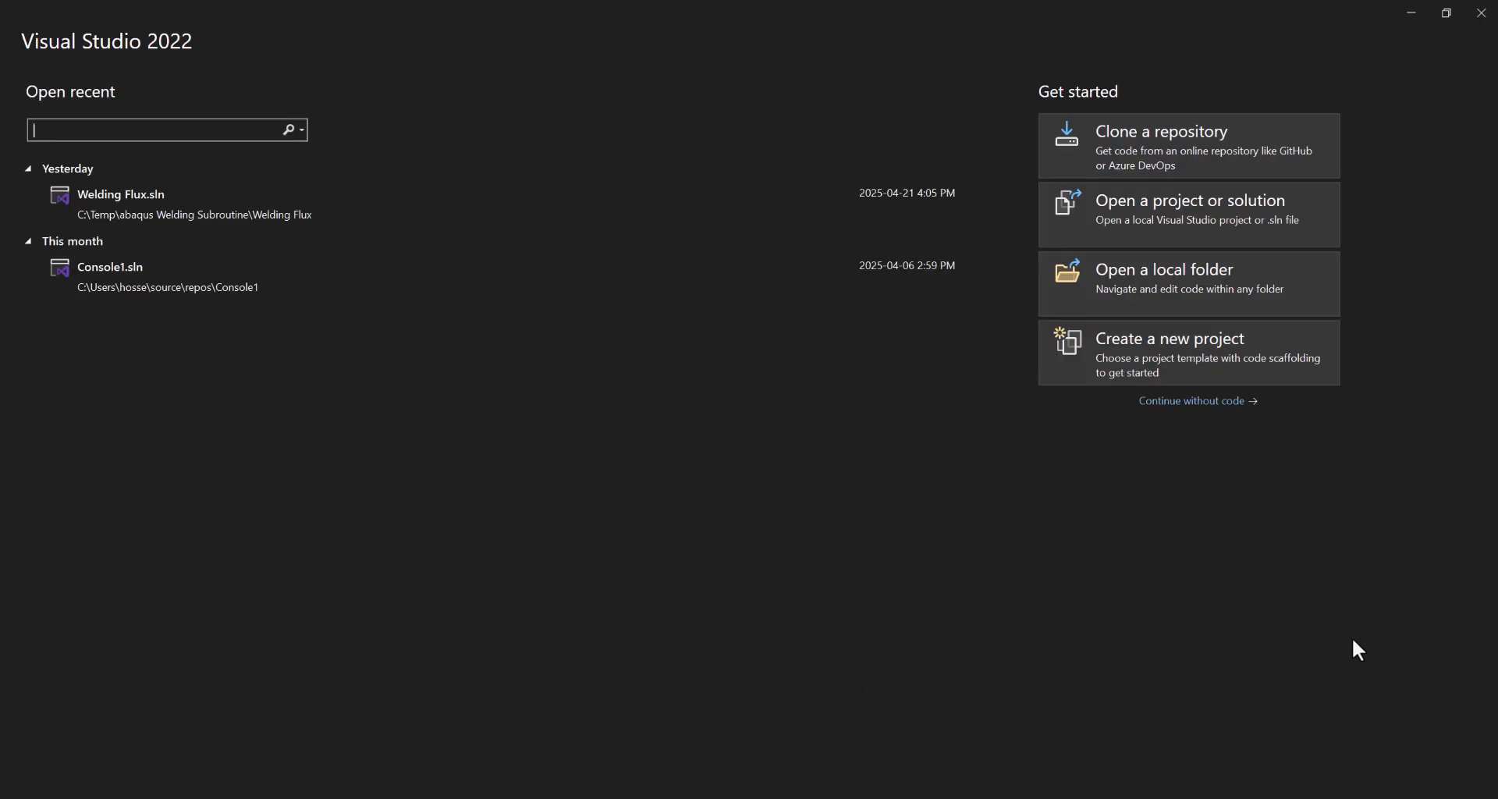
{"action": "mouse_move", "coordinate": [1369, 673]}
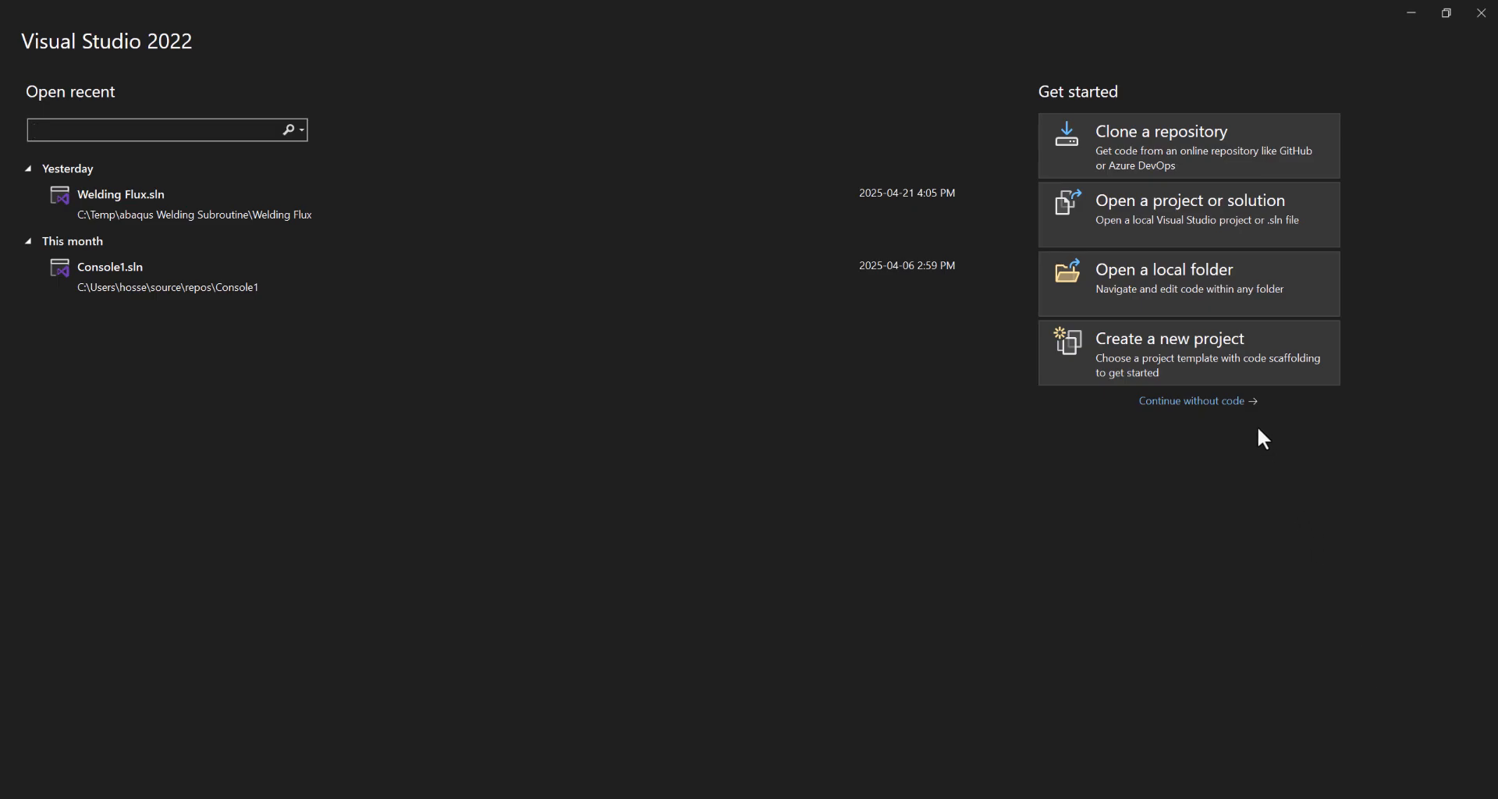
{"action": "mouse_move", "coordinate": [1210, 412]}
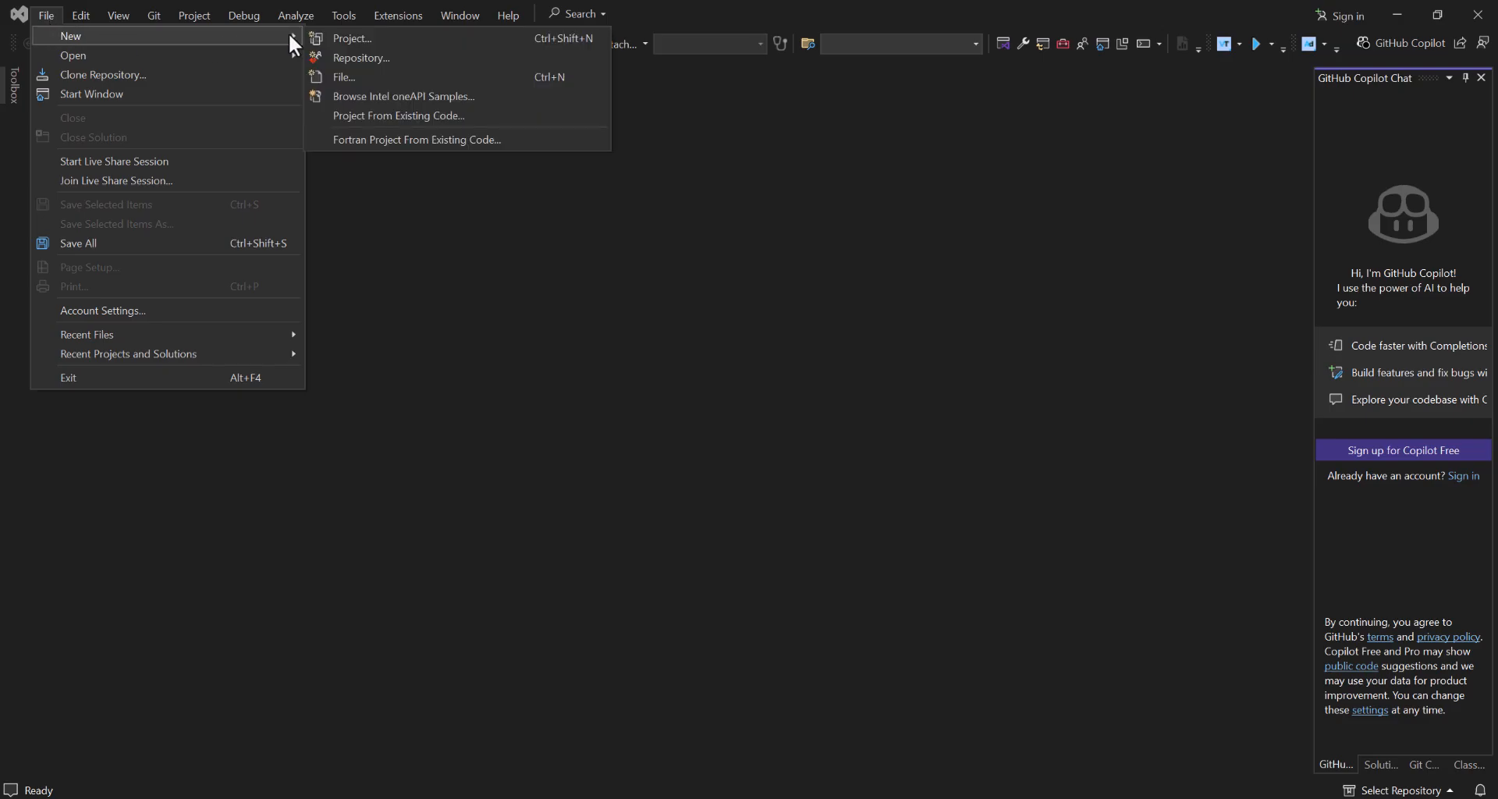
{"action": "mouse_move", "coordinate": [386, 84]}
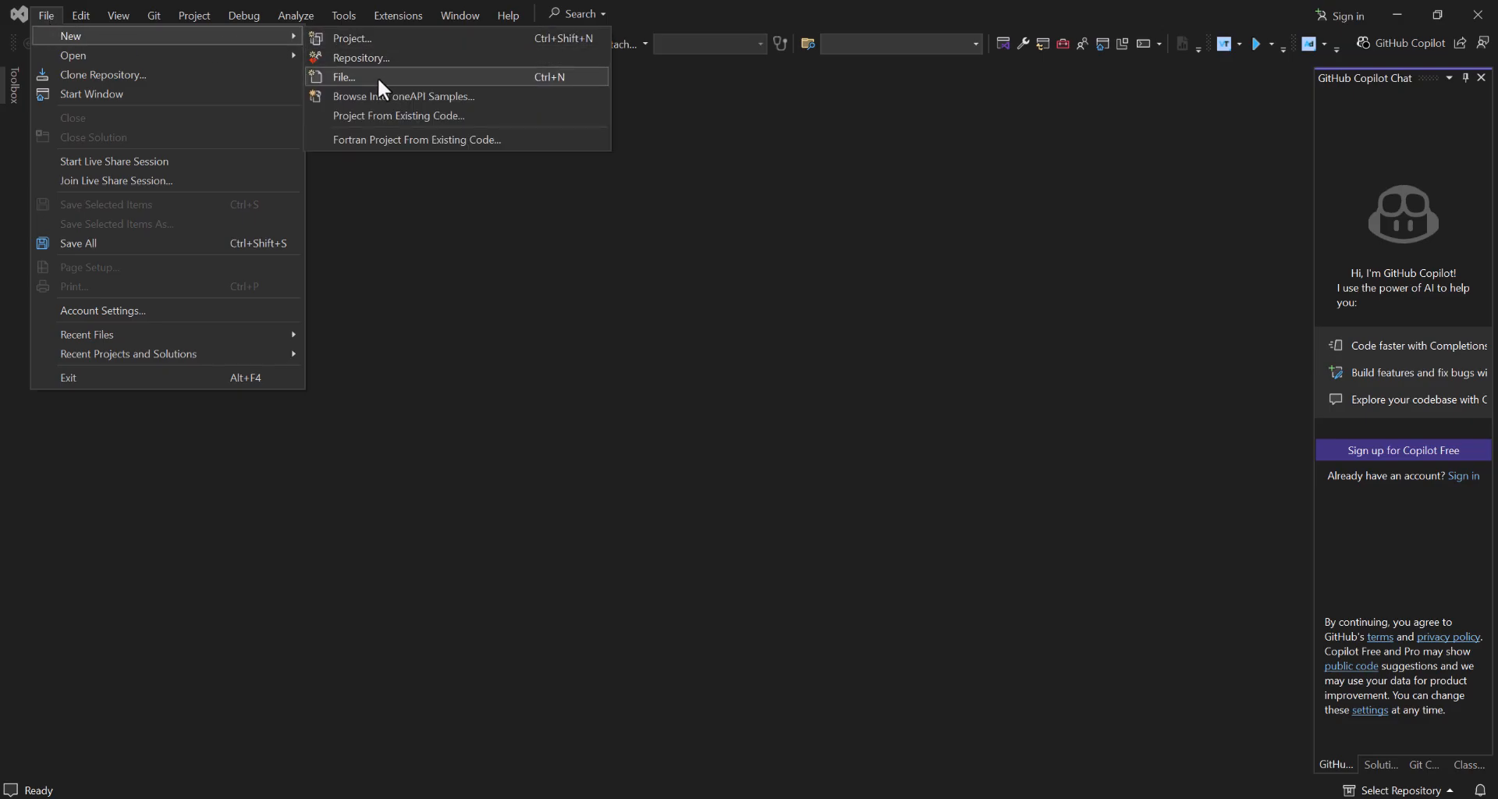
- Create an empty Intel Fortran fixed-form (.for) source file, Source1.for
{"action": "left_click", "coordinate": [344, 77]}
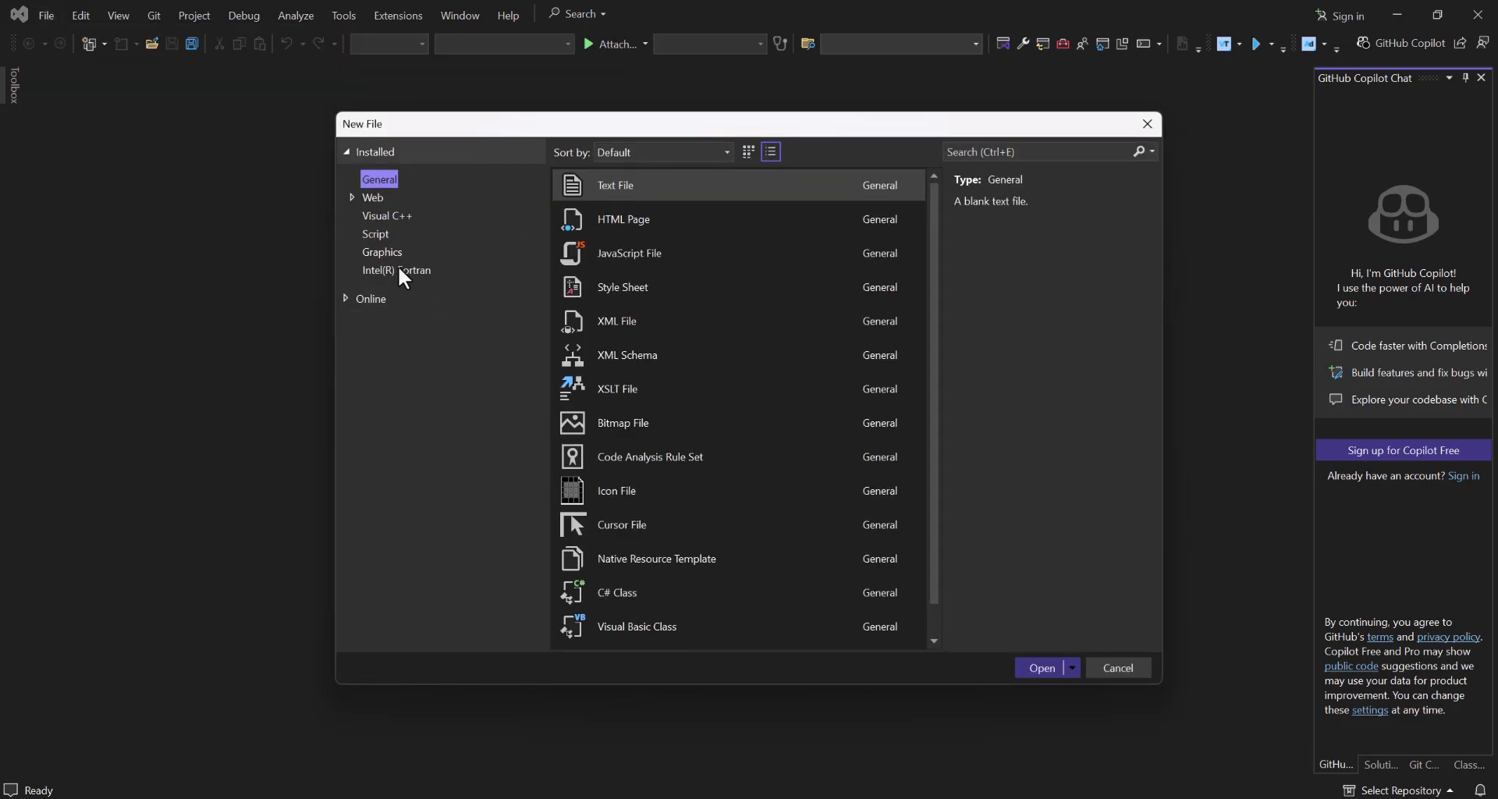
{"action": "left_click", "coordinate": [396, 270]}
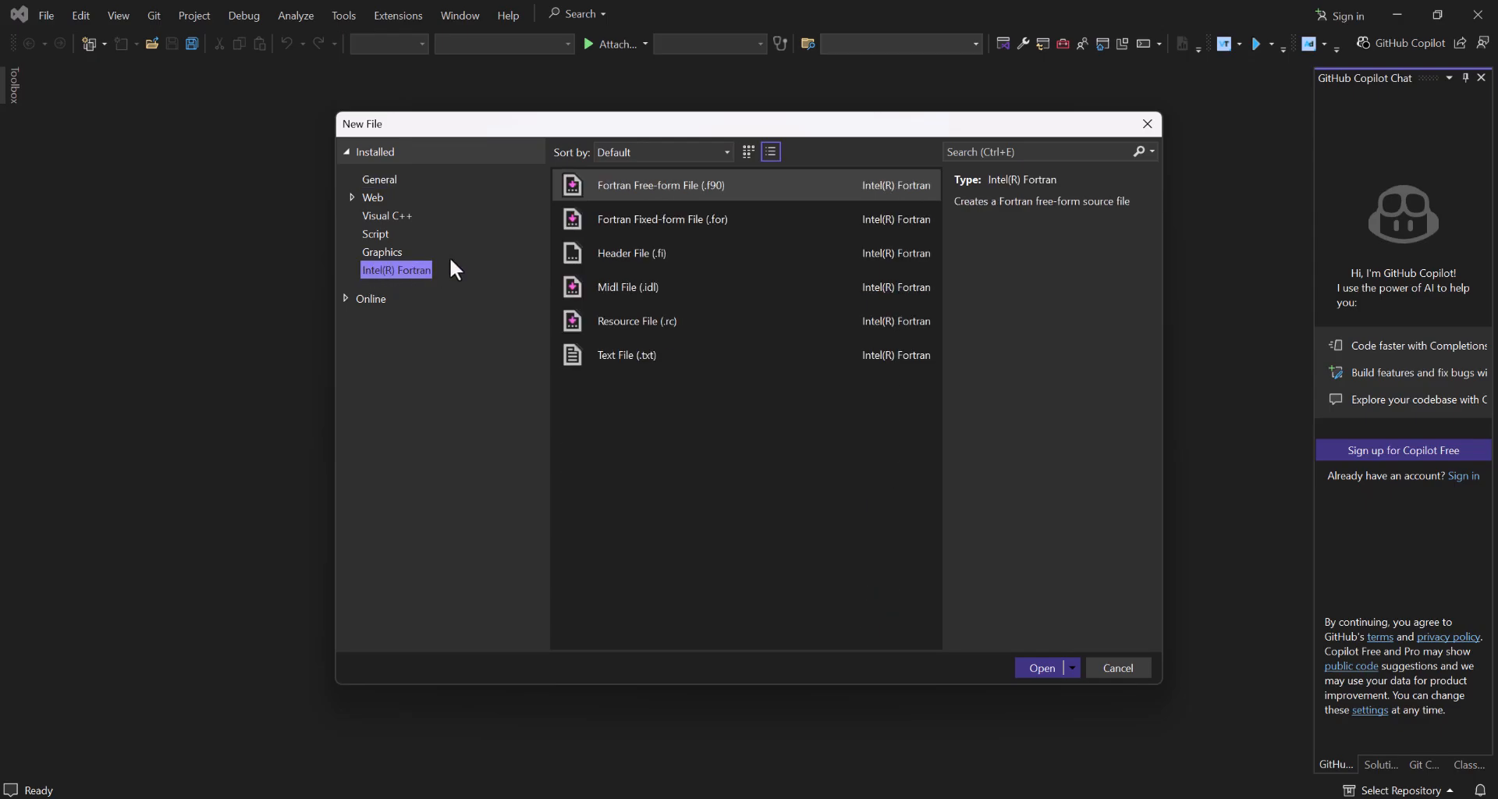
{"action": "left_click", "coordinate": [662, 220]}
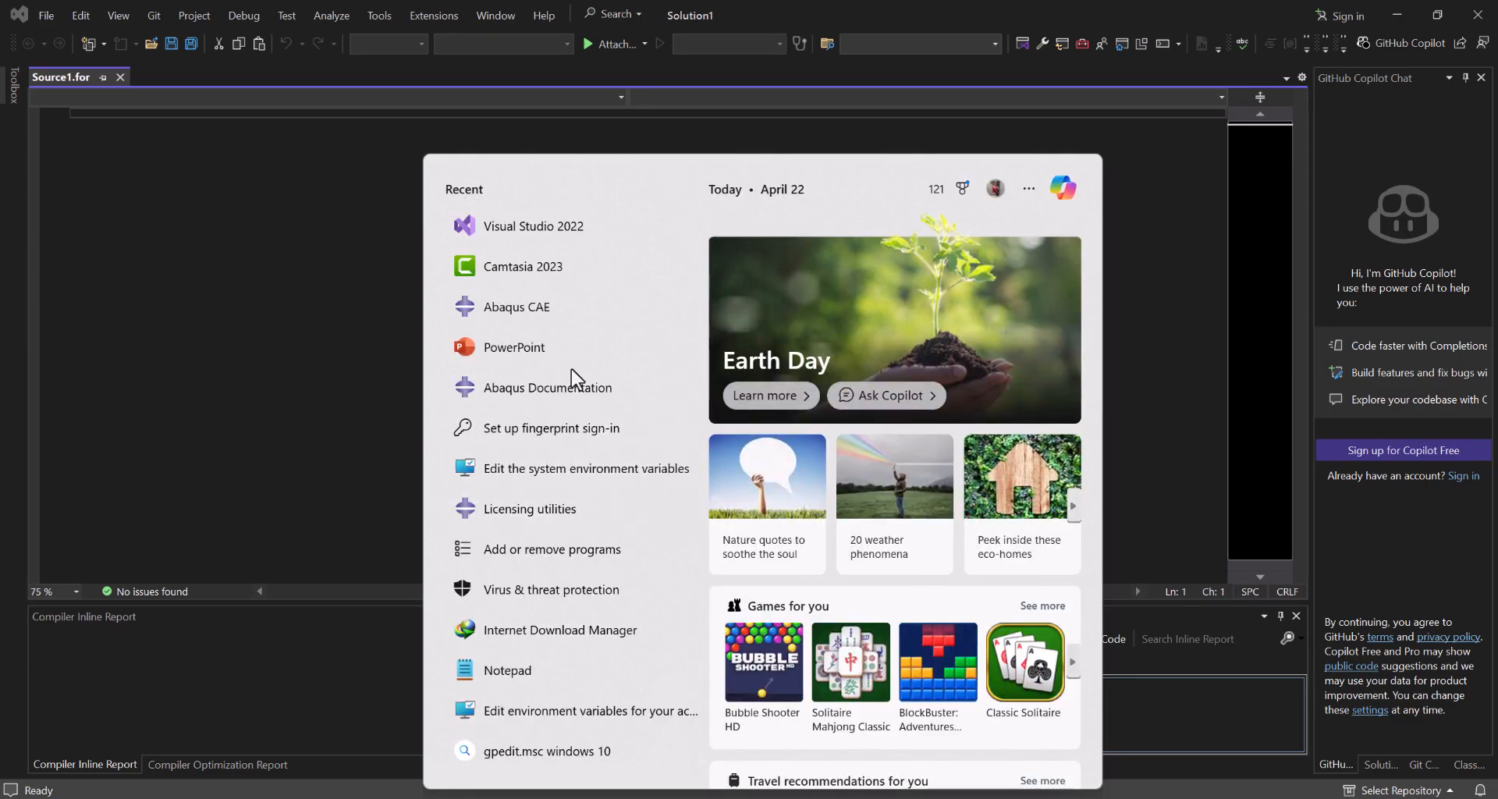
- Copy the DFLUX interface code from the Abaqus/Standard User Subroutines documentation page
{"action": "left_click", "coordinate": [547, 388]}
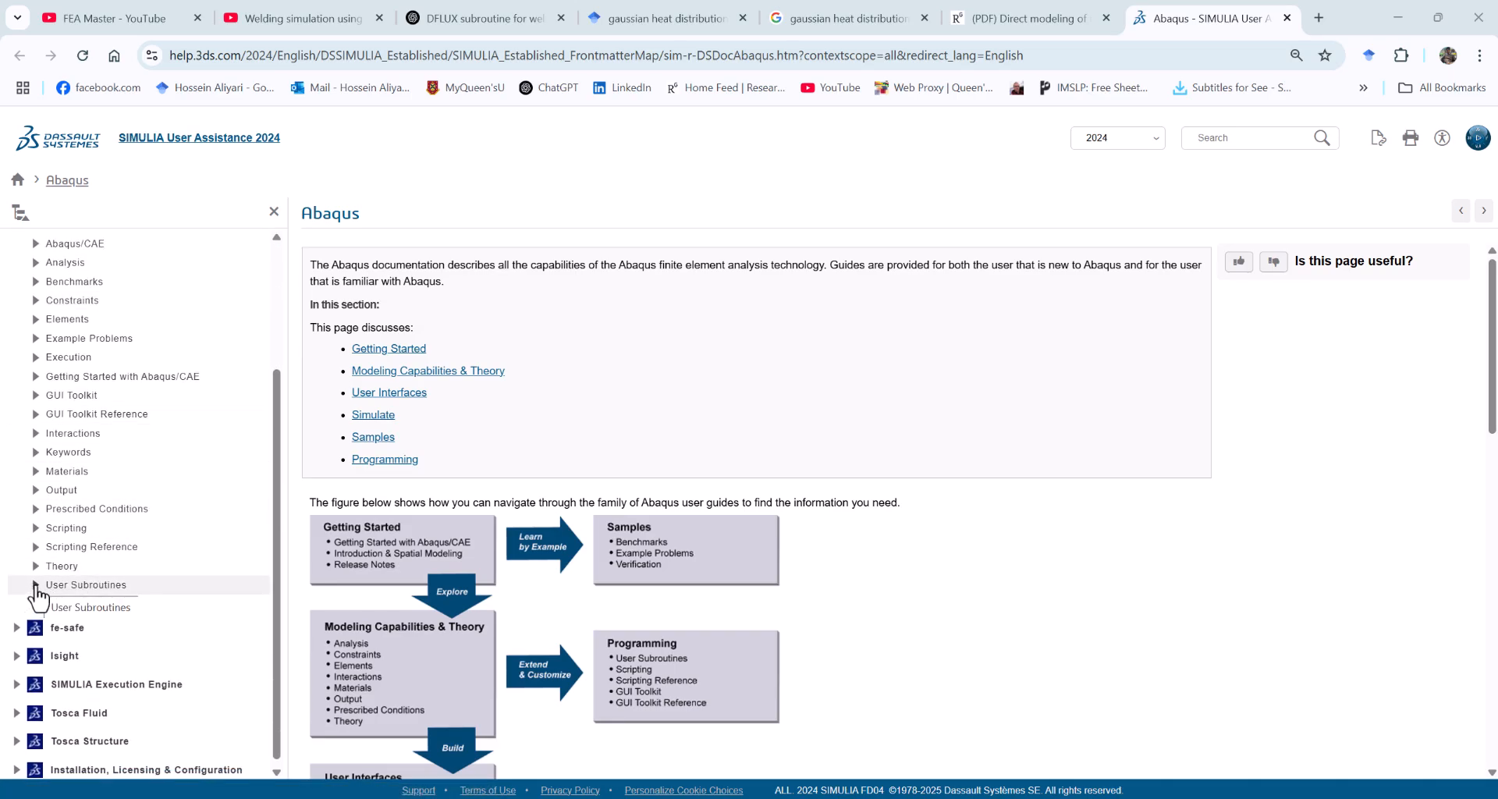
{"action": "left_click", "coordinate": [34, 585]}
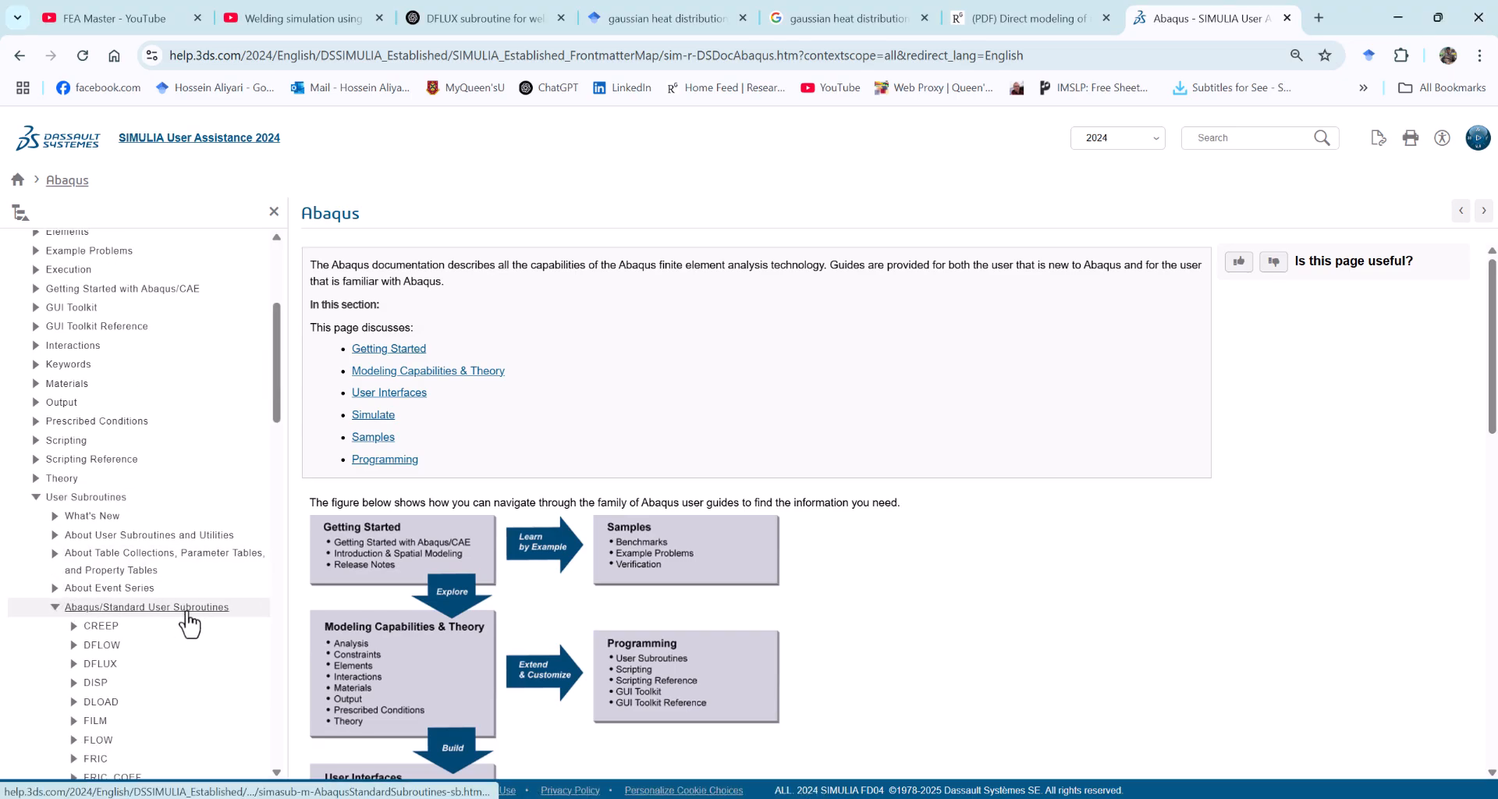
{"action": "left_click", "coordinate": [101, 663]}
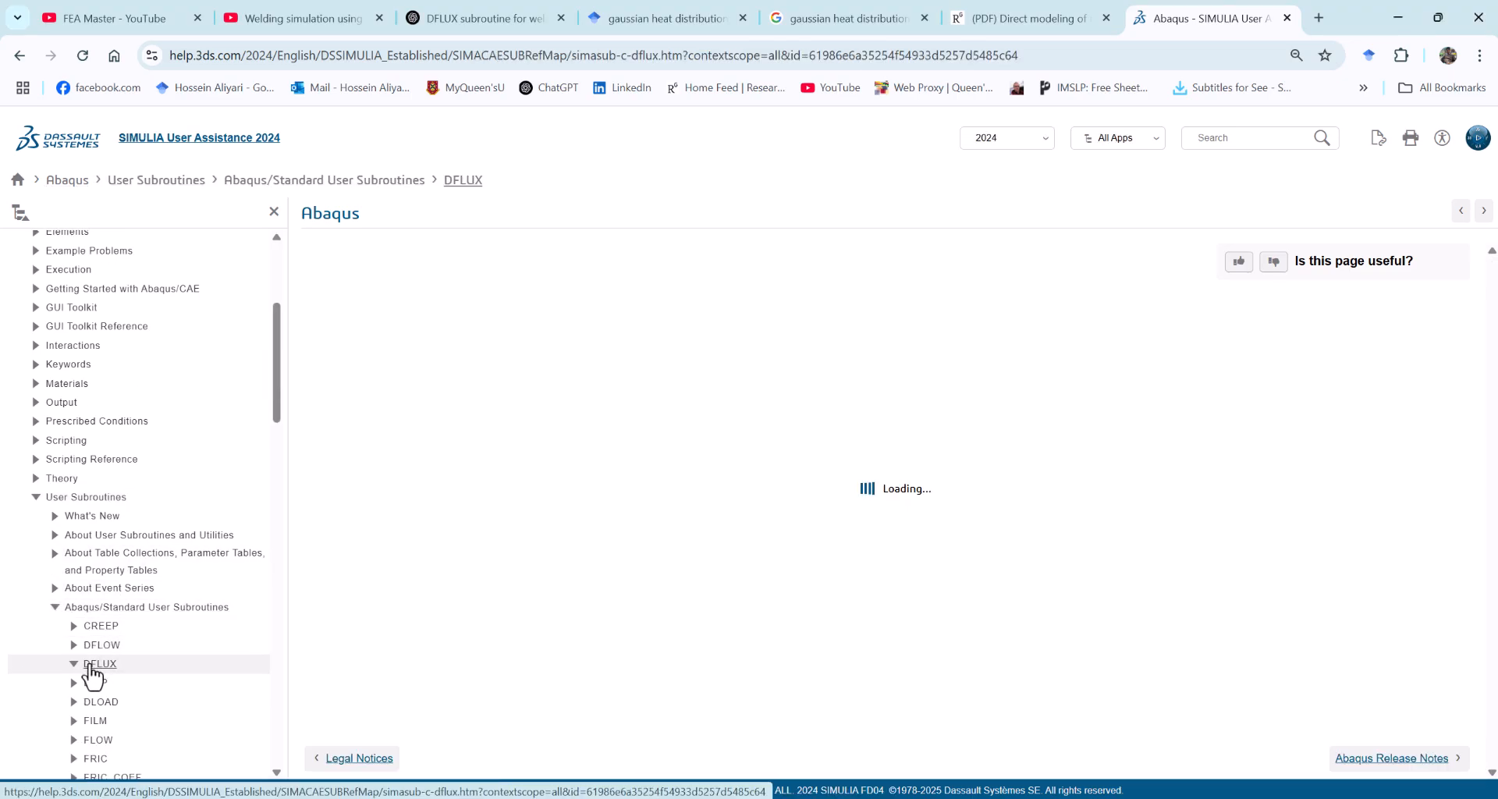
{"action": "left_click", "coordinate": [100, 663]}
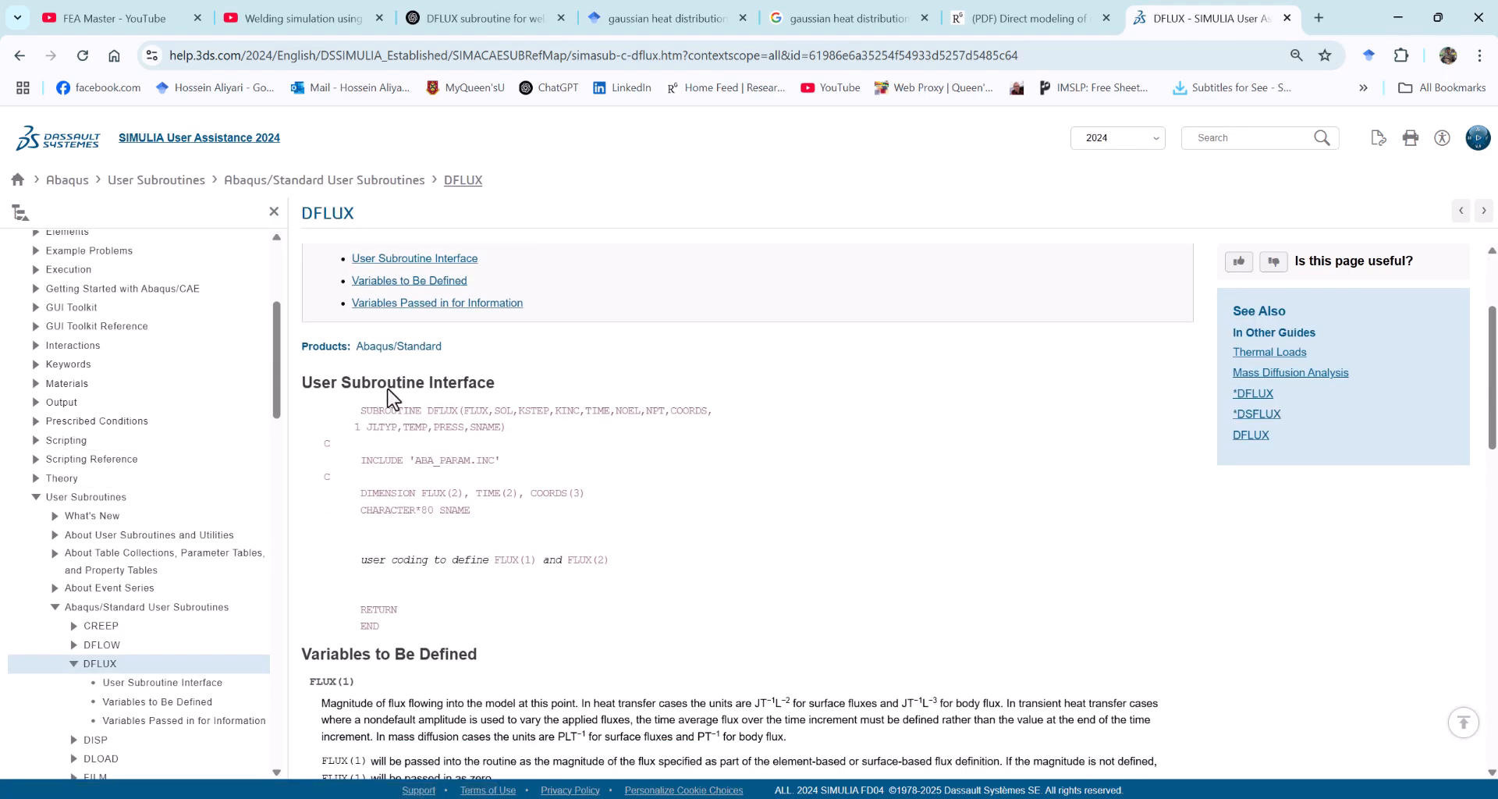
{"action": "mouse_move", "coordinate": [333, 439]}
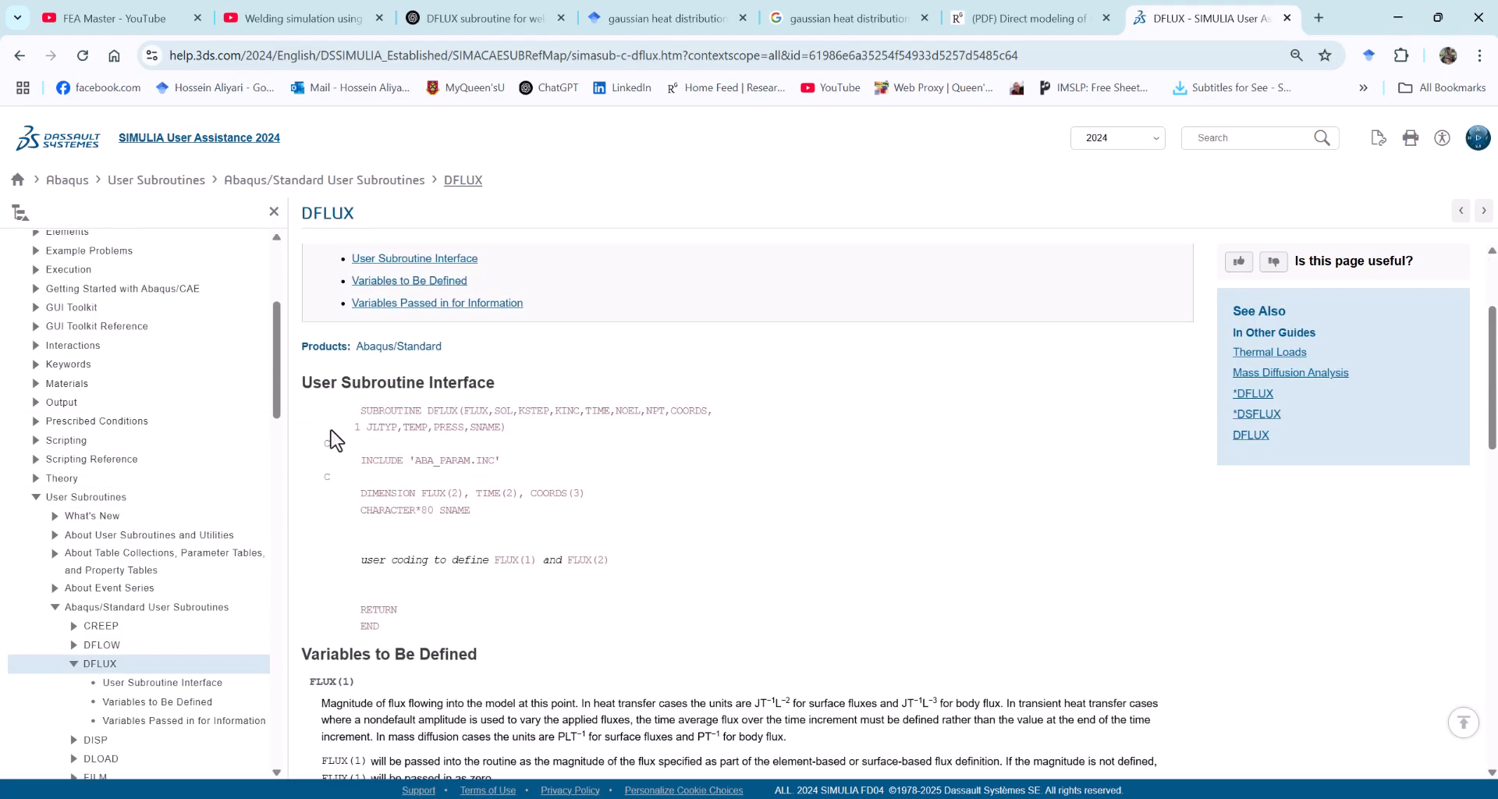
{"action": "left_click_drag", "start_coordinate": [334, 412], "coordinate": [458, 626]}
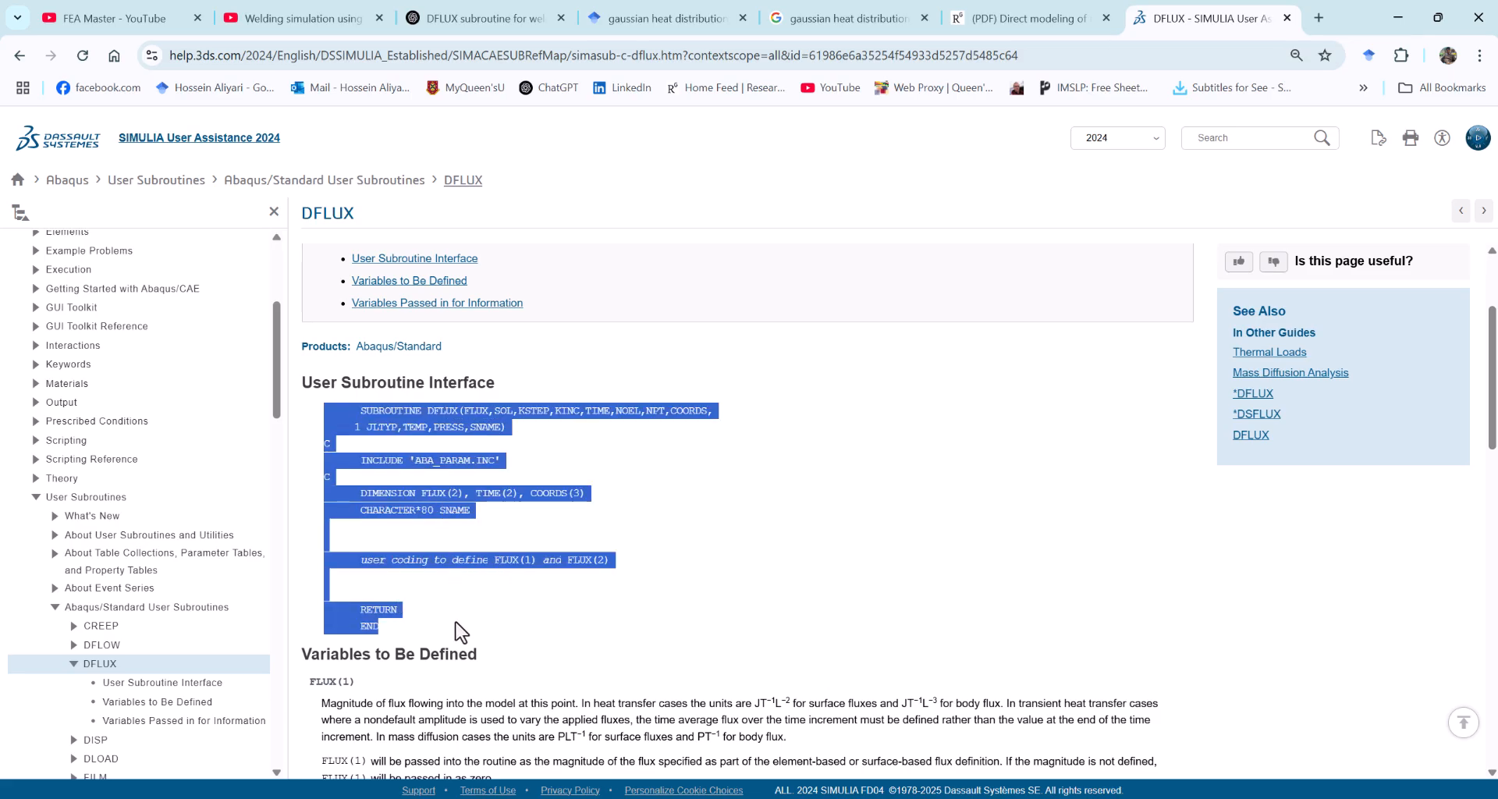
{"action": "right_click", "coordinate": [460, 632]}
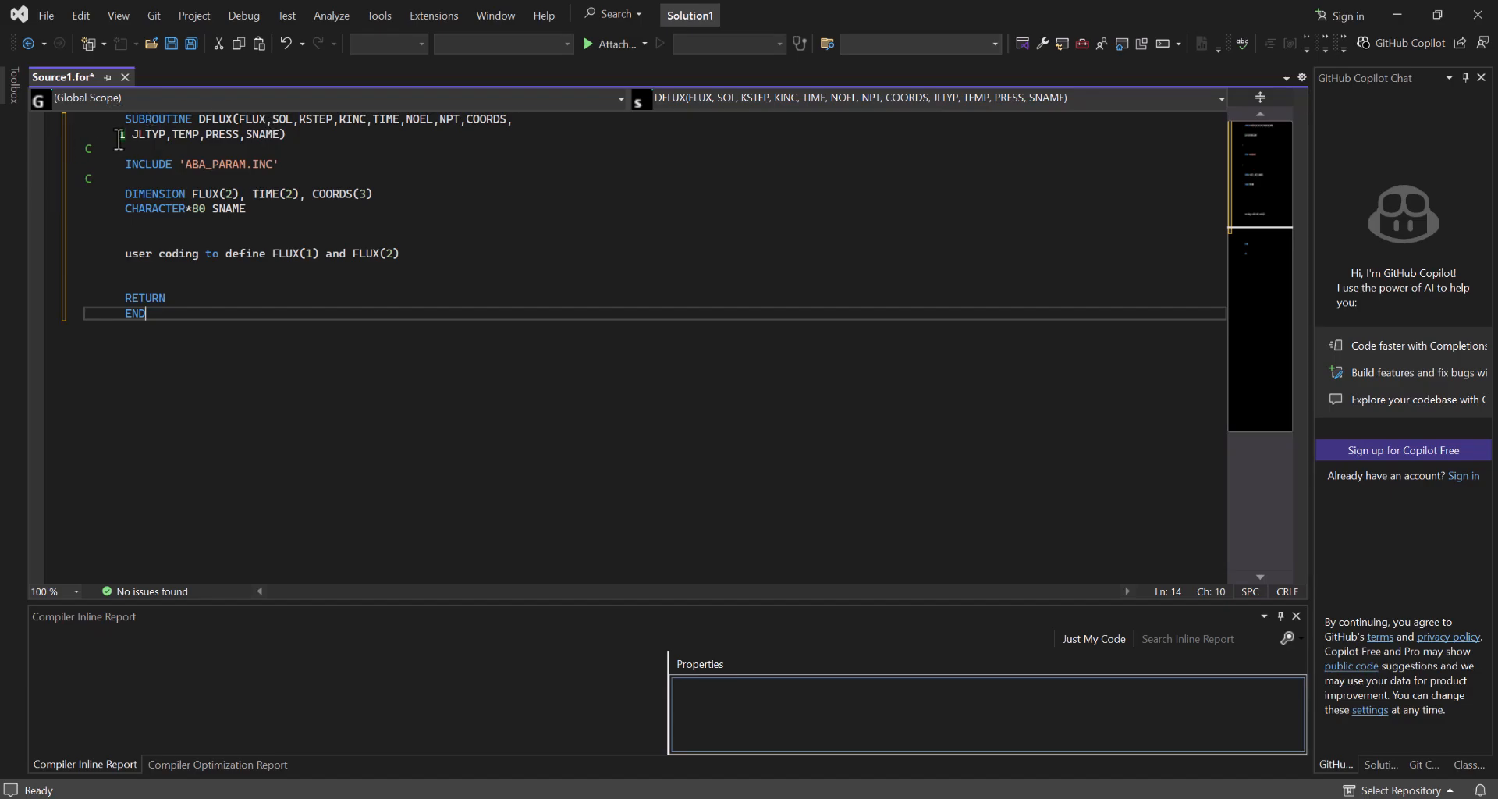
{"action": "left_click_drag", "start_coordinate": [124, 254], "coordinate": [392, 253]}
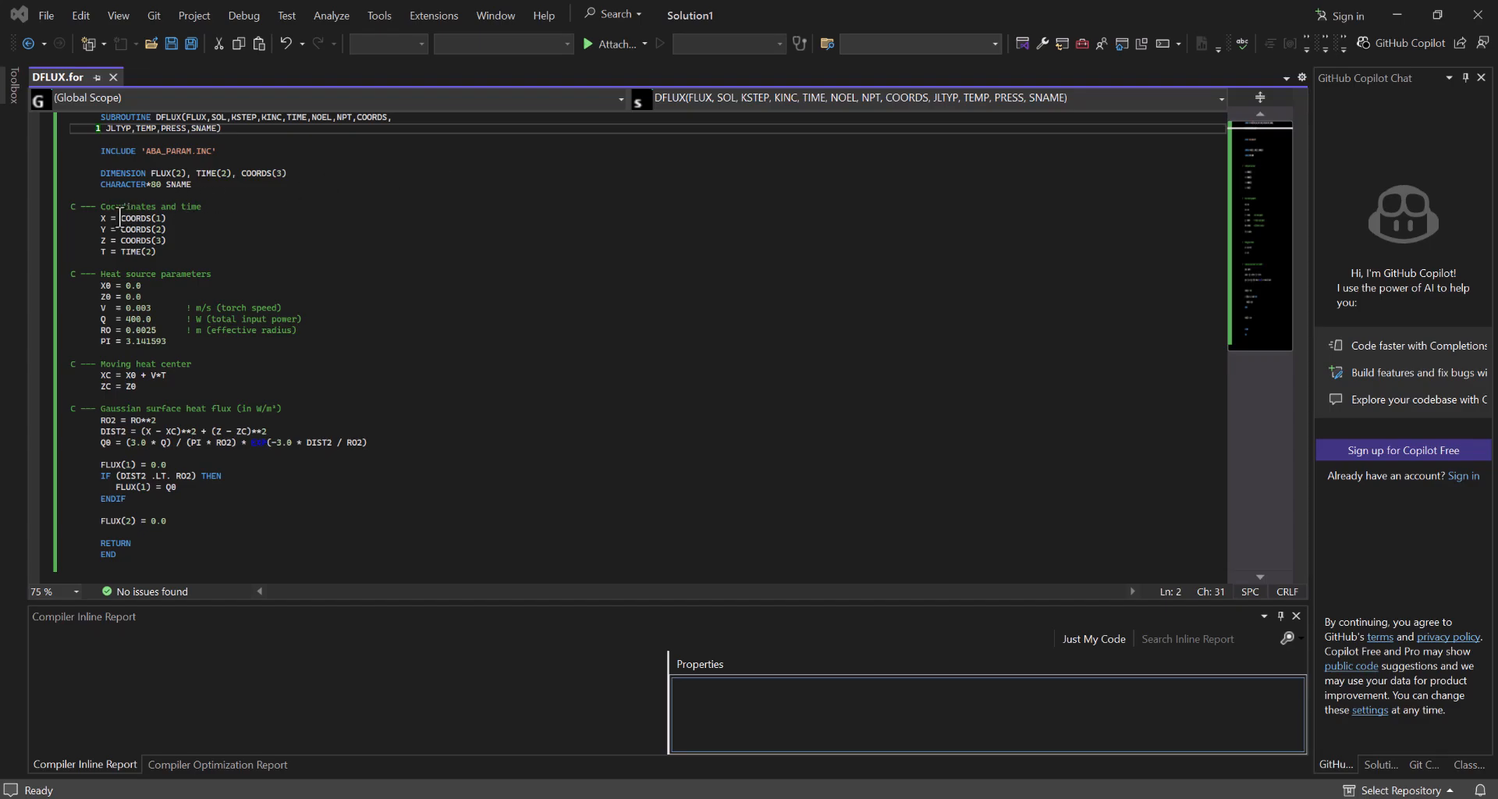
{"action": "left_click", "coordinate": [115, 217]}
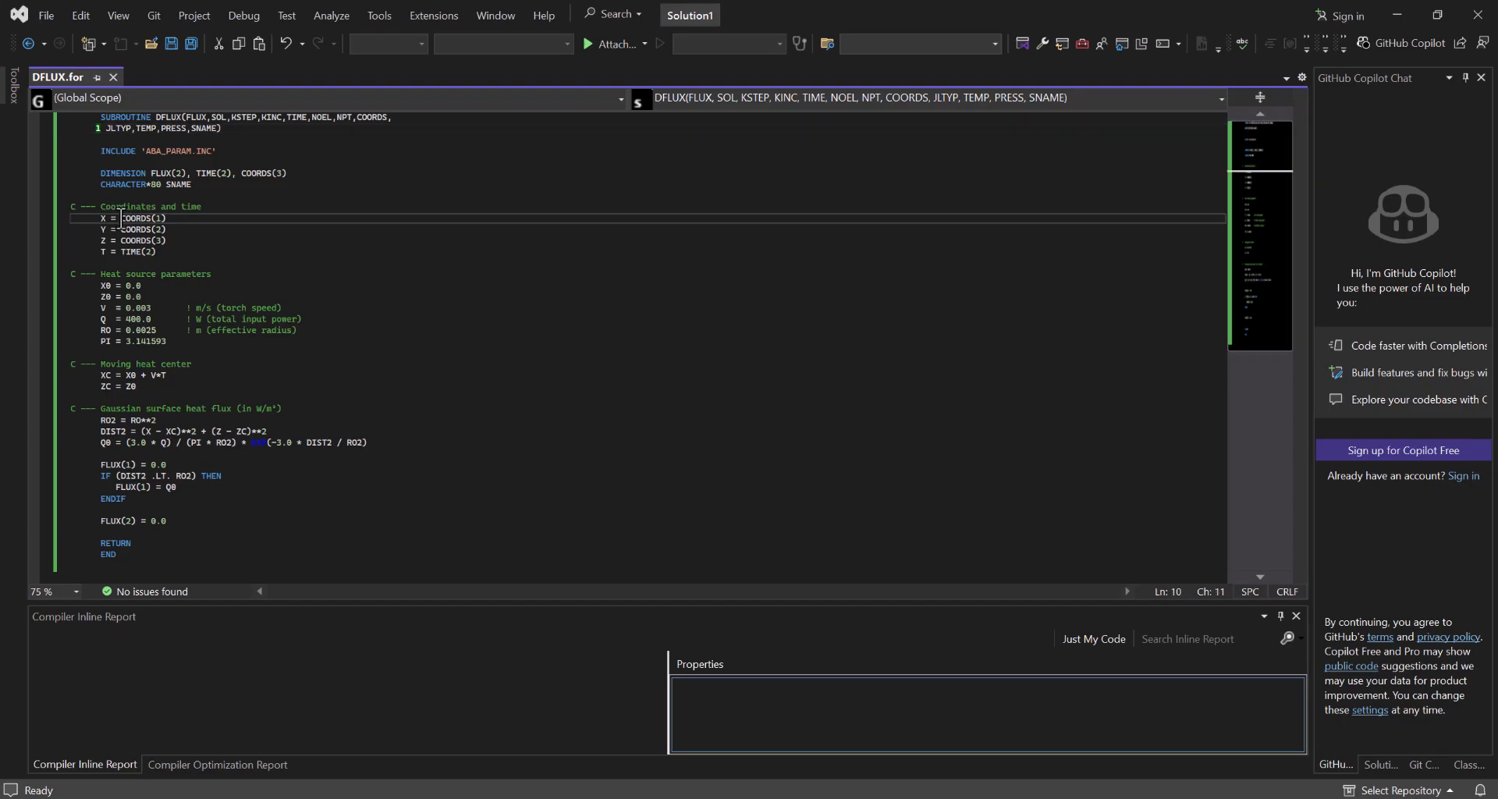
{"action": "left_click_drag", "start_coordinate": [119, 217], "coordinate": [164, 240]}
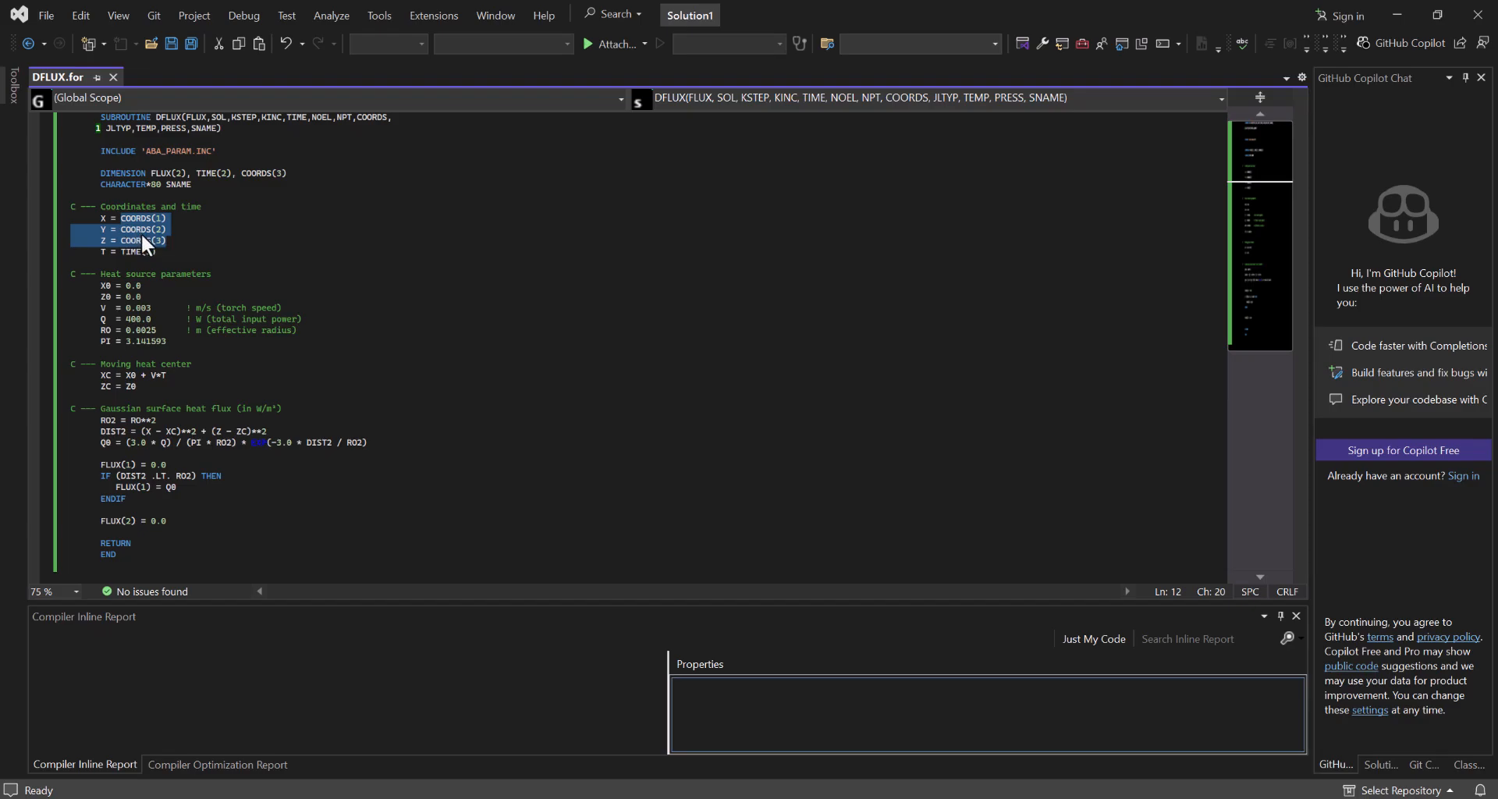
{"action": "double_click", "coordinate": [137, 252]}
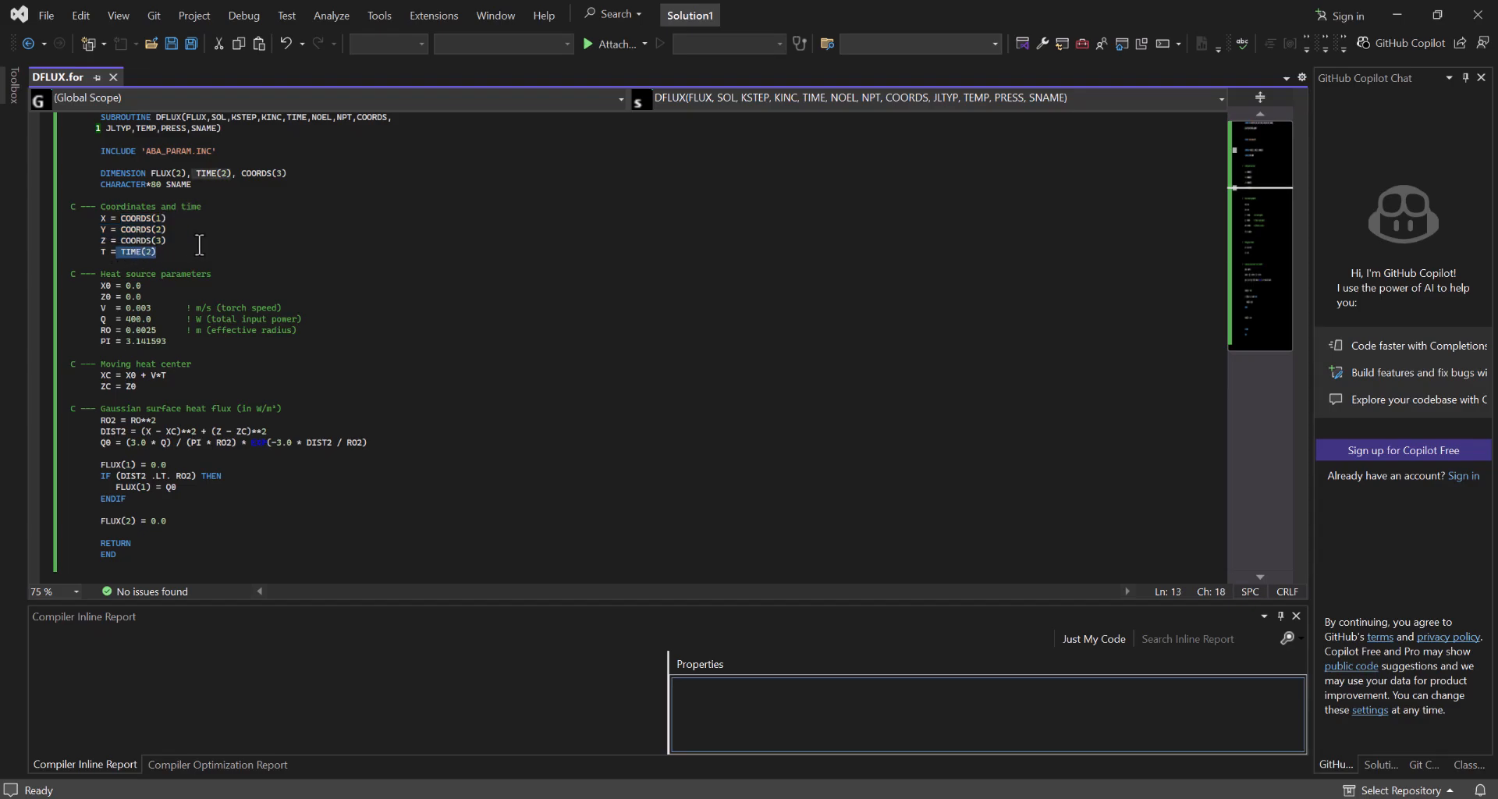
{"action": "mouse_move", "coordinate": [156, 256]}
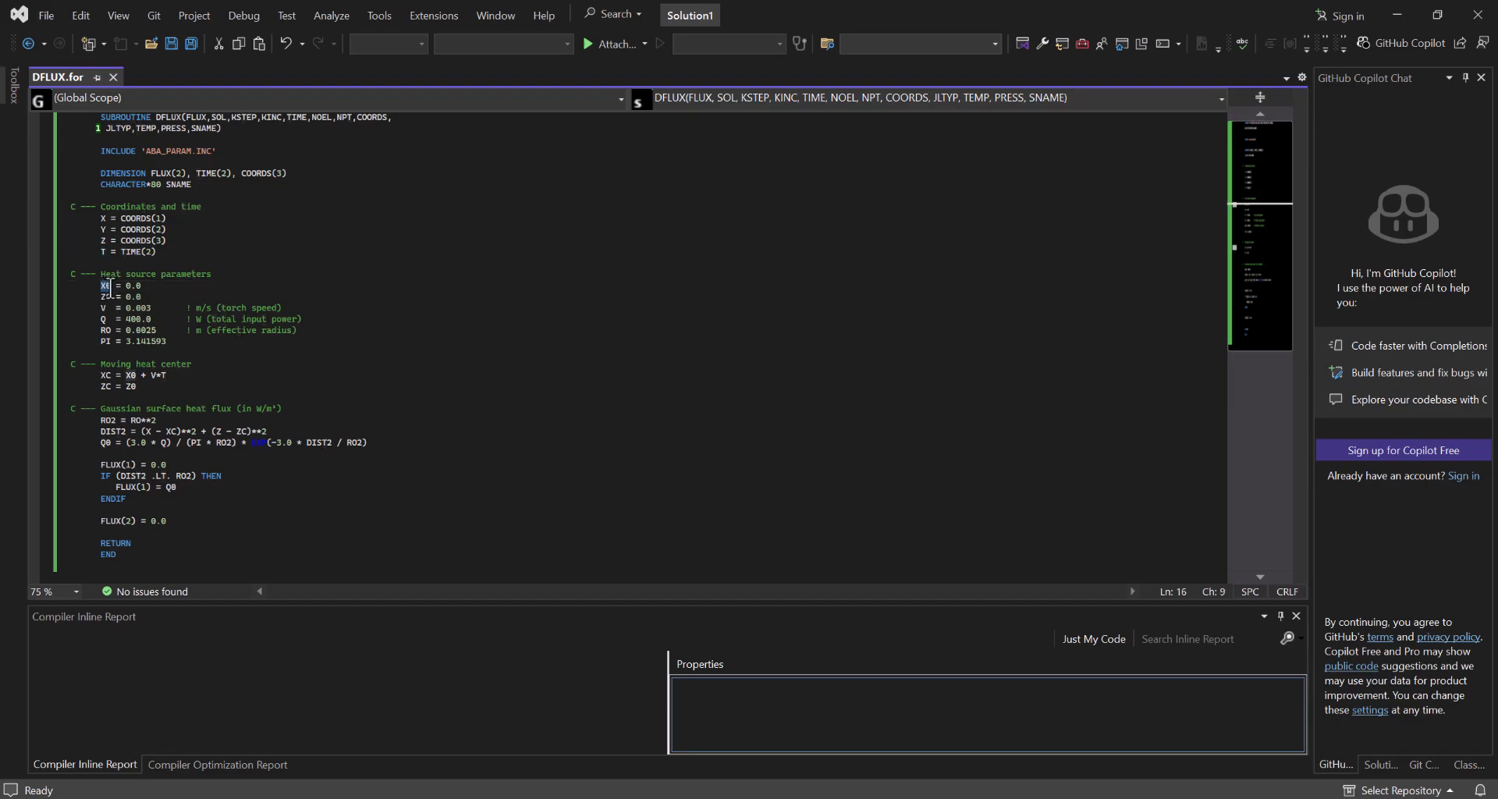
{"action": "left_click_drag", "start_coordinate": [103, 285], "coordinate": [127, 296]}
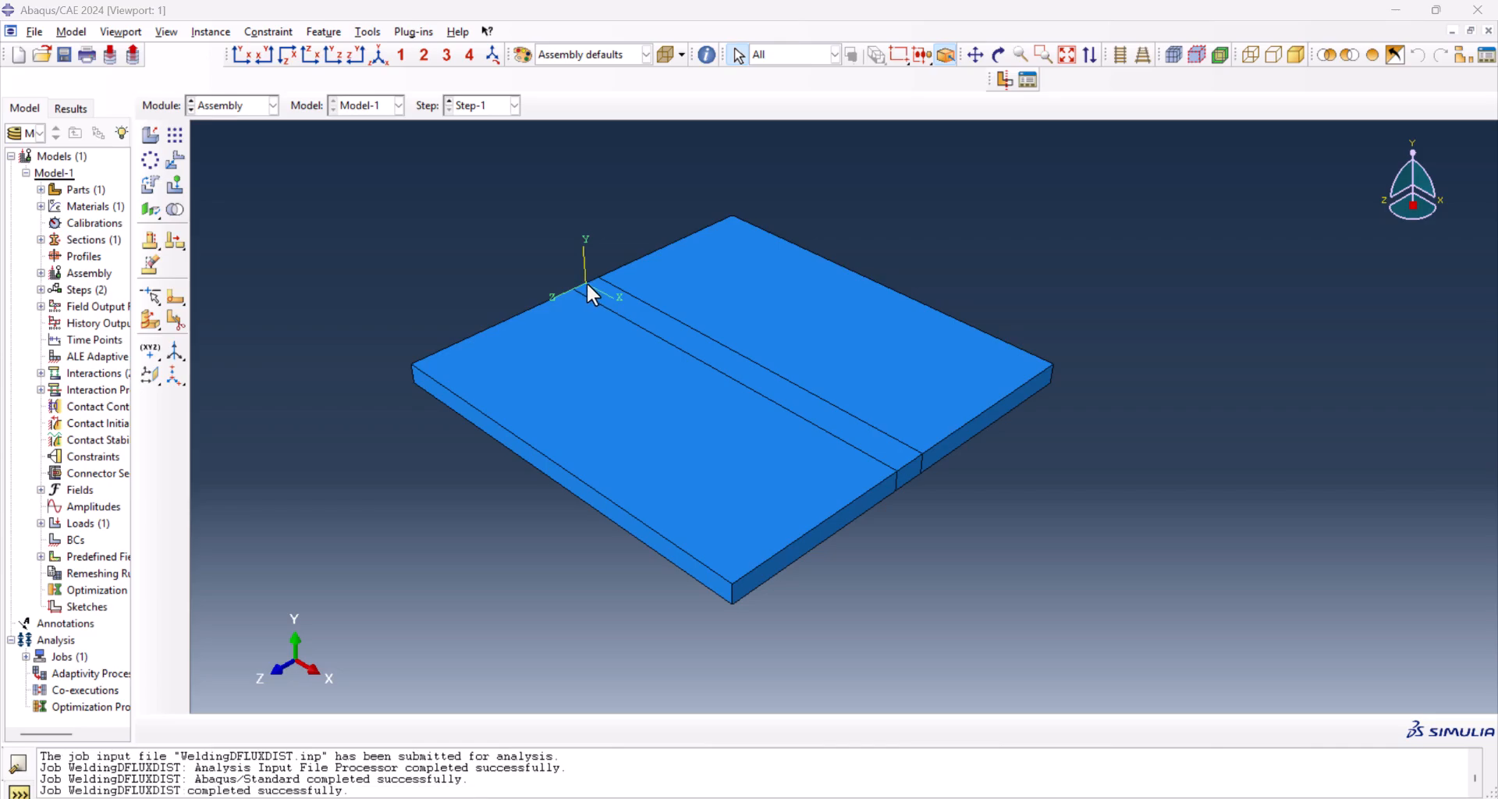
{"action": "mouse_move", "coordinate": [604, 296]}
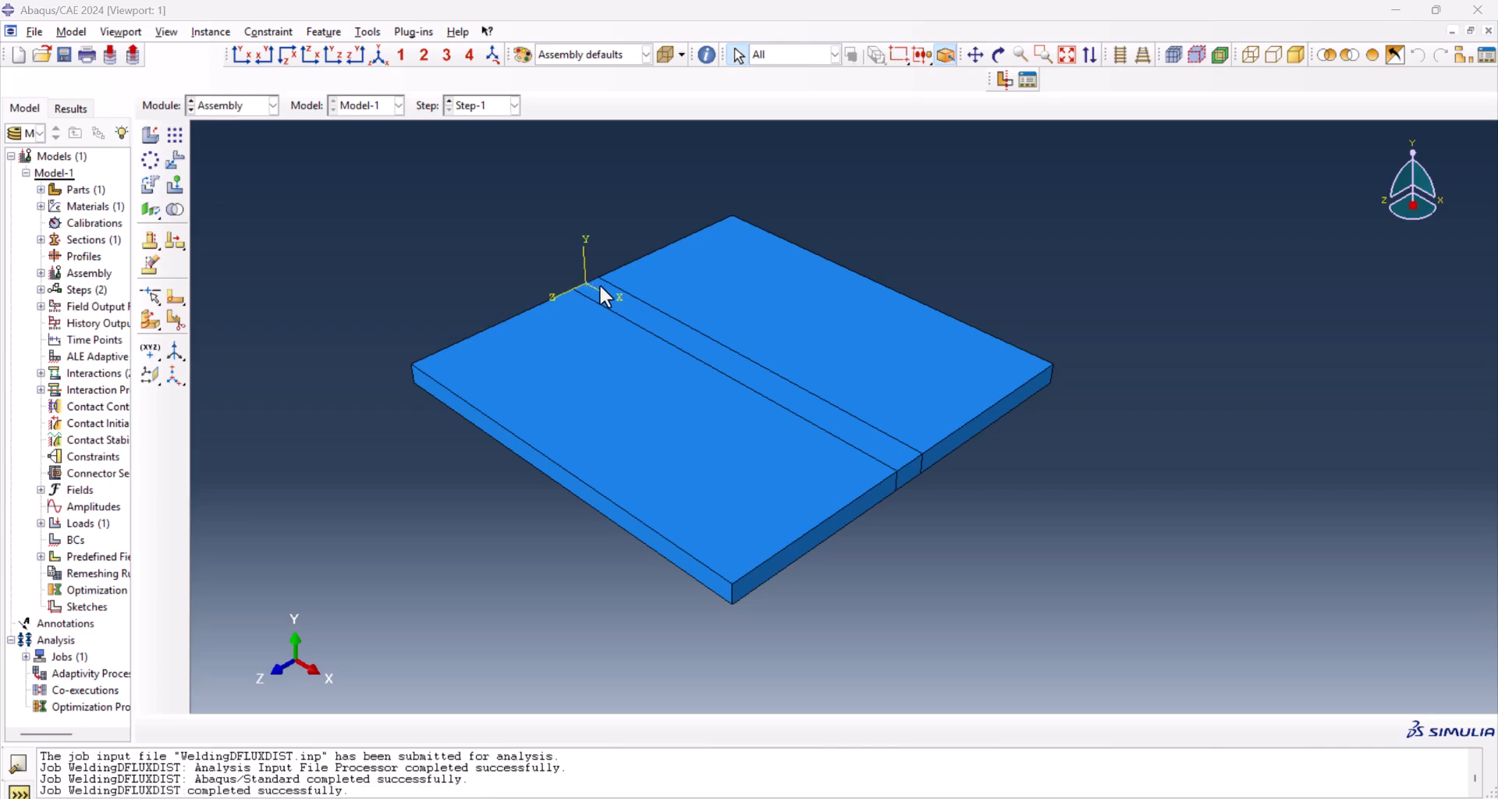
{"action": "mouse_move", "coordinate": [587, 298]}
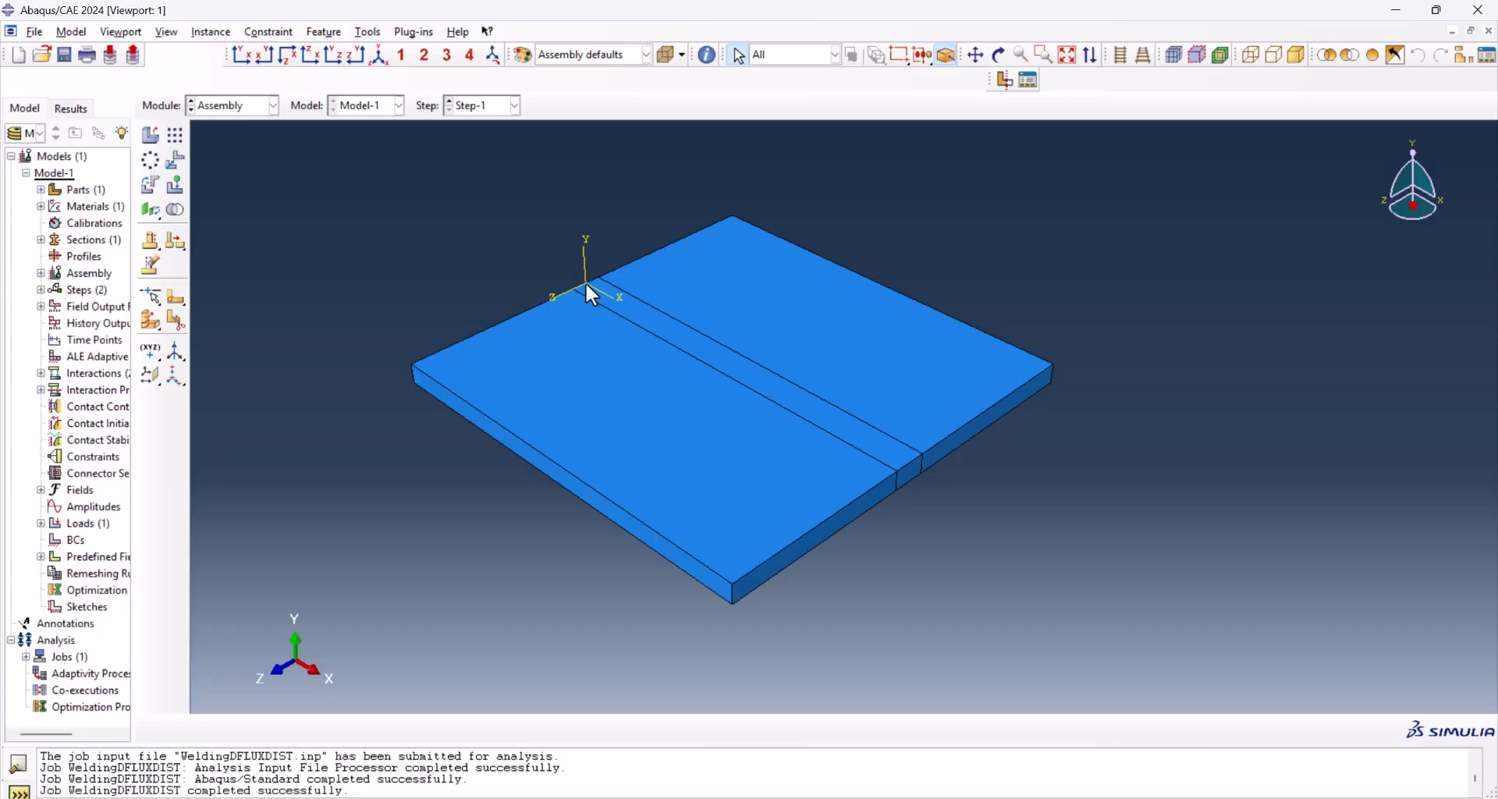
{"action": "mouse_move", "coordinate": [588, 268]}
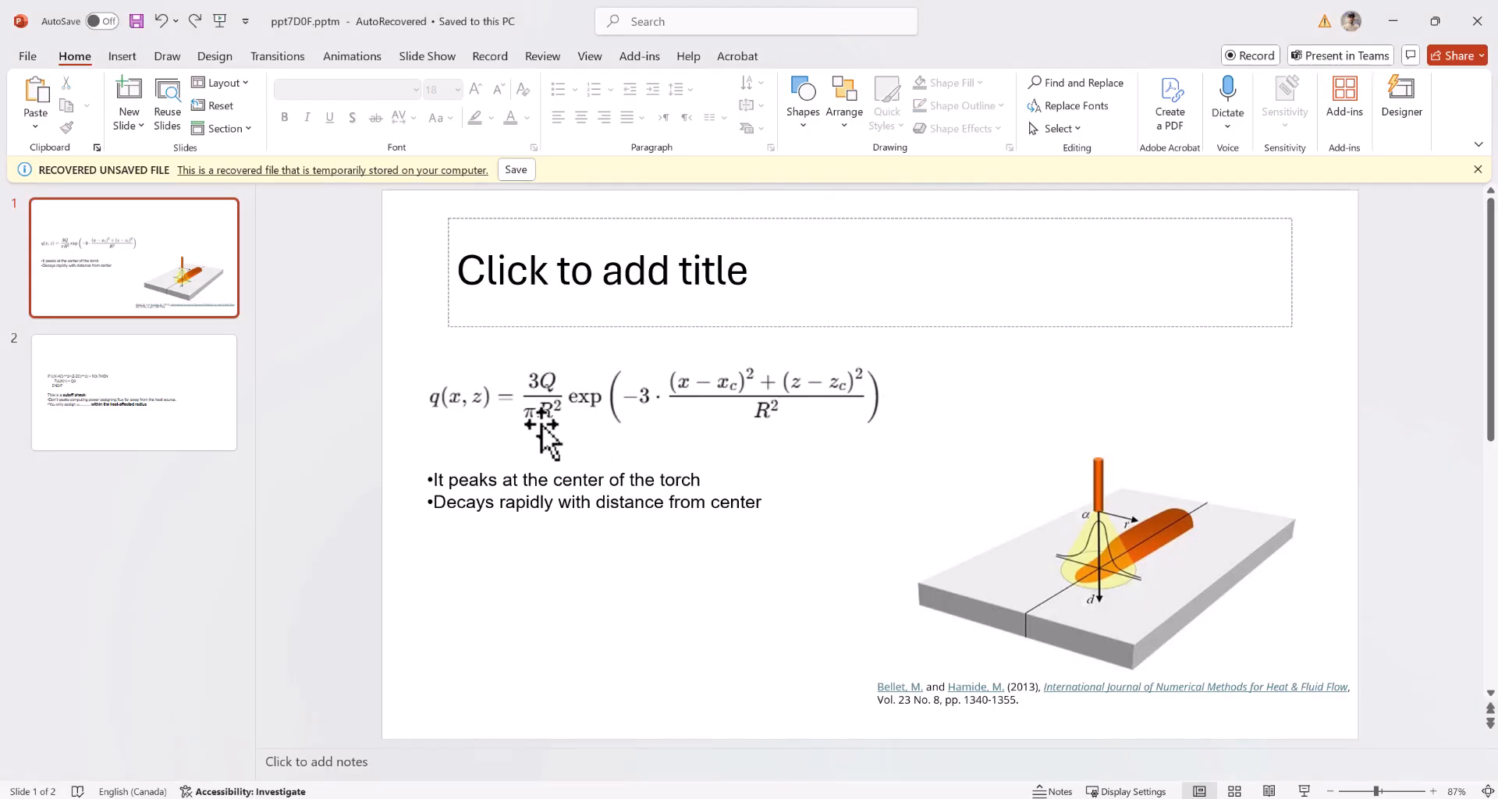
{"action": "mouse_move", "coordinate": [510, 436]}
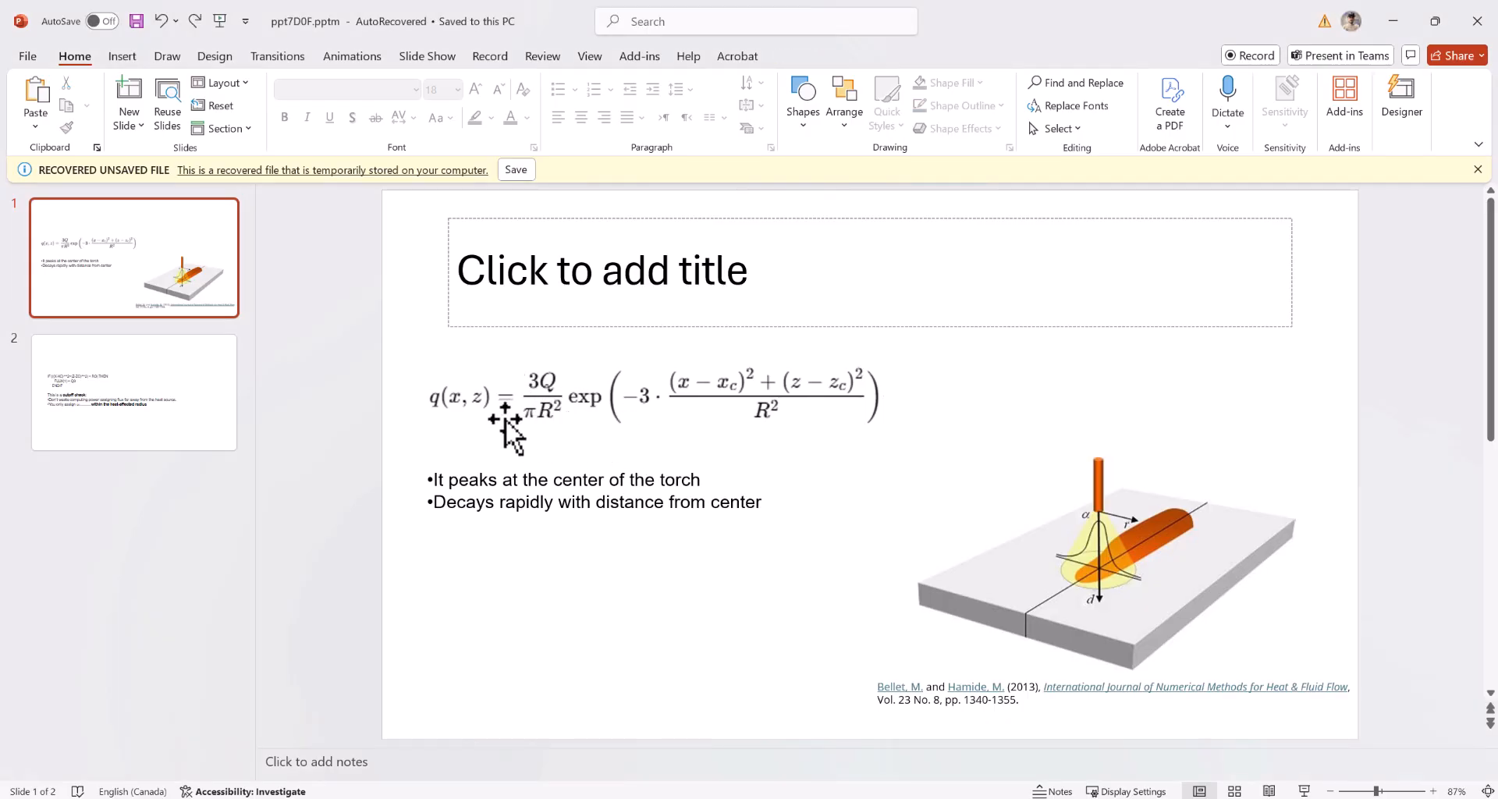
{"action": "mouse_move", "coordinate": [547, 416]}
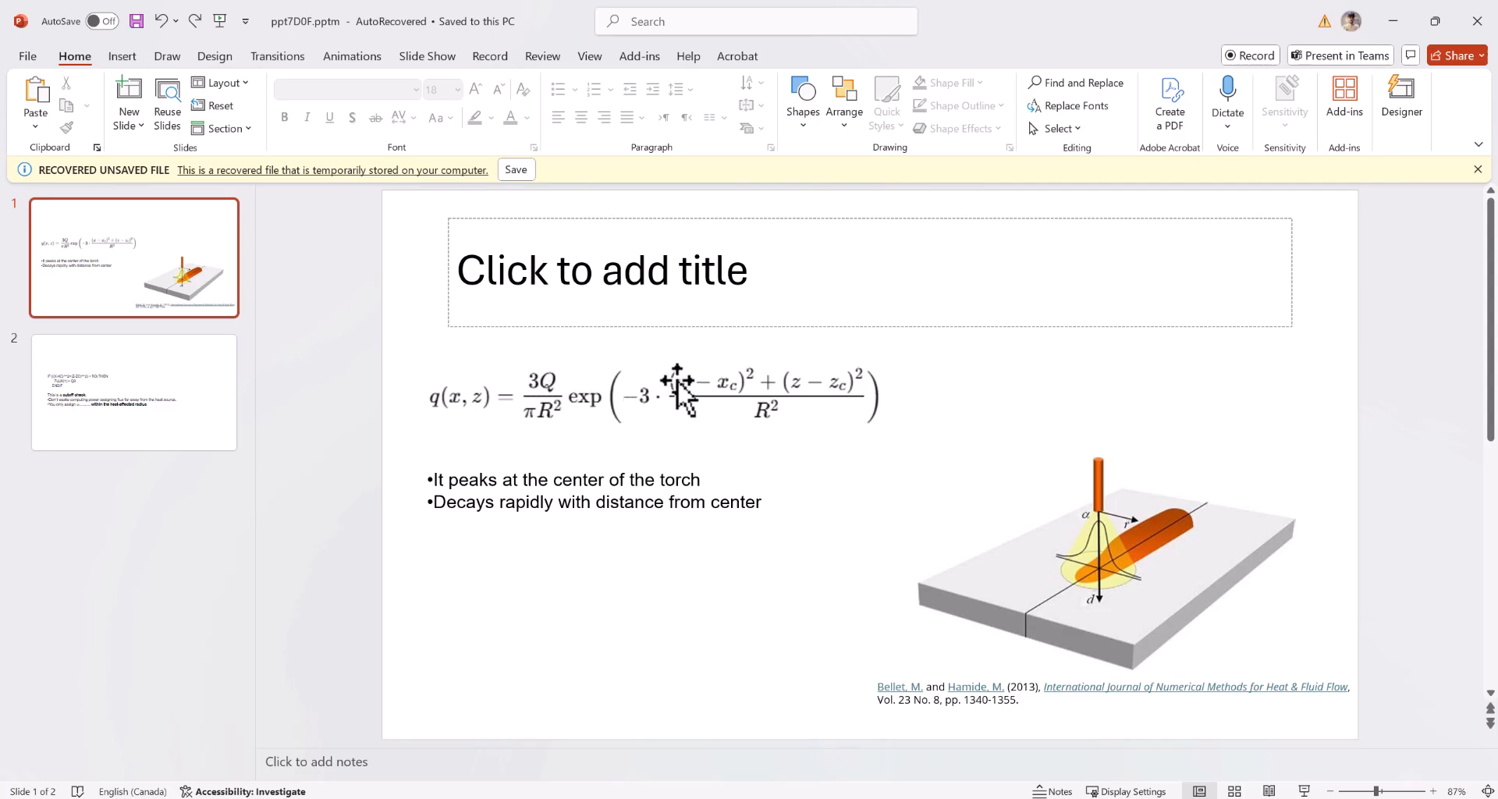
{"action": "mouse_move", "coordinate": [809, 391]}
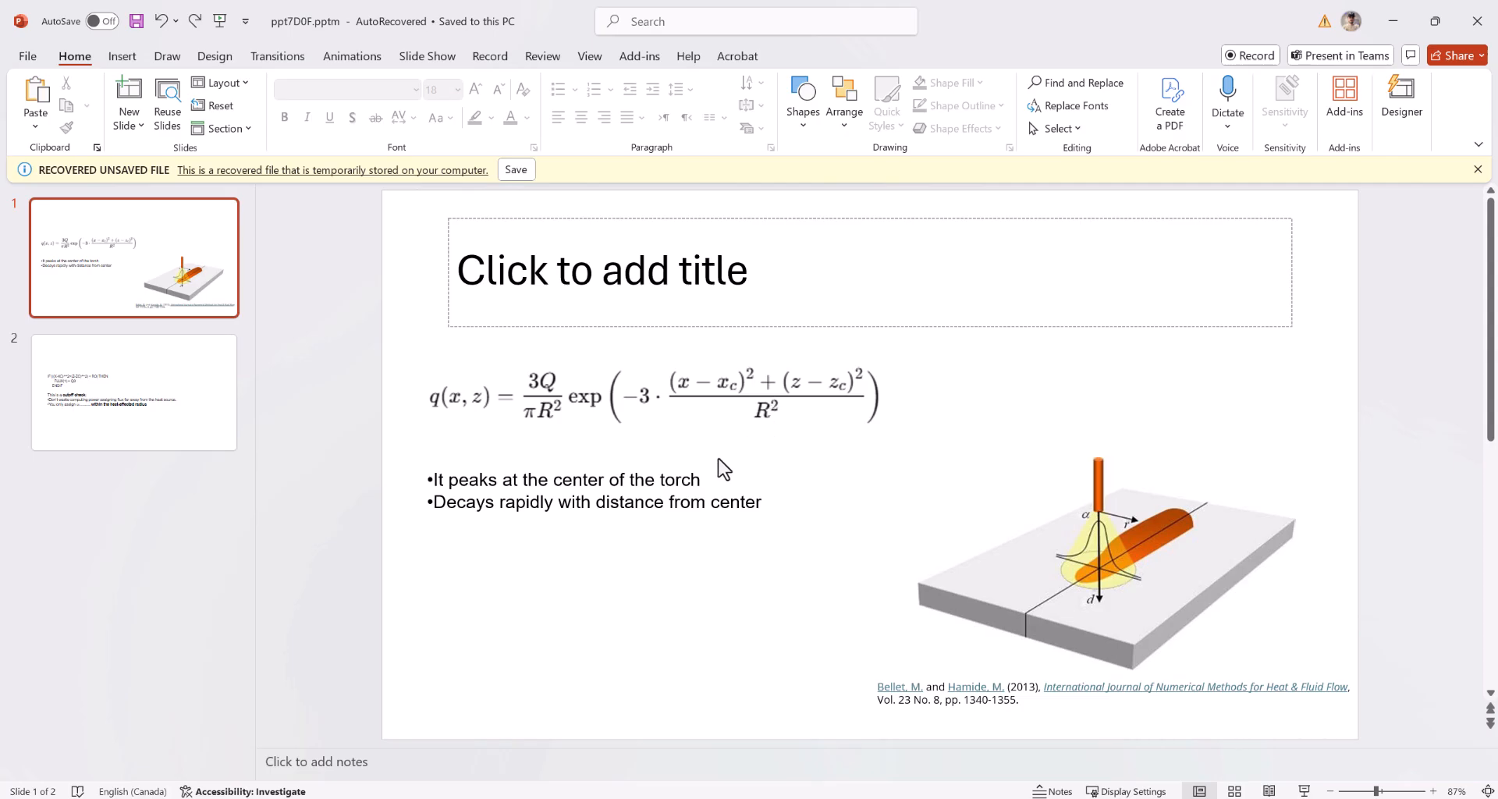
{"action": "mouse_move", "coordinate": [682, 478]}
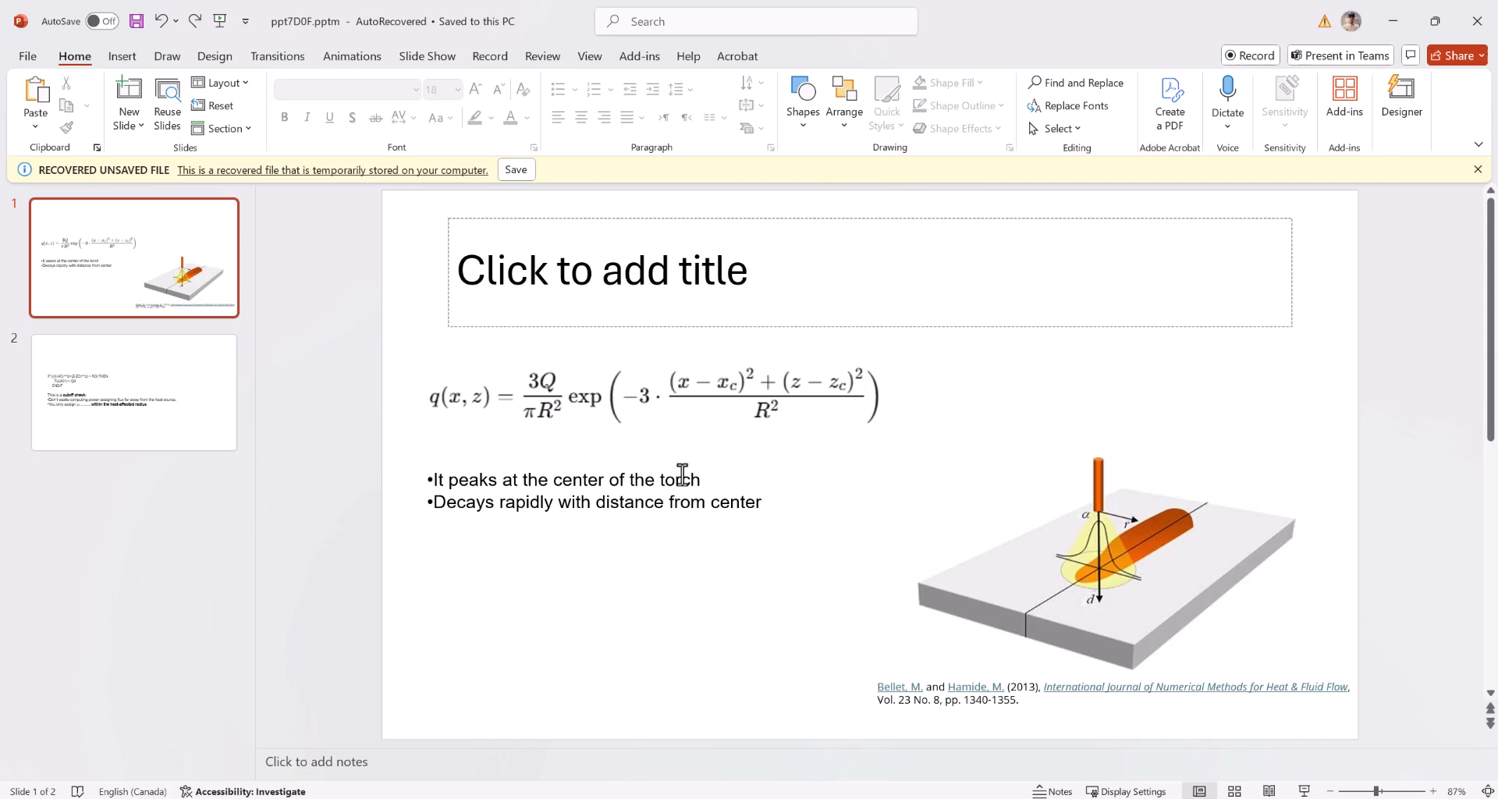
{"action": "mouse_move", "coordinate": [737, 471]}
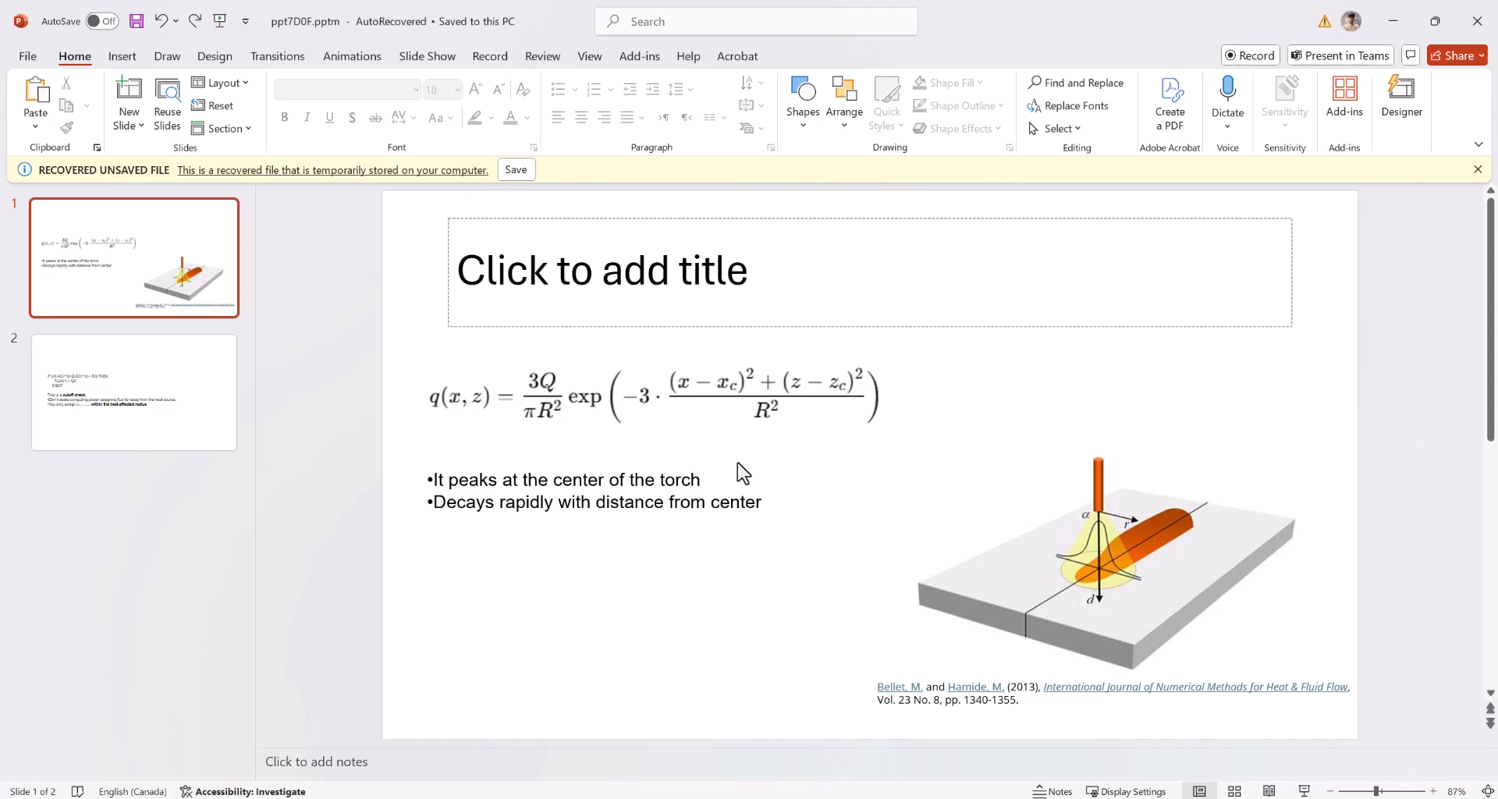
{"action": "mouse_move", "coordinate": [1010, 565]}
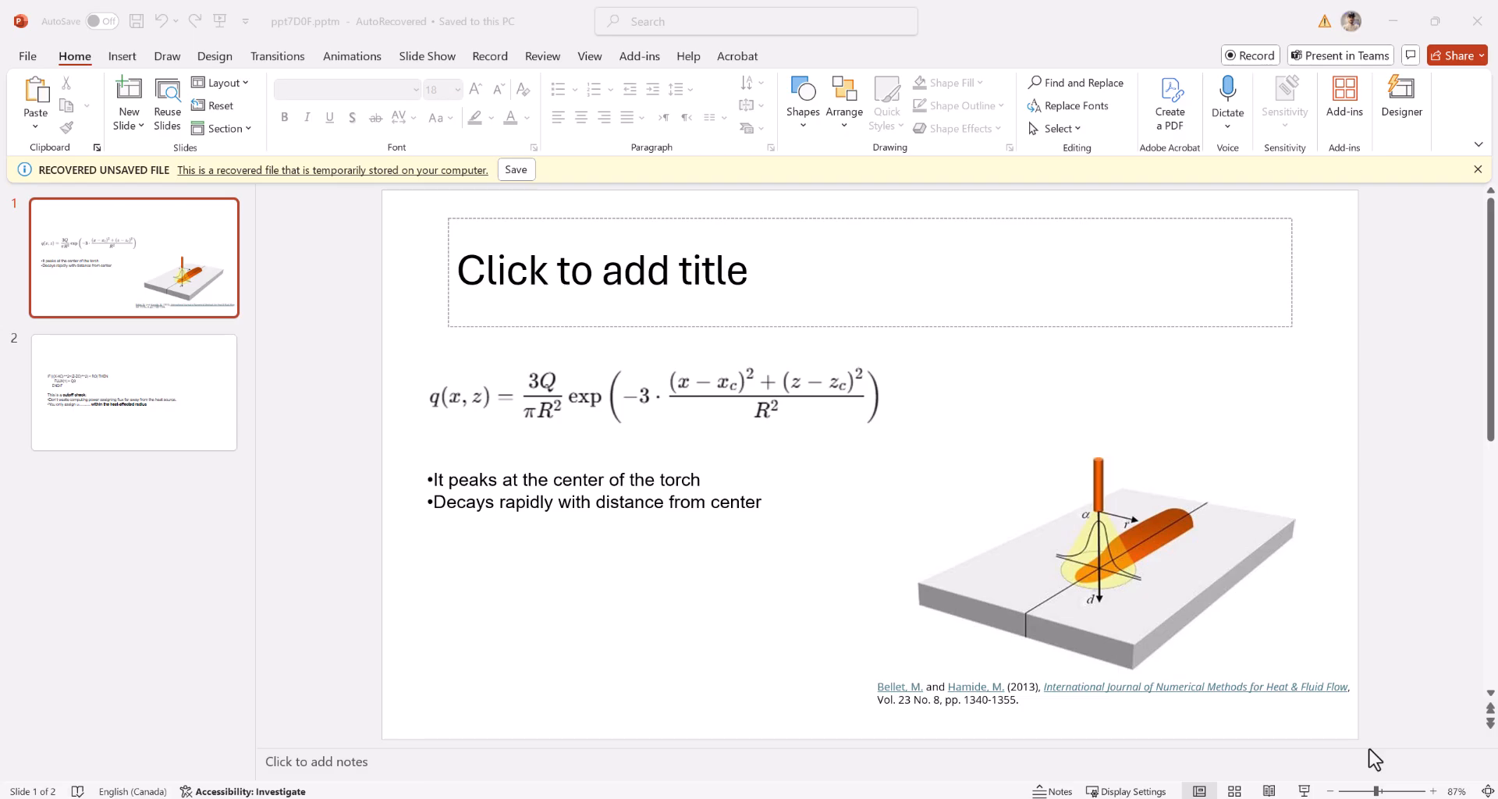
{"action": "mouse_move", "coordinate": [587, 422]}
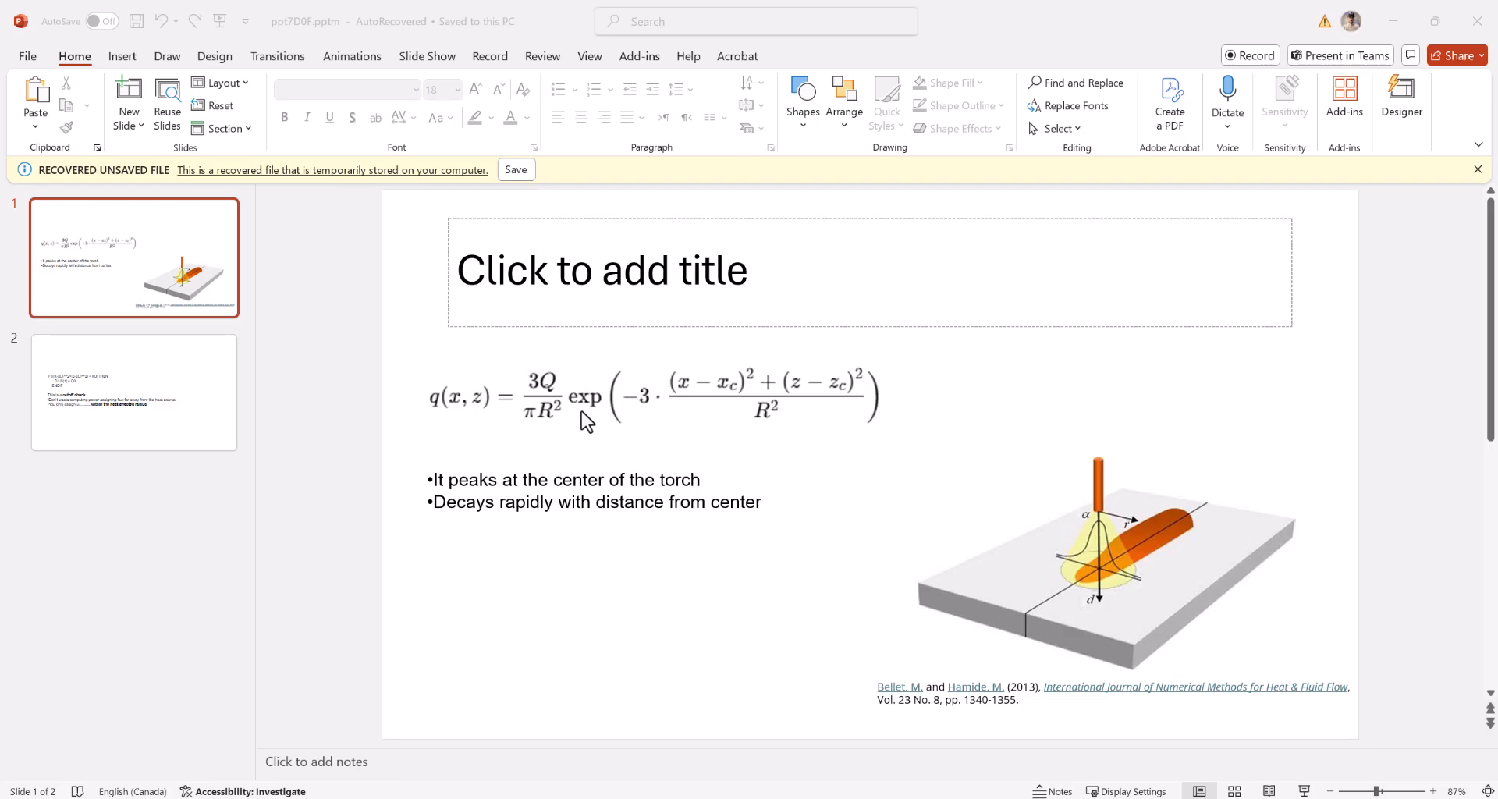
{"action": "mouse_move", "coordinate": [574, 403]}
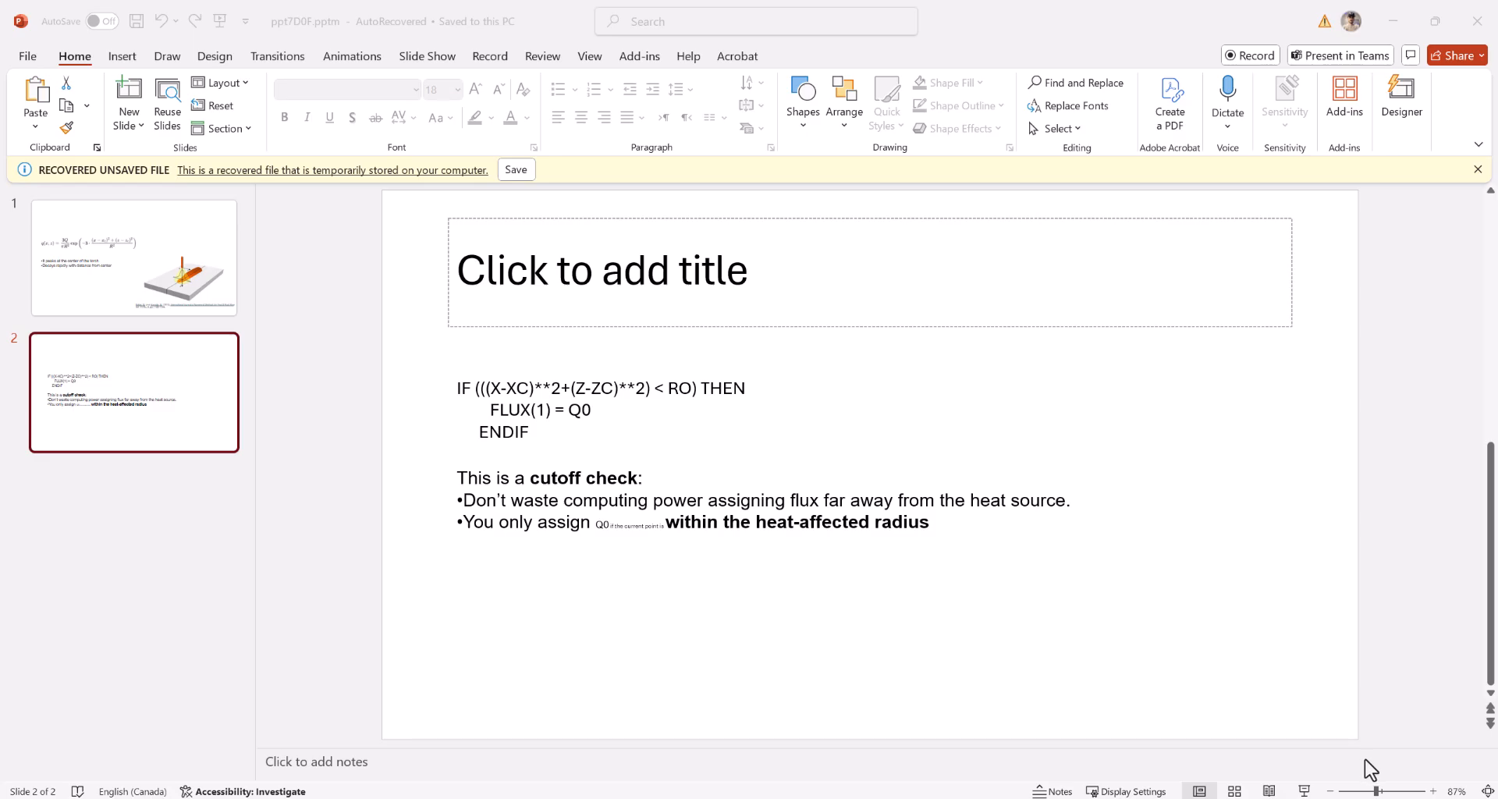
- Highlight RO in the second slide's cutoff IF condition
{"action": "left_click", "coordinate": [673, 388]}
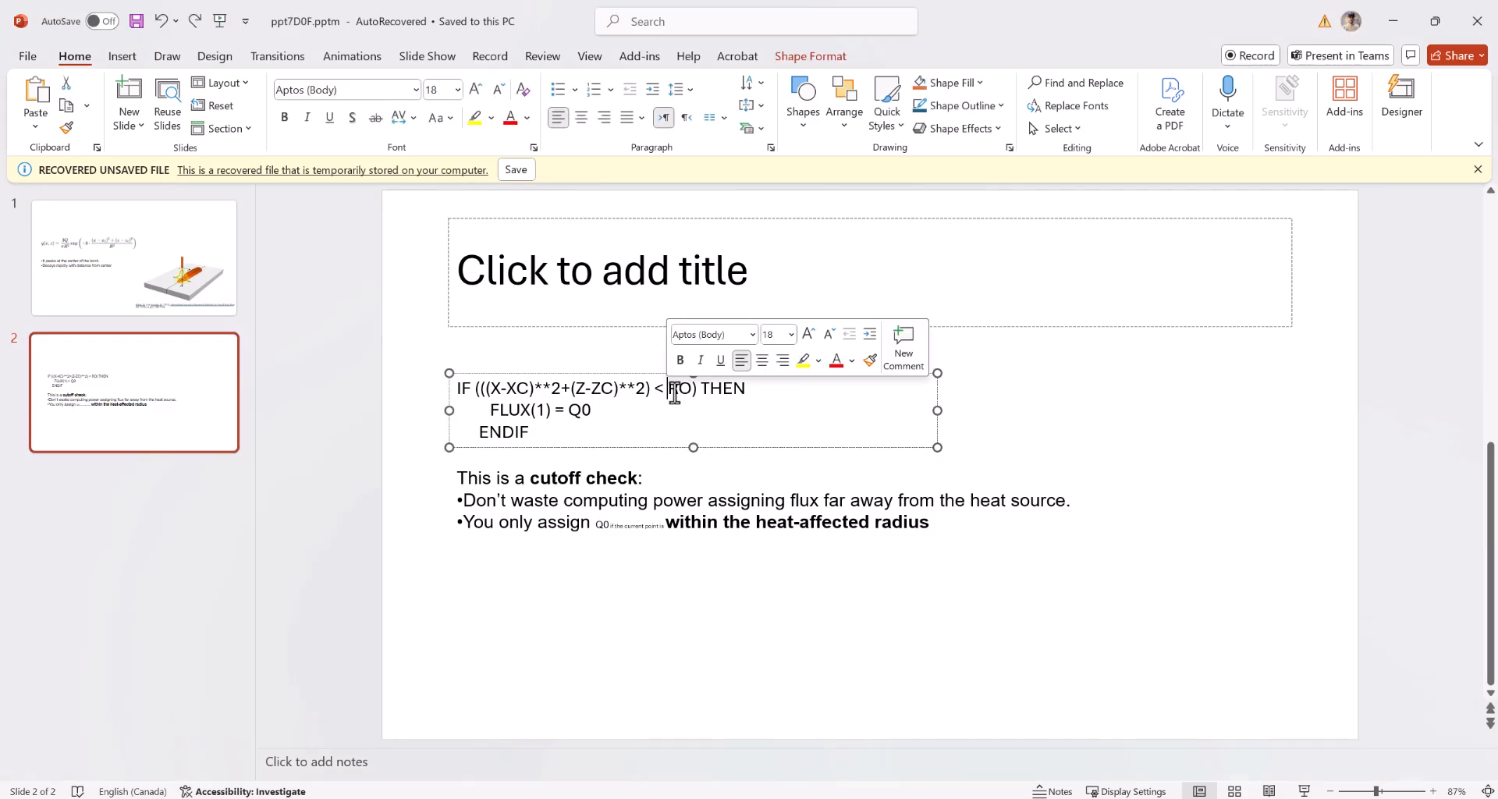
{"action": "double_click", "coordinate": [680, 389]}
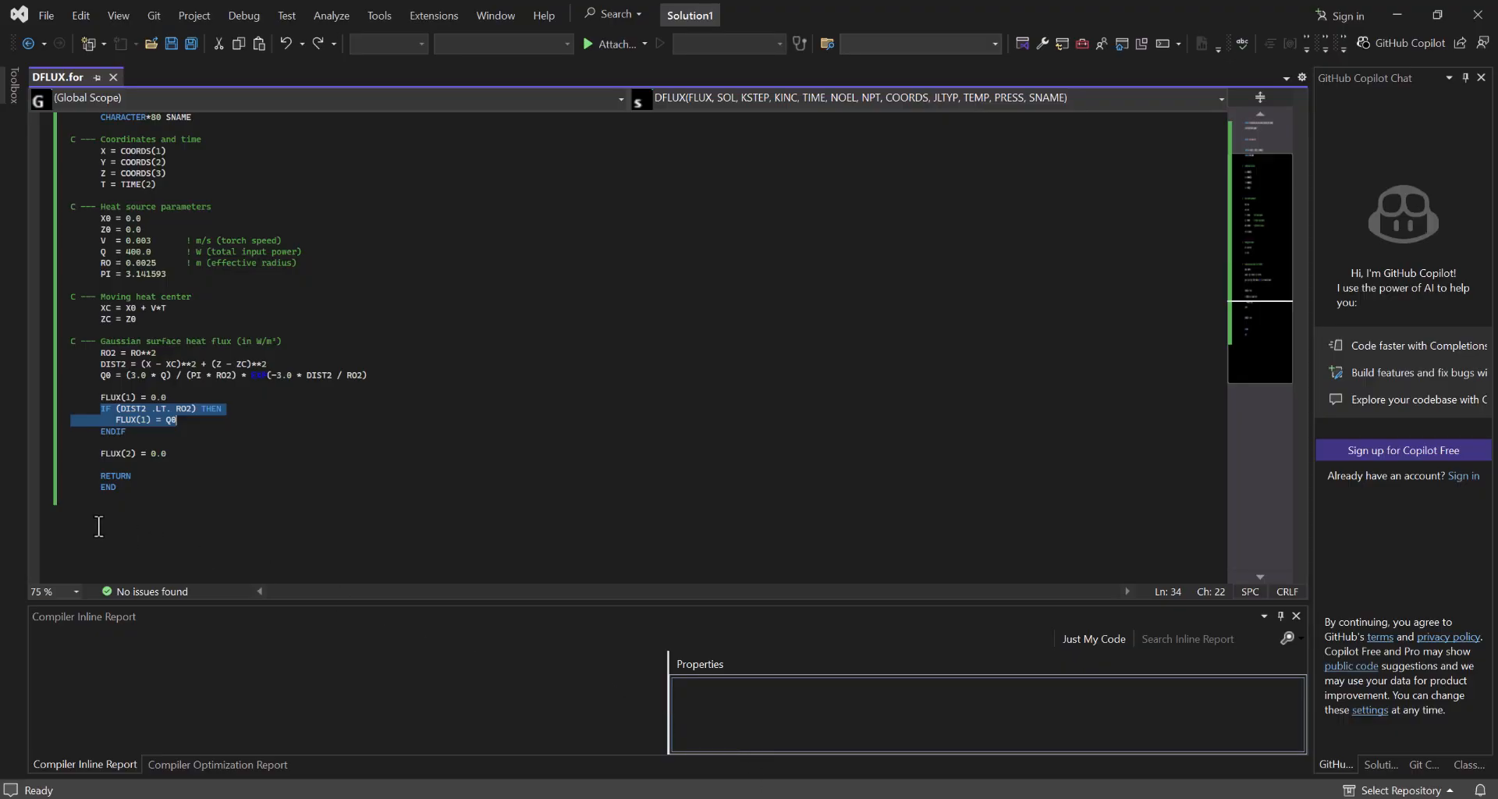
{"action": "left_click", "coordinate": [156, 409]}
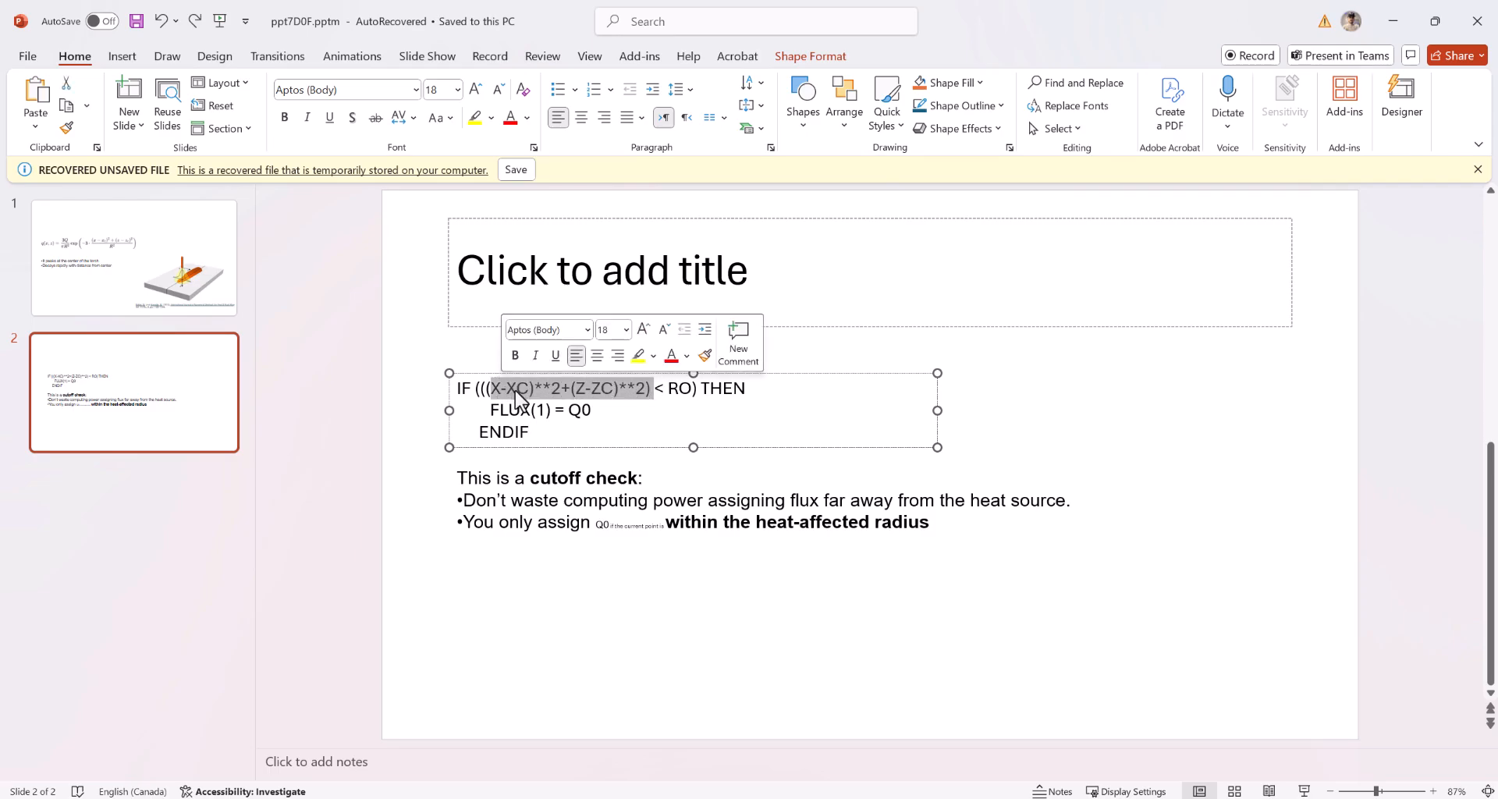
{"action": "type", "text": "DIST2 .LT. RO2) THEN"}
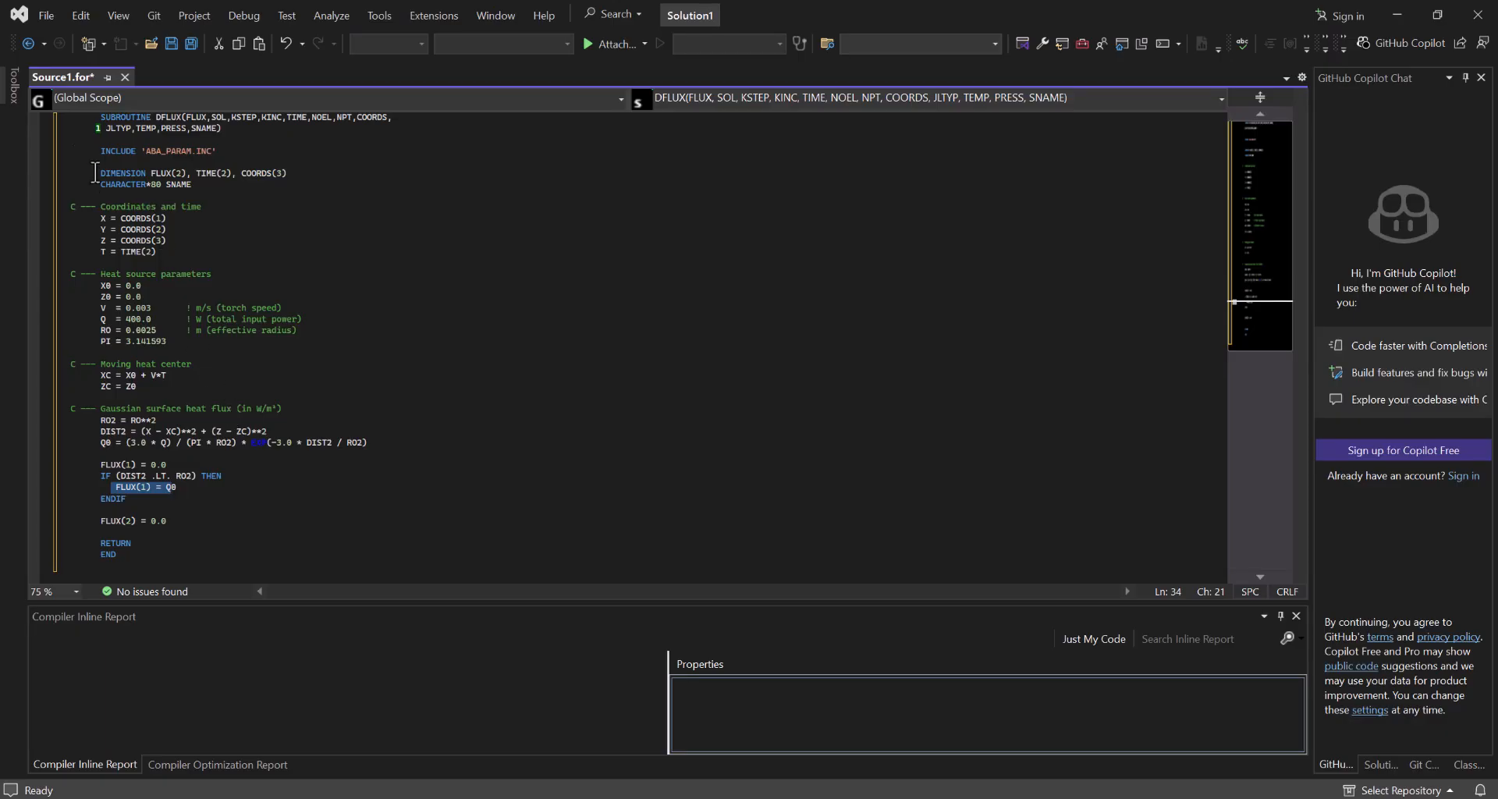
- Save Source1.for as DFLUX.for in the WeldingDFLUX folder
{"action": "left_click", "coordinate": [47, 16]}
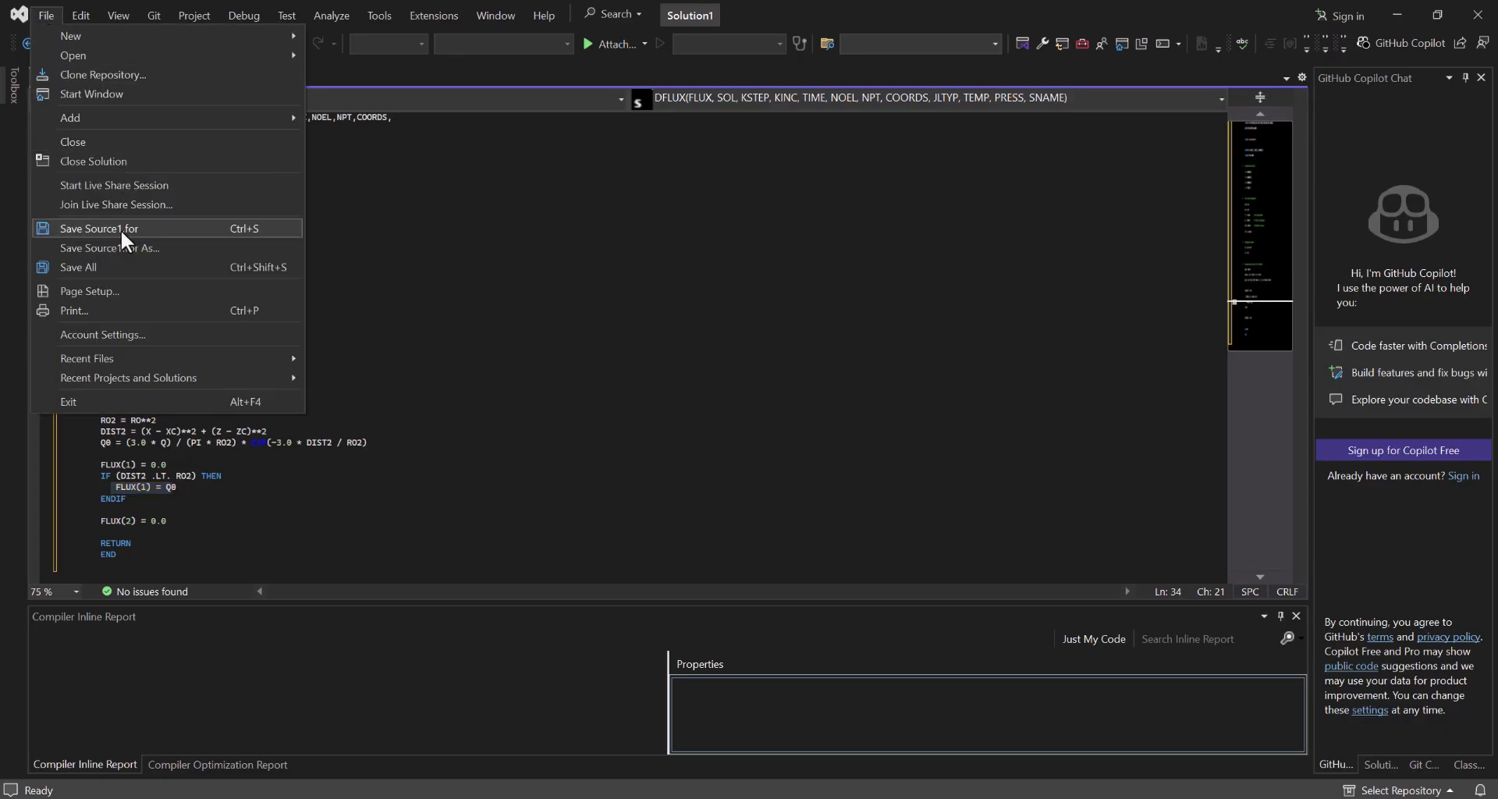
{"action": "left_click", "coordinate": [110, 248]}
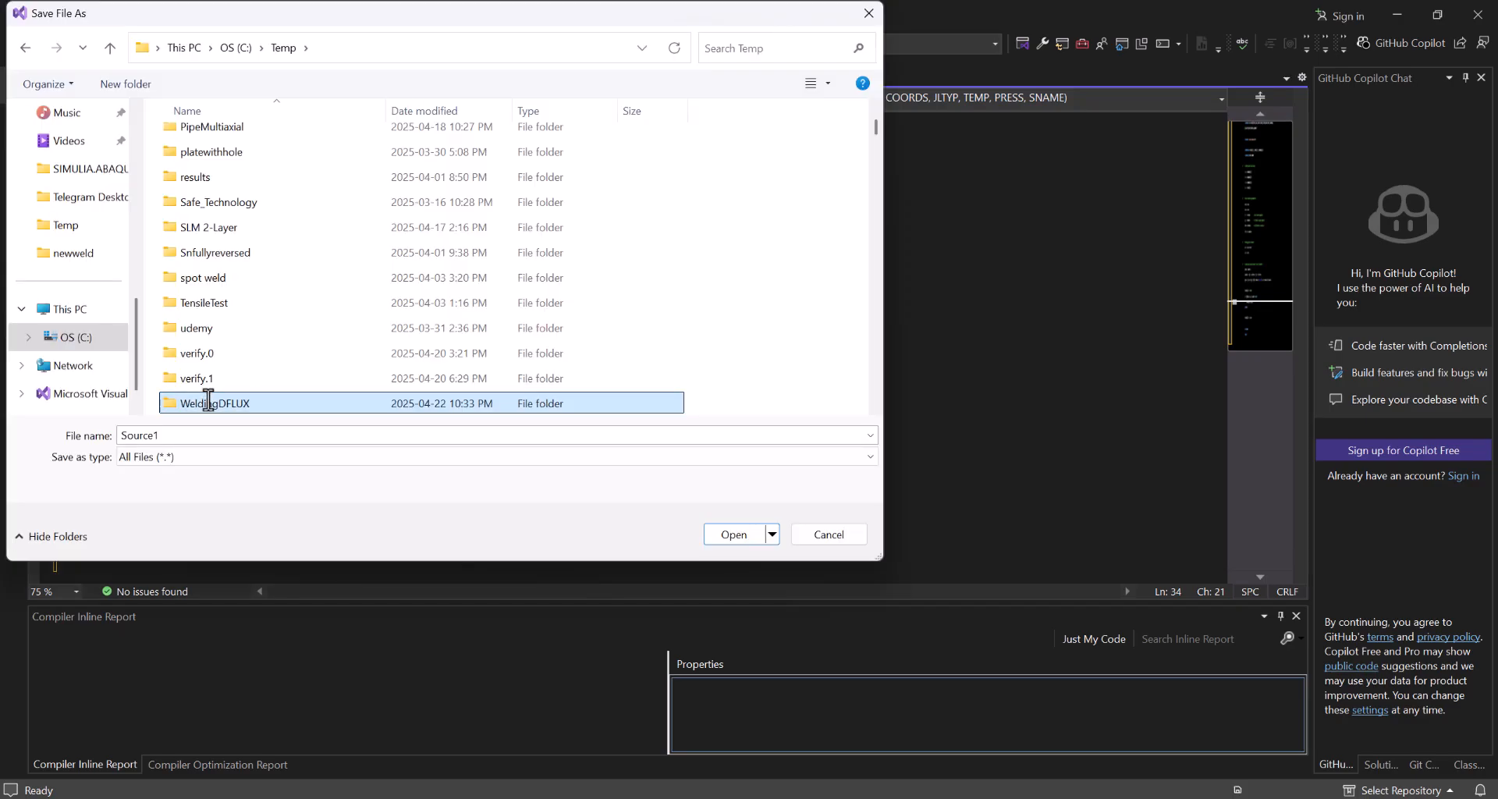
{"action": "double_click", "coordinate": [217, 403]}
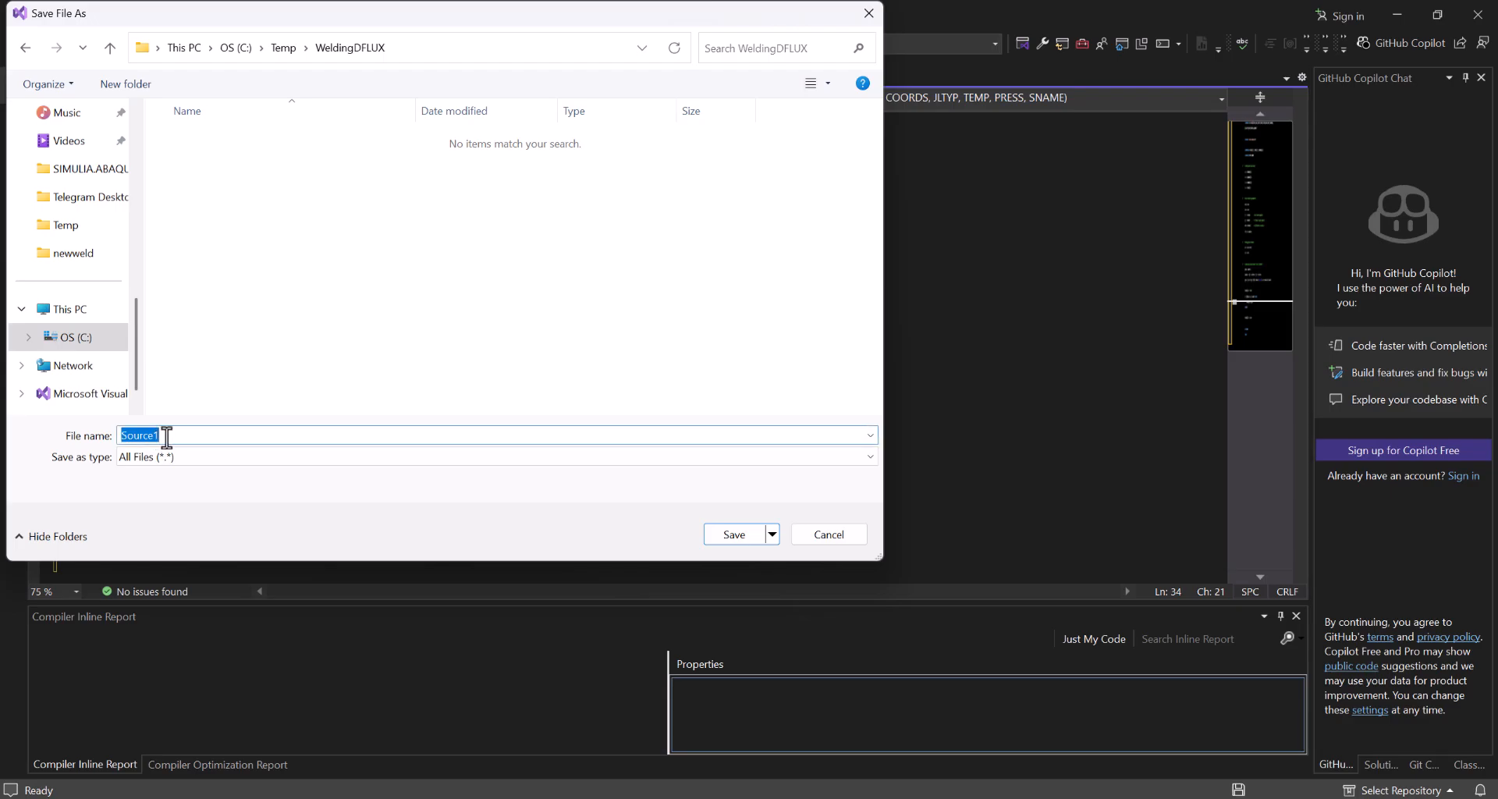
{"action": "type", "text": "DFLUX"}
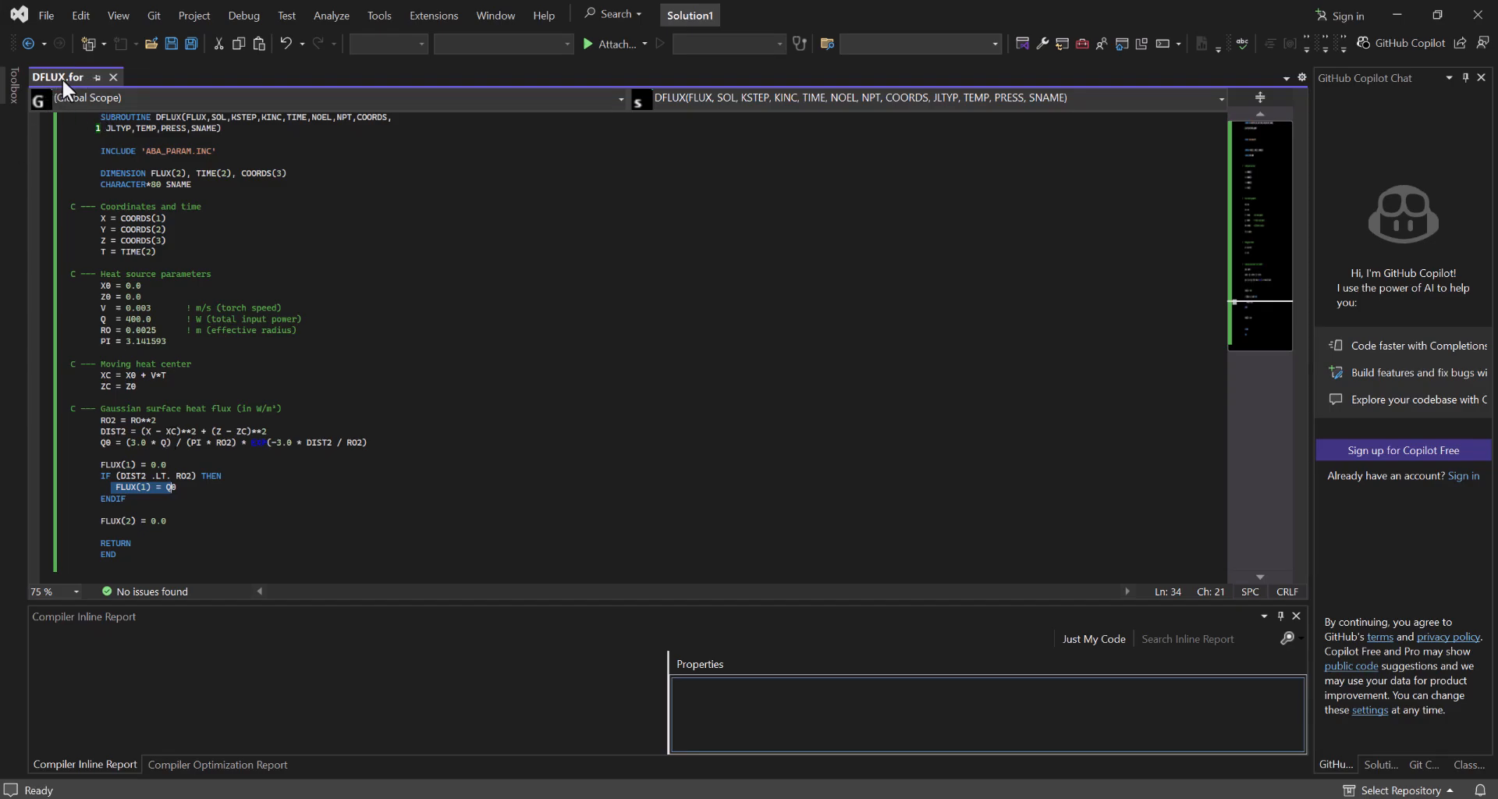
{"action": "mouse_move", "coordinate": [1178, 773]}
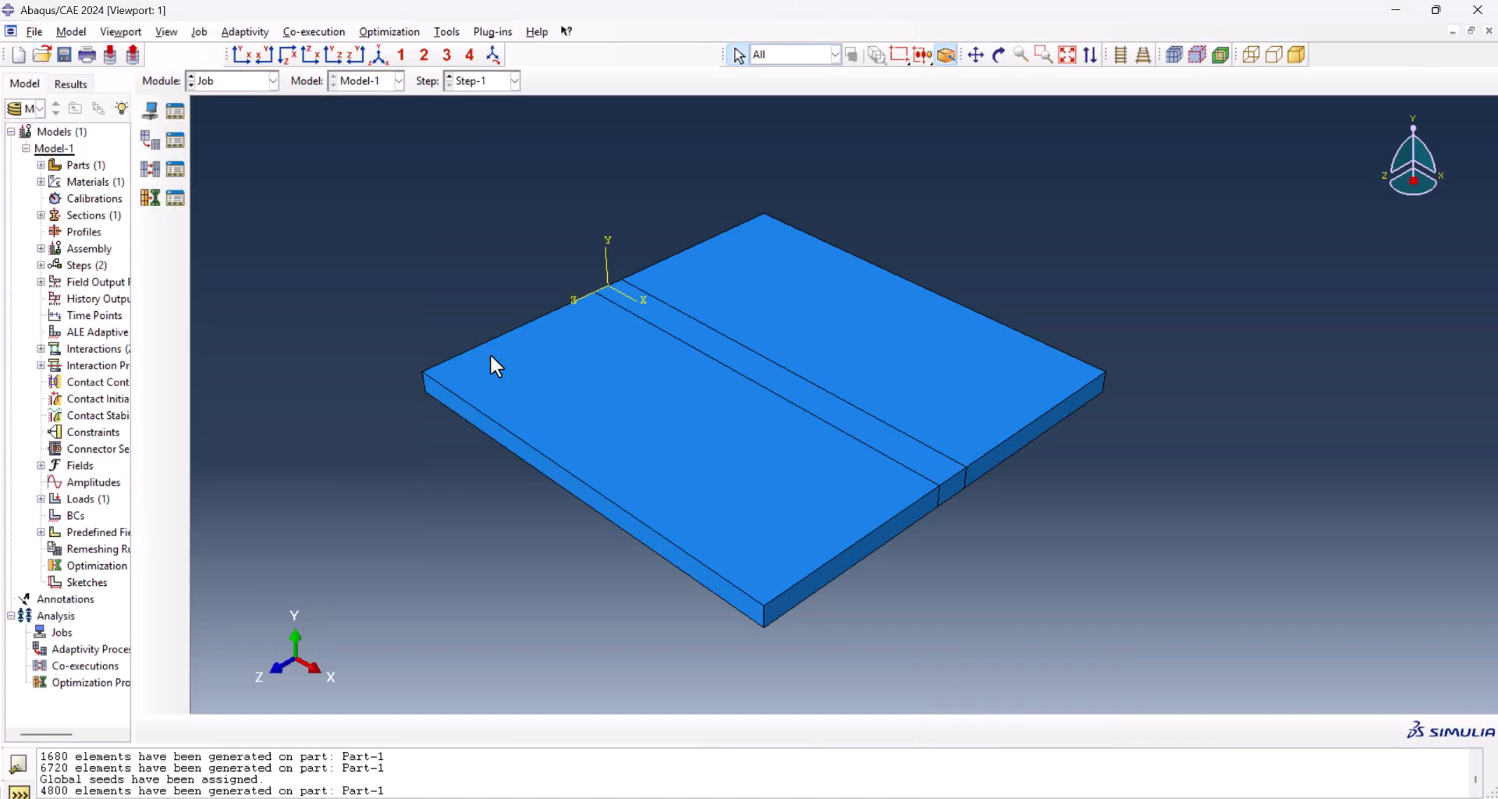
{"action": "mouse_move", "coordinate": [70, 32]}
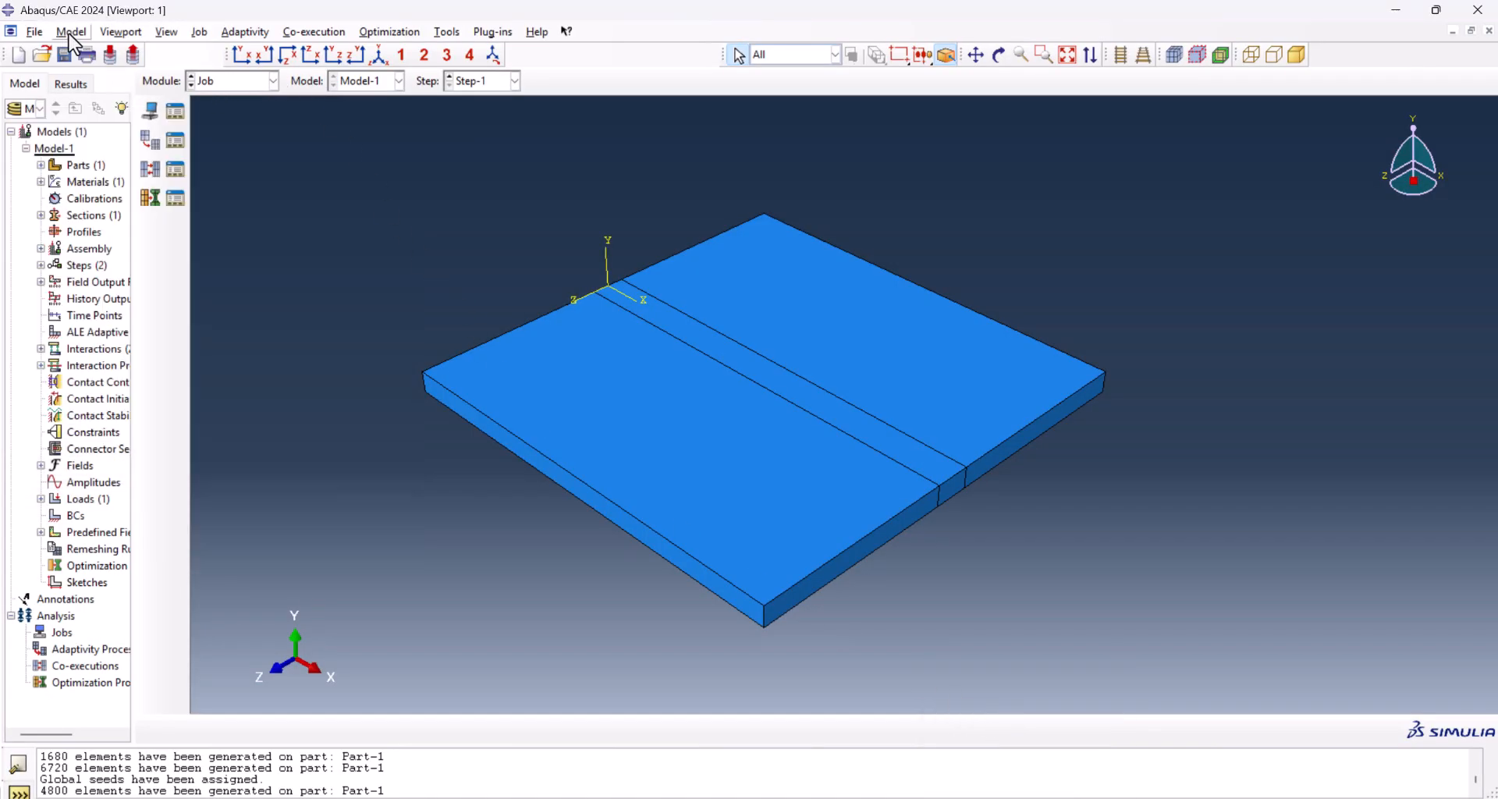
- Set Model-1's absolute zero to -273.15 and the Stefan-Boltzmann constant to 5.669
{"action": "left_click", "coordinate": [69, 31]}
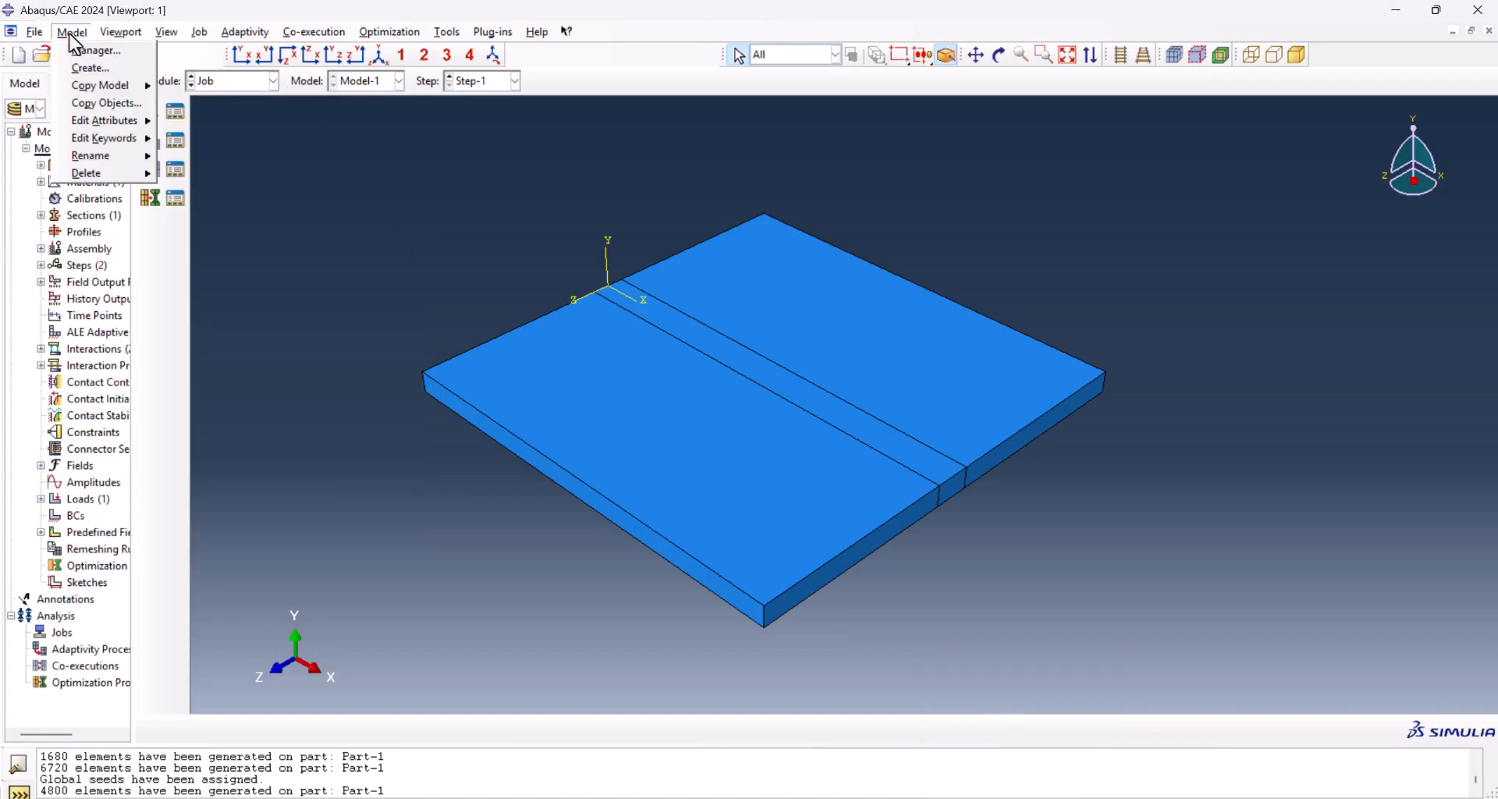
{"action": "mouse_move", "coordinate": [129, 124]}
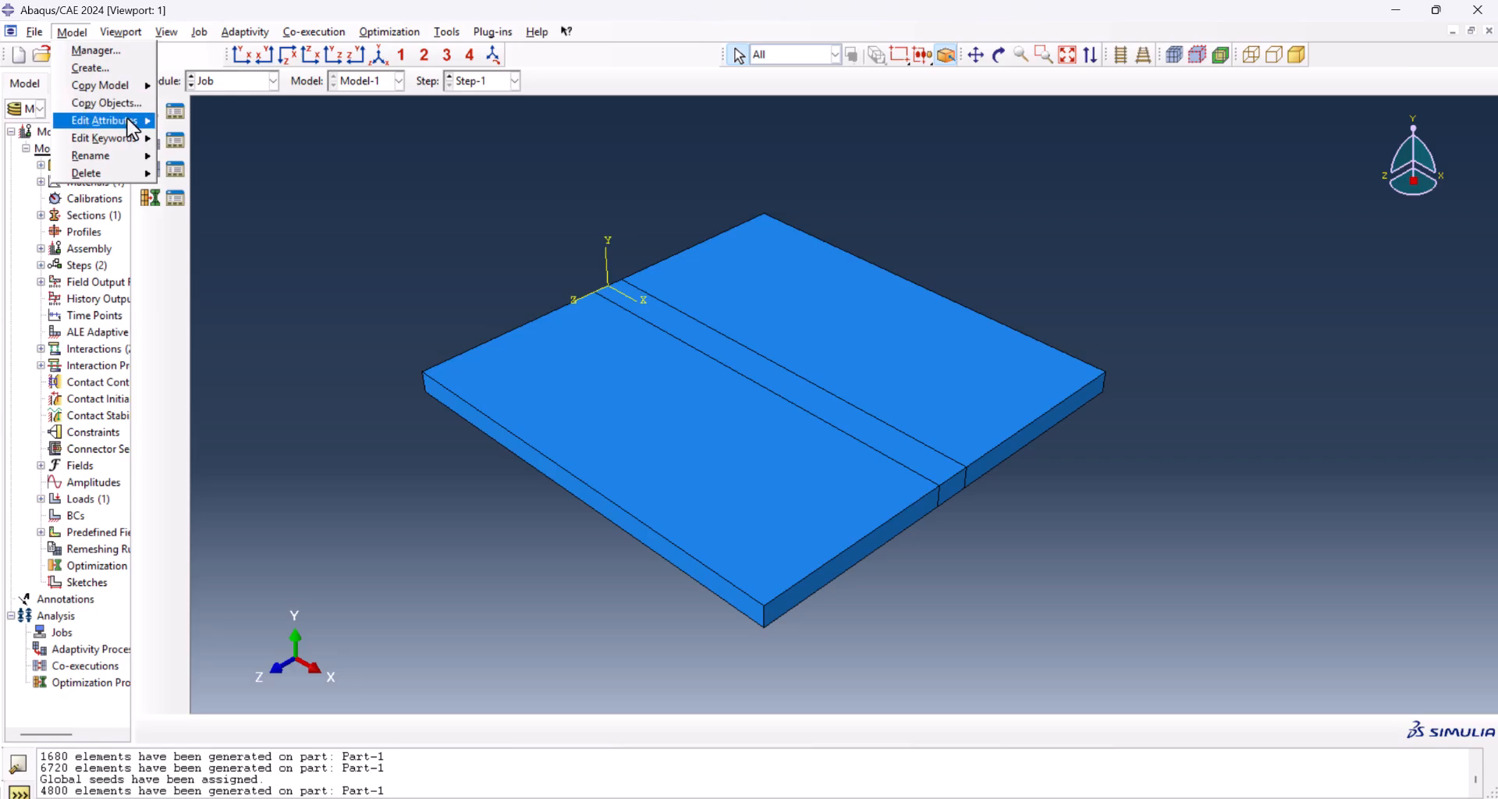
{"action": "left_click", "coordinate": [94, 120]}
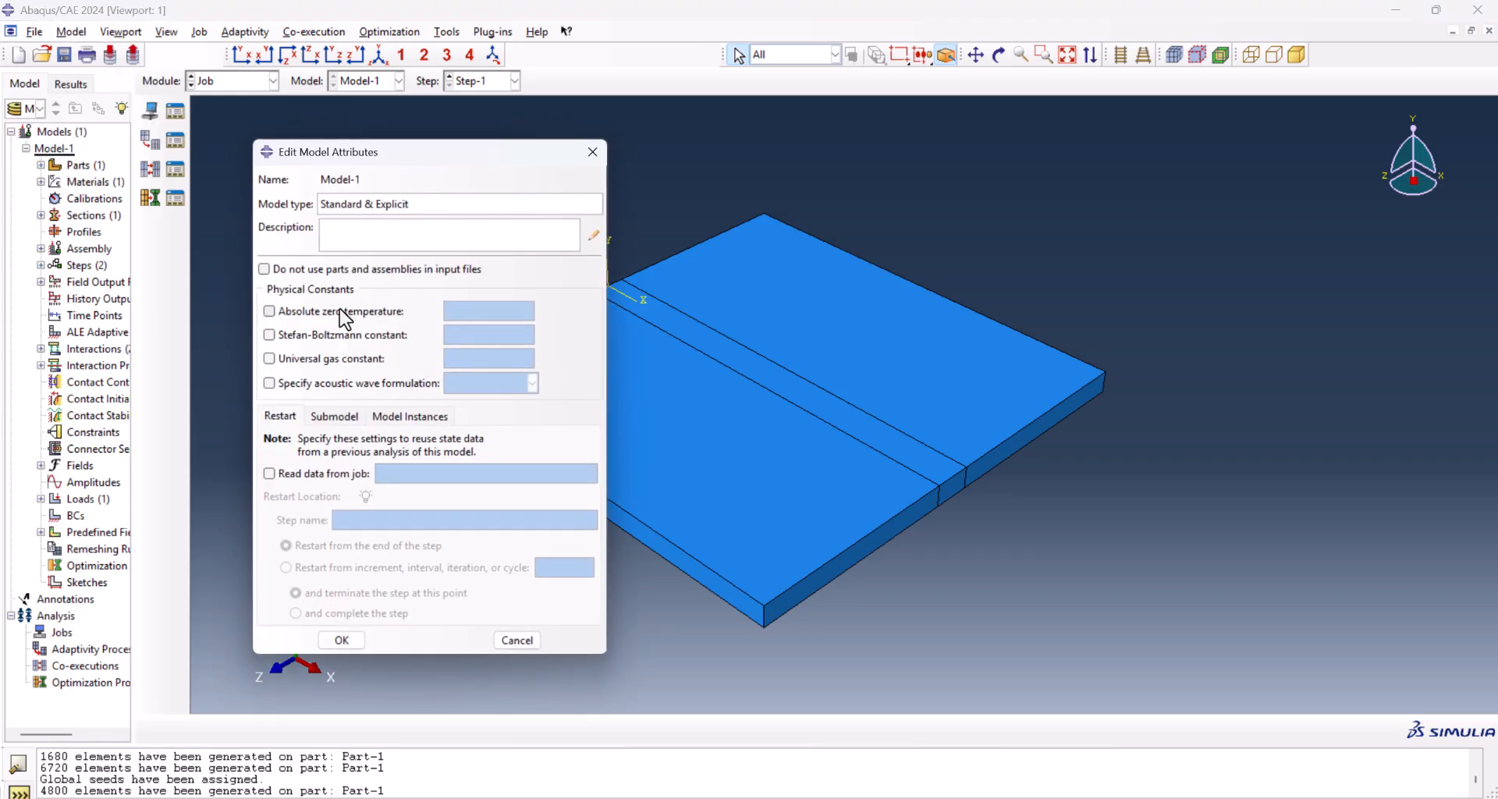
{"action": "left_click", "coordinate": [269, 311]}
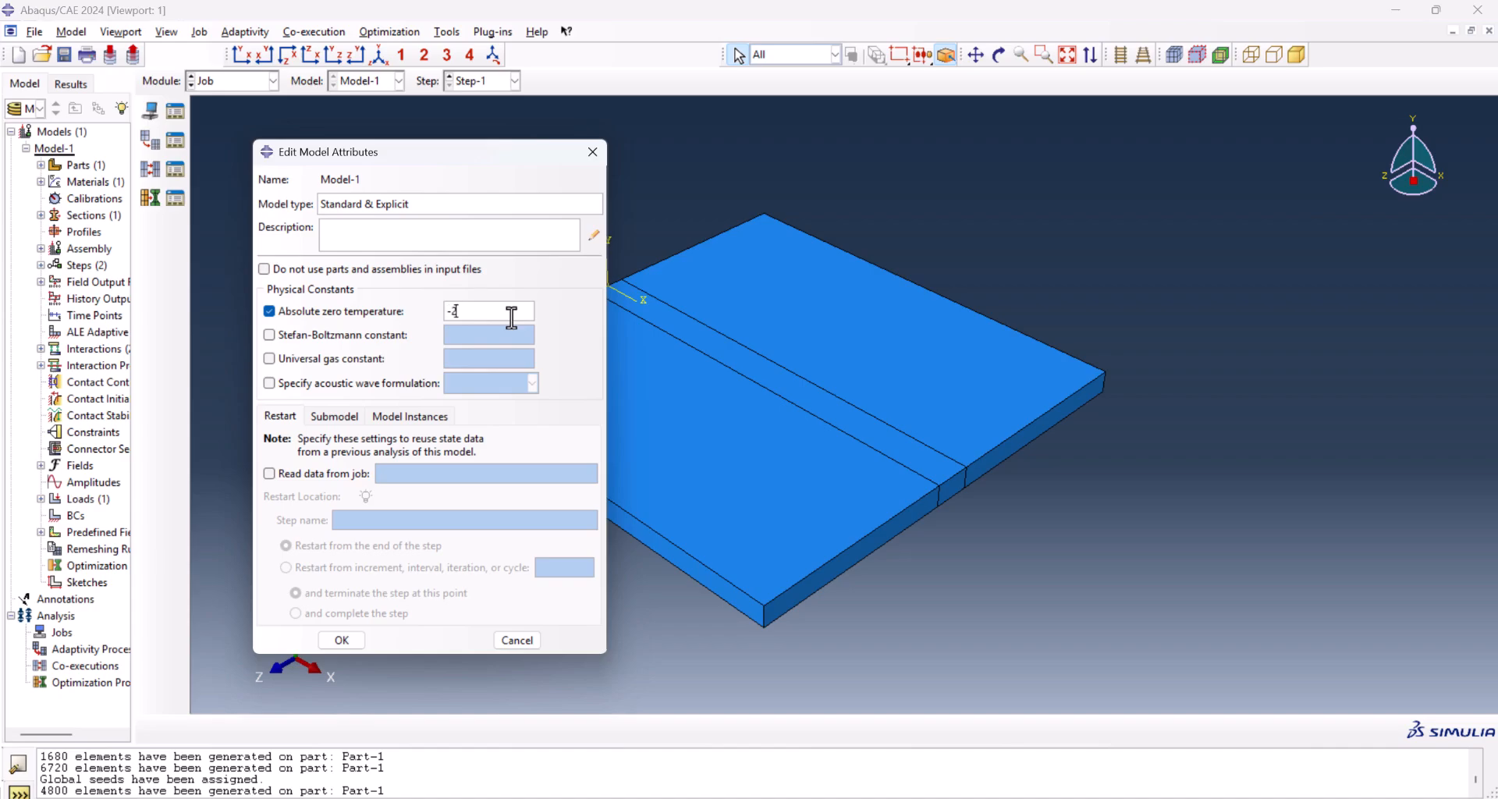
{"action": "type", "text": "273.15"}
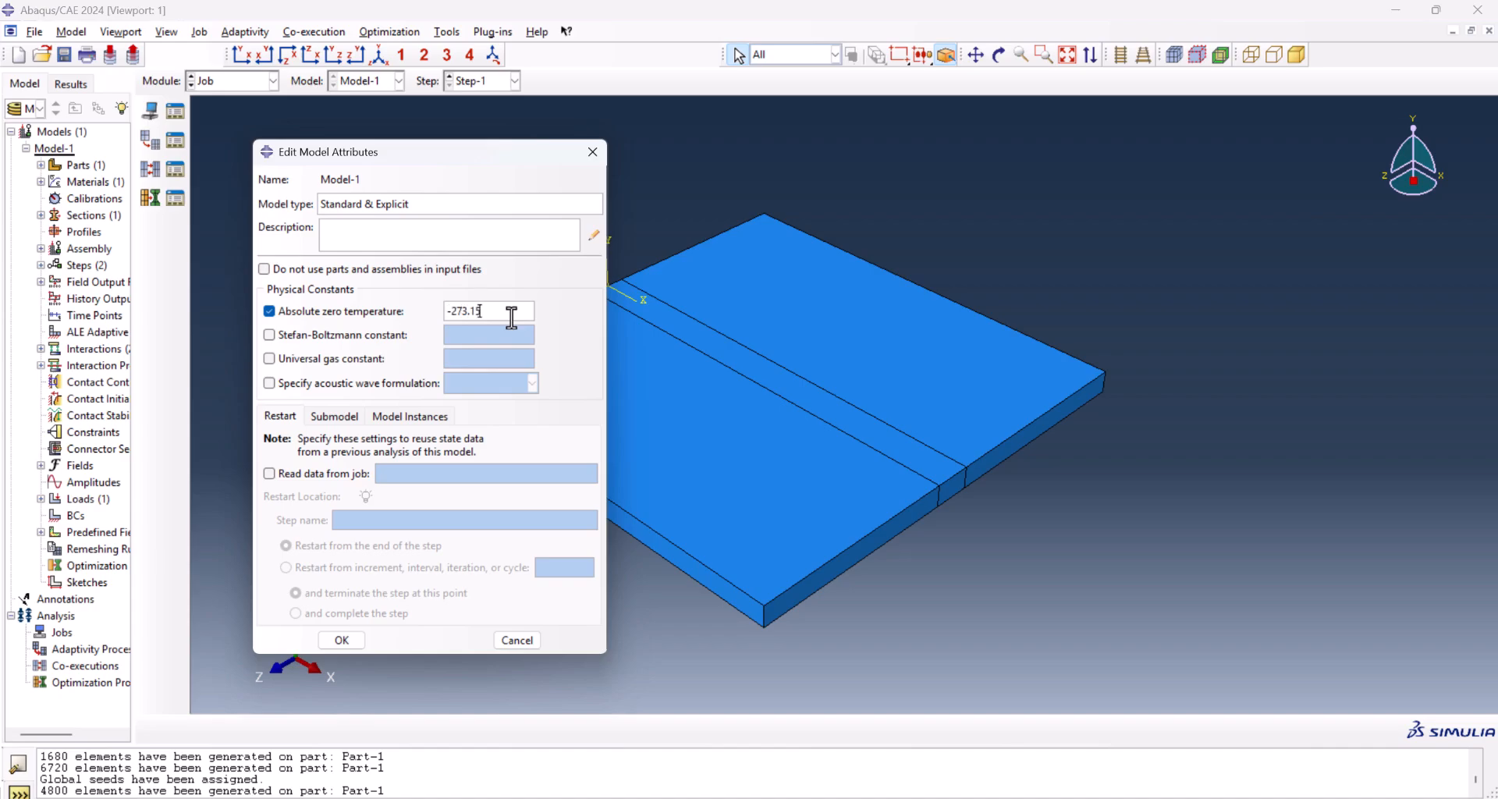
{"action": "left_click", "coordinate": [269, 335]}
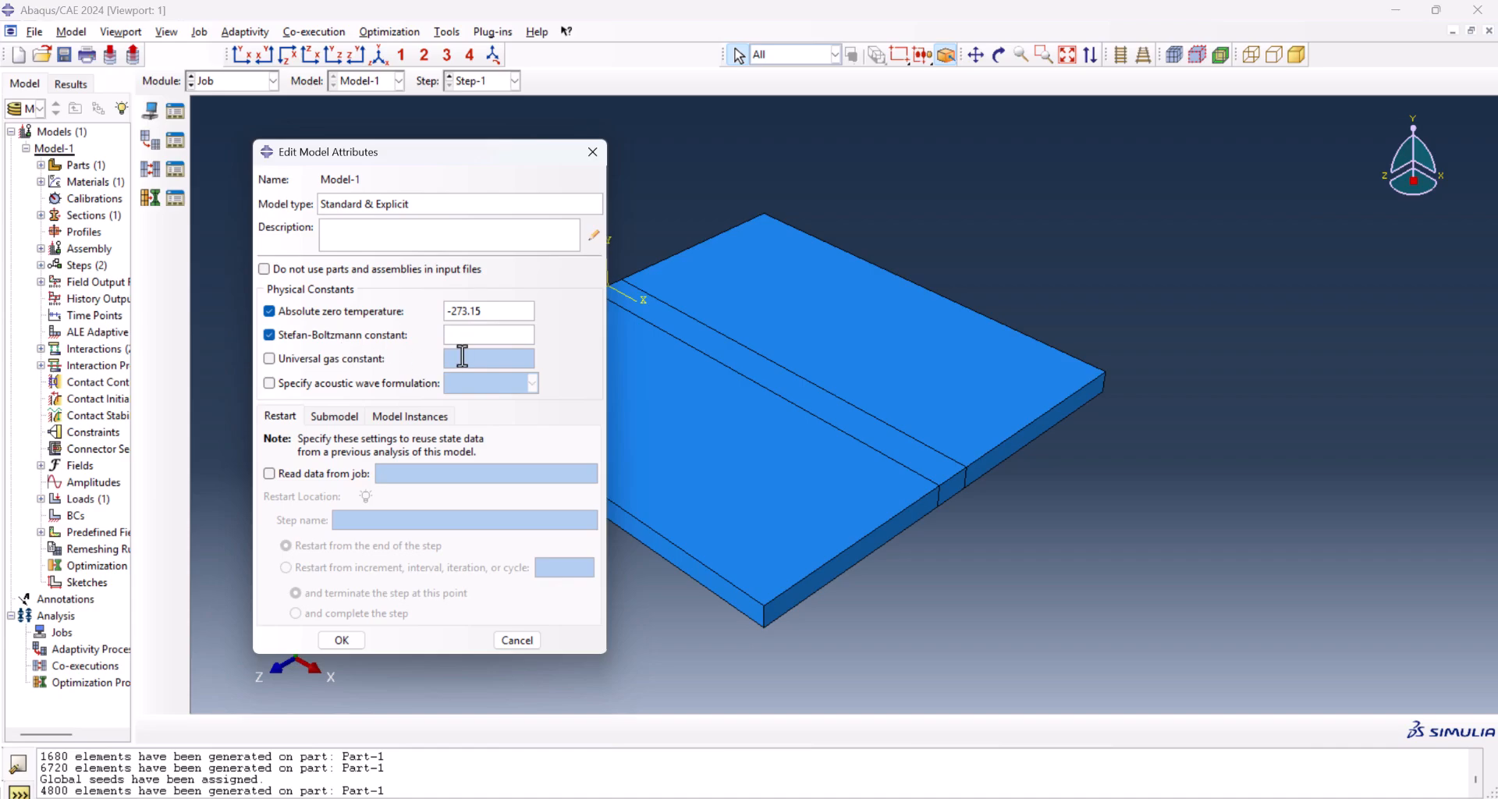
{"action": "type", "text": "5.669"}
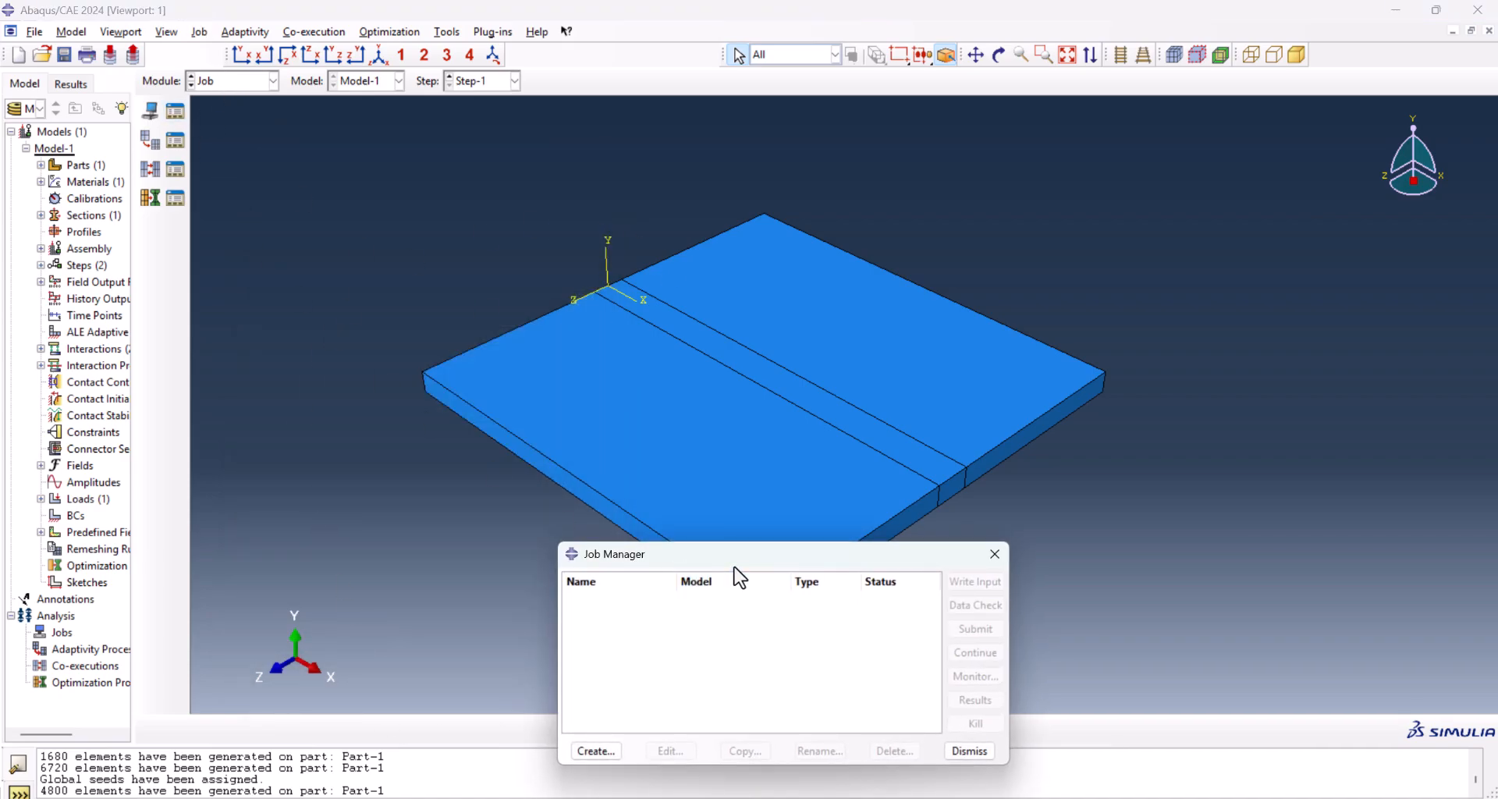
- Create job WeldingDFLUXDIST for Model-1 using DFLUX.for as the user subroutine file
{"action": "left_click", "coordinate": [596, 751]}
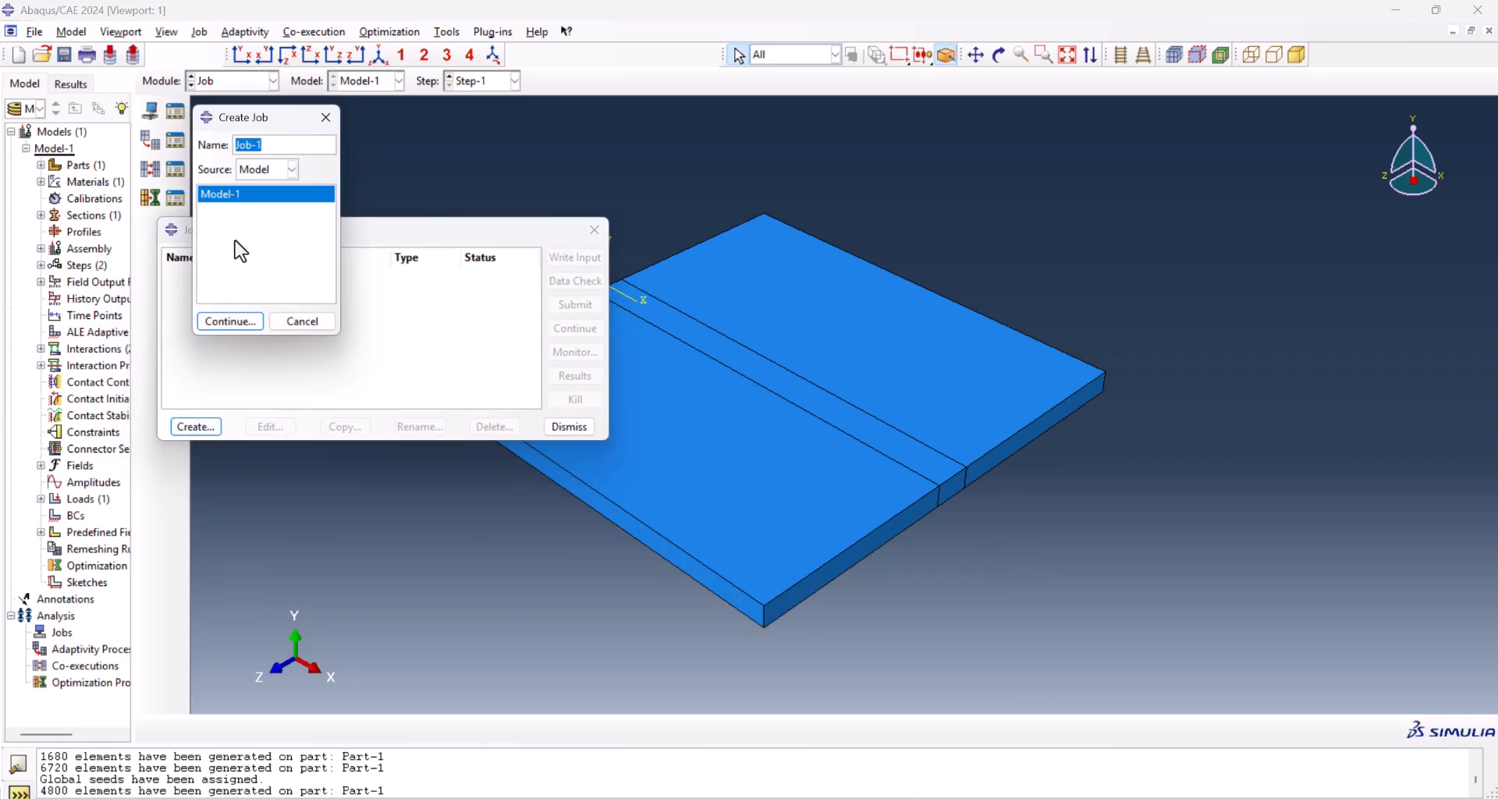
{"action": "mouse_move", "coordinate": [267, 277]}
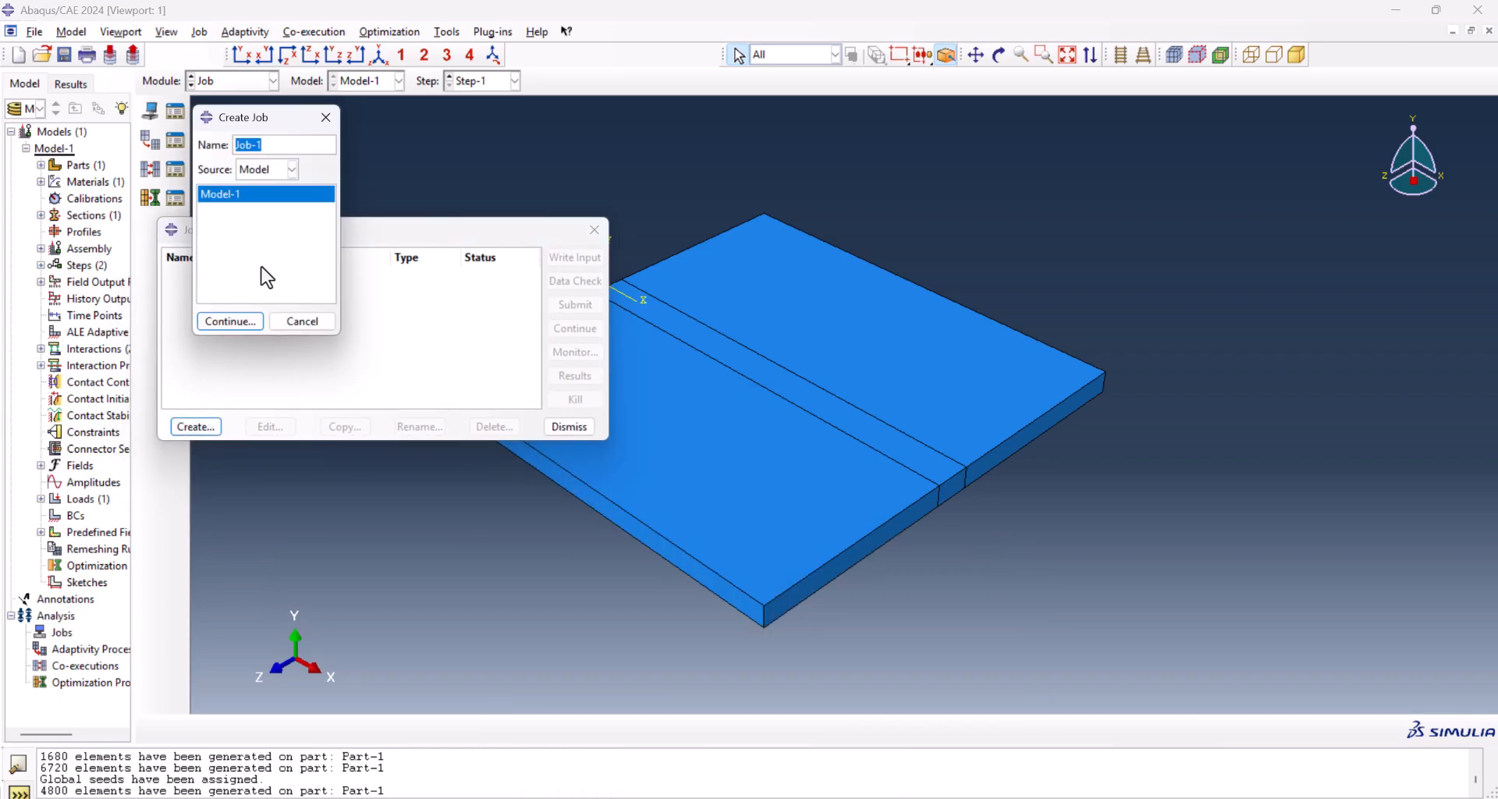
{"action": "type", "text": "WeldingDFLUX"}
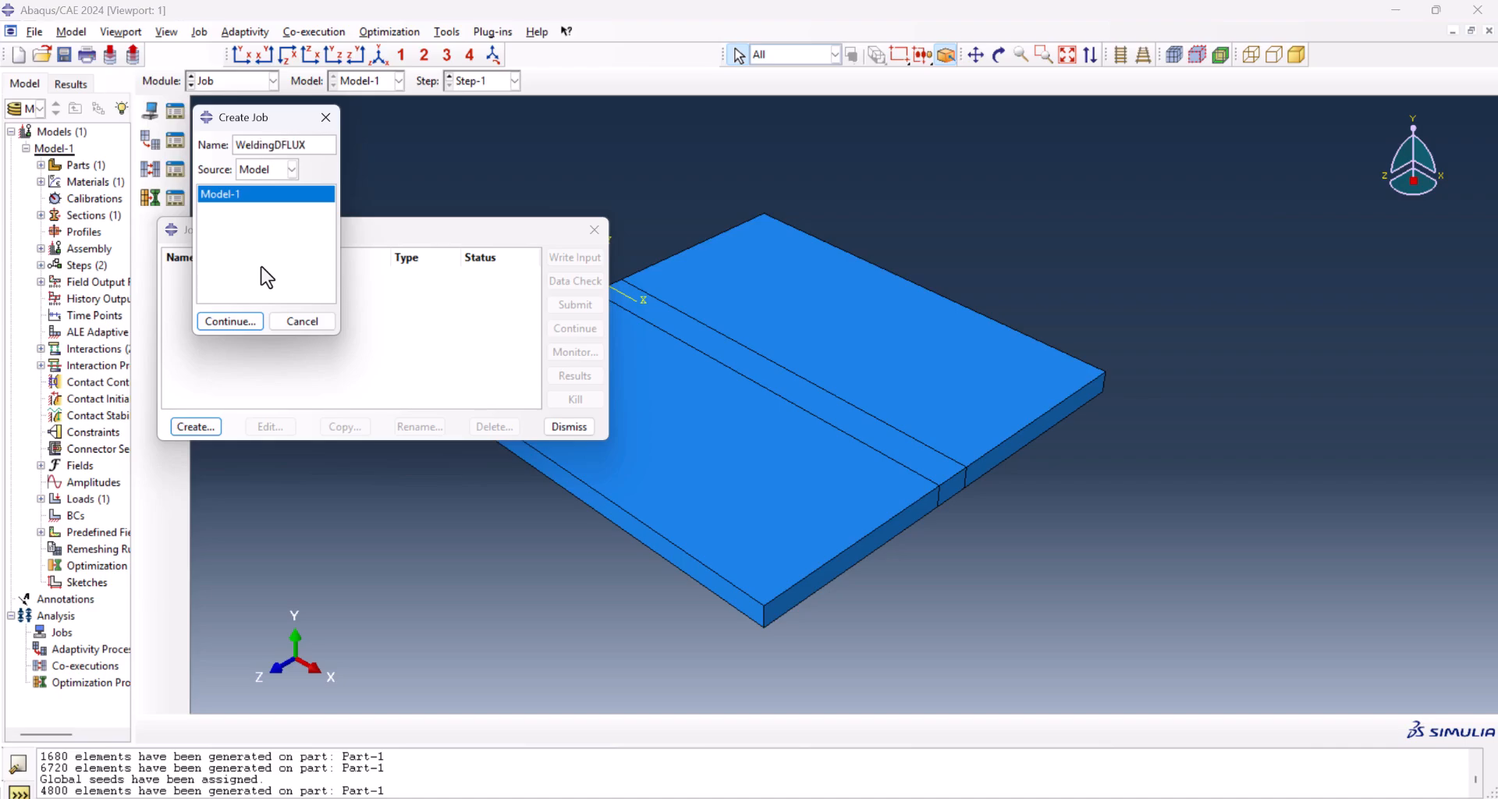
{"action": "type", "text": "D"}
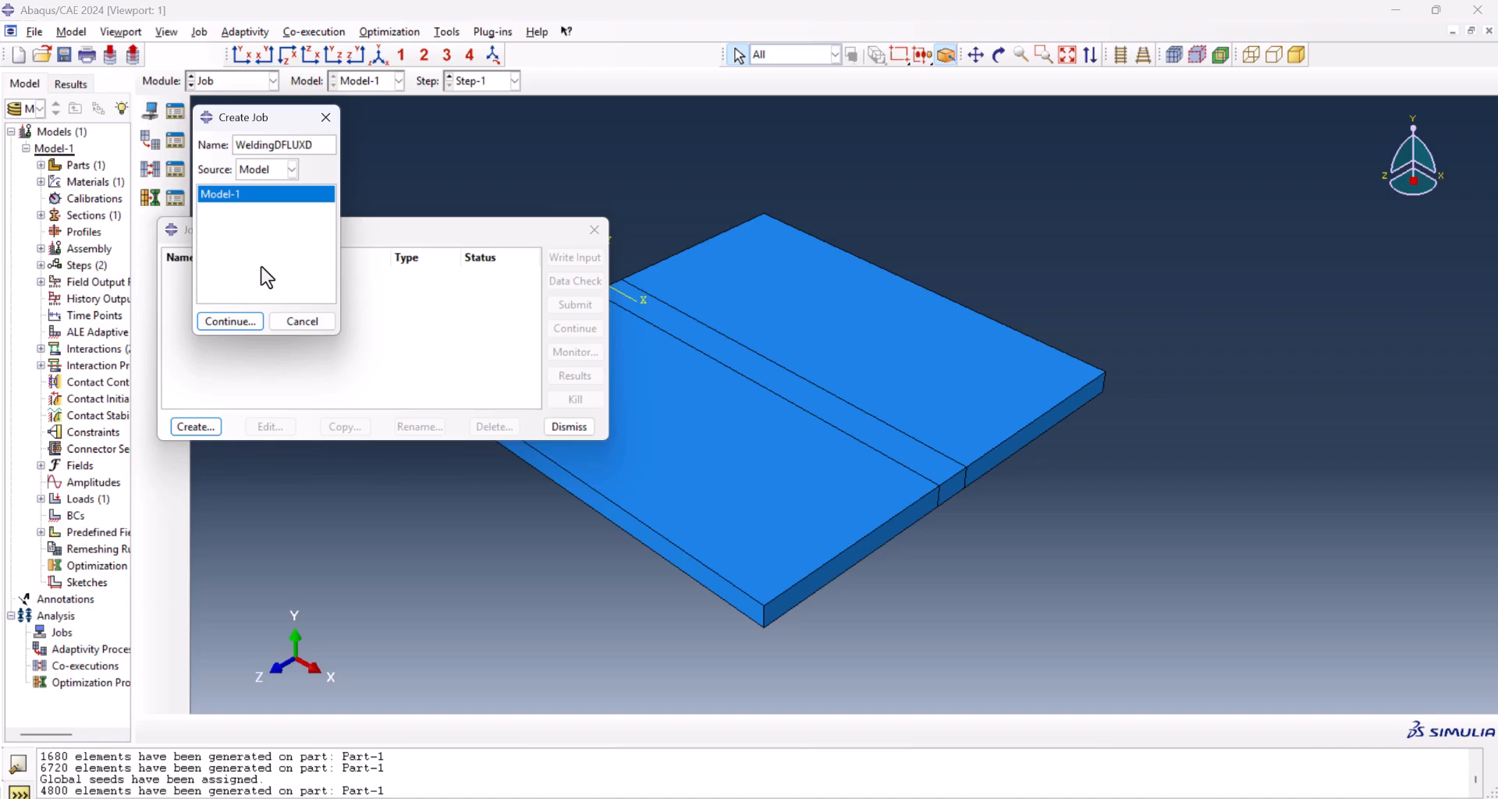
{"action": "type", "text": "IST"}
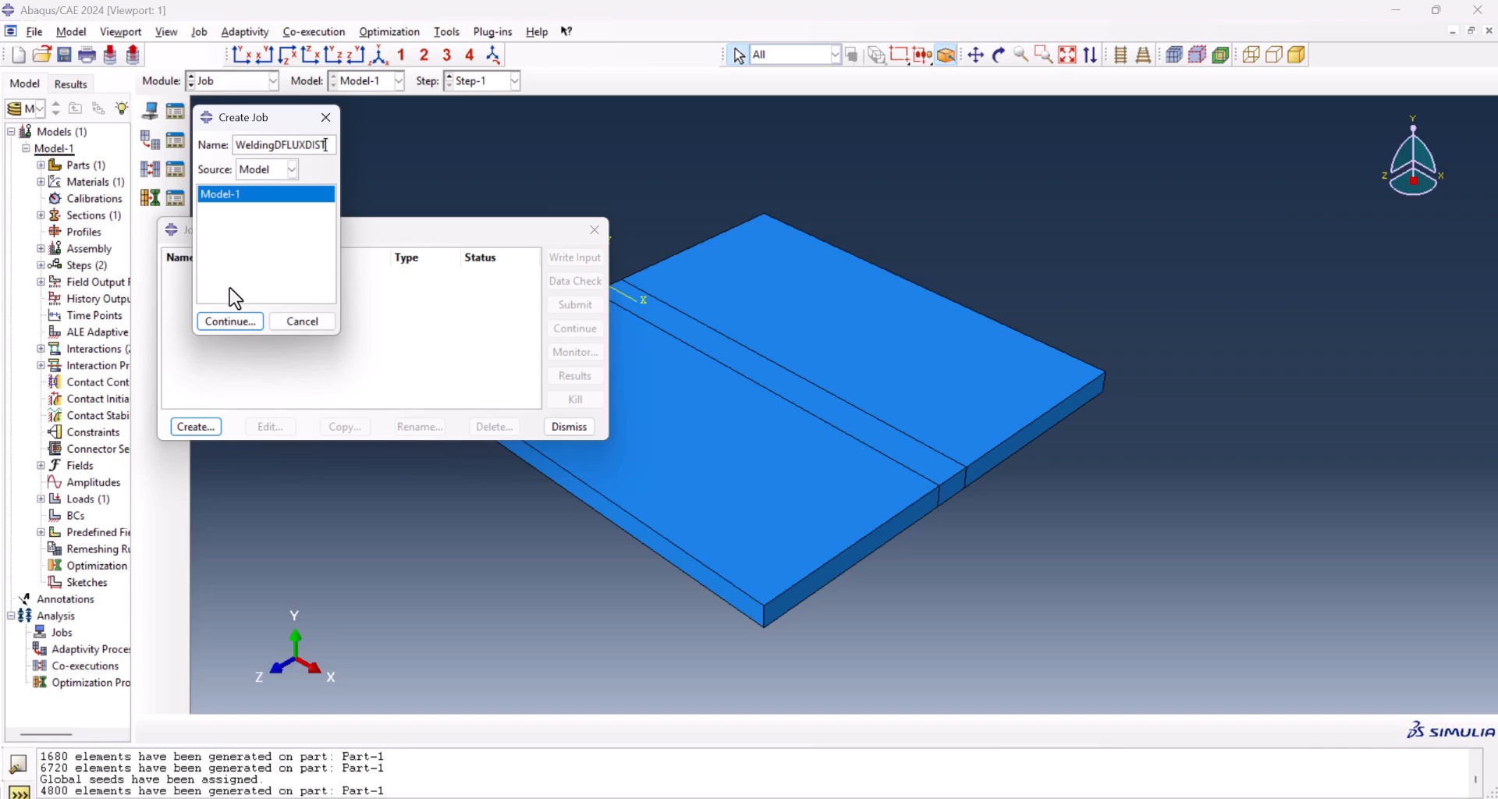
{"action": "left_click", "coordinate": [229, 320]}
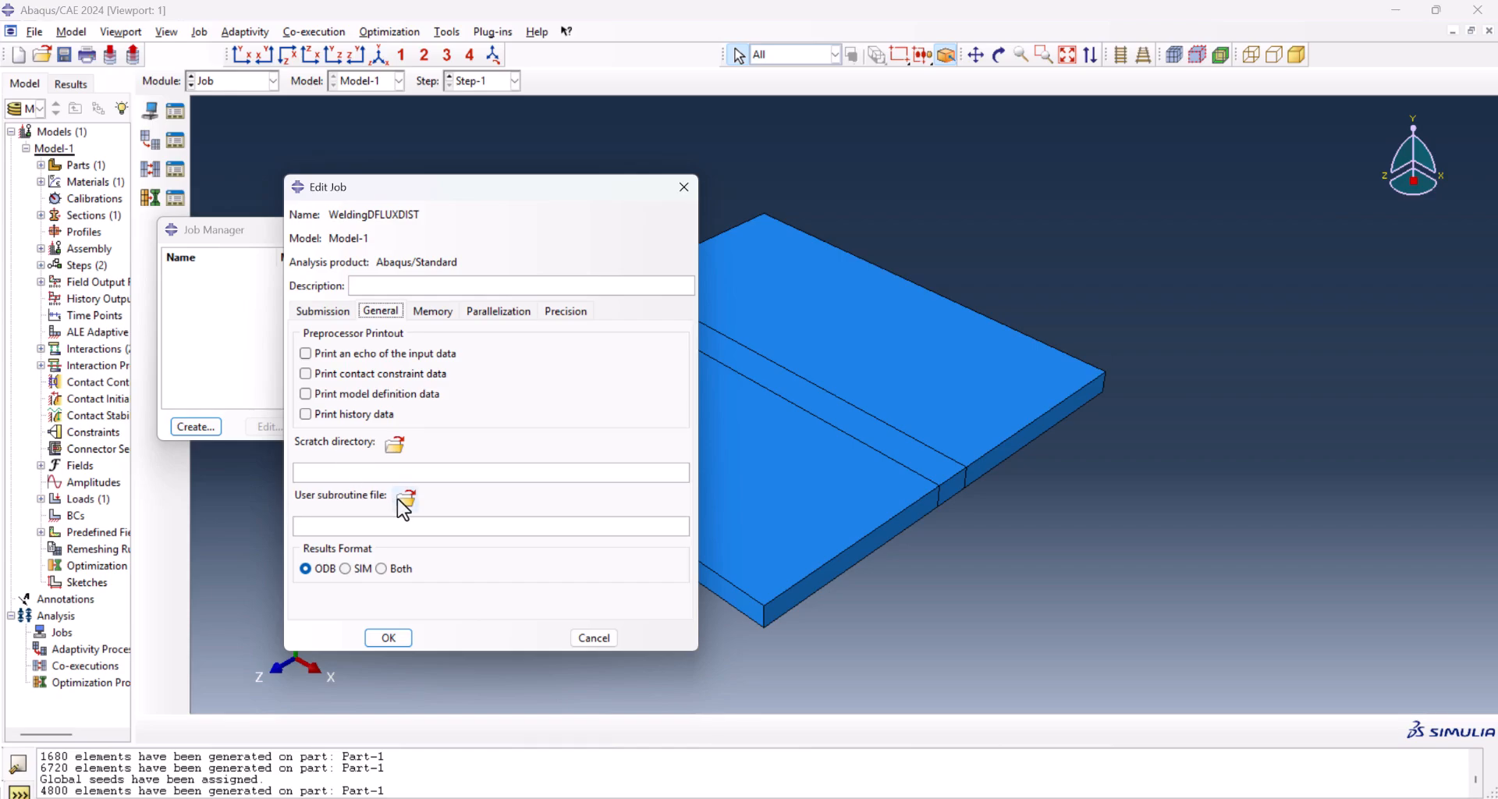
{"action": "left_click", "coordinate": [404, 498]}
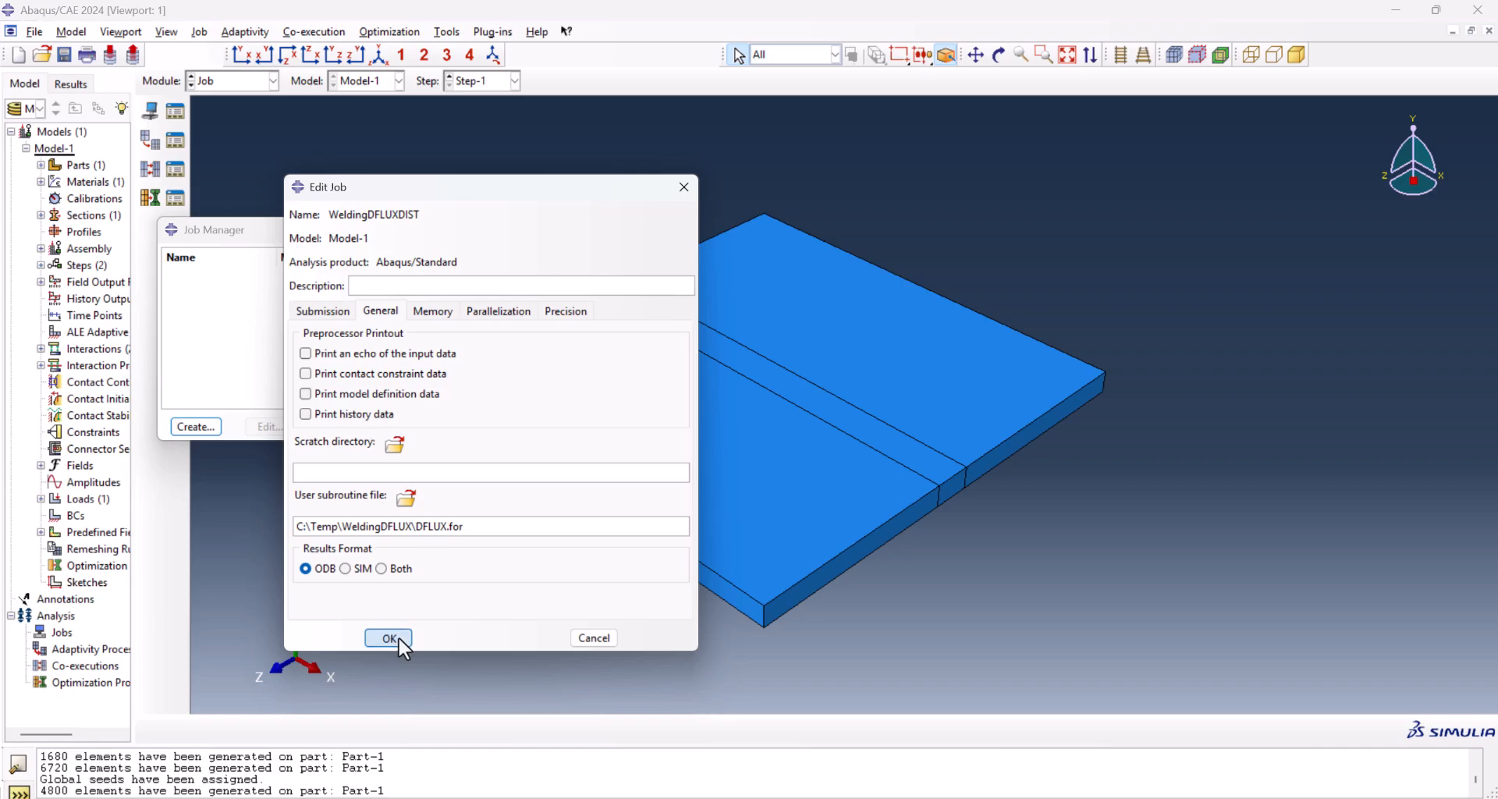
{"action": "left_click", "coordinate": [388, 637]}
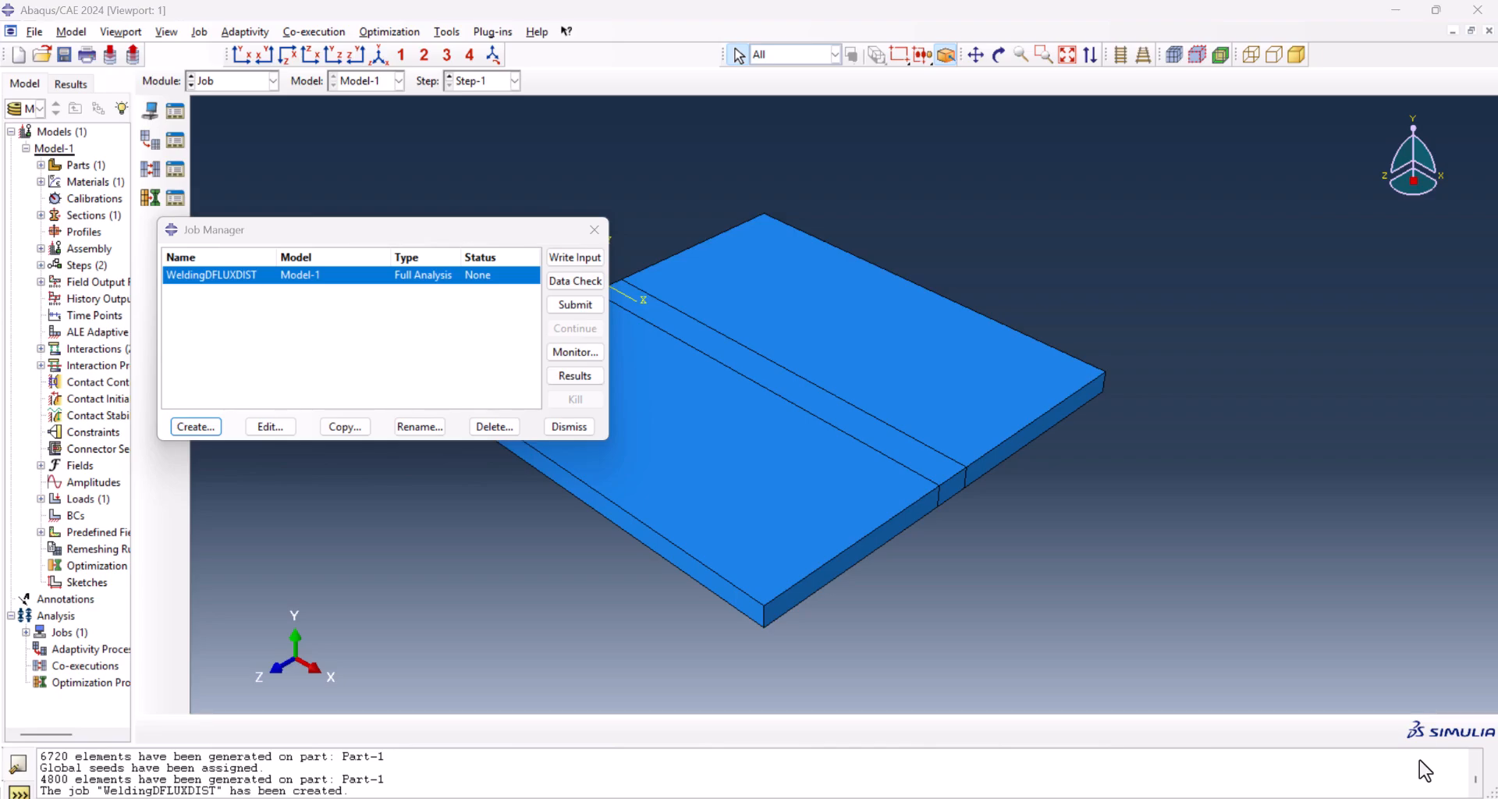
- Submit WeldingDFLUXDIST, accept the history output warning, and close the completed monitor
{"action": "left_click", "coordinate": [575, 305]}
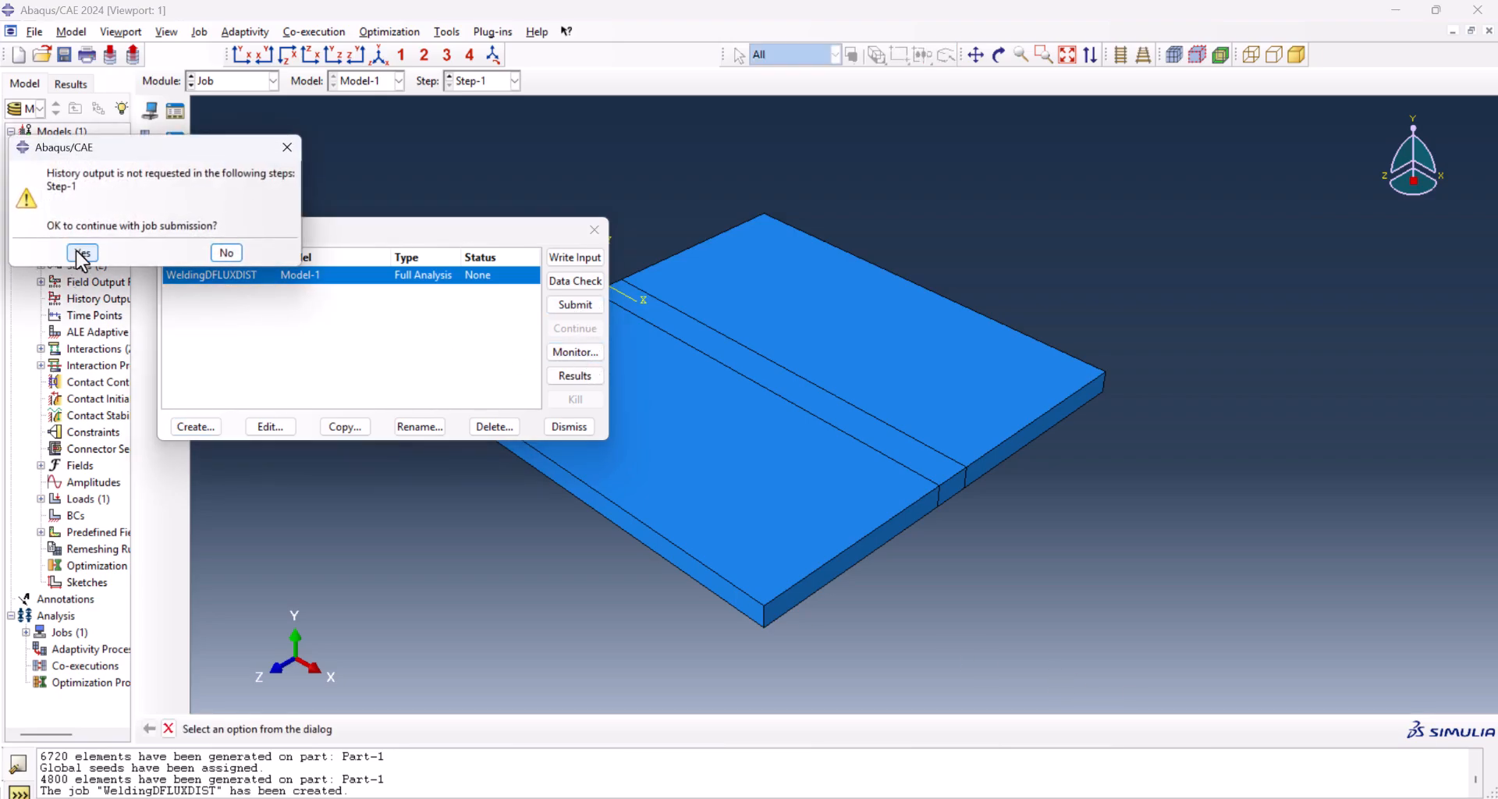
{"action": "left_click", "coordinate": [82, 253]}
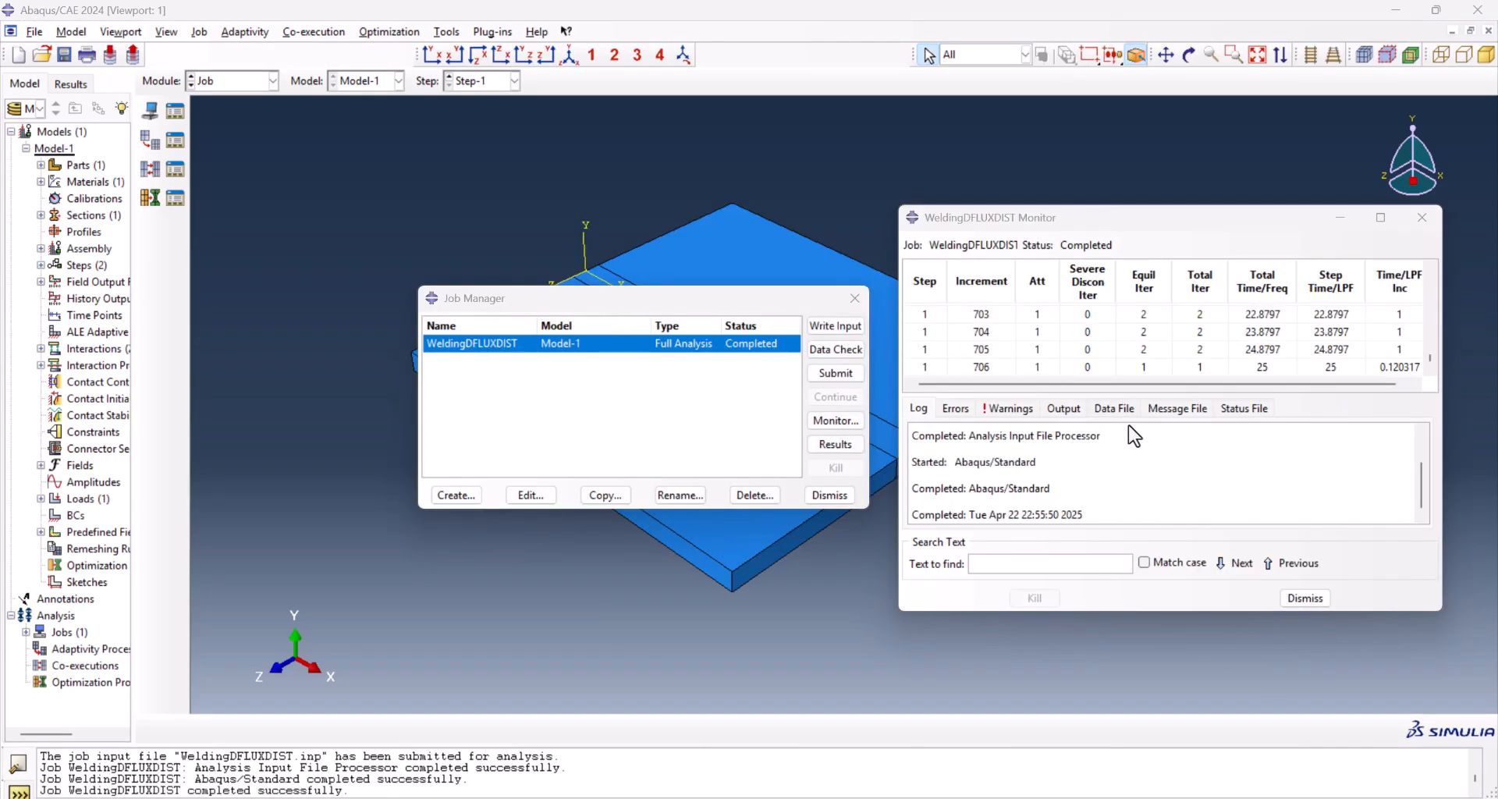
{"action": "left_click", "coordinate": [835, 444]}
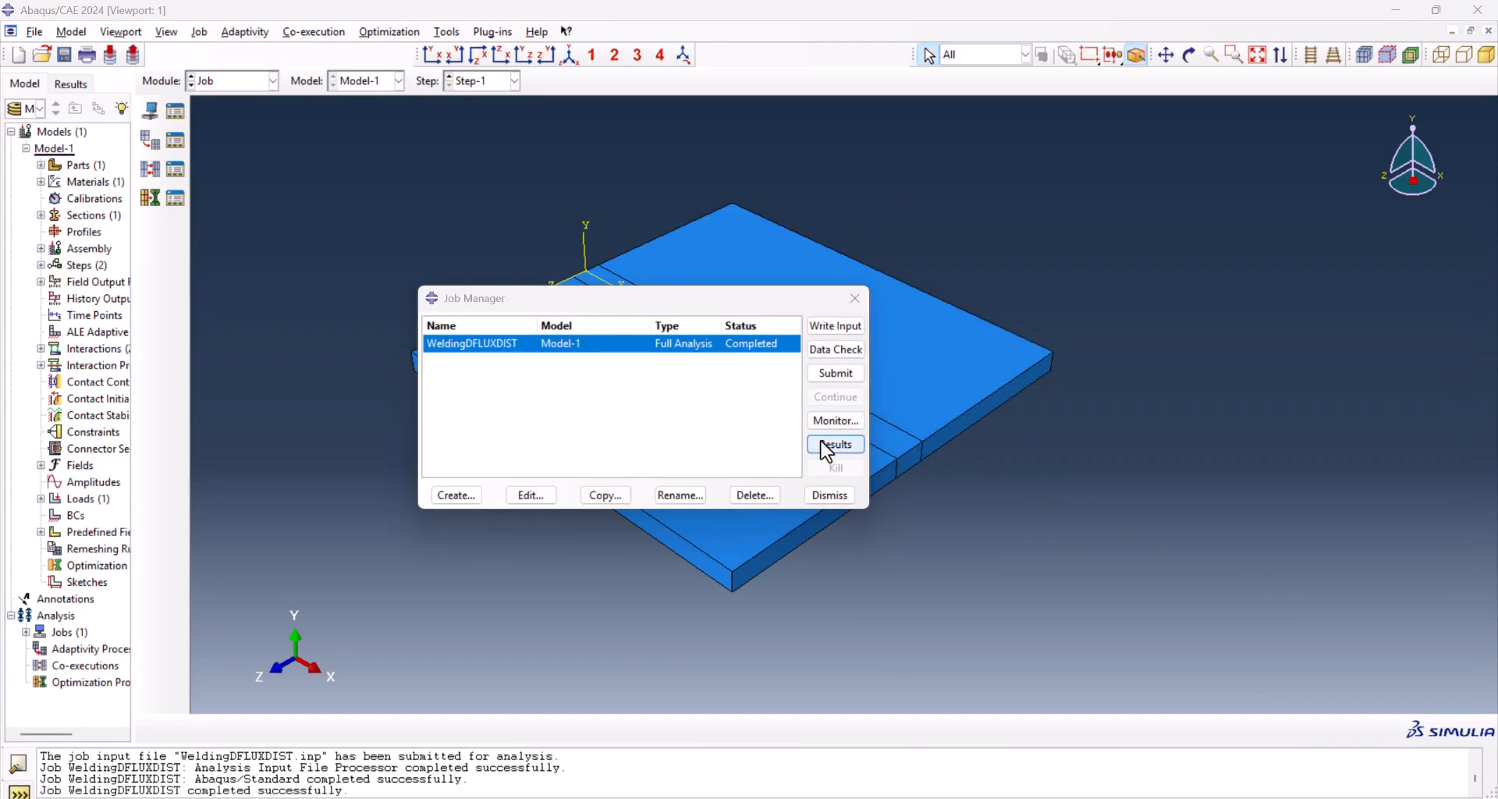
- Open WeldingDFLUXDIST.odb and animate the NT11 contour on the deformed shape over time
{"action": "left_click", "coordinate": [835, 444]}
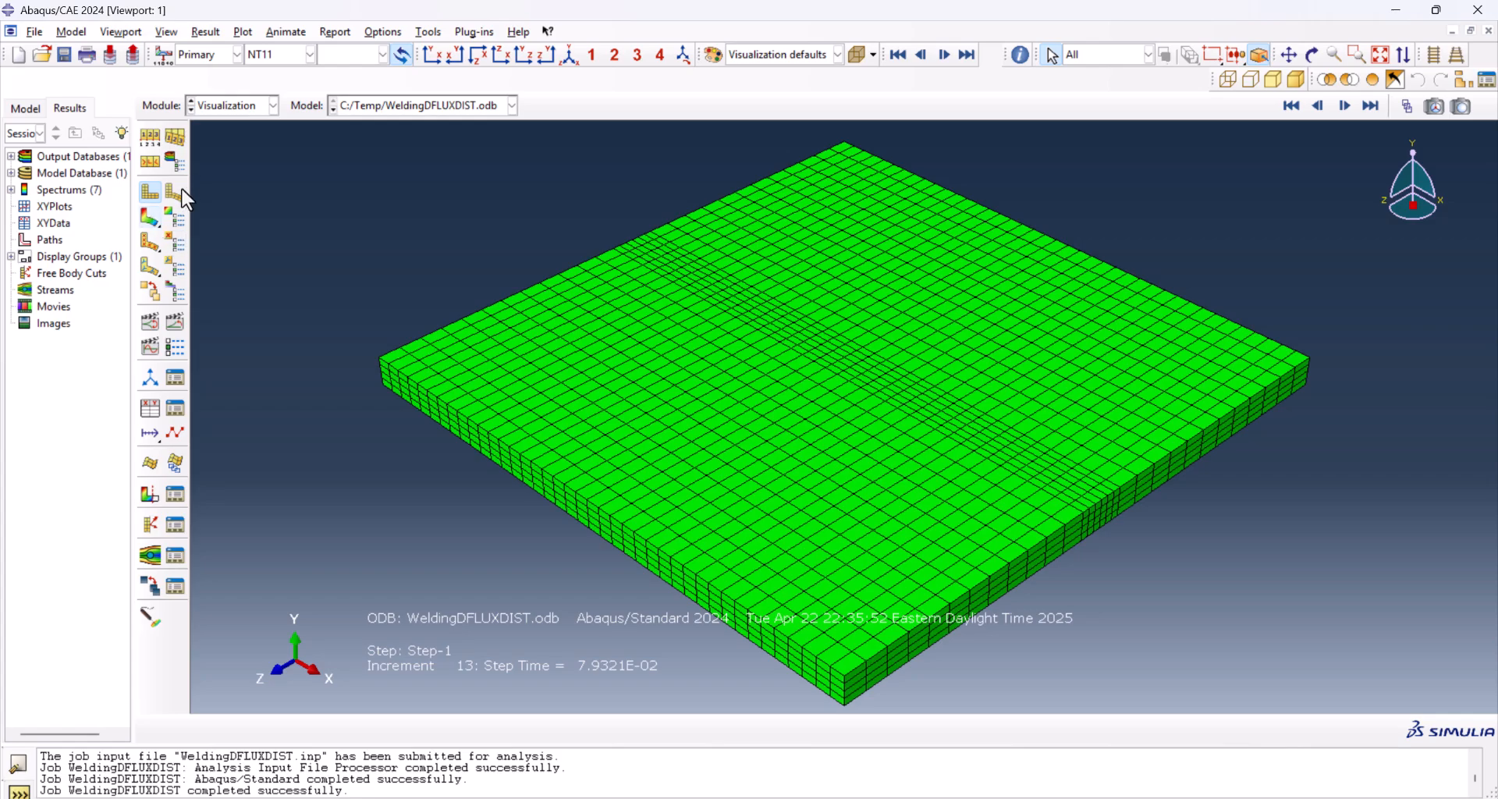
{"action": "left_click", "coordinate": [149, 217]}
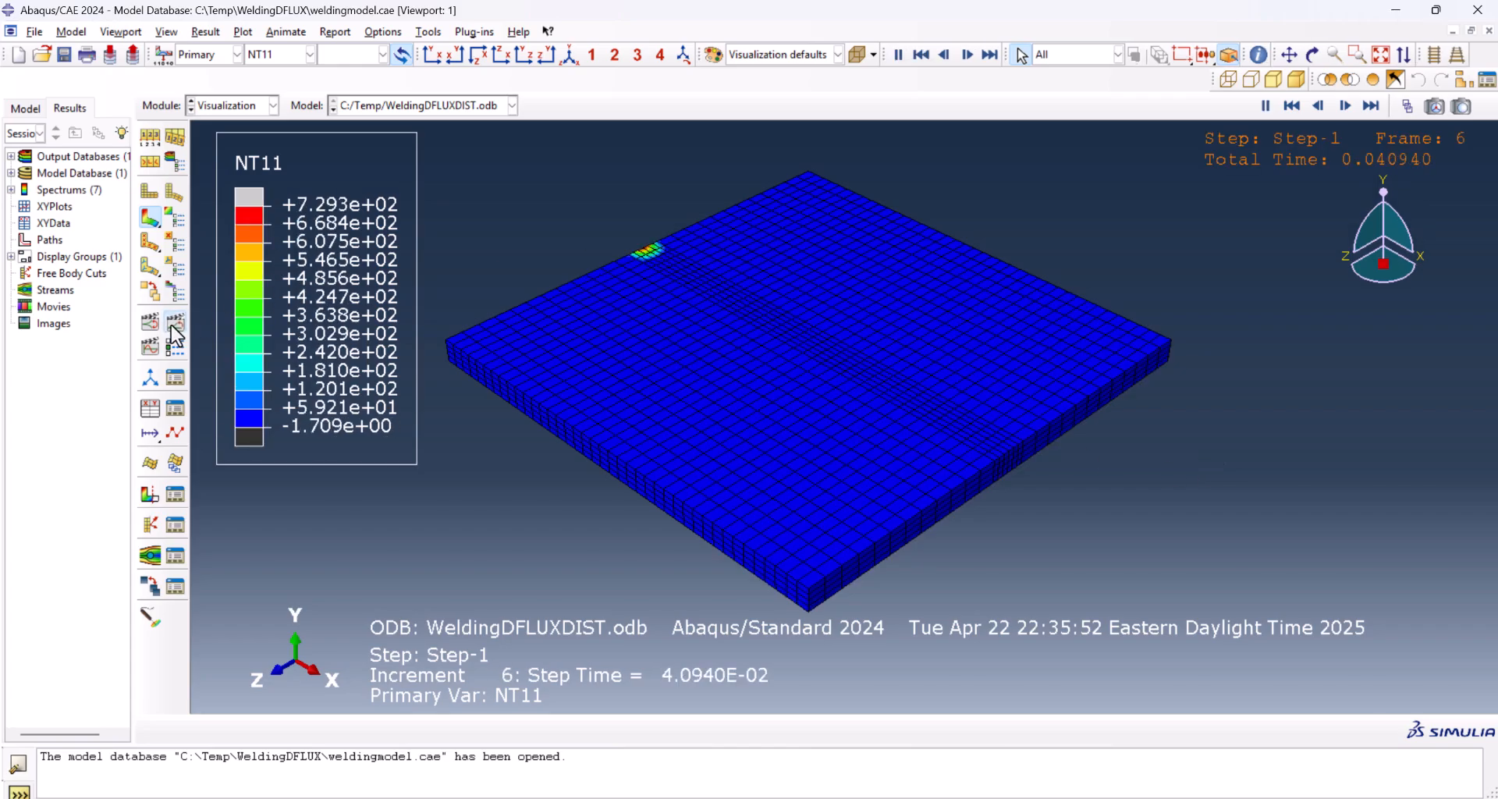
{"action": "left_click", "coordinate": [991, 54]}
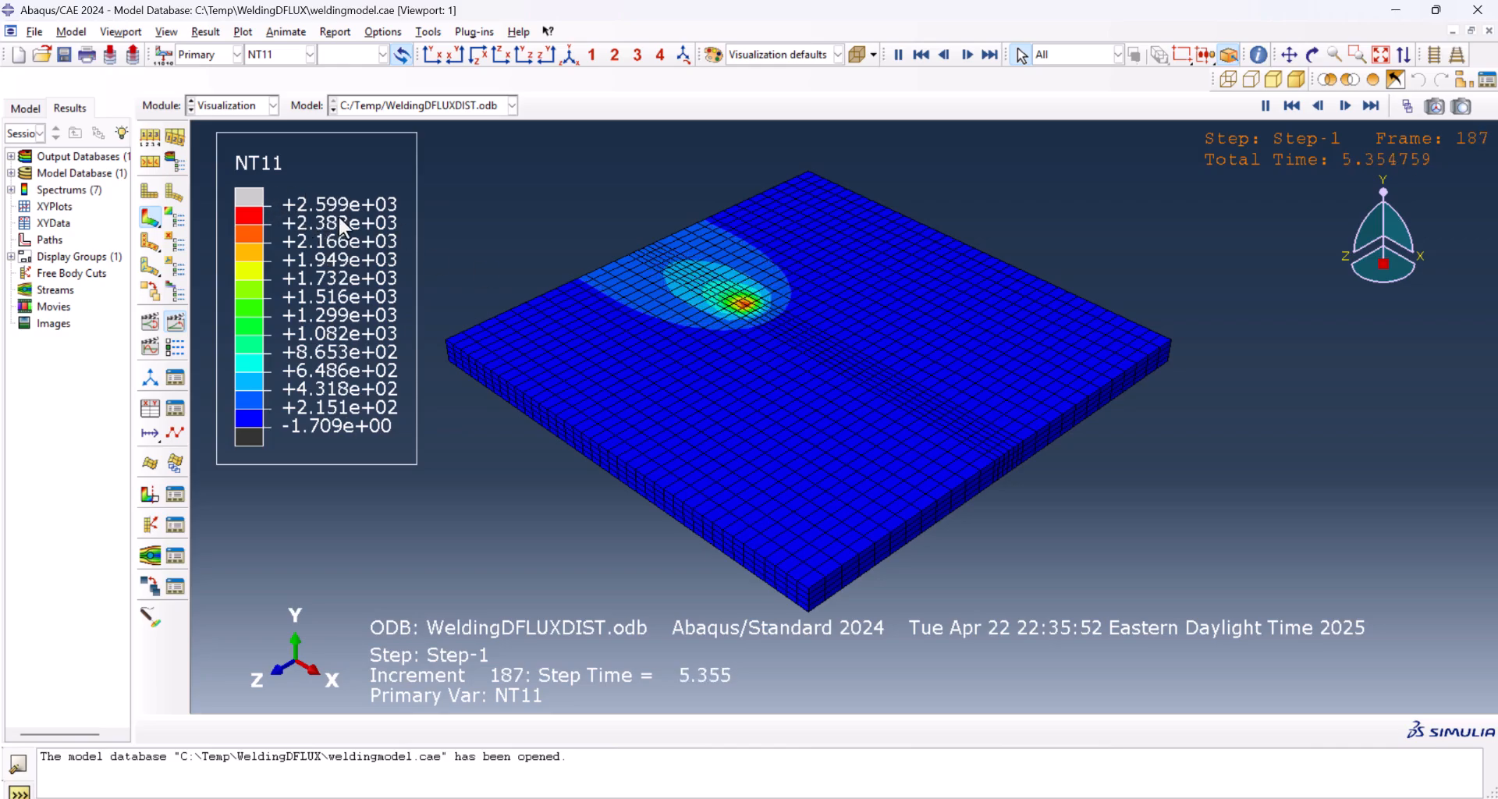
{"action": "left_click", "coordinate": [965, 54]}
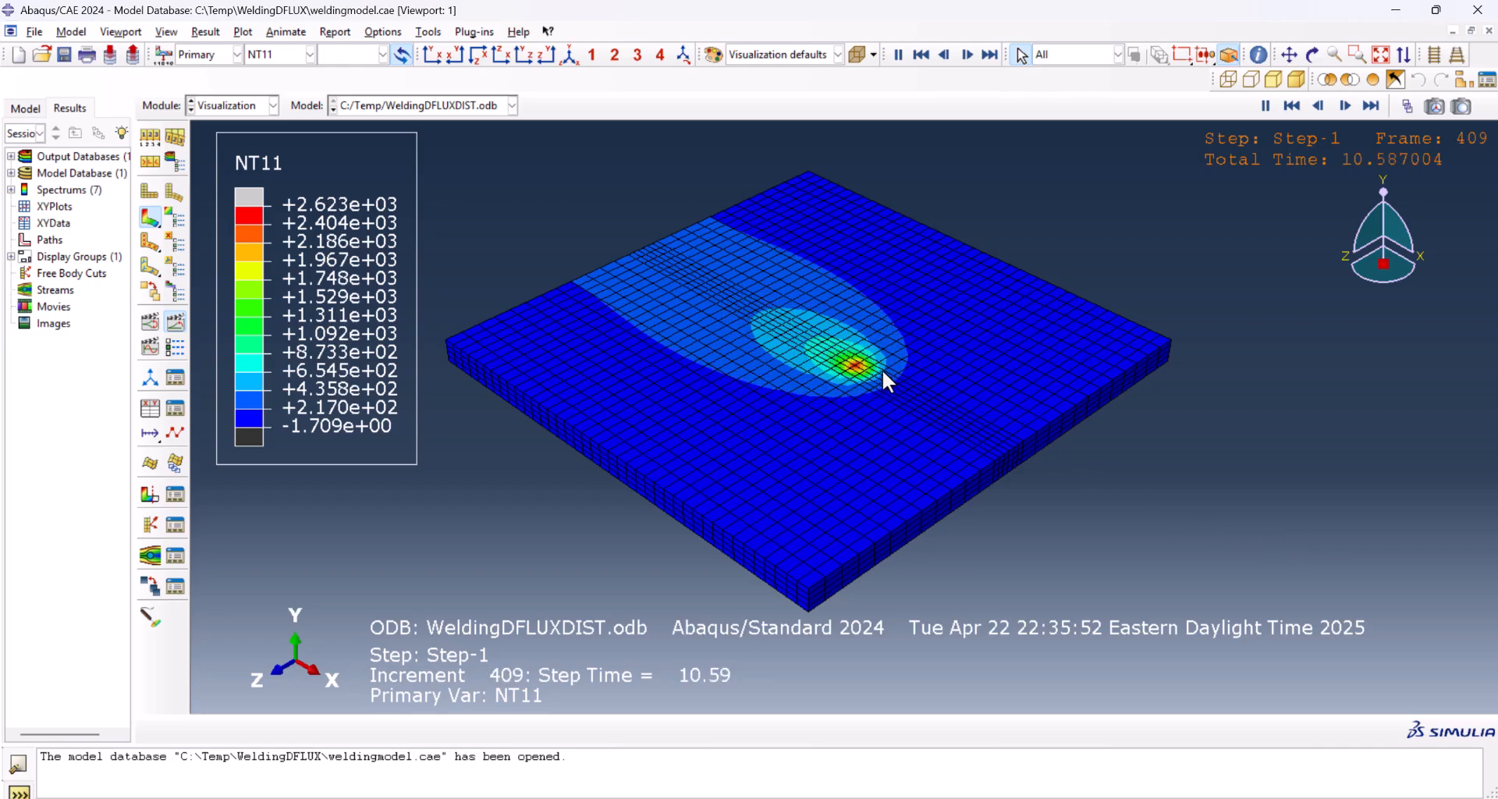
{"action": "left_click", "coordinate": [969, 54]}
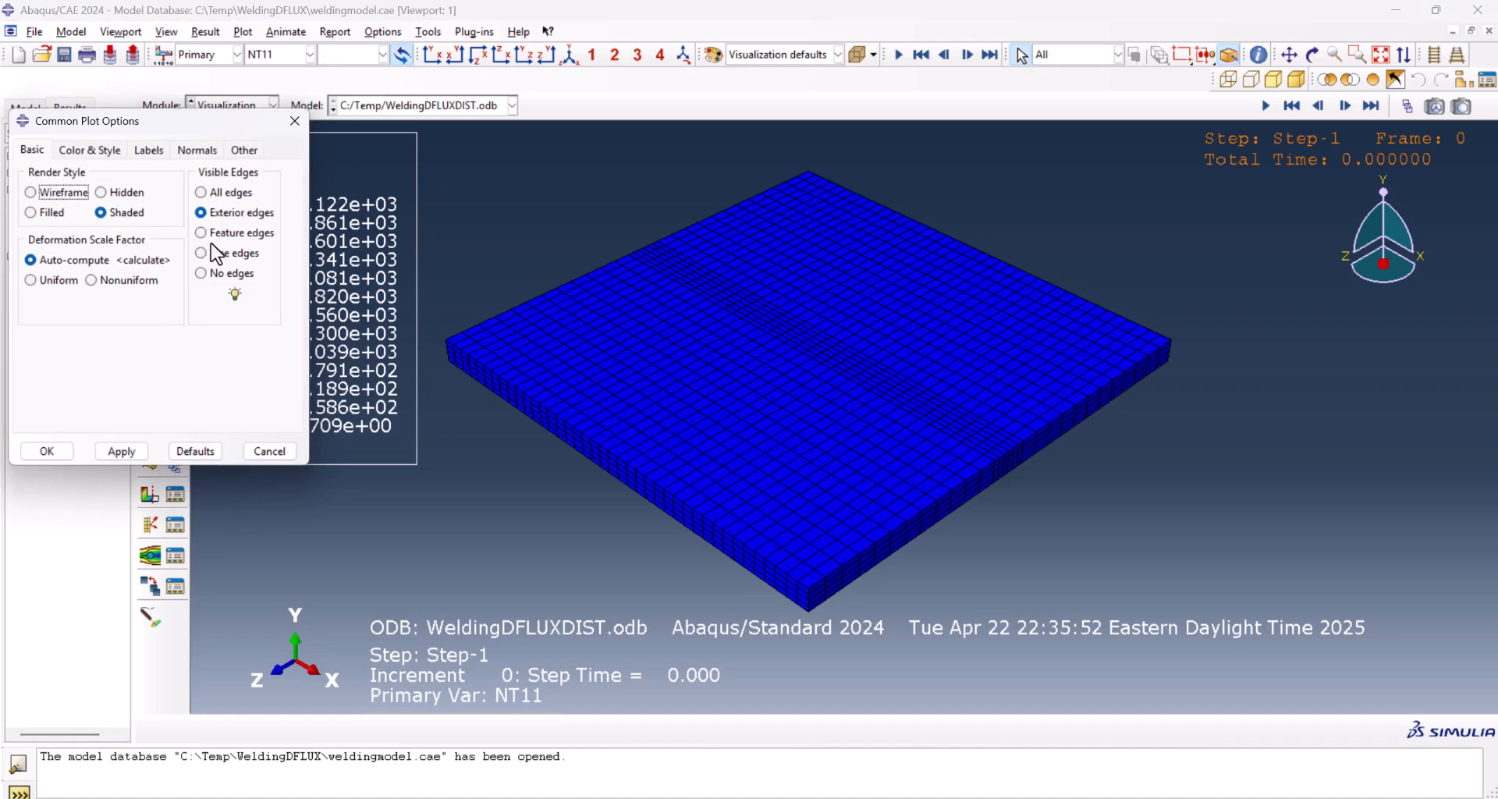
- Show only free edges on the contour plot and apply the change
{"action": "left_click", "coordinate": [121, 450]}
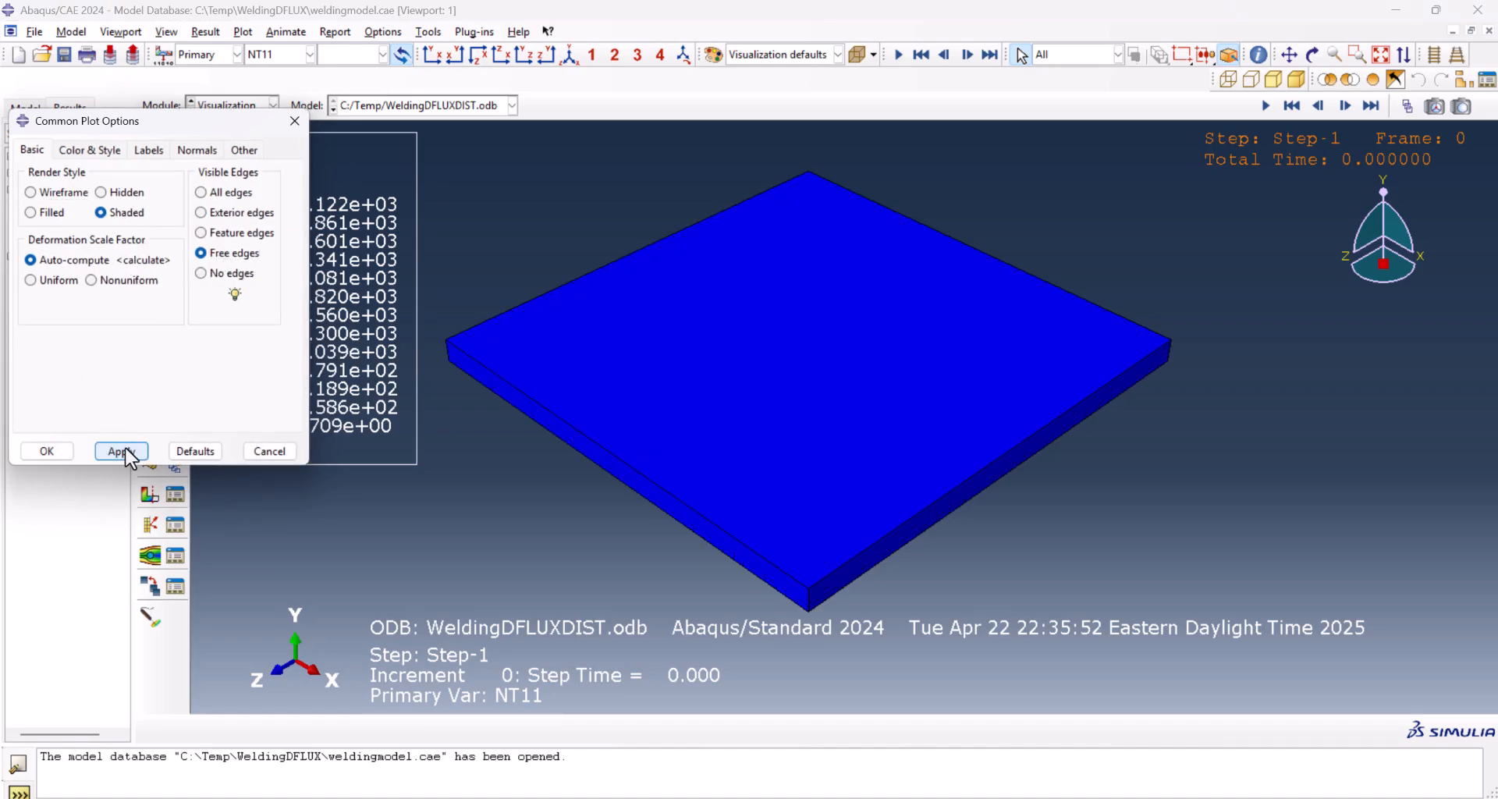
{"action": "left_click", "coordinate": [46, 451]}
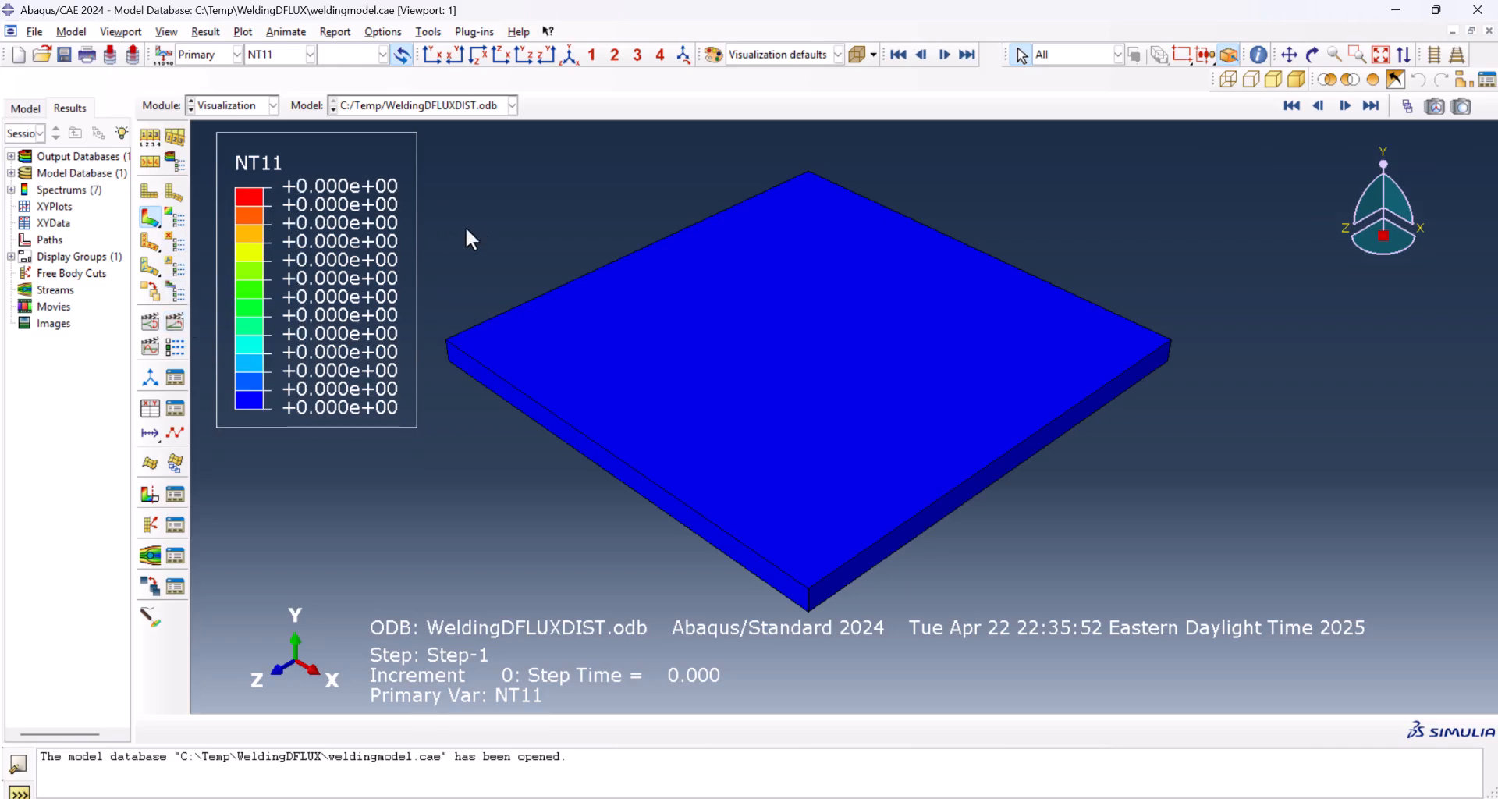
{"action": "mouse_move", "coordinate": [172, 334]}
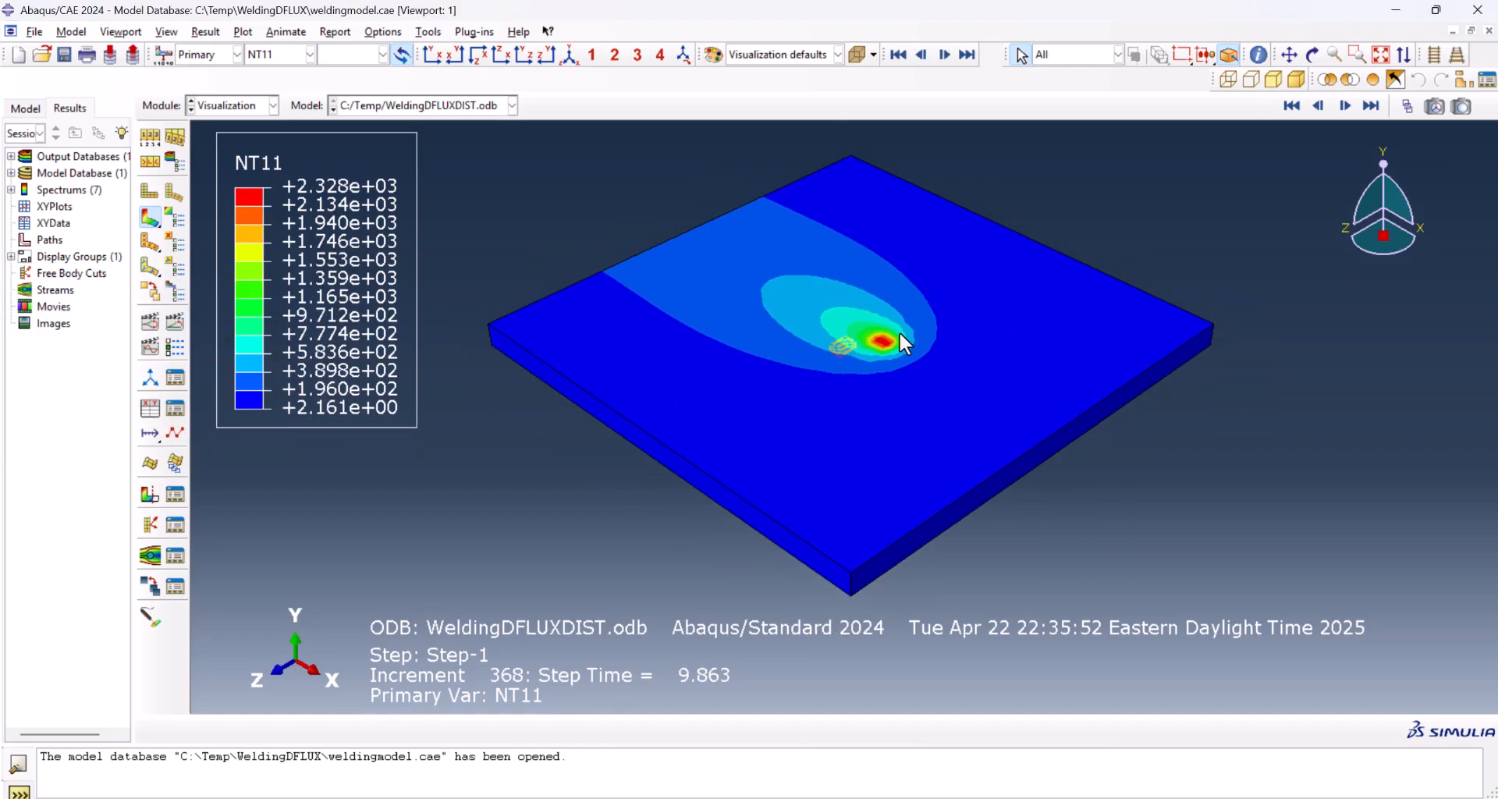
{"action": "left_click", "coordinate": [150, 408]}
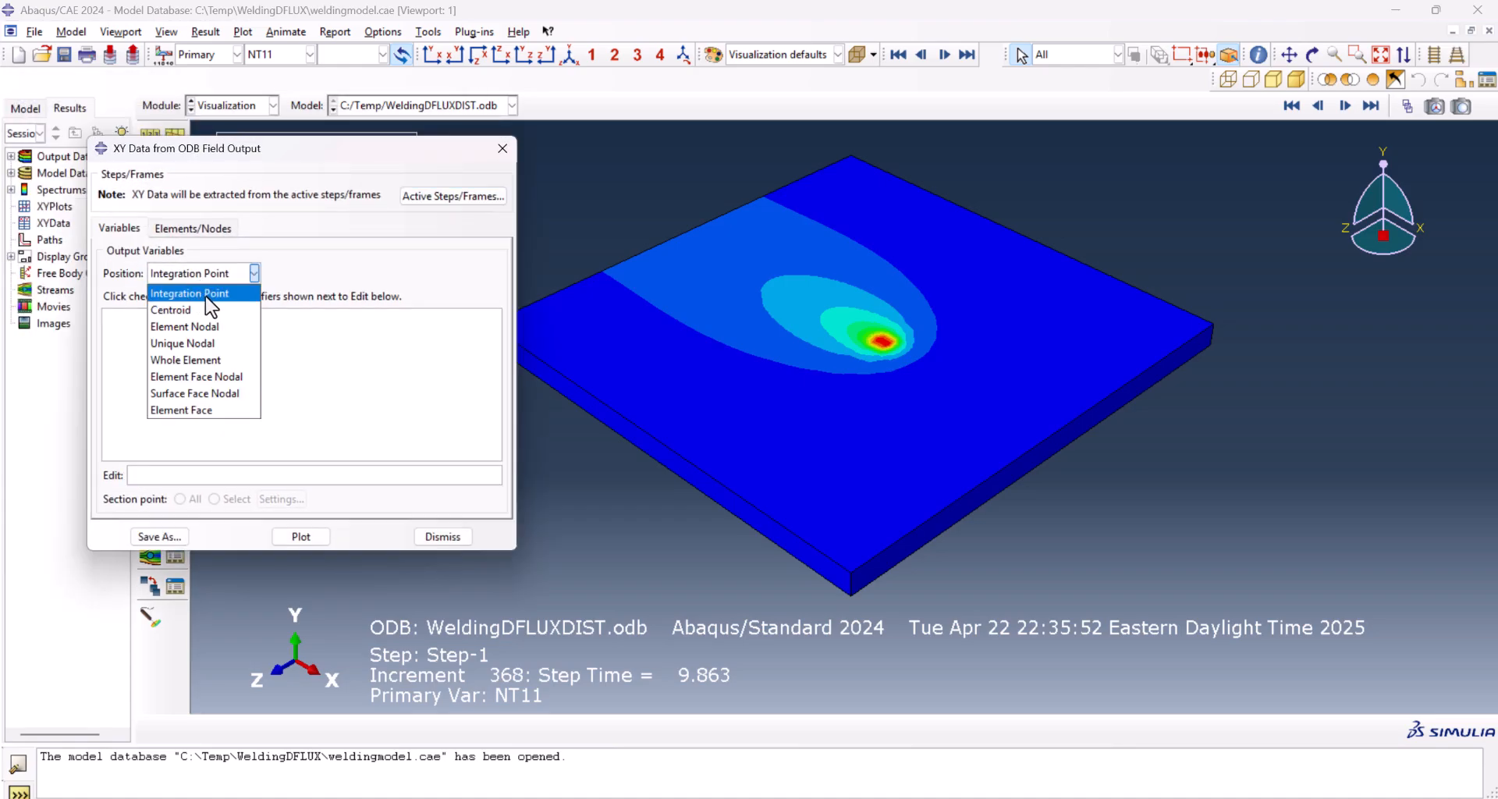
- Extract unique-nodal NT11 for node 4733 and plot its temperature over time
{"action": "left_click", "coordinate": [182, 343]}
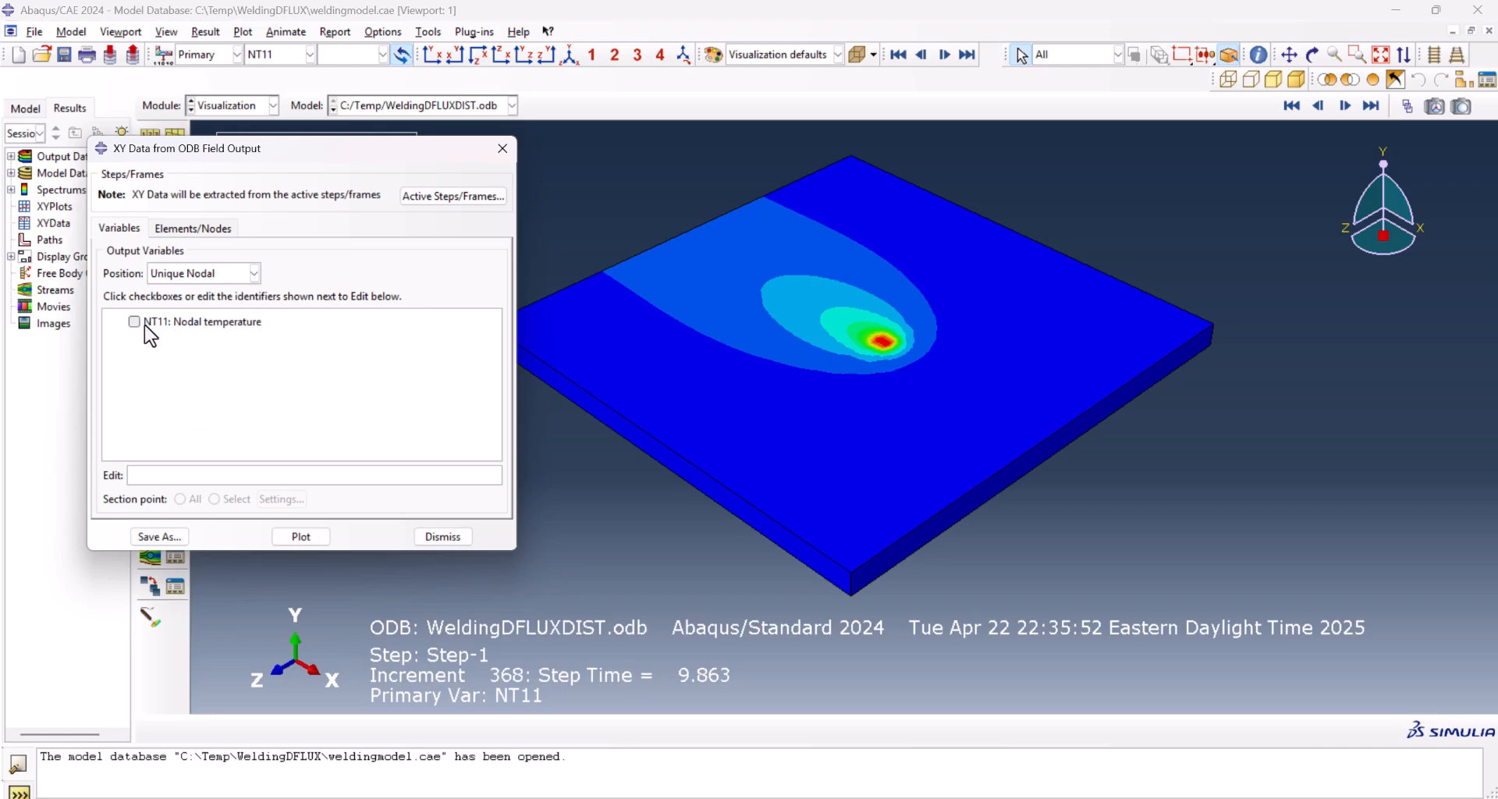
{"action": "left_click", "coordinate": [192, 227]}
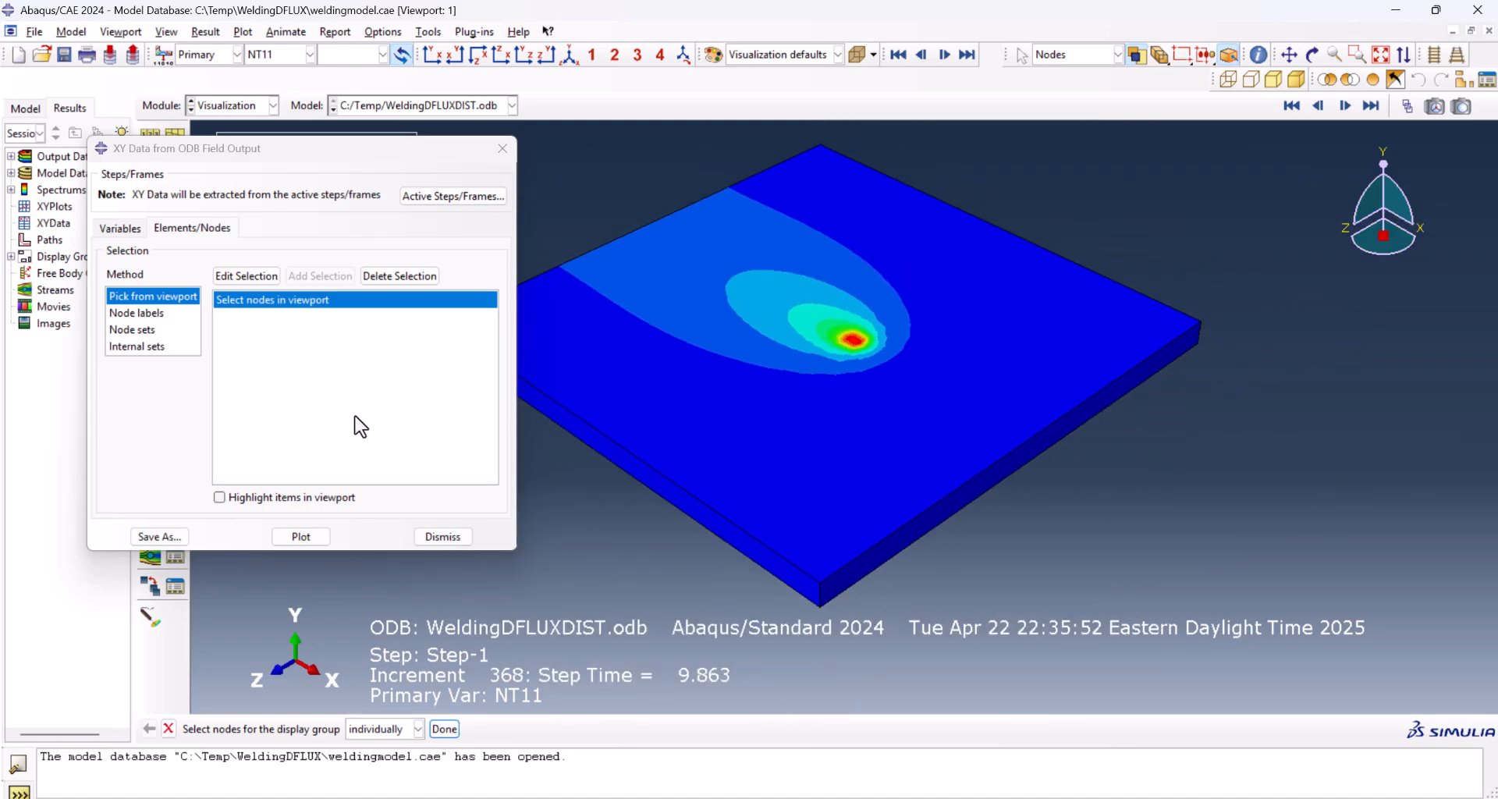
{"action": "left_click", "coordinate": [300, 536]}
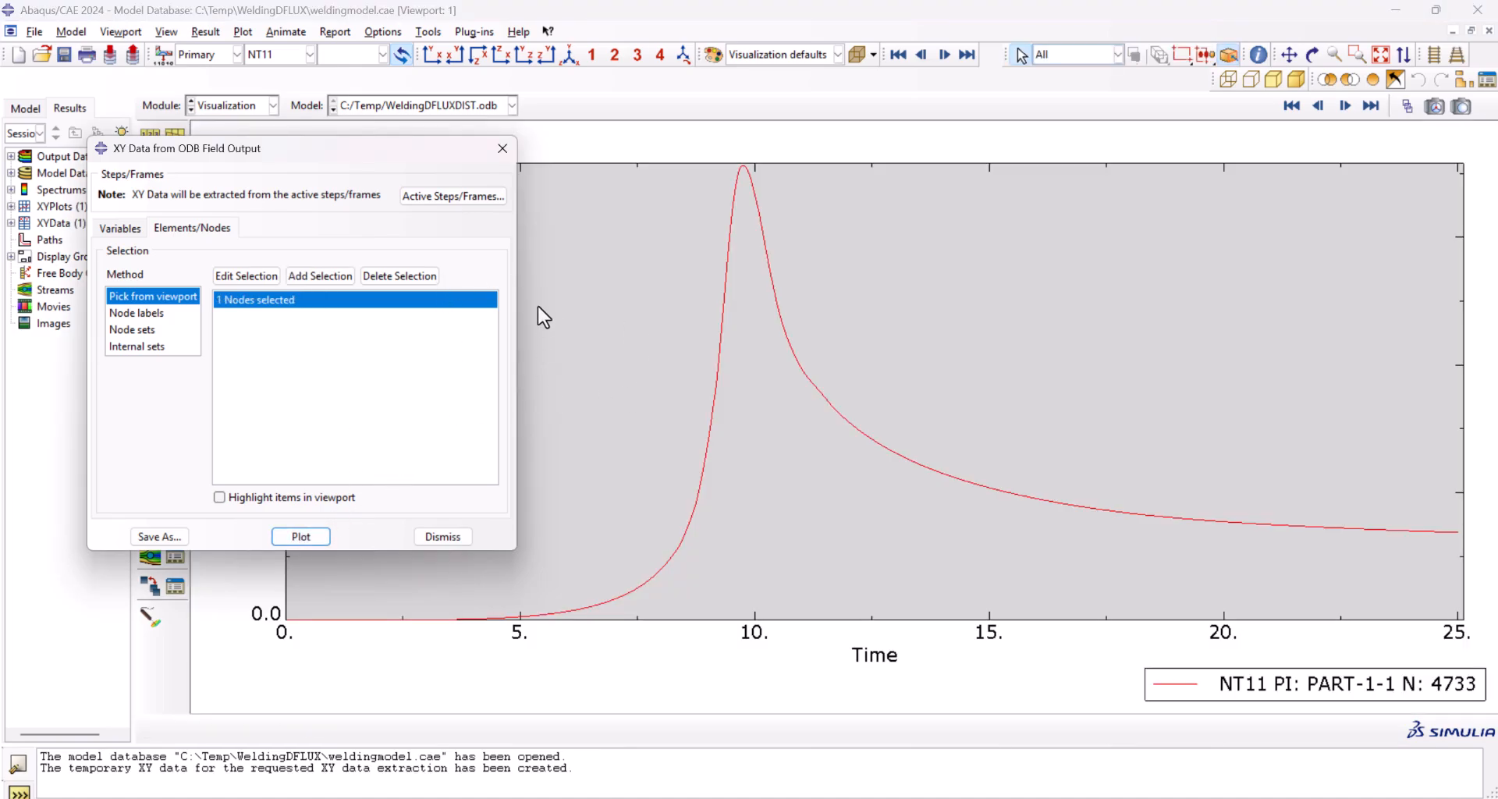